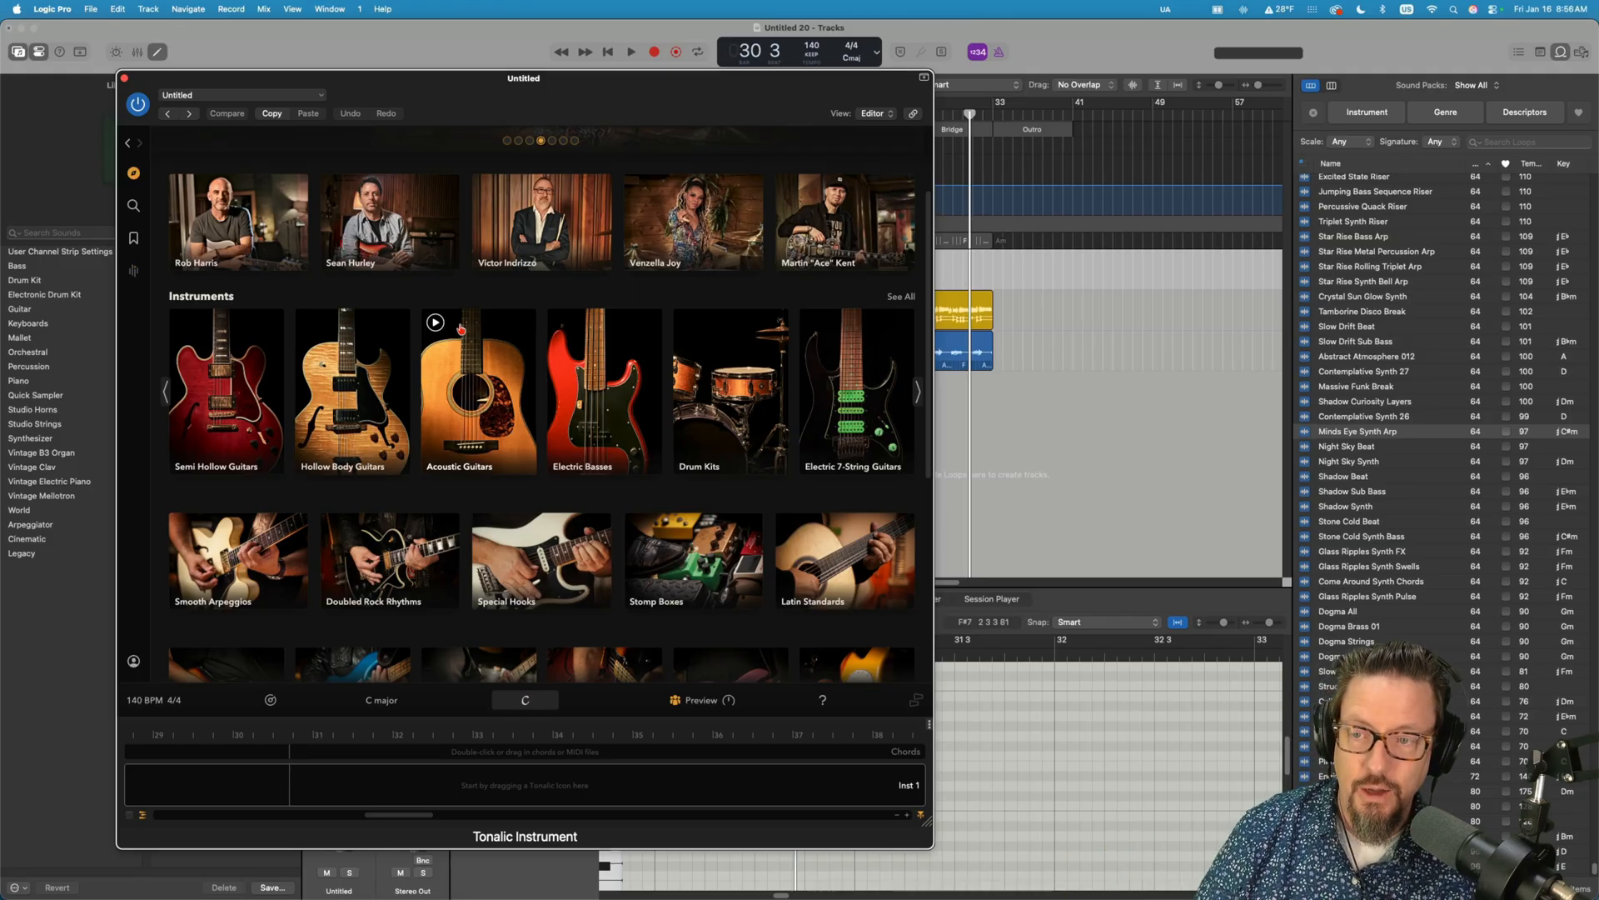
pyautogui.moveTo(601, 390)
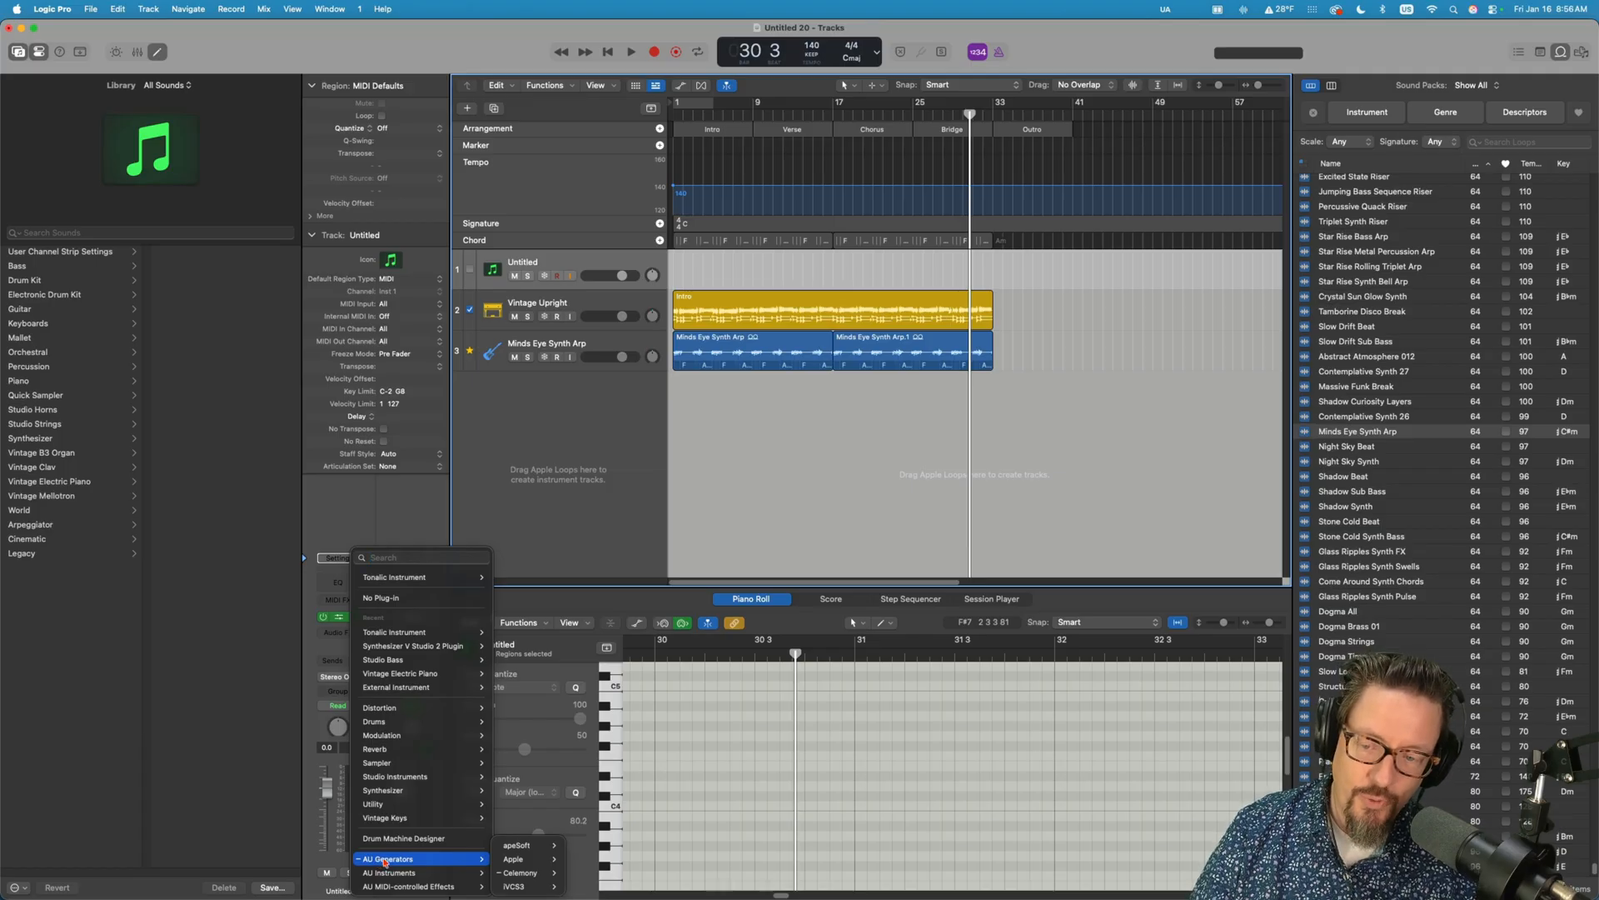
pyautogui.moveTo(520, 871)
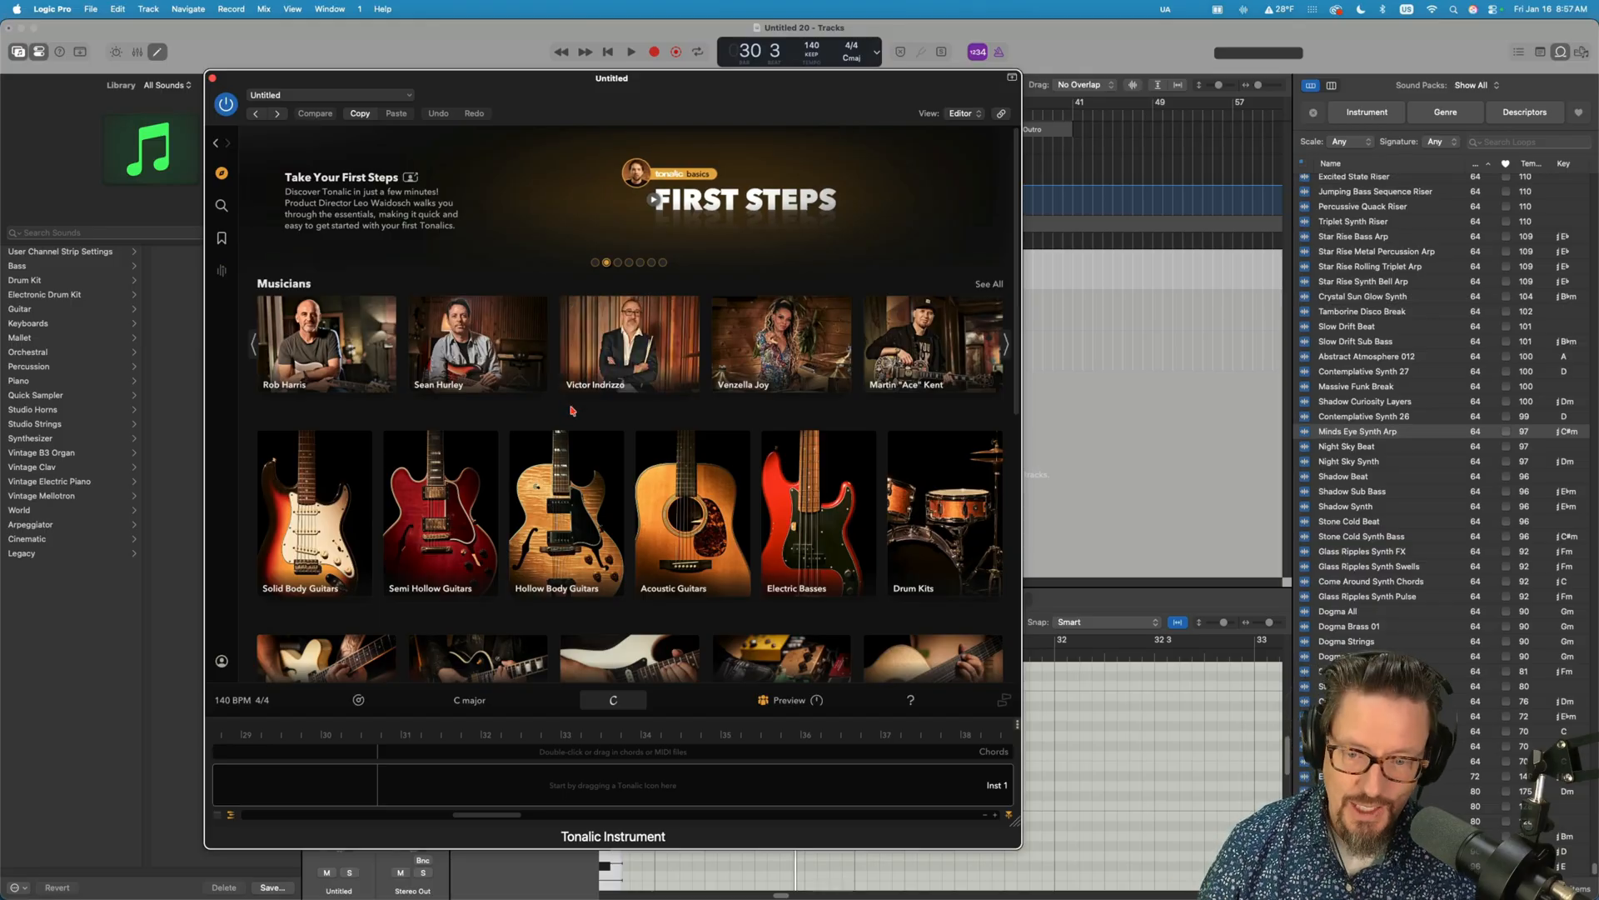
pyautogui.moveTo(543, 401)
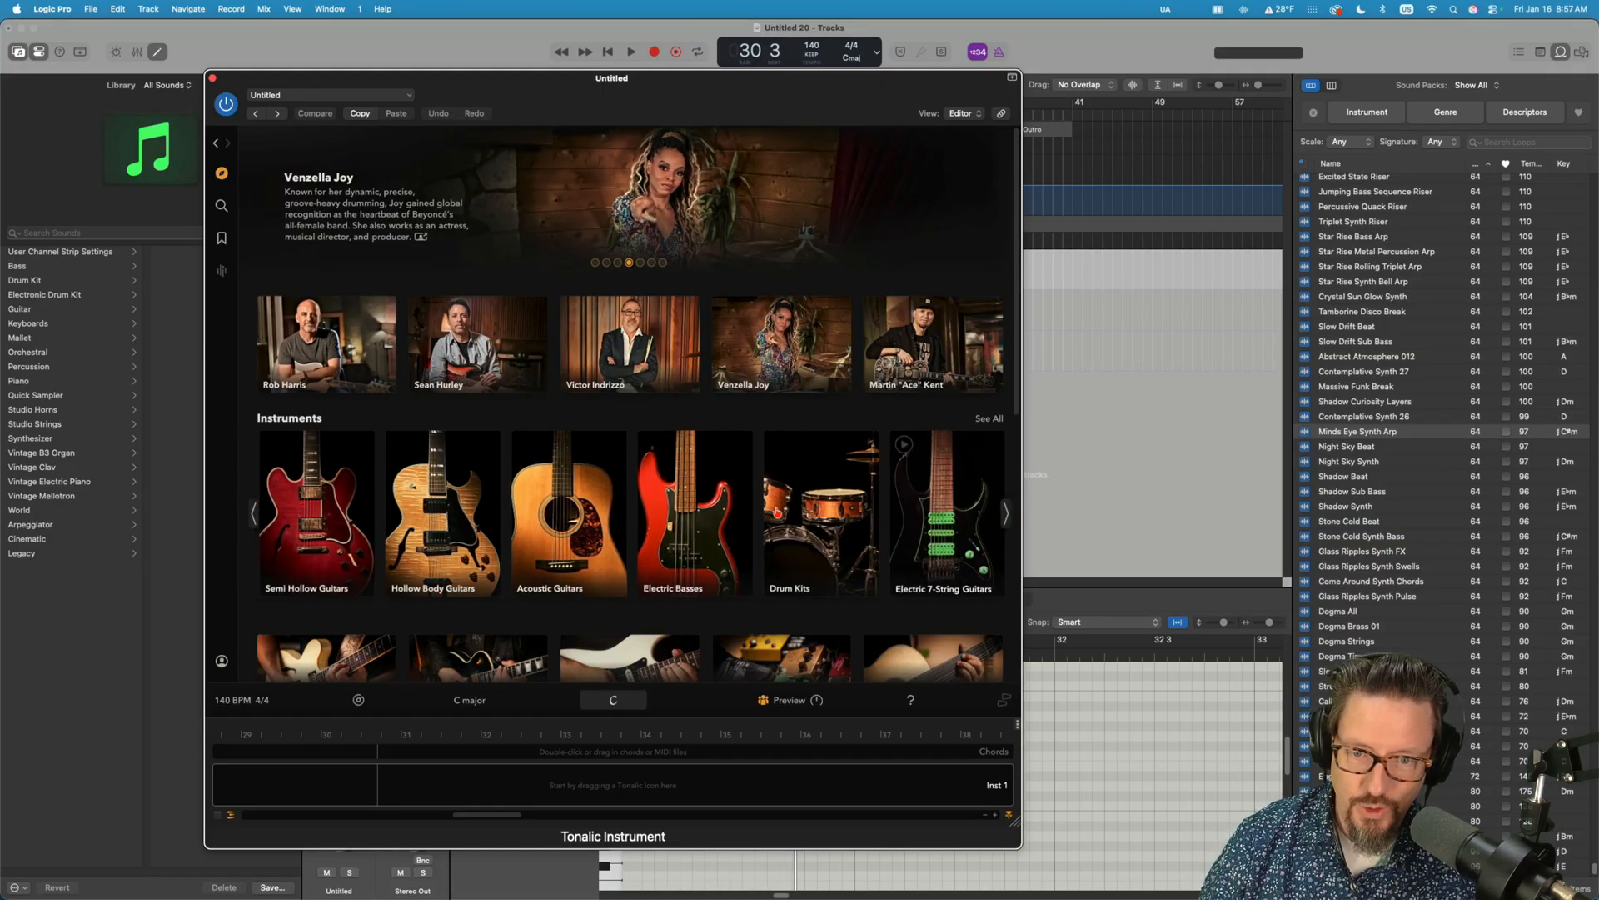
pyautogui.scroll(-3)
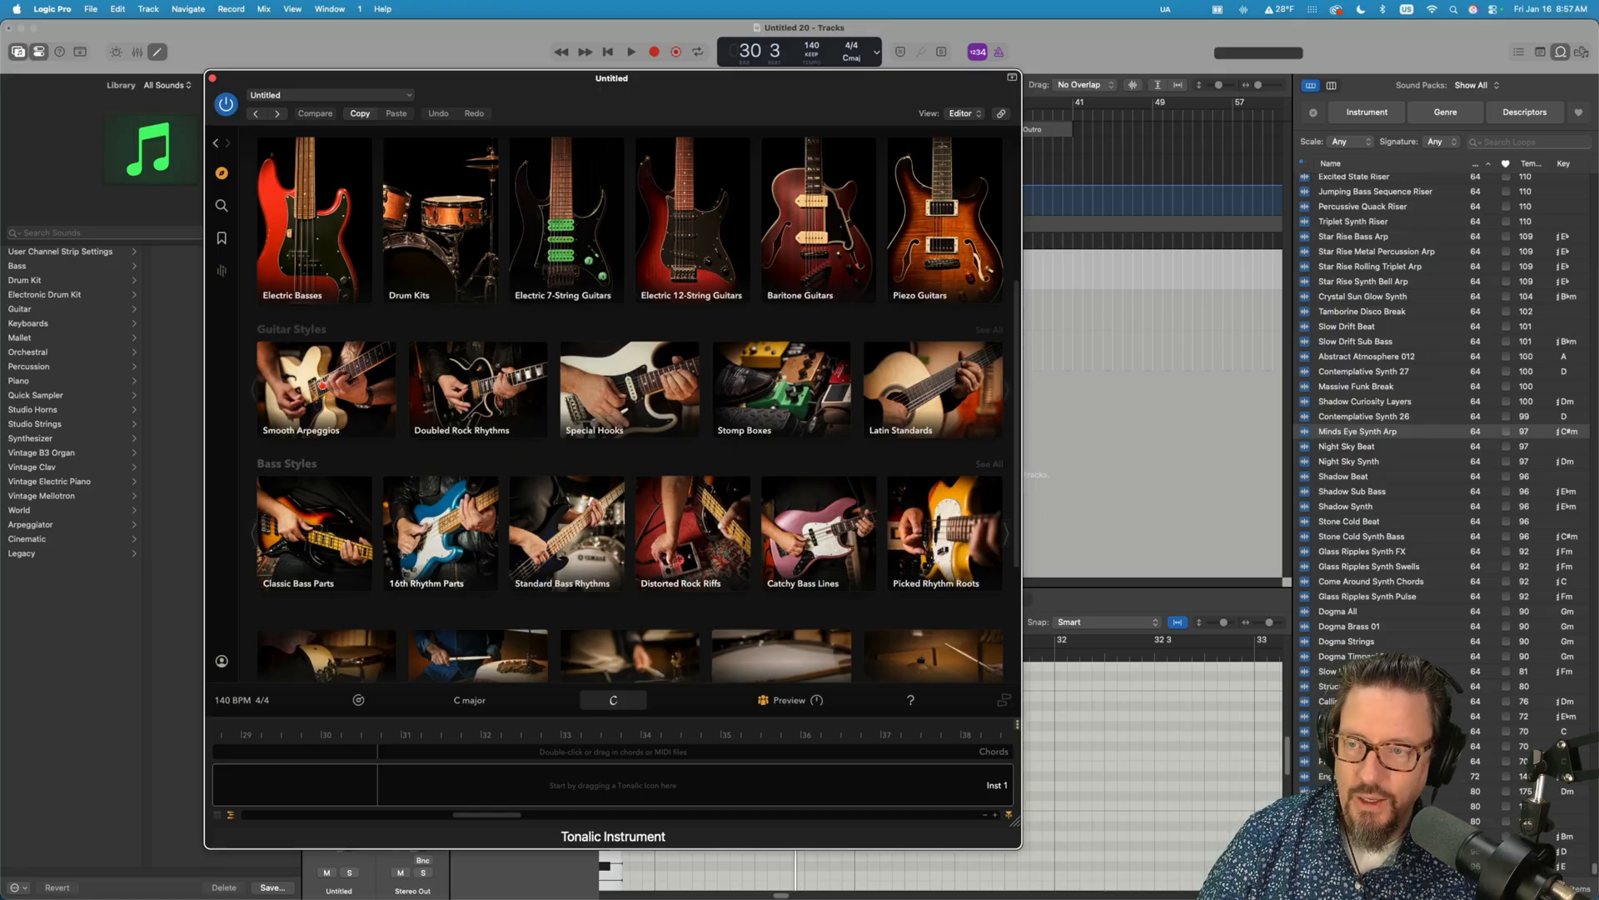
pyautogui.scroll(-3)
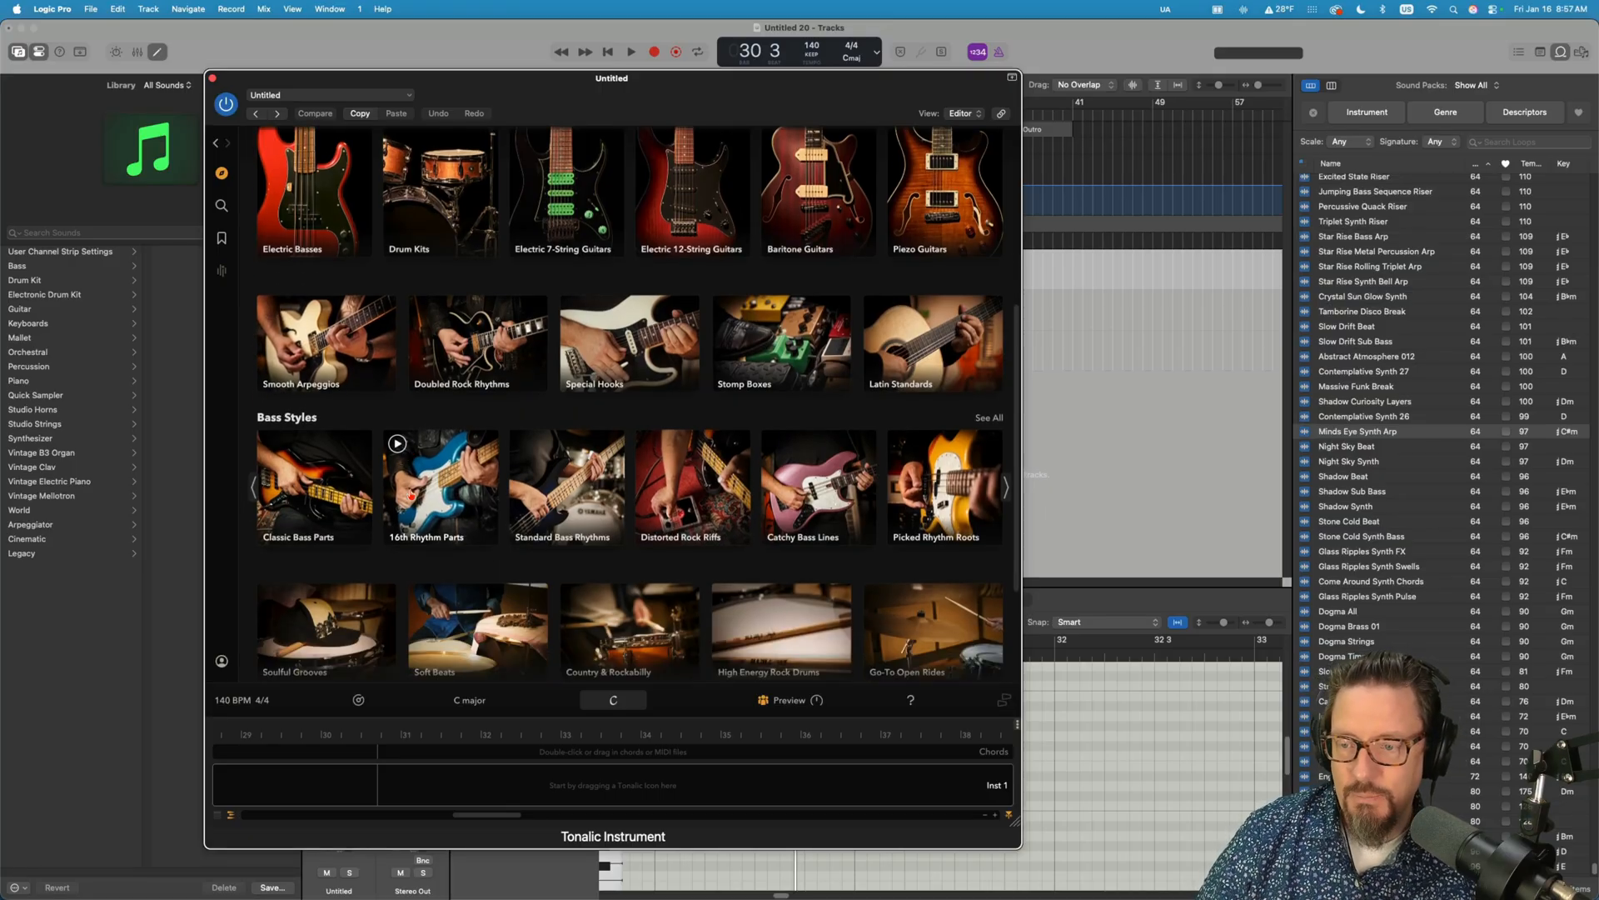
pyautogui.scroll(-3)
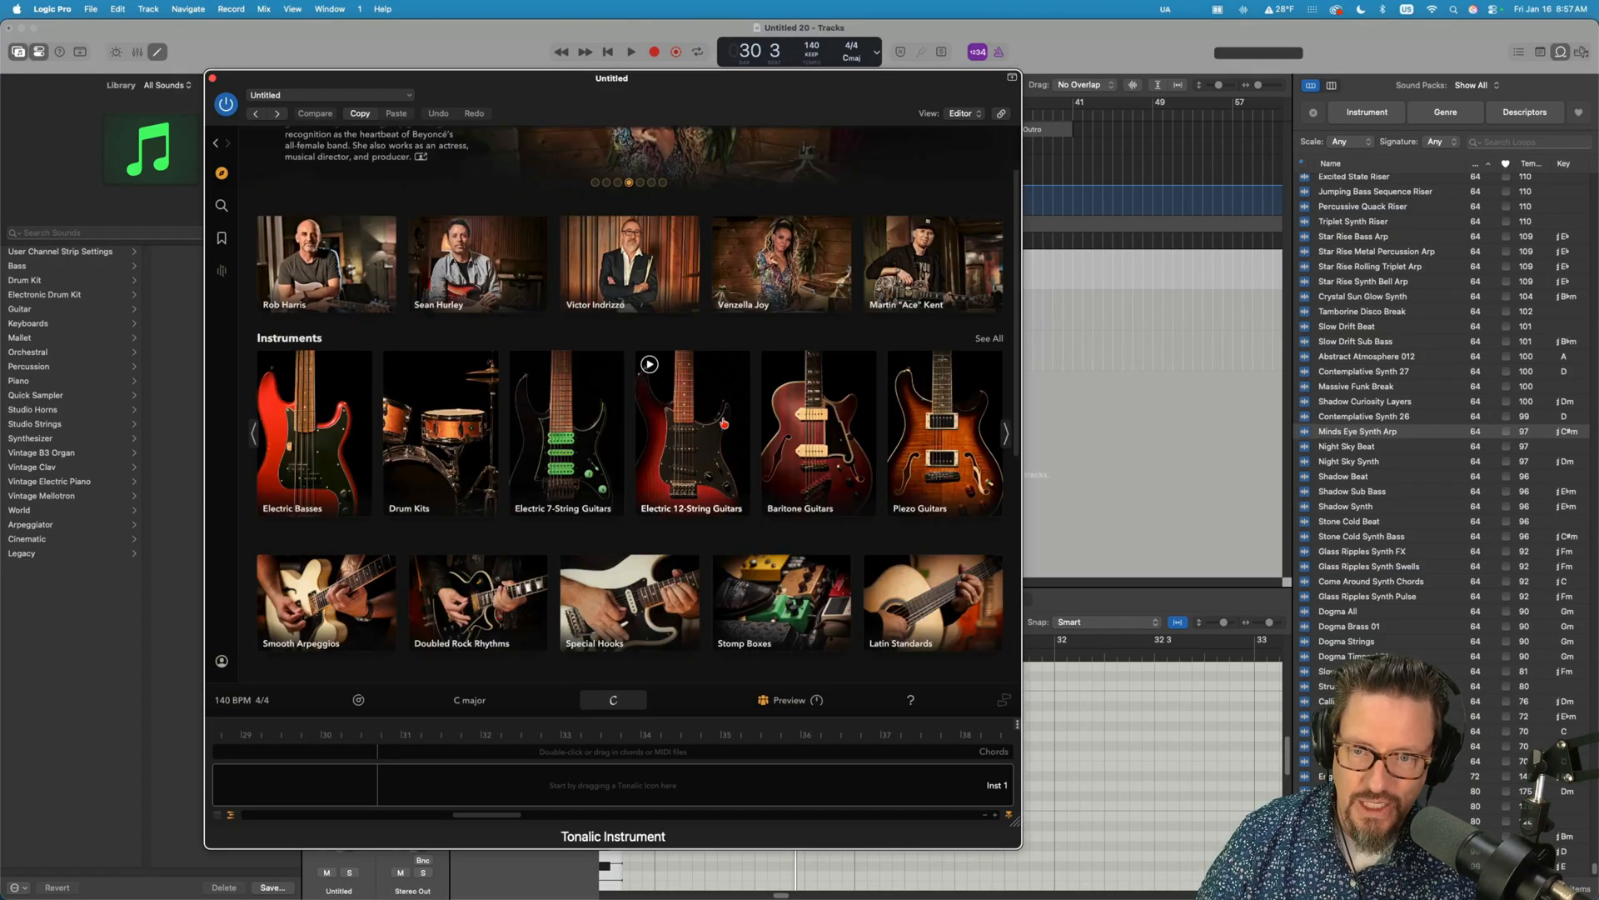
pyautogui.click(1006, 433)
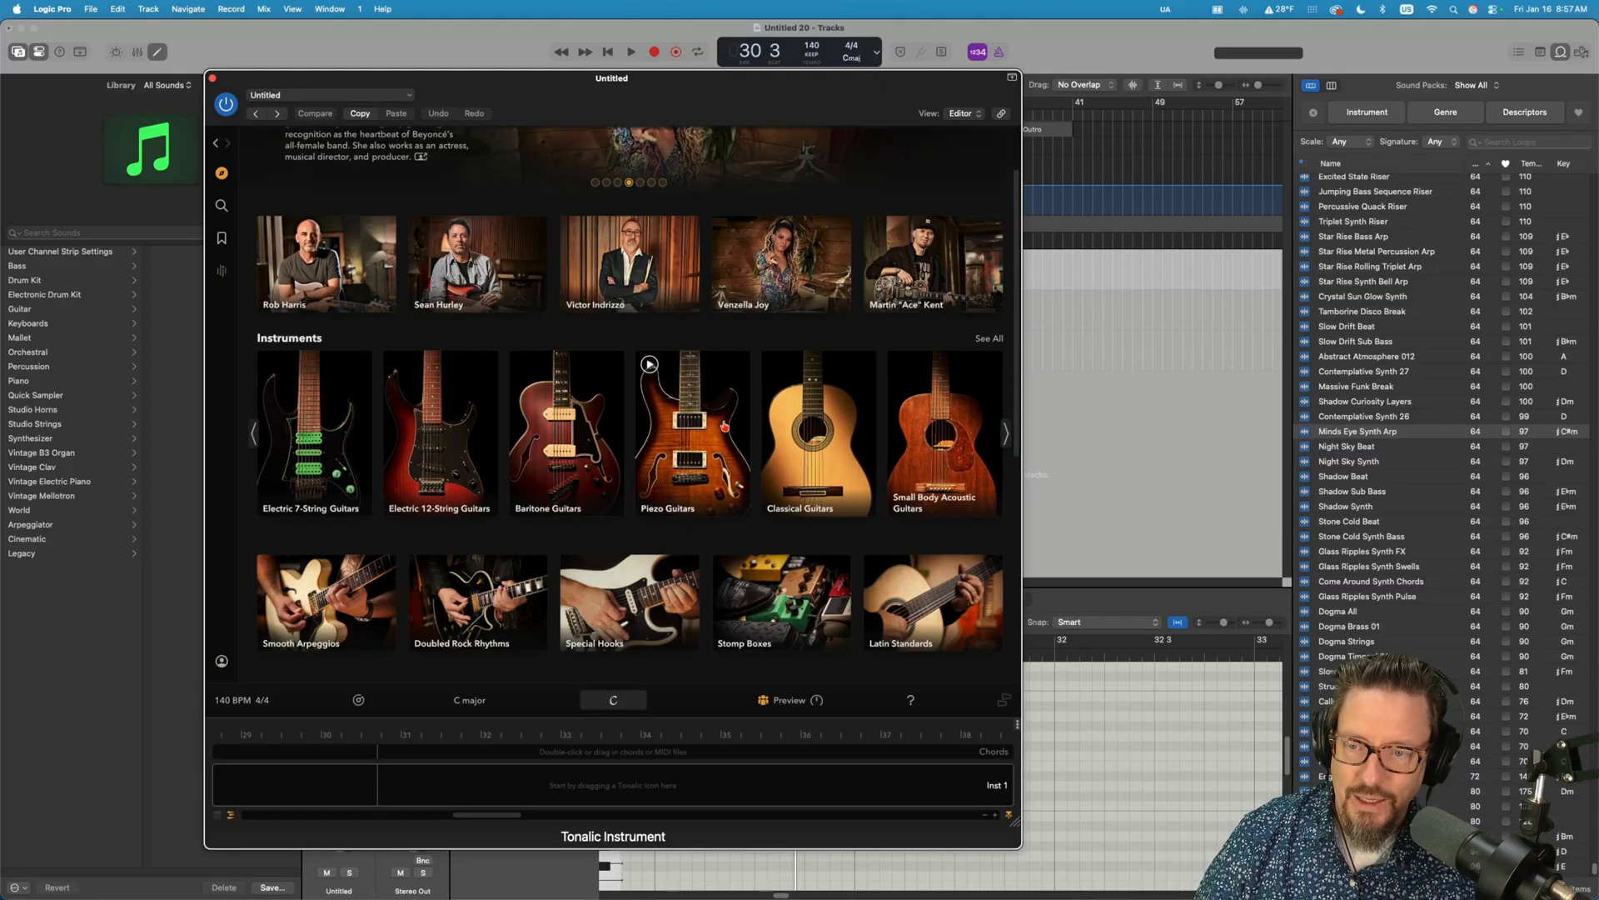
pyautogui.click(1004, 433)
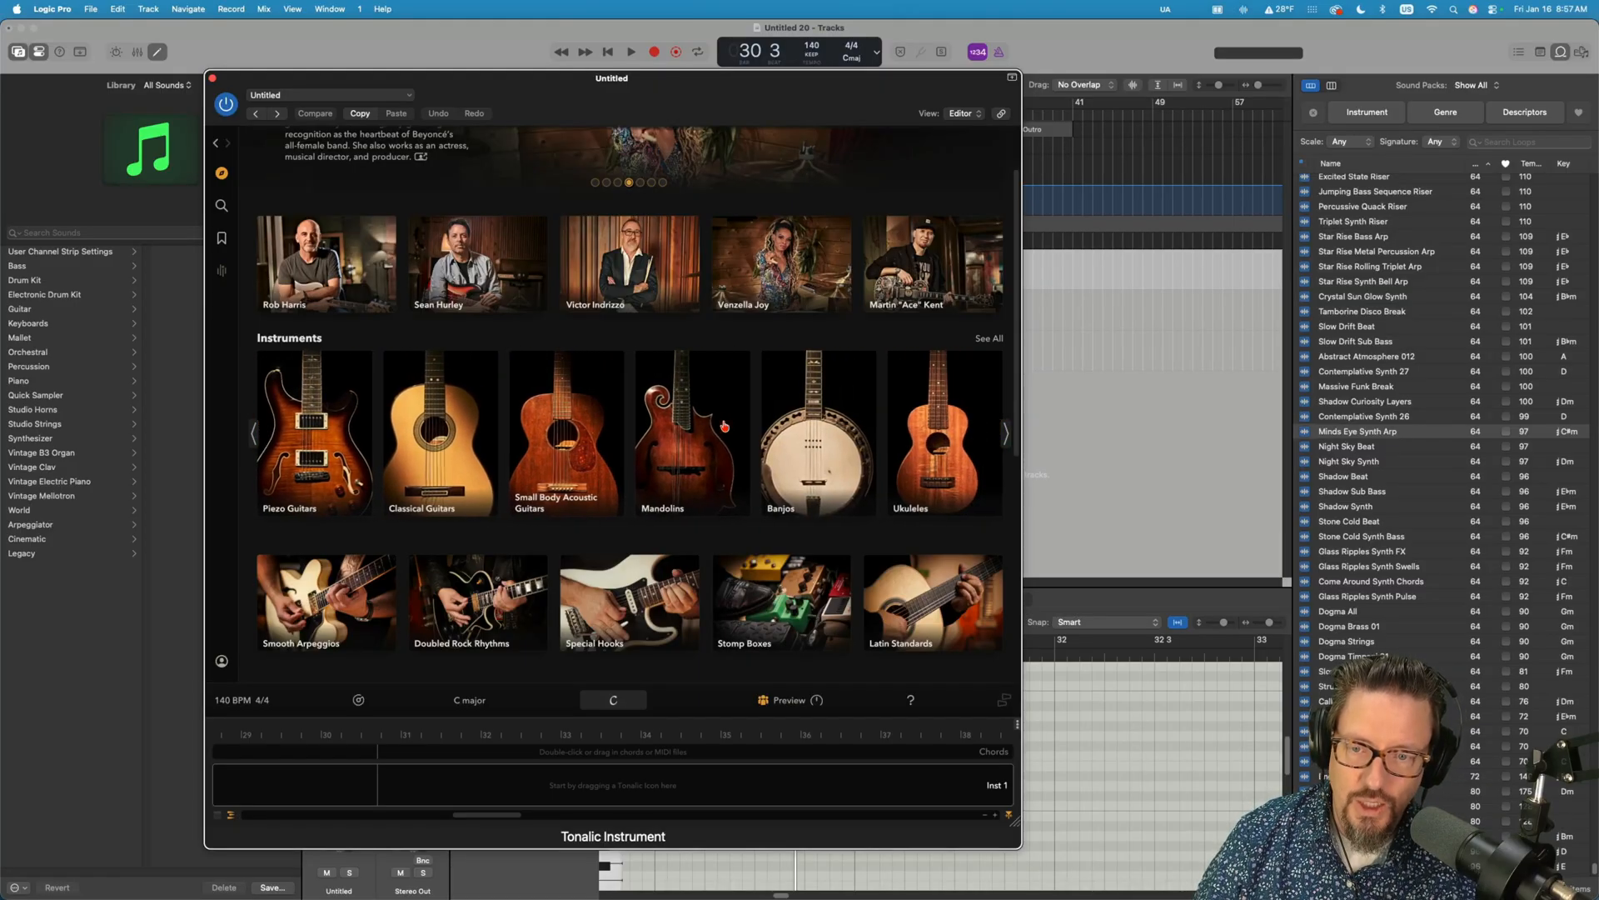
pyautogui.click(1004, 433)
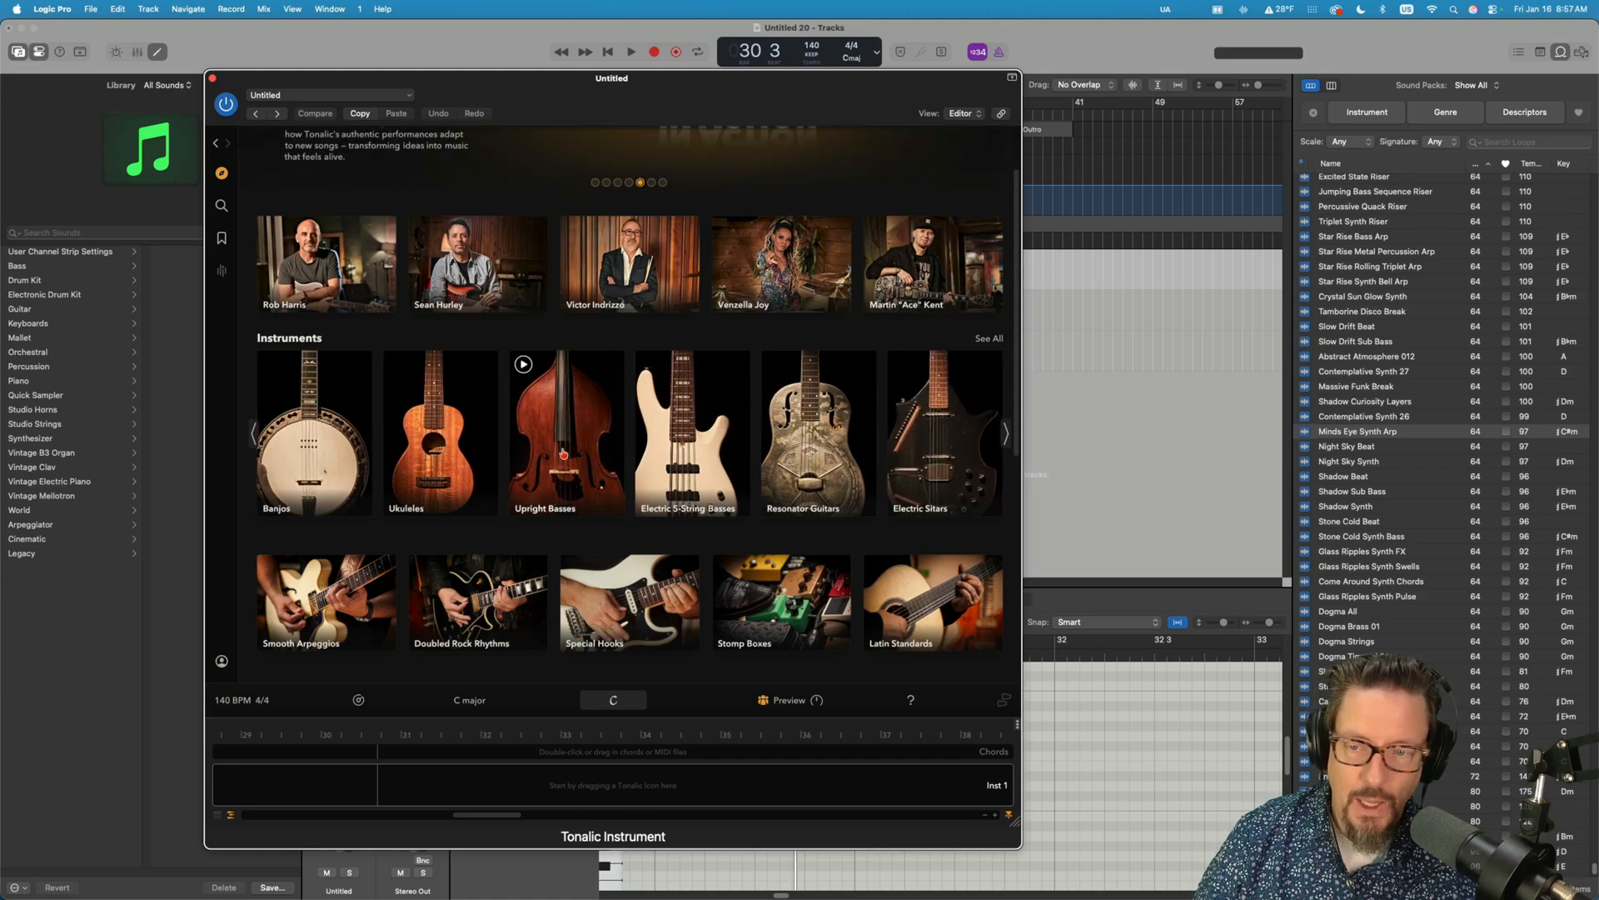
pyautogui.click(1006, 433)
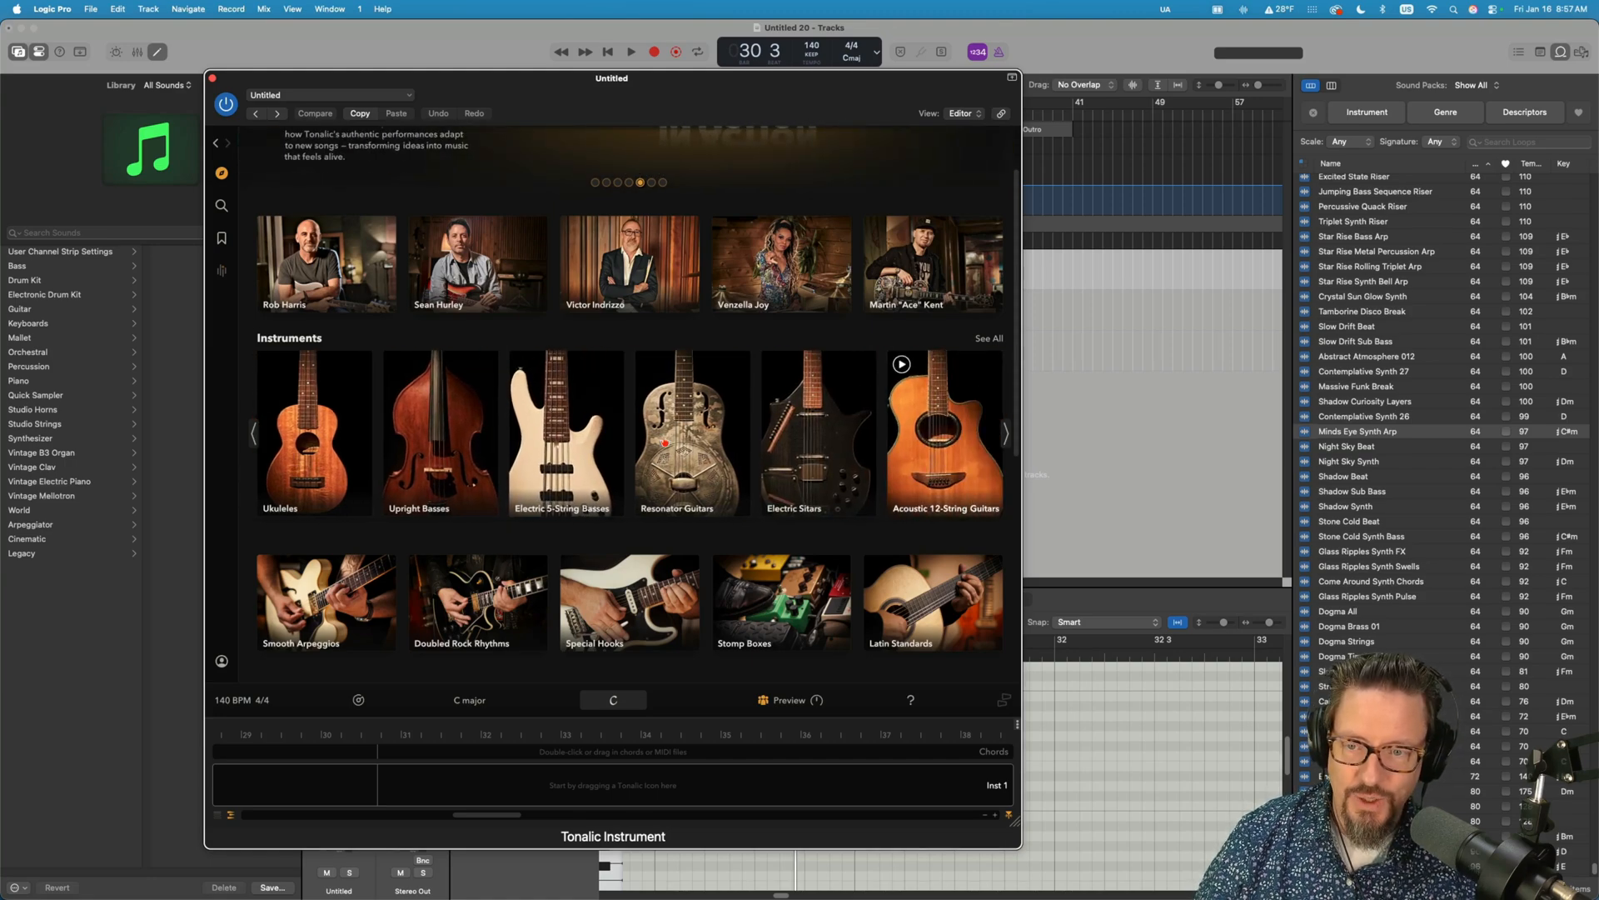
pyautogui.click(1005, 432)
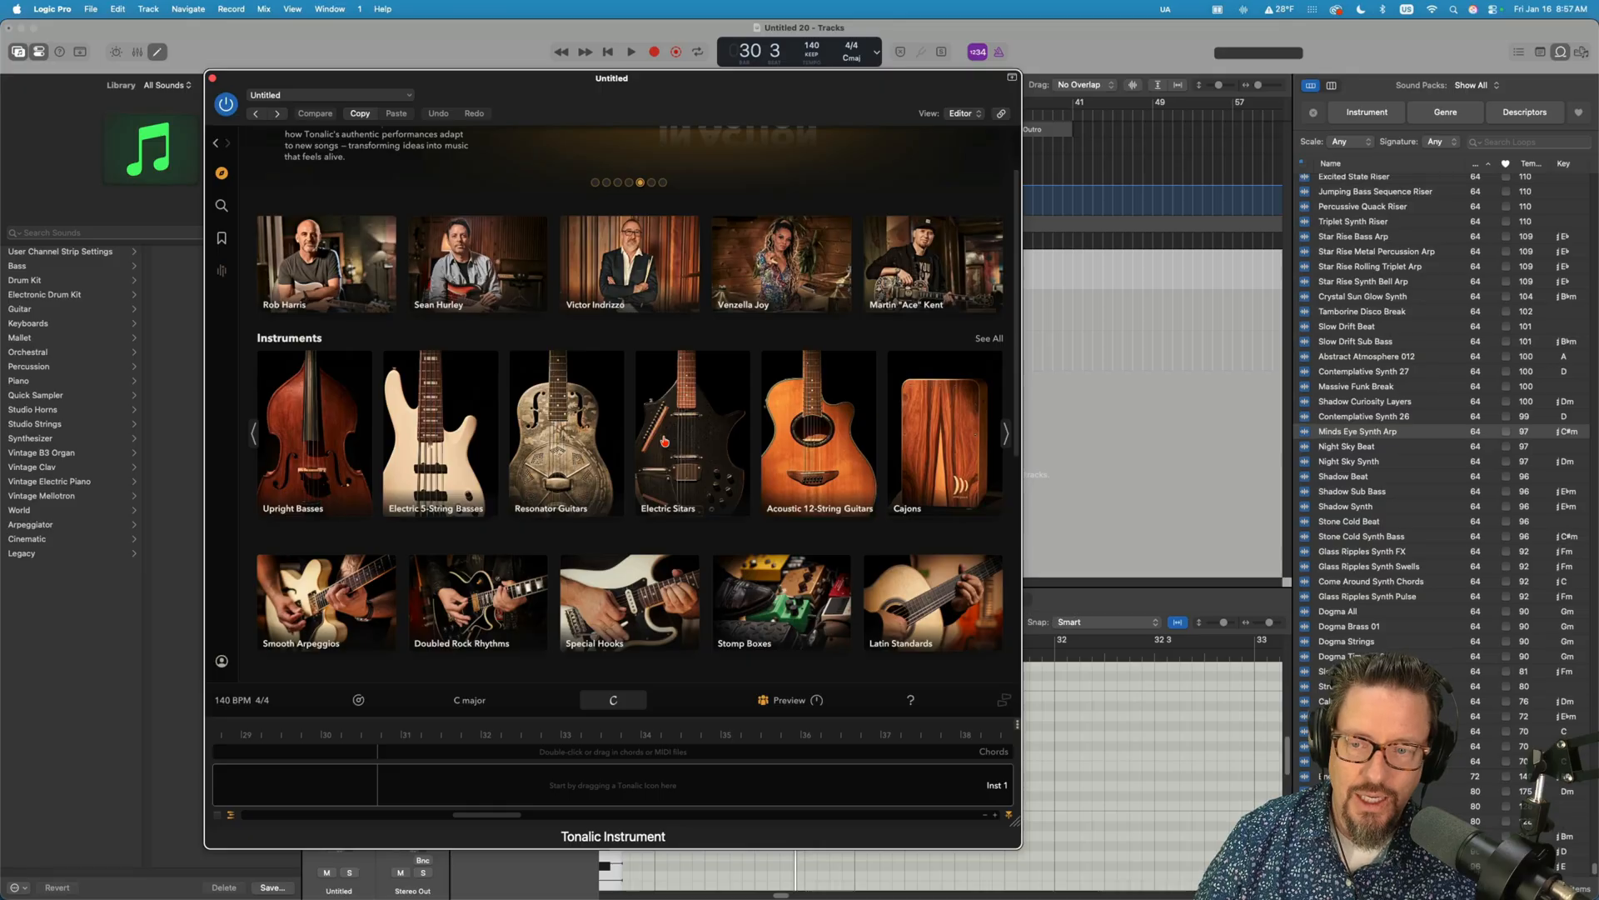
pyautogui.moveTo(663, 453)
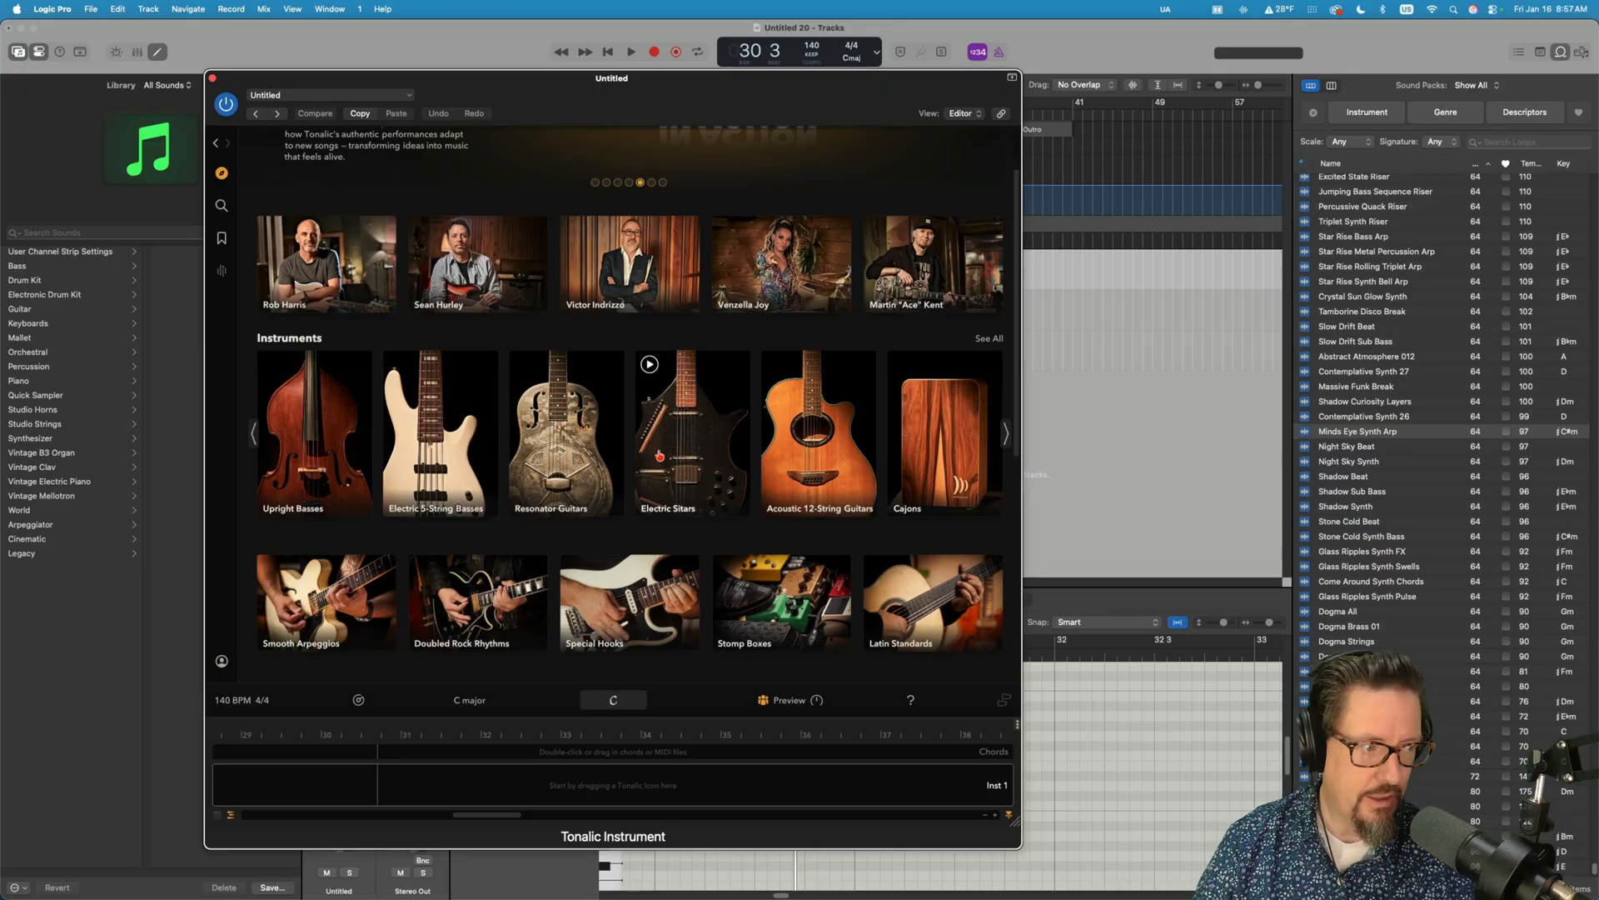
pyautogui.moveTo(816, 430)
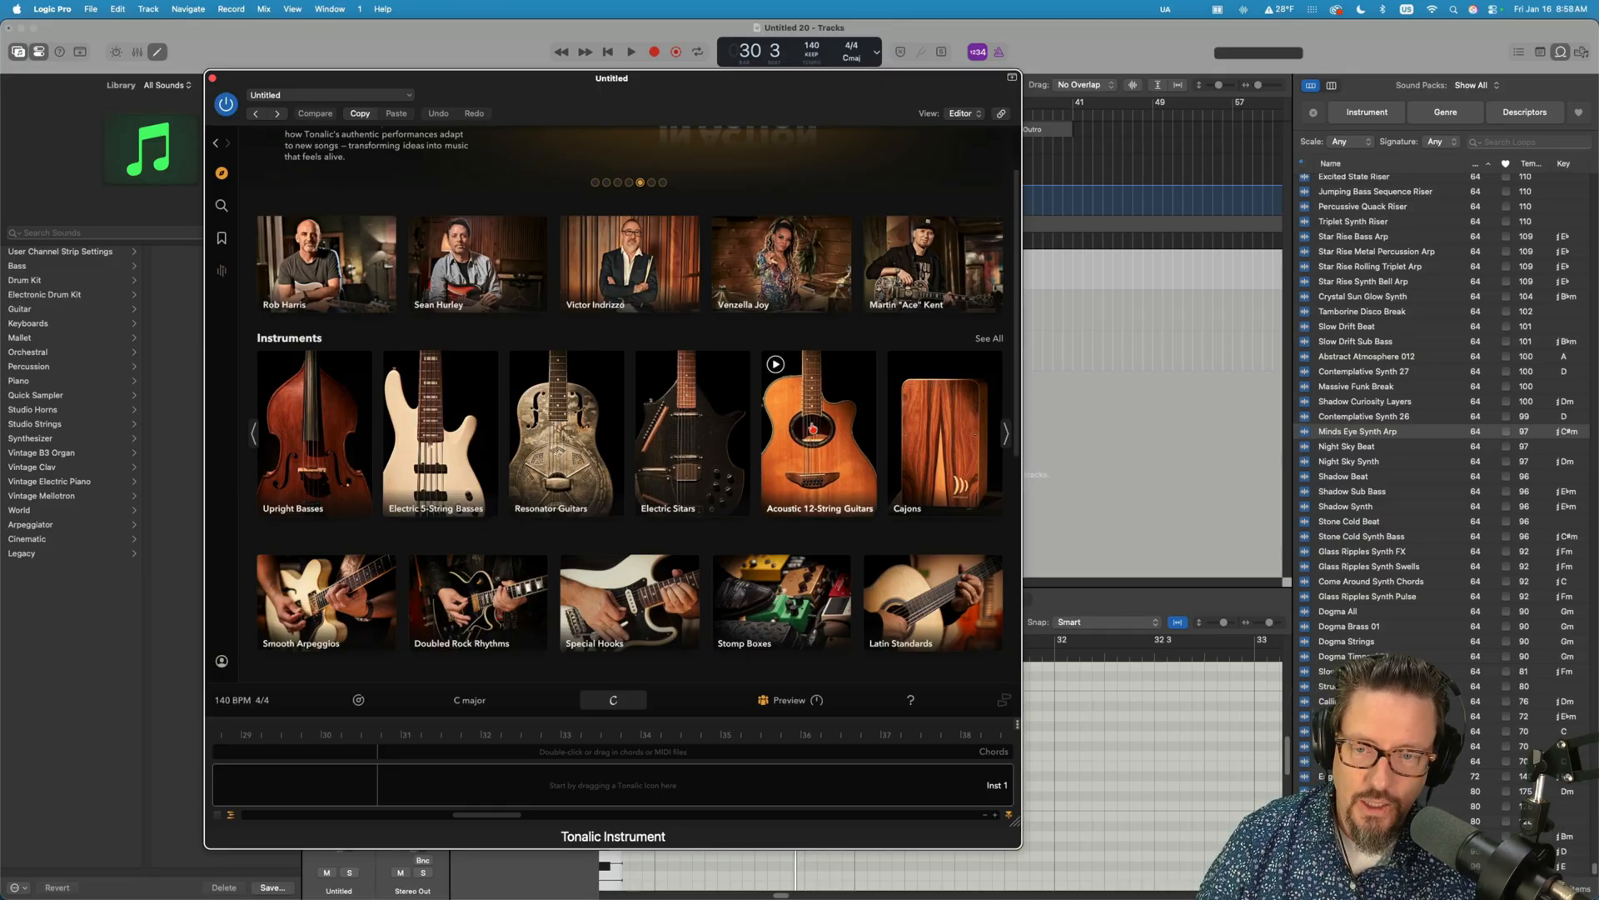
pyautogui.click(1004, 433)
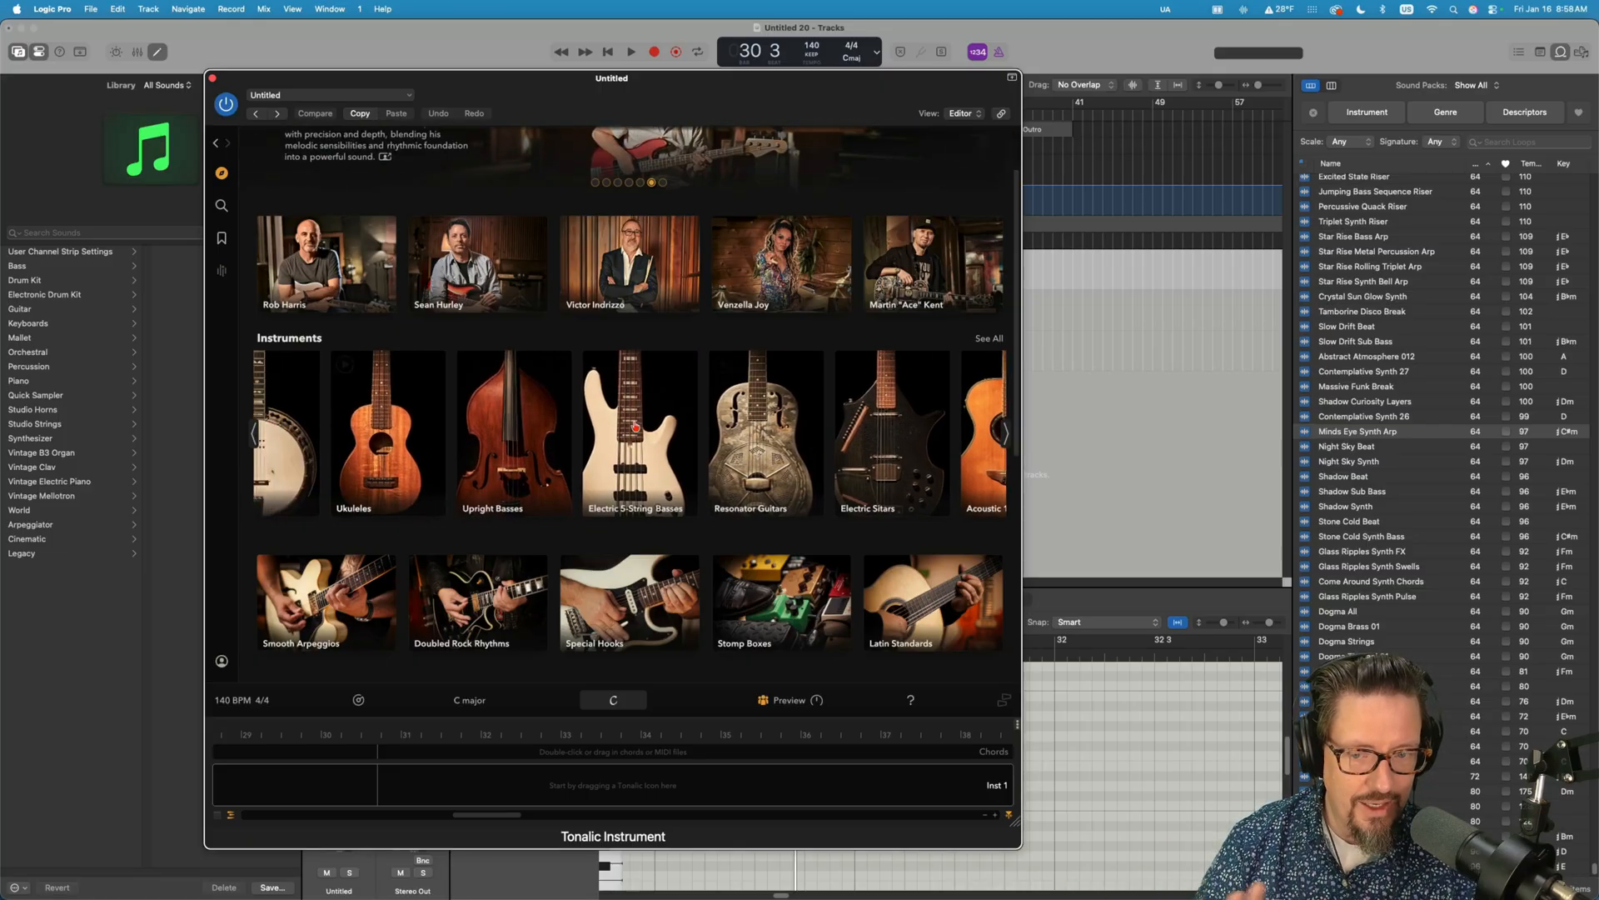
pyautogui.click(261, 431)
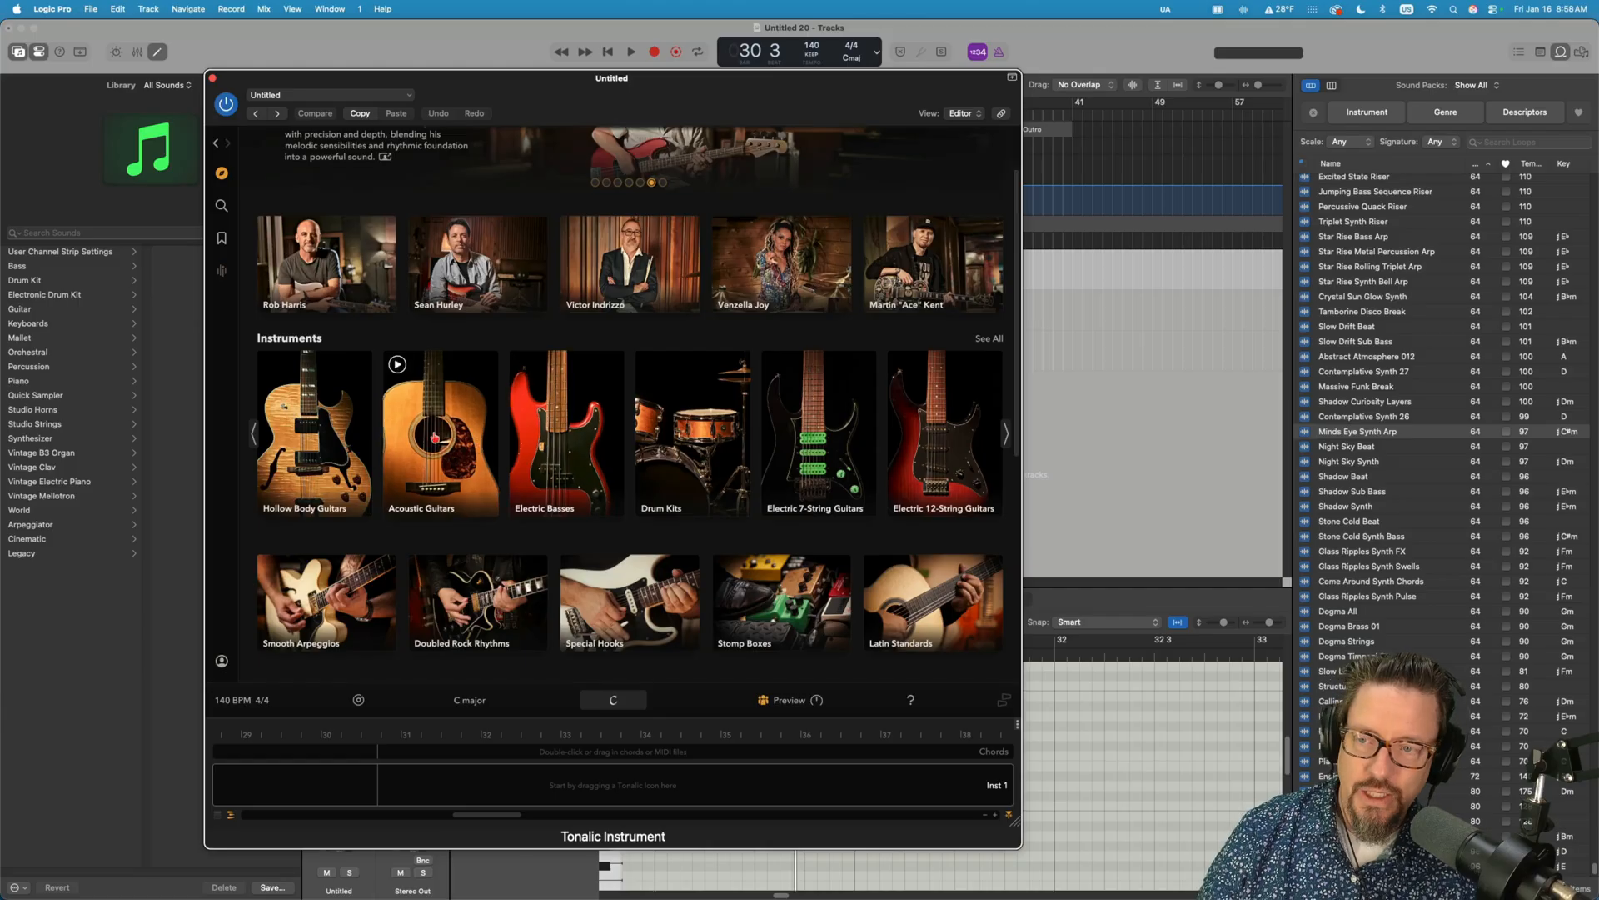
# - Browse the 654 acoustic guitar patterns, audition the Disco strum, and load the Indie Pop Strummed Block Chords pattern
pyautogui.click(440, 428)
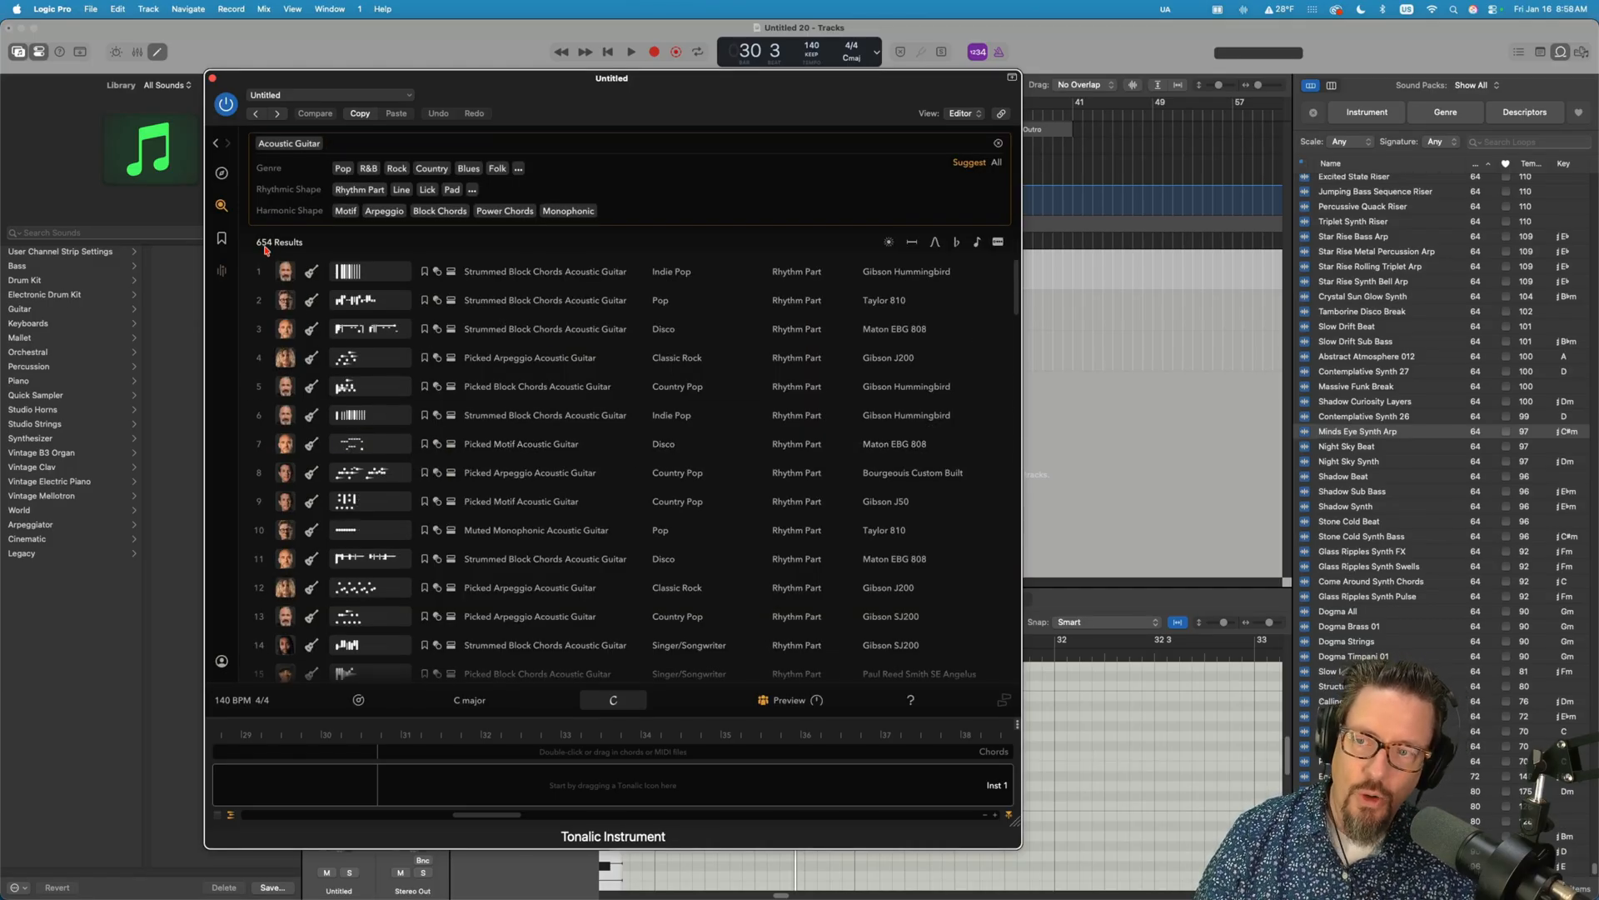
pyautogui.click(545, 272)
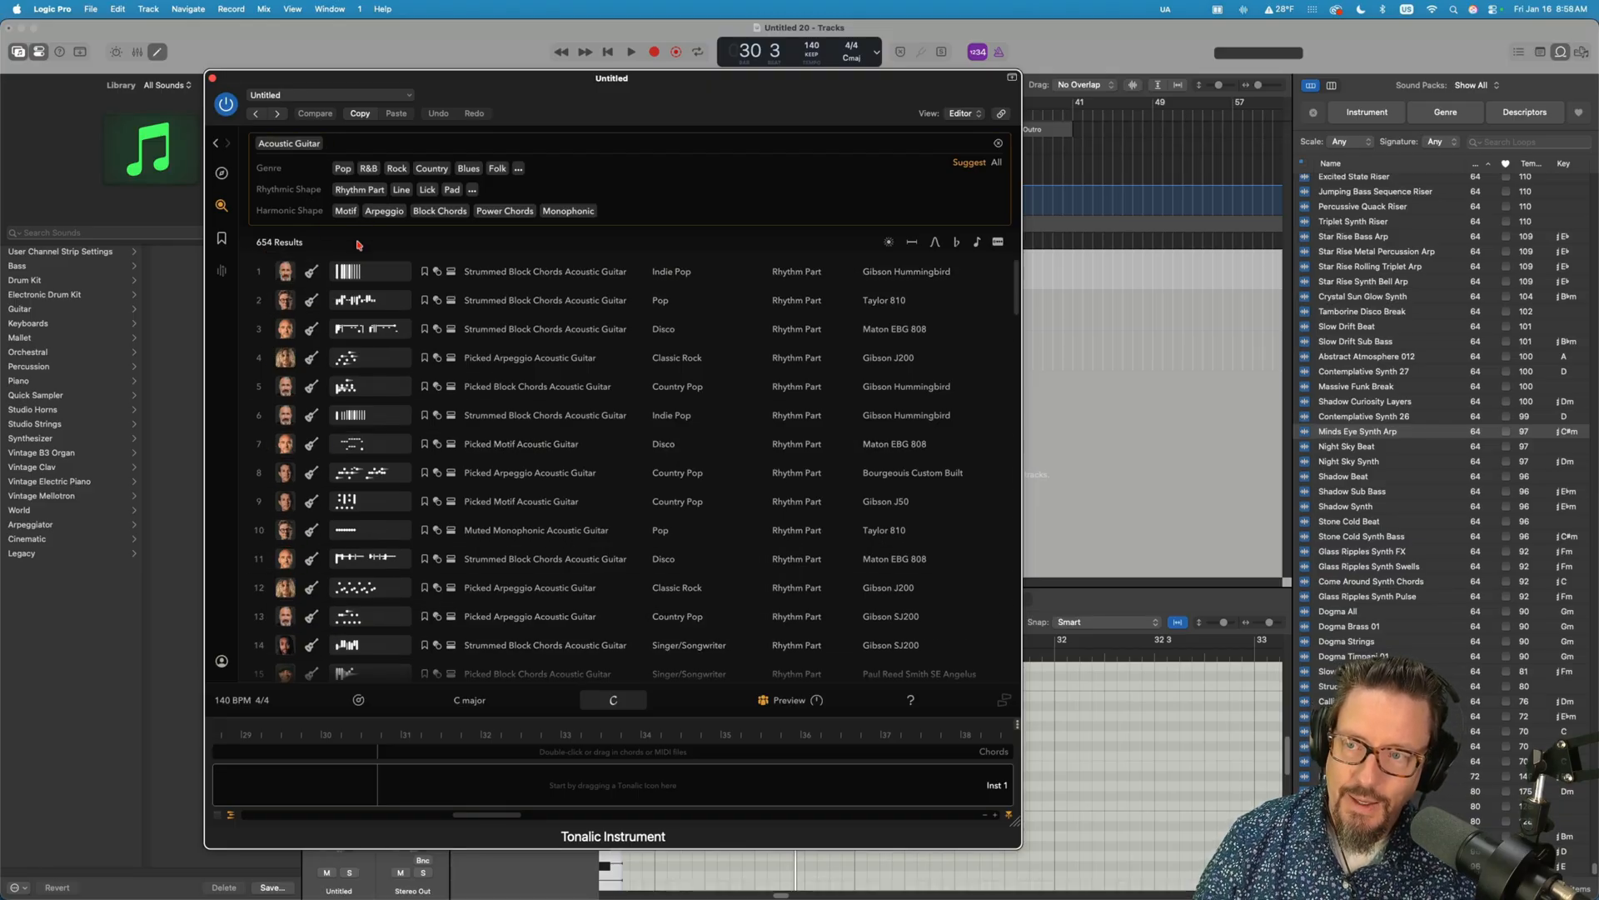
pyautogui.click(443, 443)
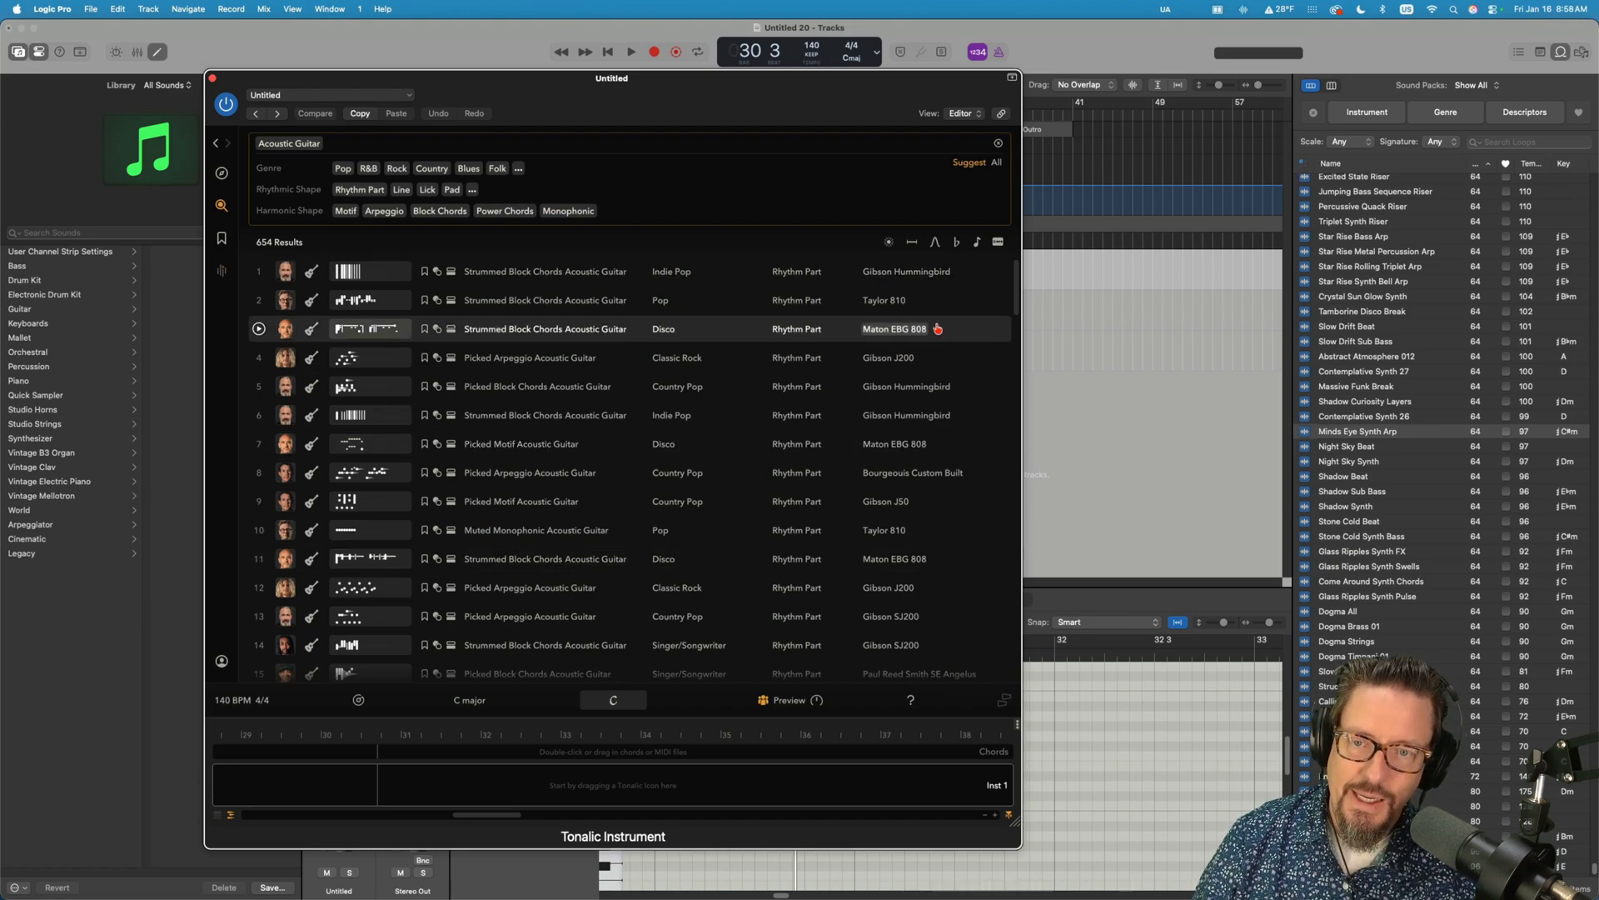
pyautogui.click(545, 269)
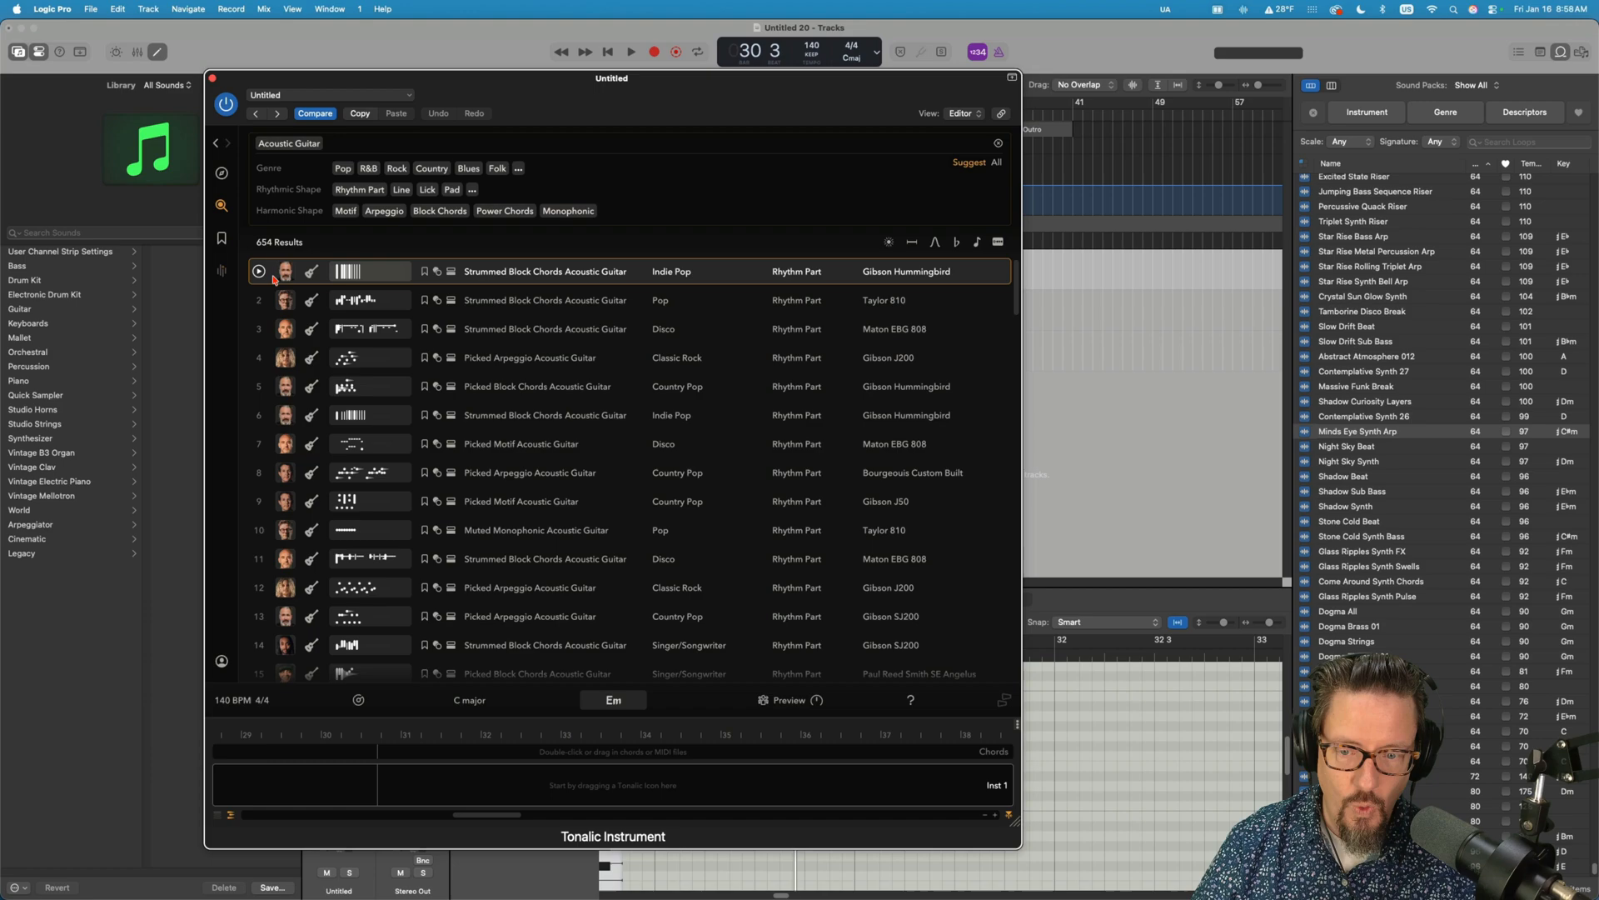
pyautogui.click(366, 271)
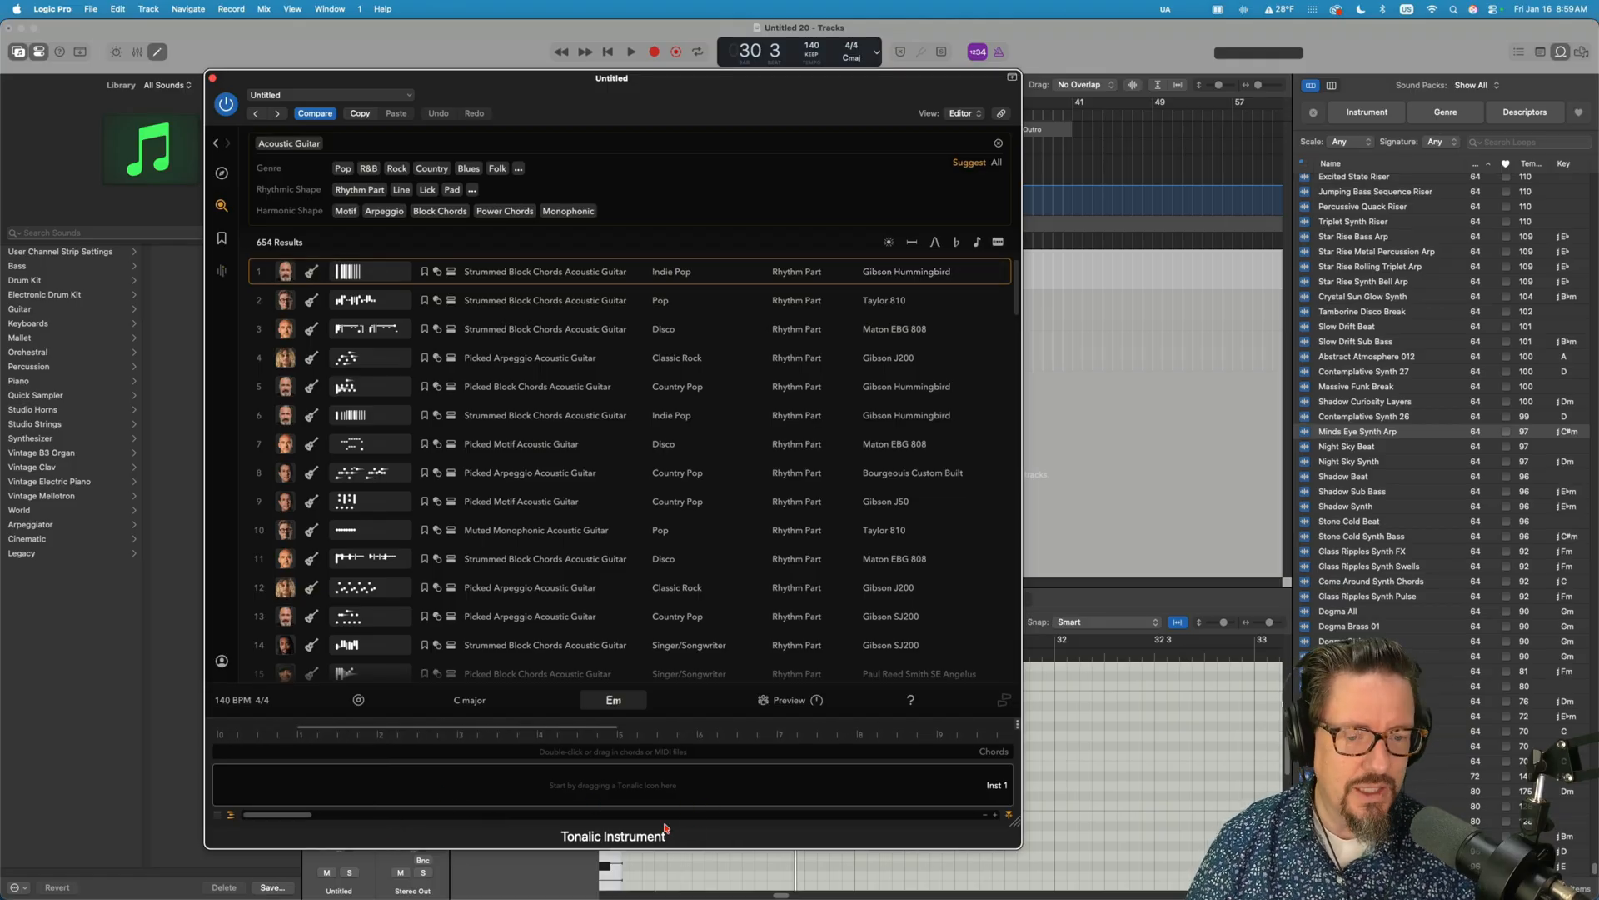
pyautogui.moveTo(614, 793)
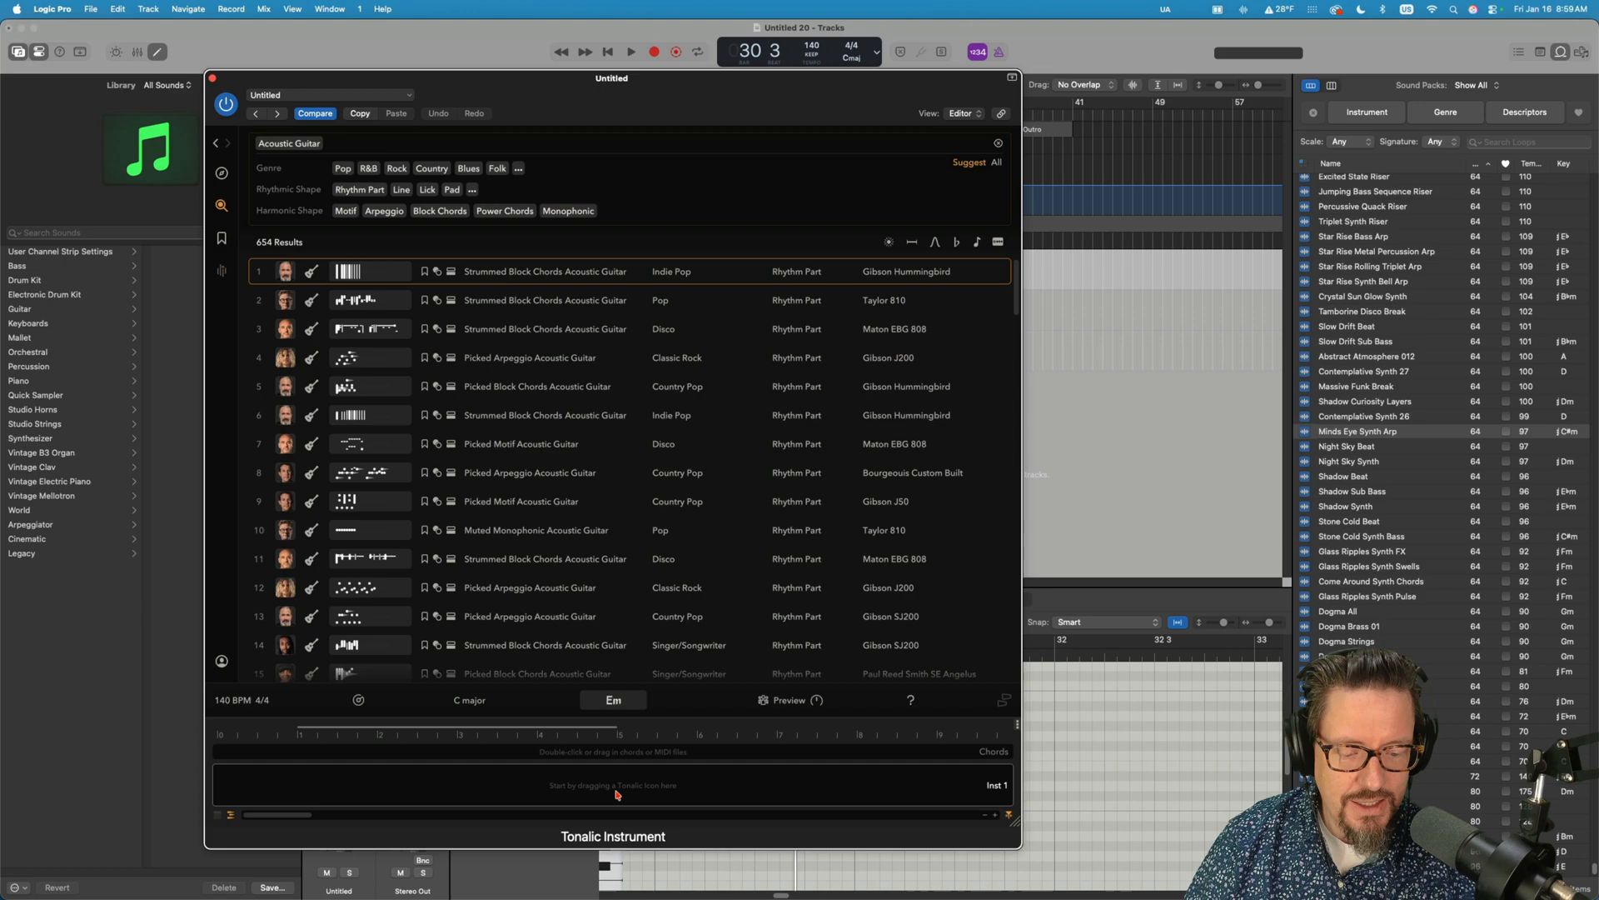
pyautogui.moveTo(610, 812)
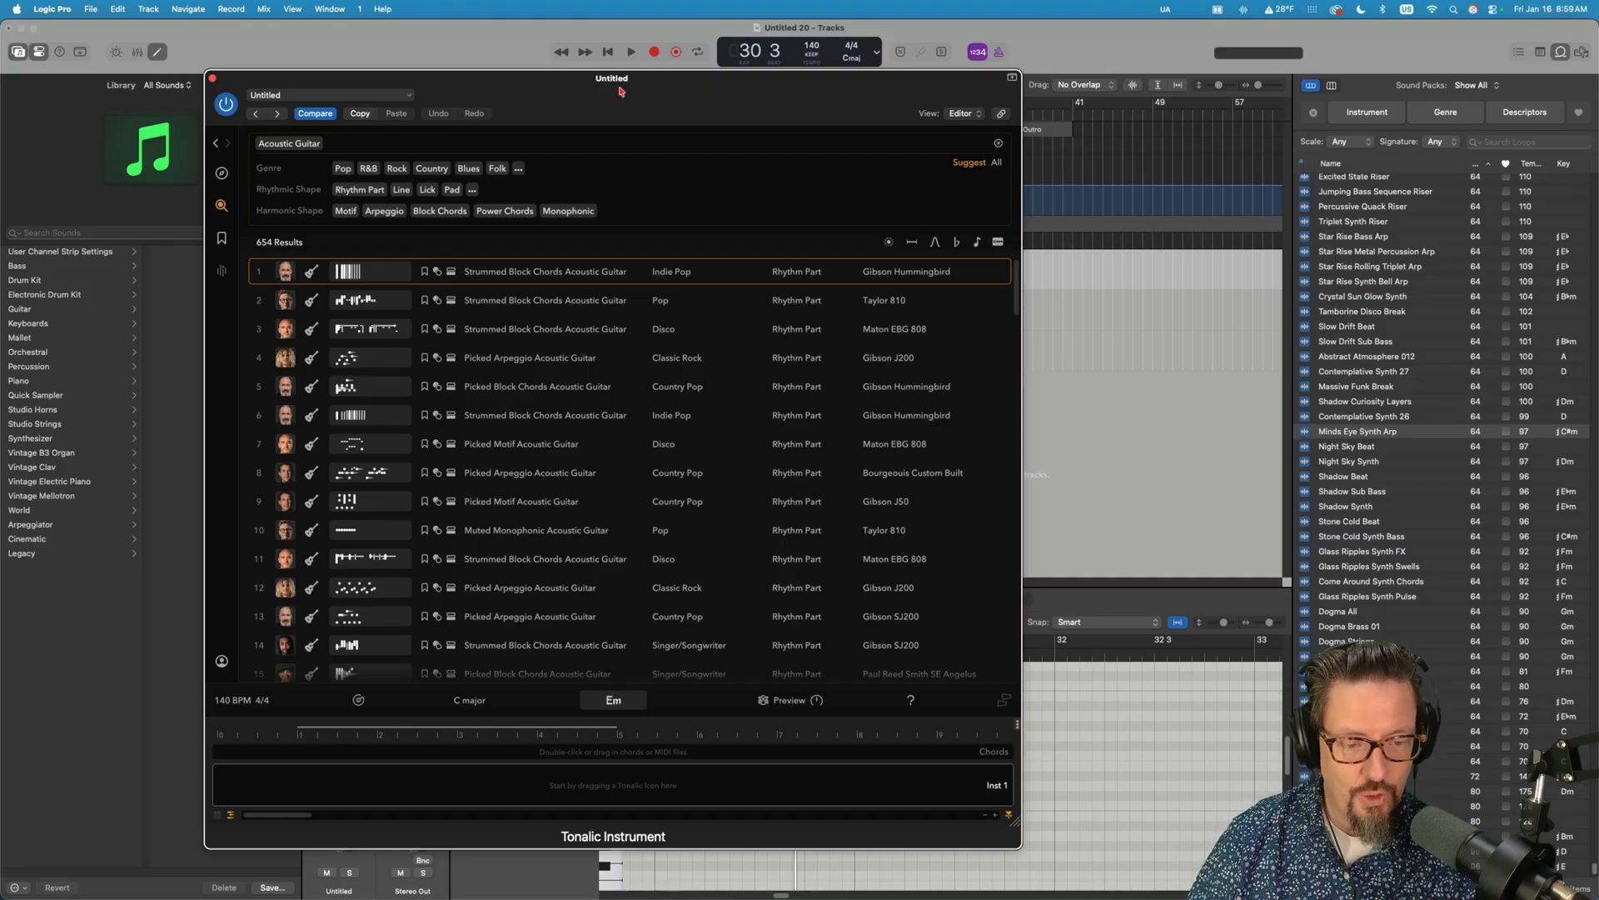
pyautogui.moveTo(611, 134)
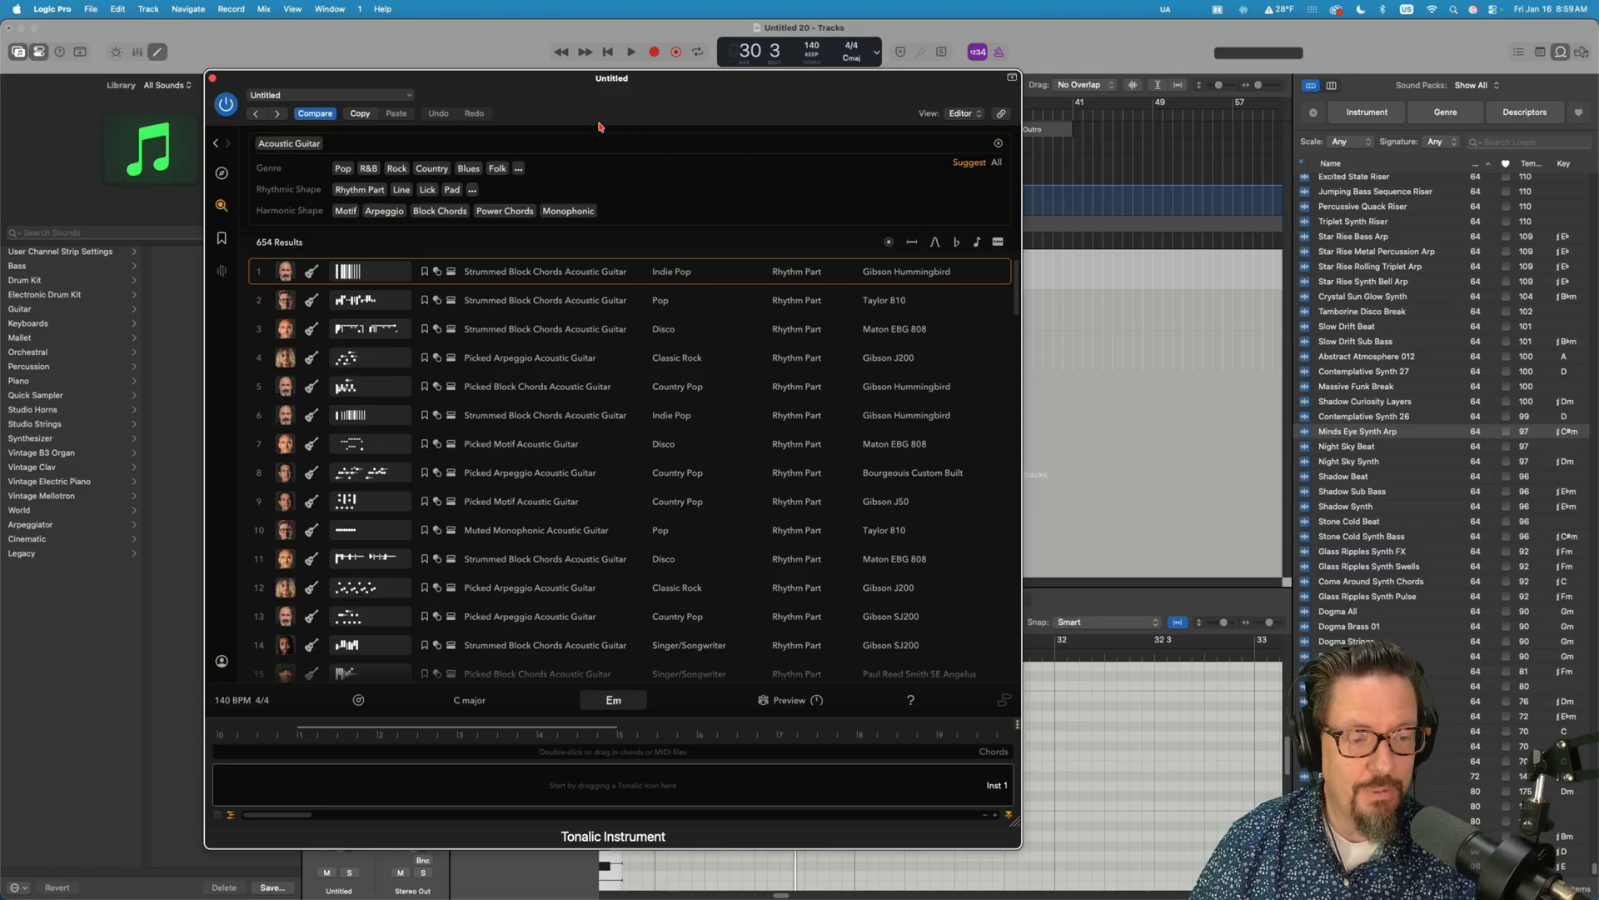
pyautogui.moveTo(320, 318)
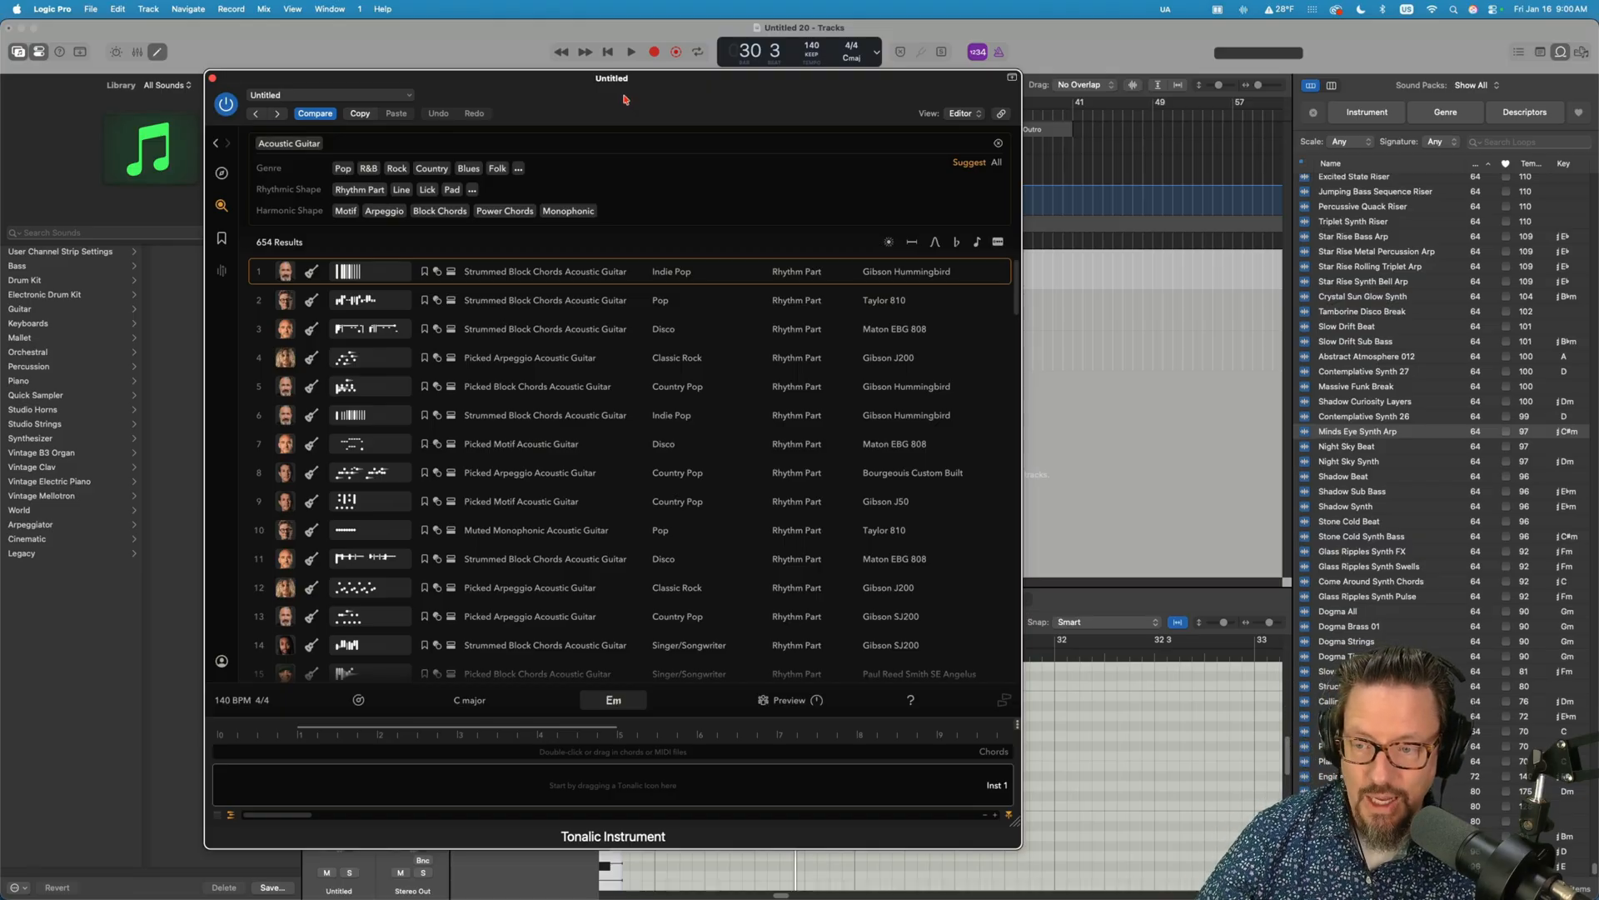
pyautogui.moveTo(585, 102)
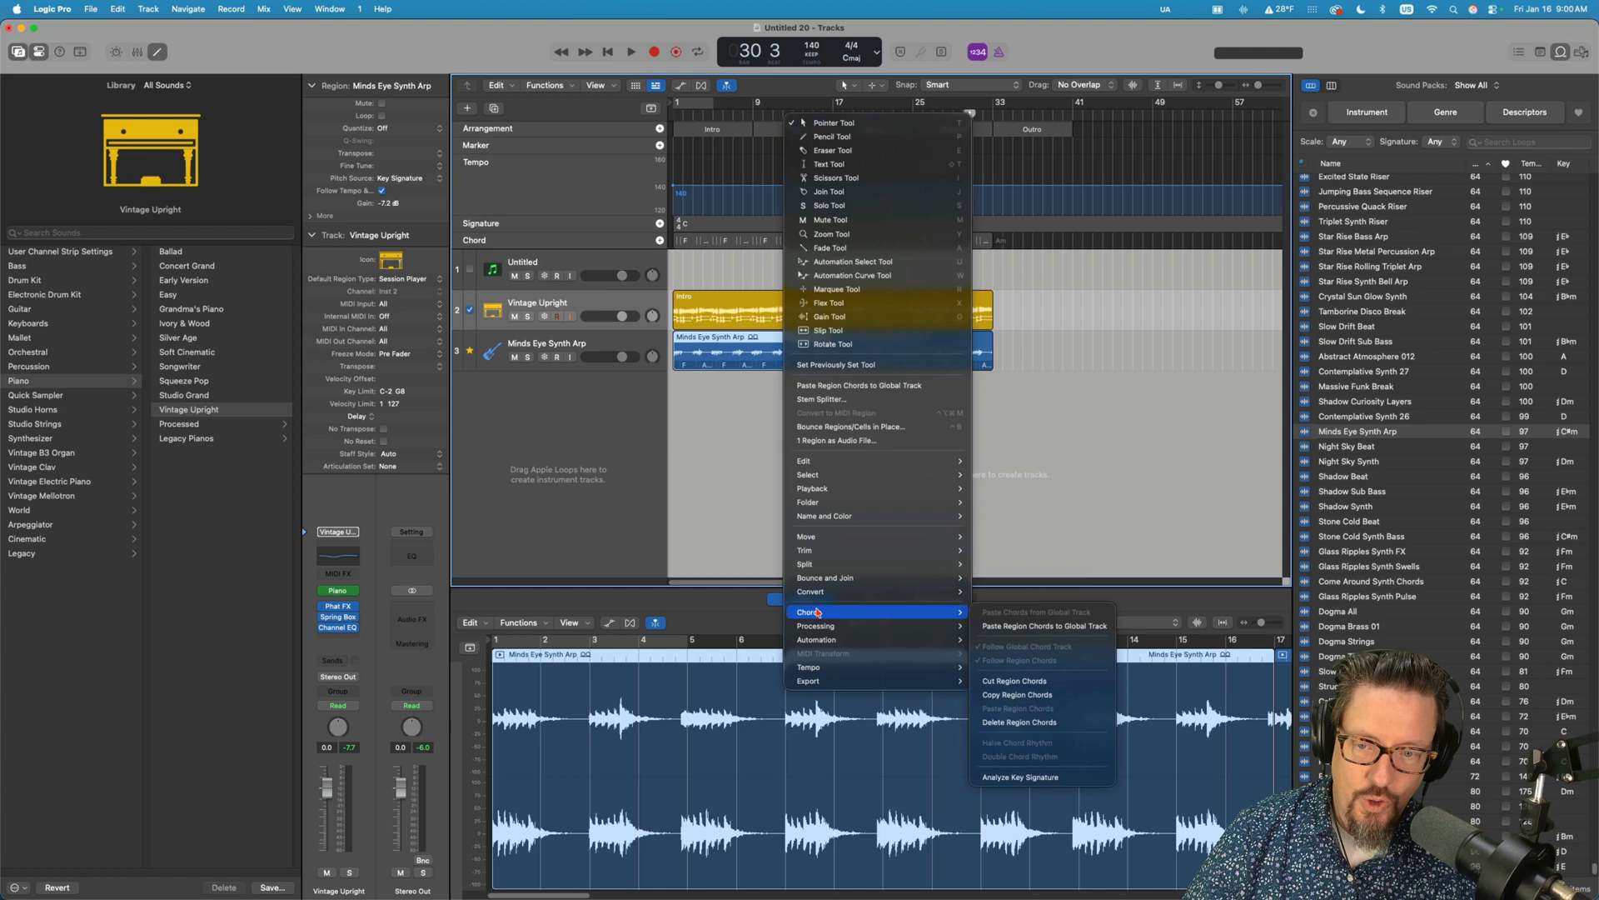
pyautogui.moveTo(806, 563)
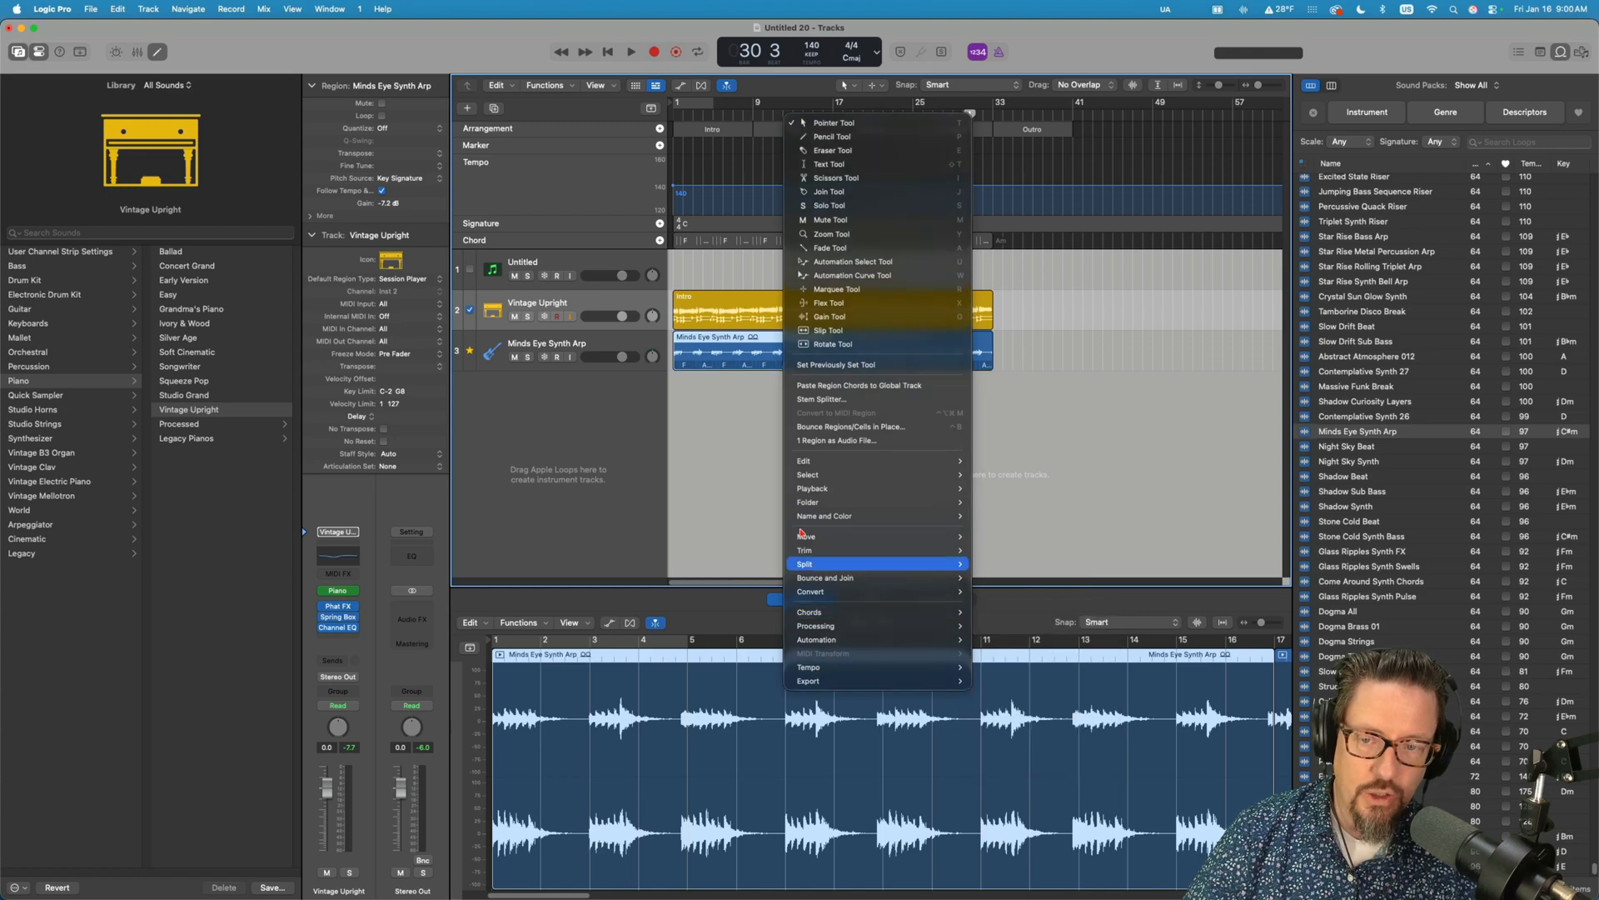
# - Split the Minds Eye Synth Arp region at the playhead into two parts
pyautogui.click(806, 563)
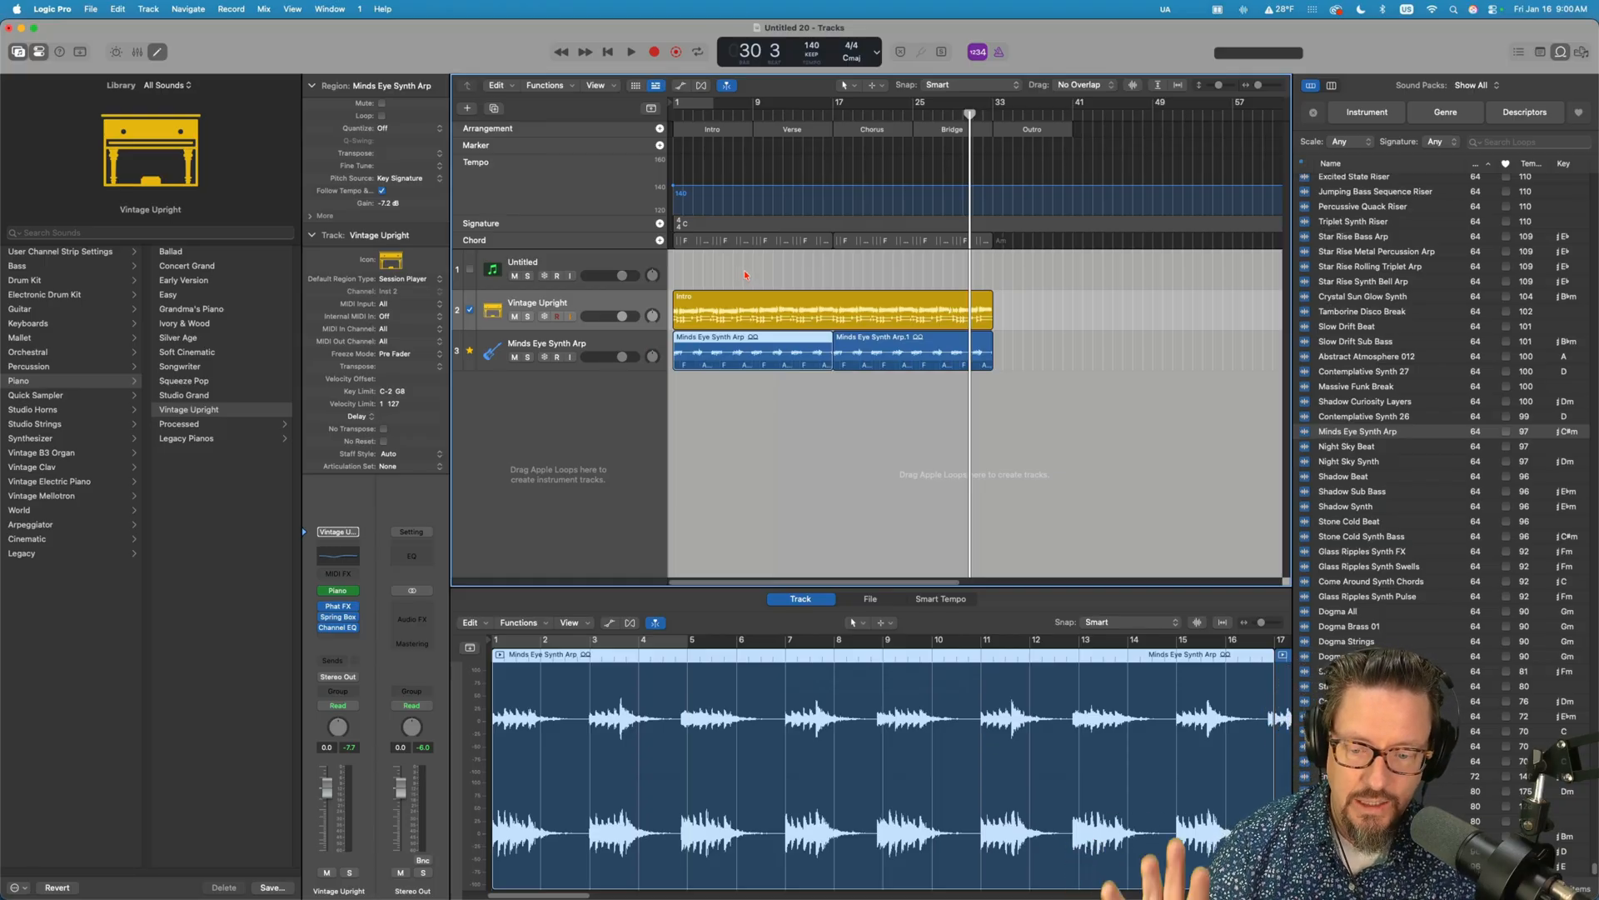
pyautogui.moveTo(960, 394)
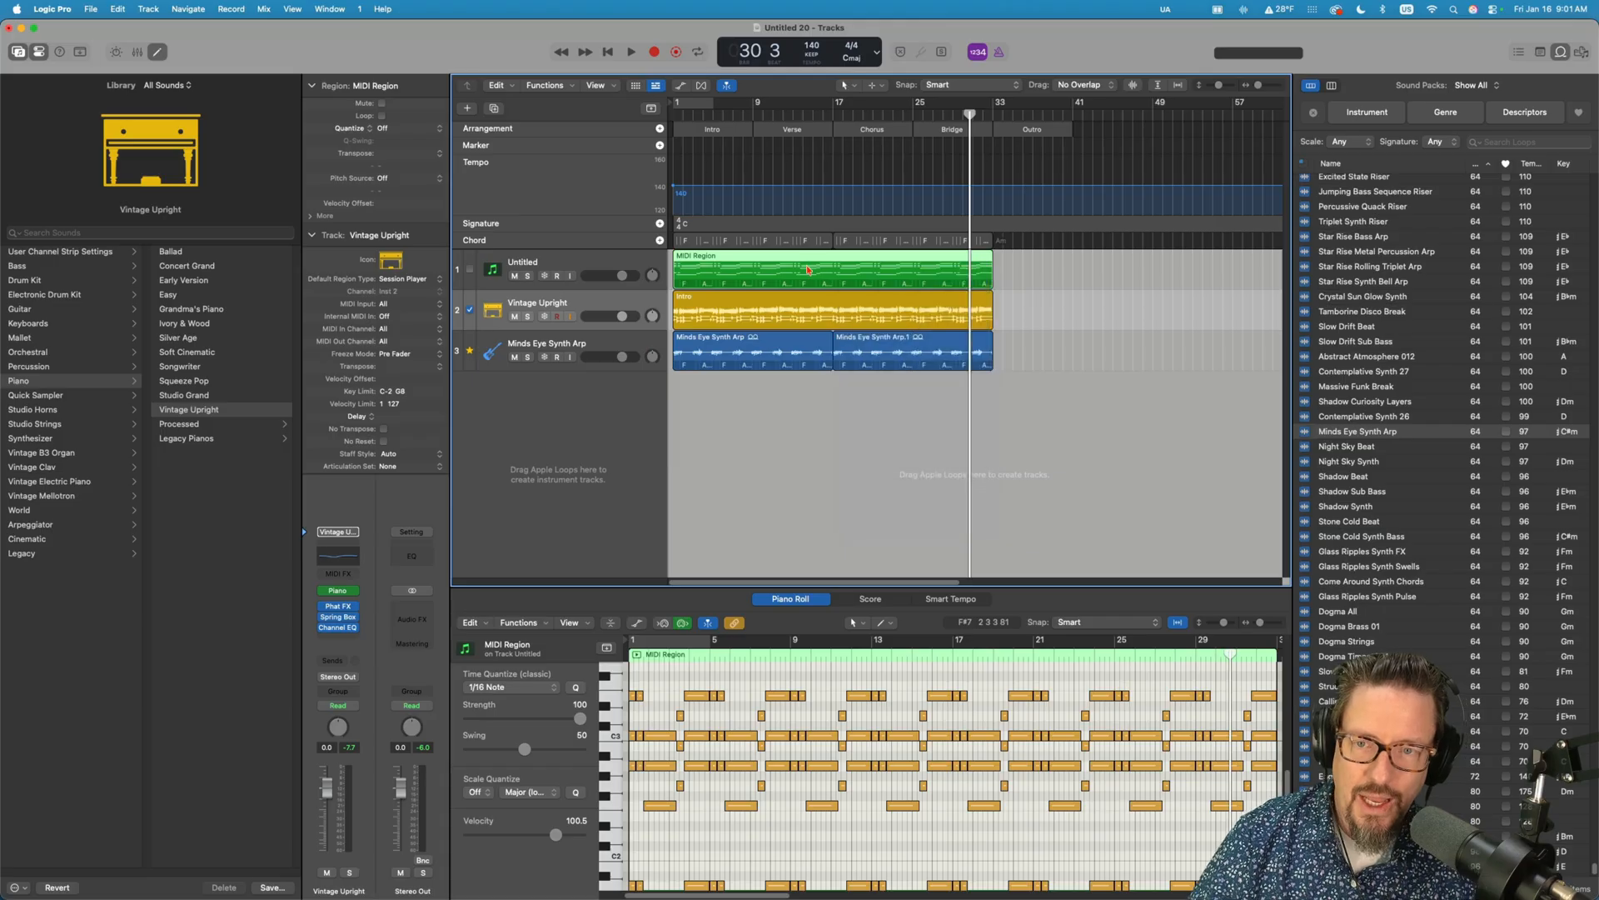
# - Export the chord MIDI region as Tonalic Demo.mid to the Desktop and switch back to Tonalic
pyautogui.rightClick(806, 270)
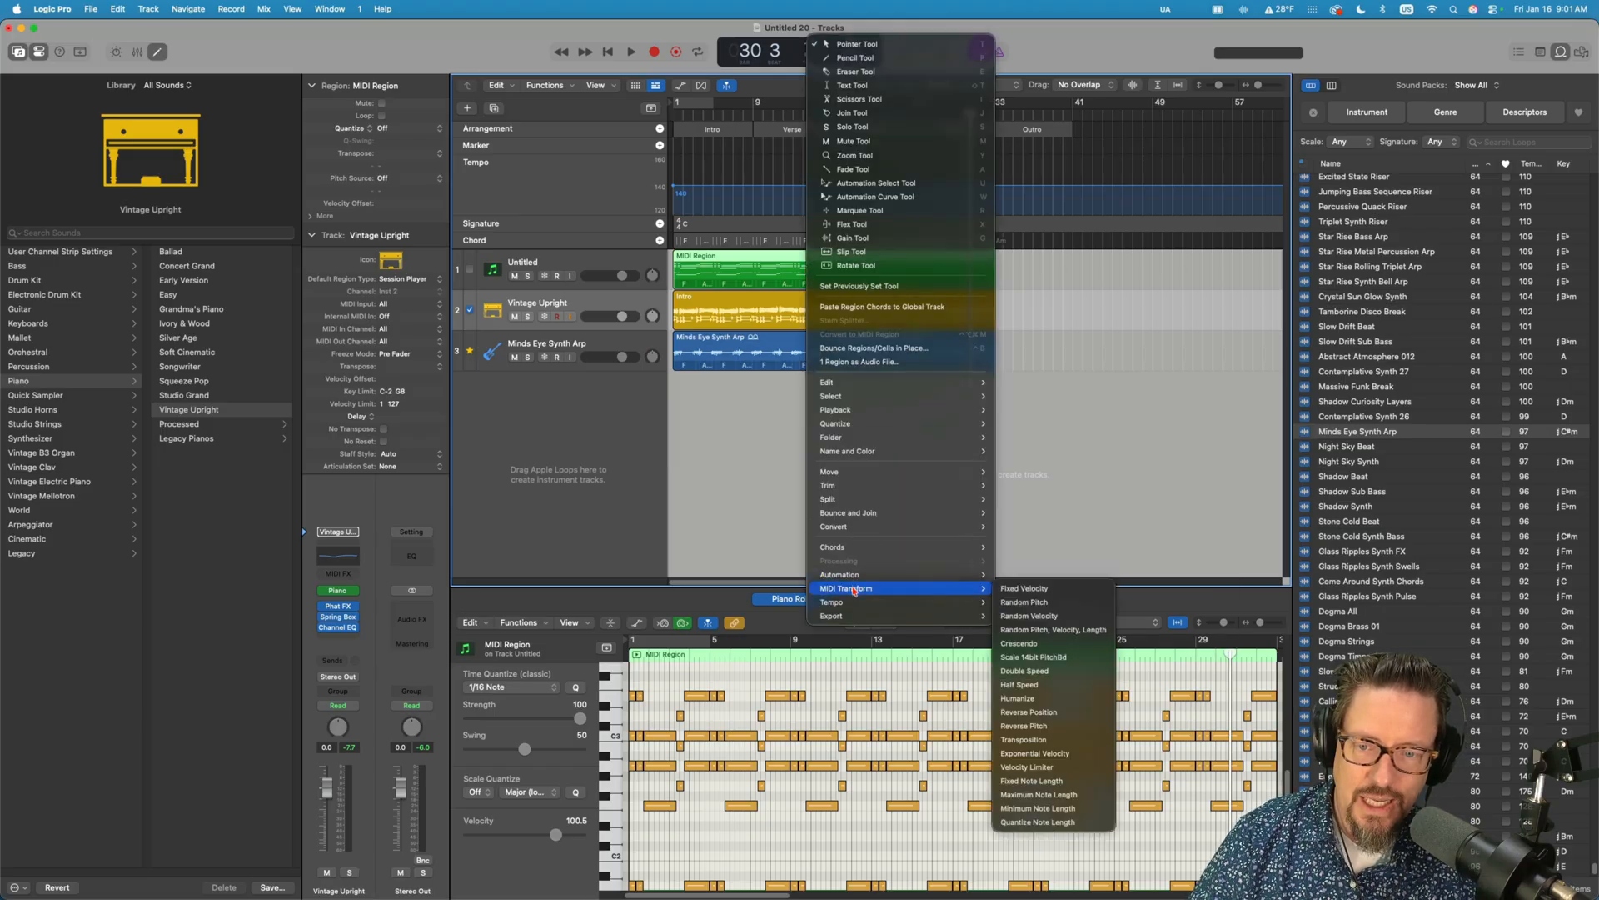
pyautogui.moveTo(833, 615)
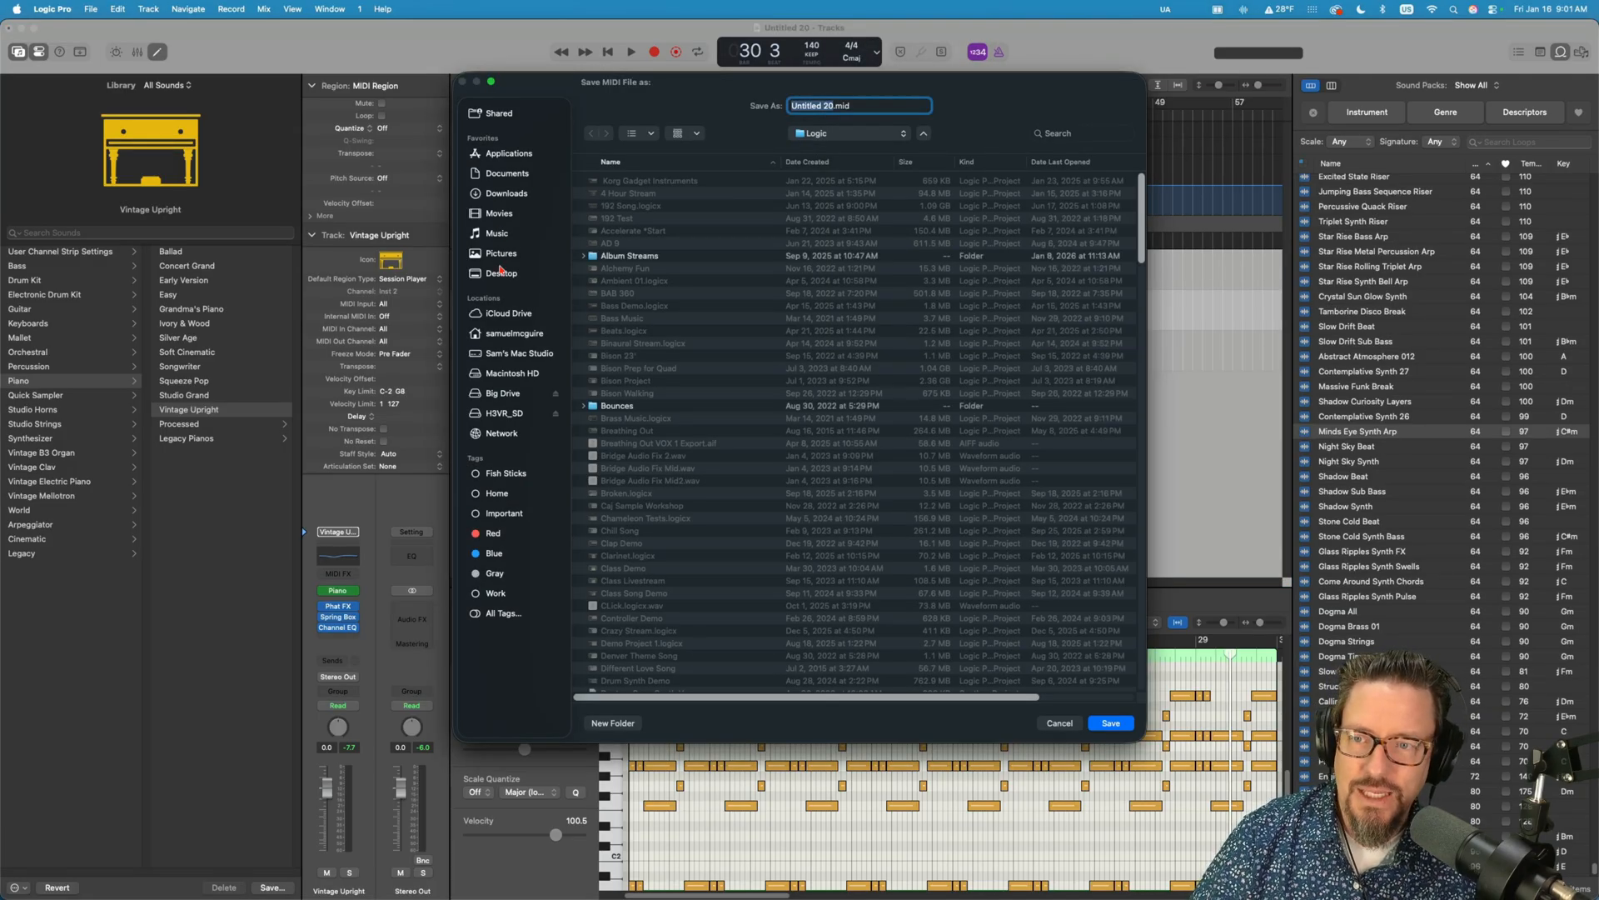
pyautogui.click(502, 272)
pyautogui.write('Tonalic Demo')
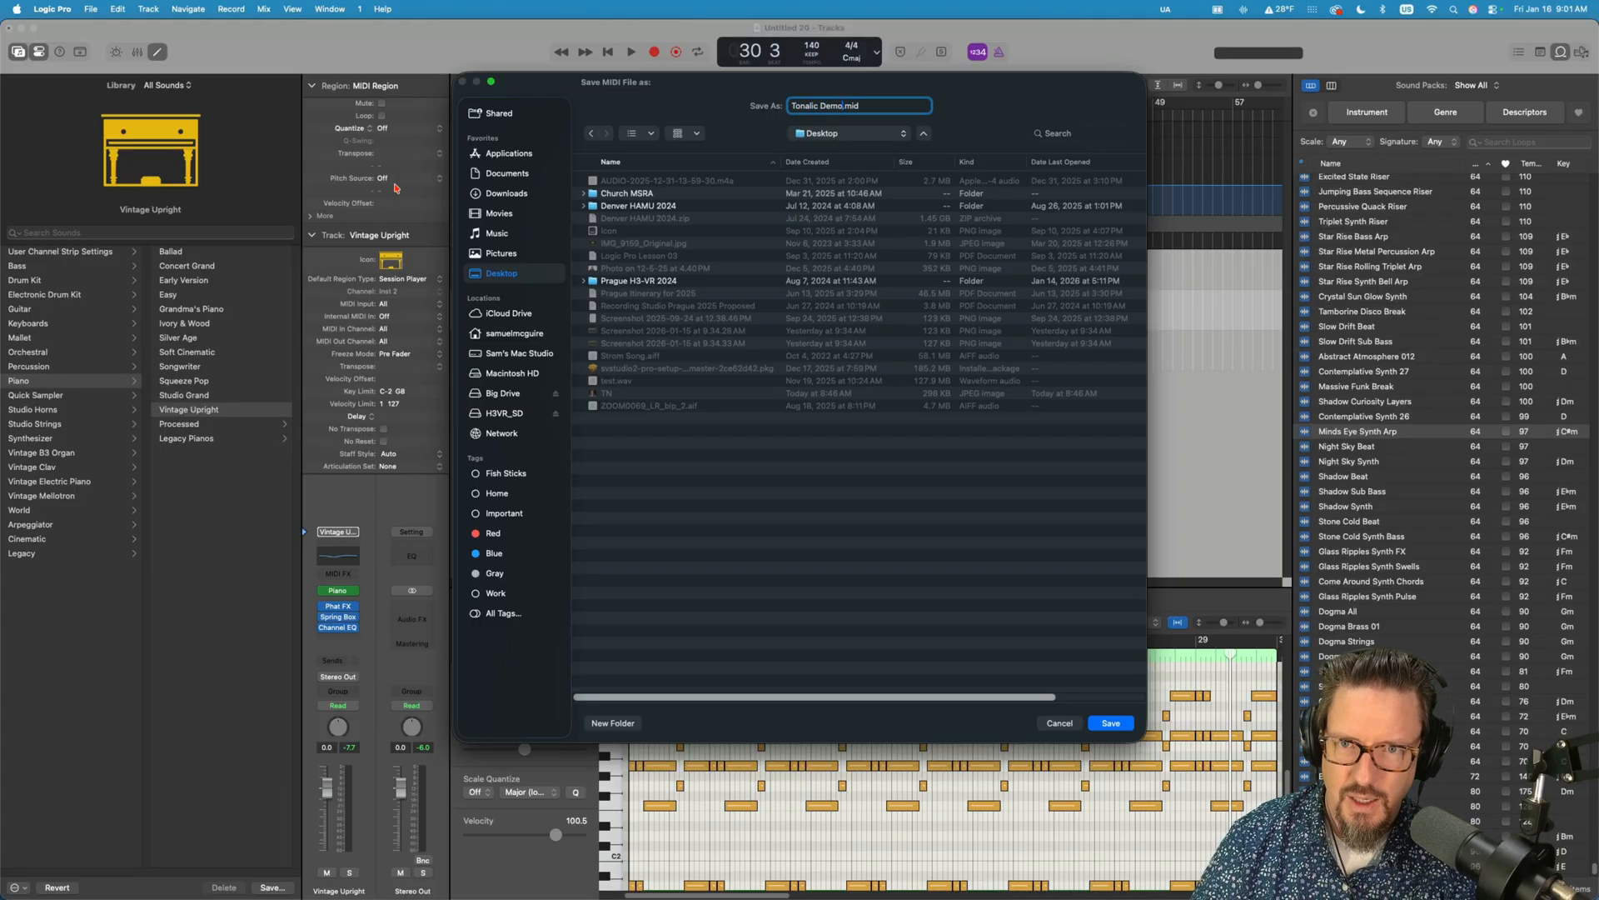
pyautogui.click(1109, 721)
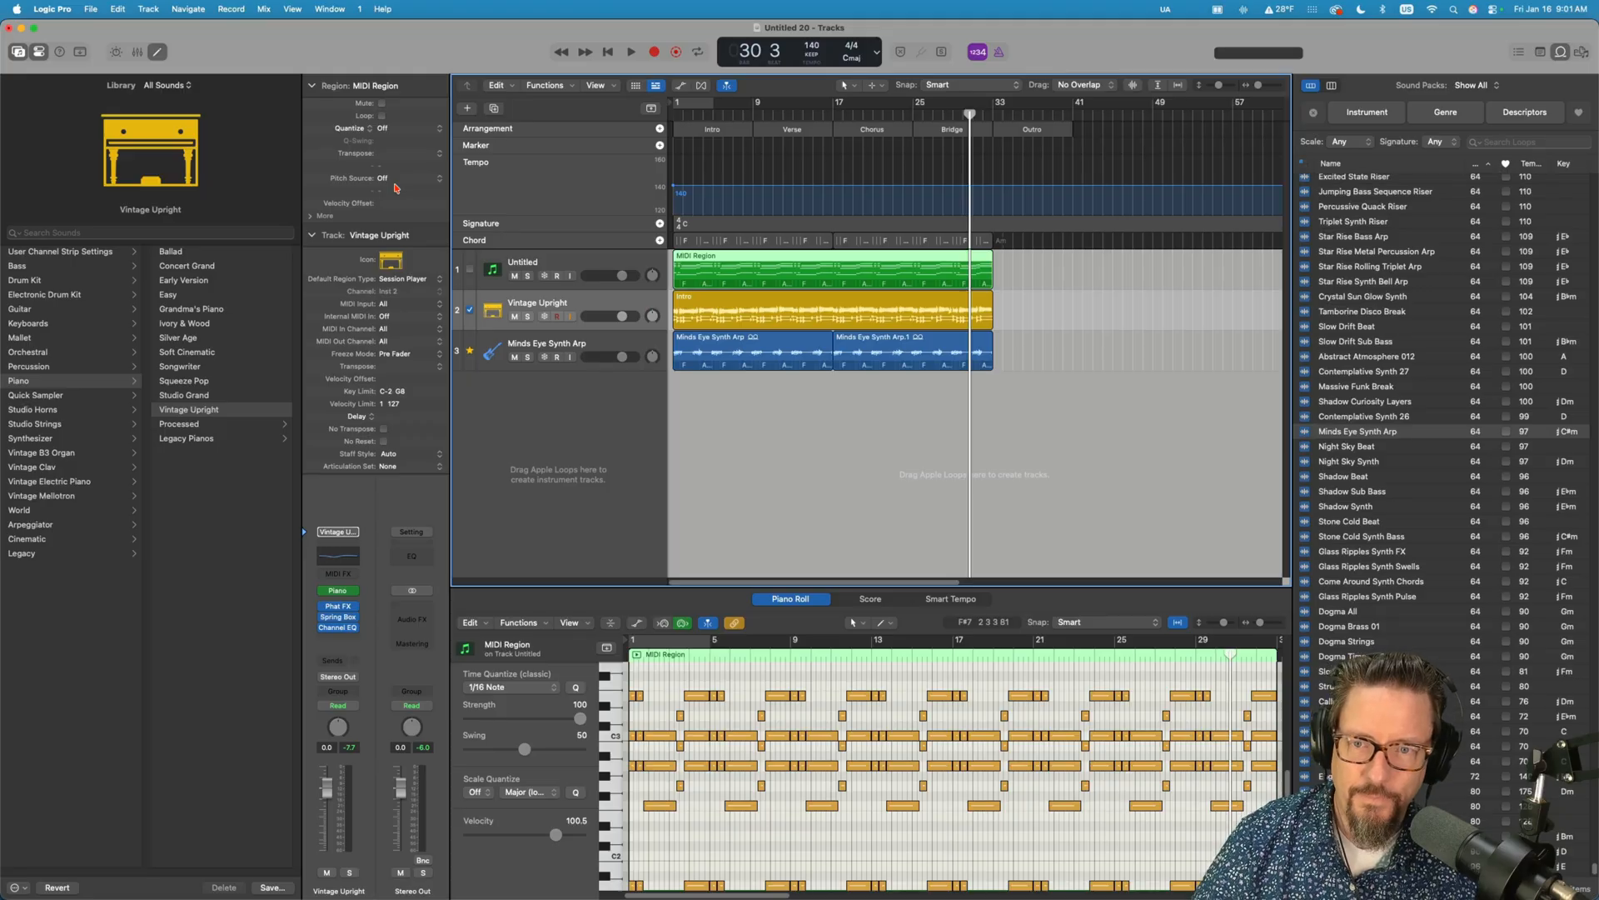
pyautogui.press('cmd+tab')
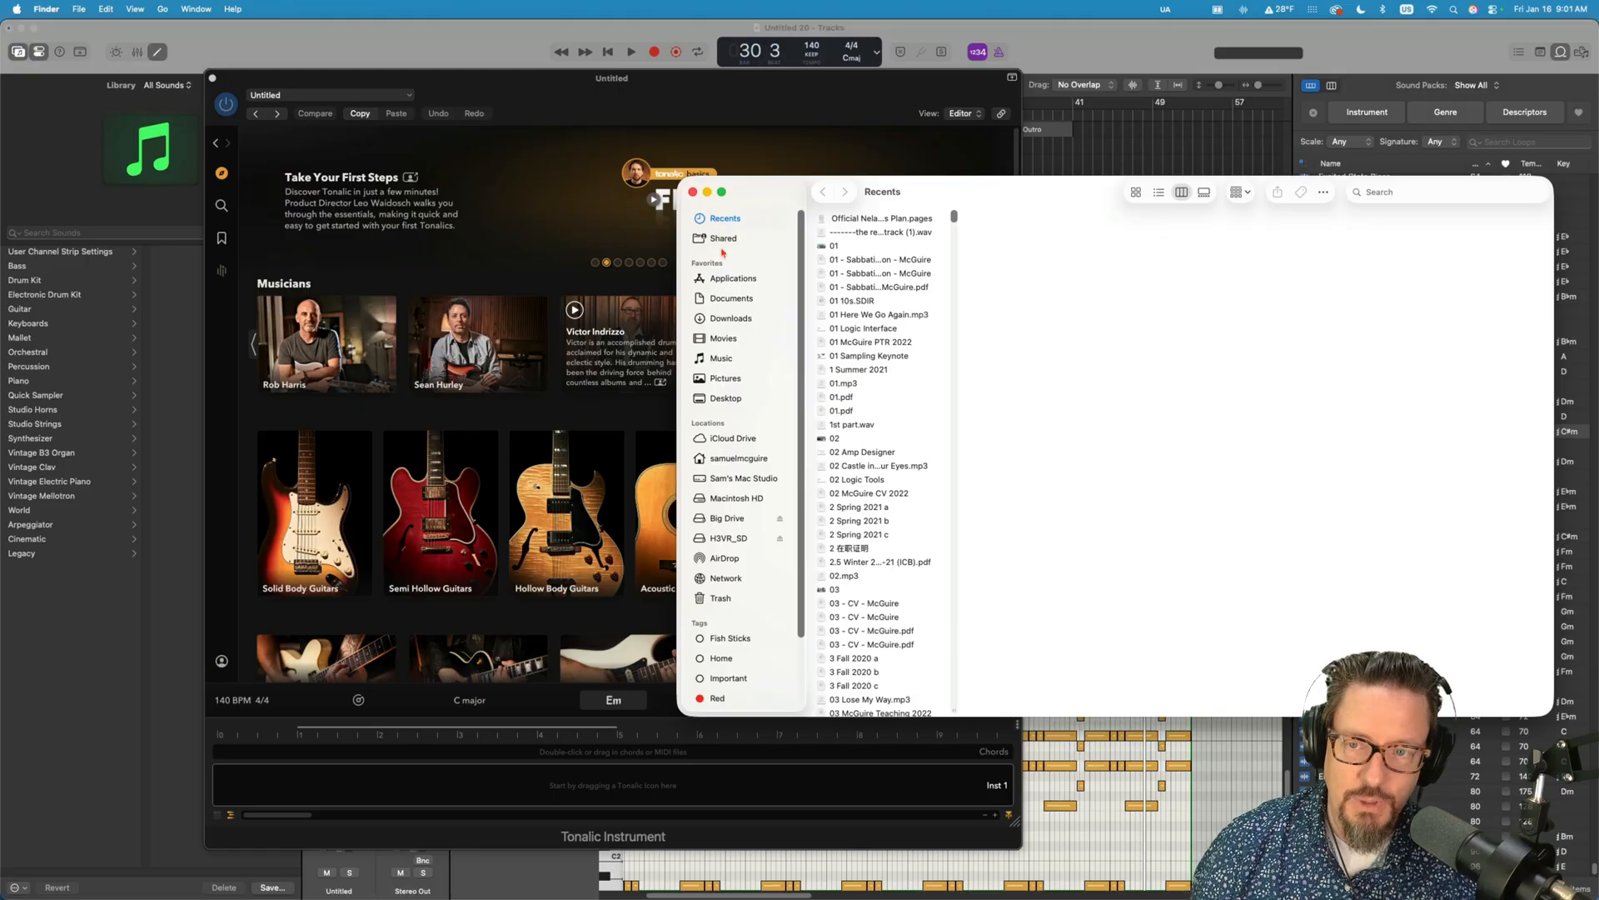
# - Drag Tonalic Demo.mid from the Desktop into Tonalic's chord lane, giving Am, F, G in A minor
pyautogui.click(725, 398)
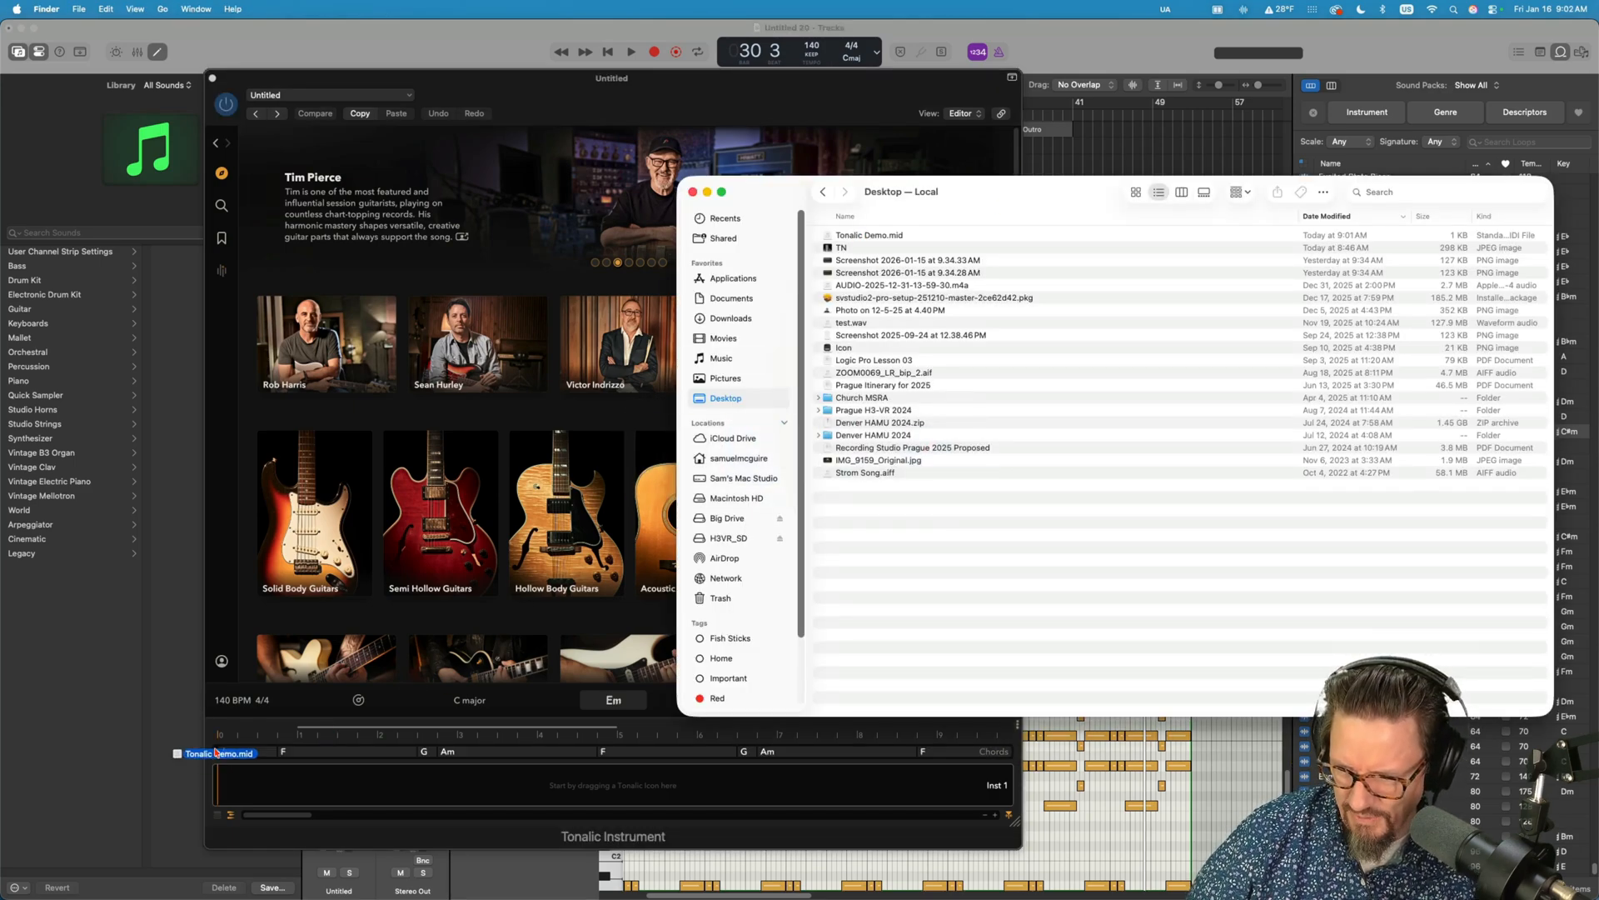
pyautogui.click(315, 113)
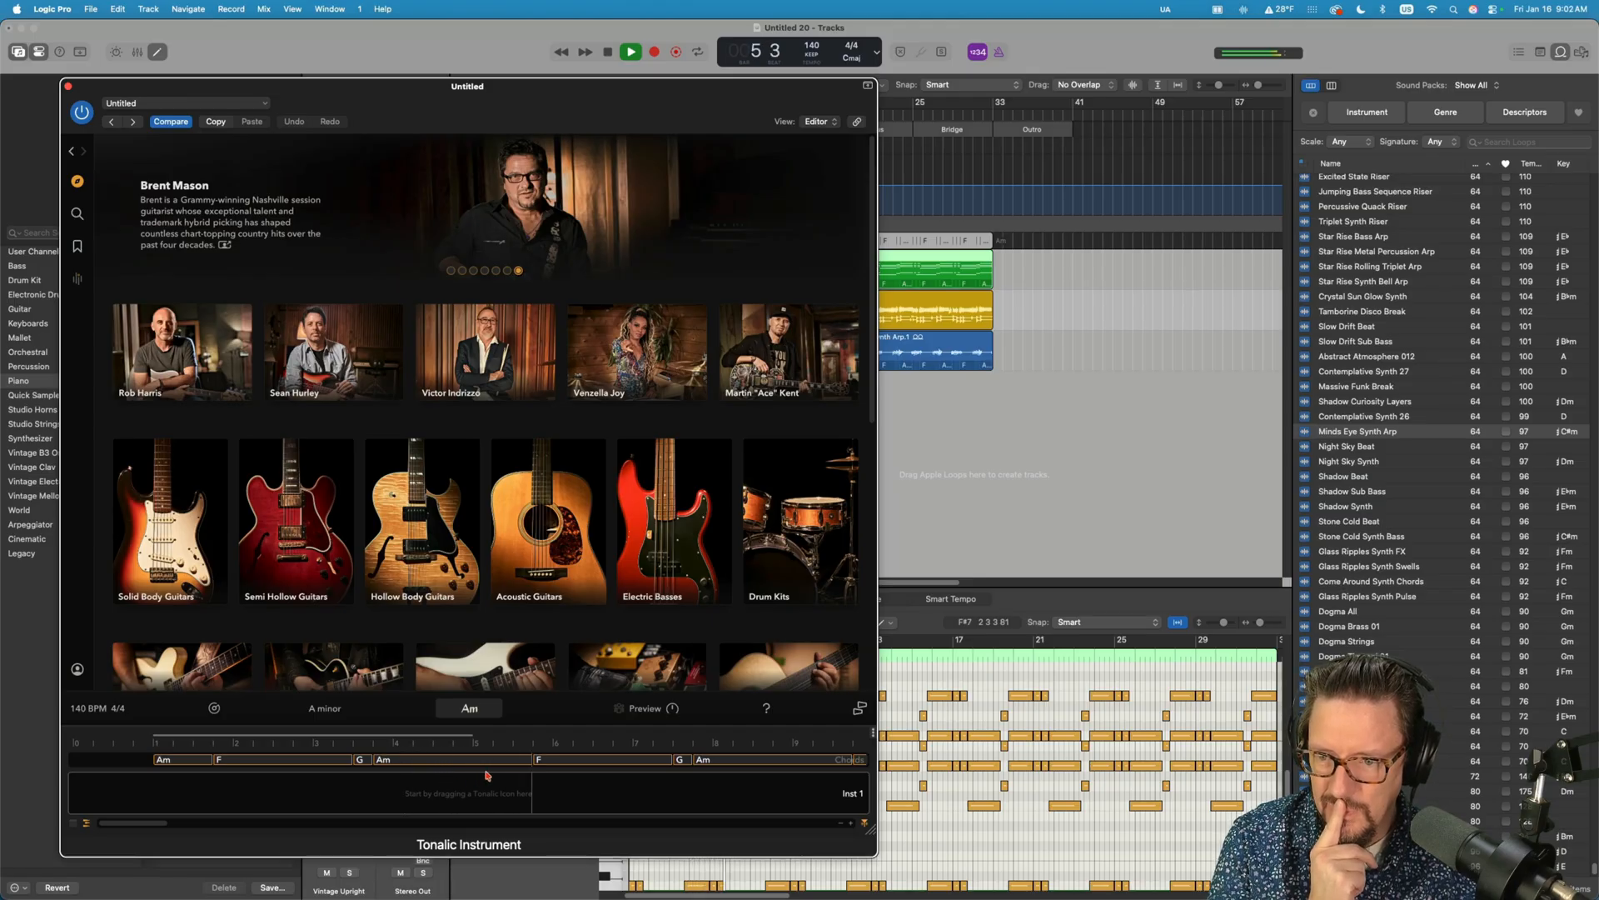
pyautogui.click(538, 760)
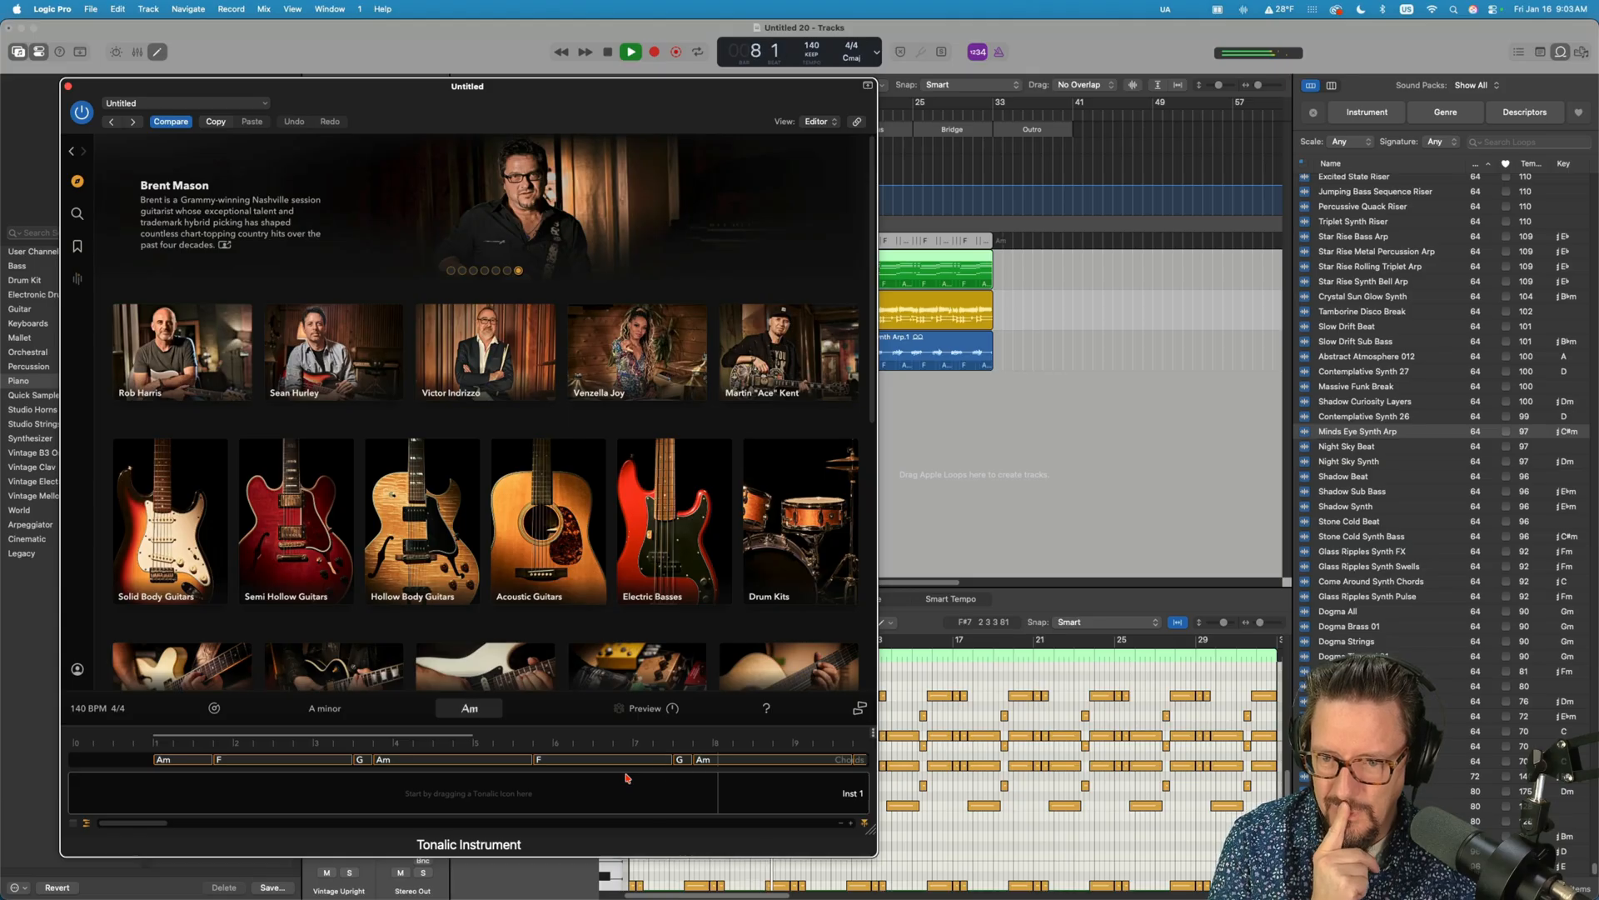
# - Browse acoustic guitars and lay the first Strummed Block Chords pattern over the Am–F–G chords
pyautogui.click(629, 52)
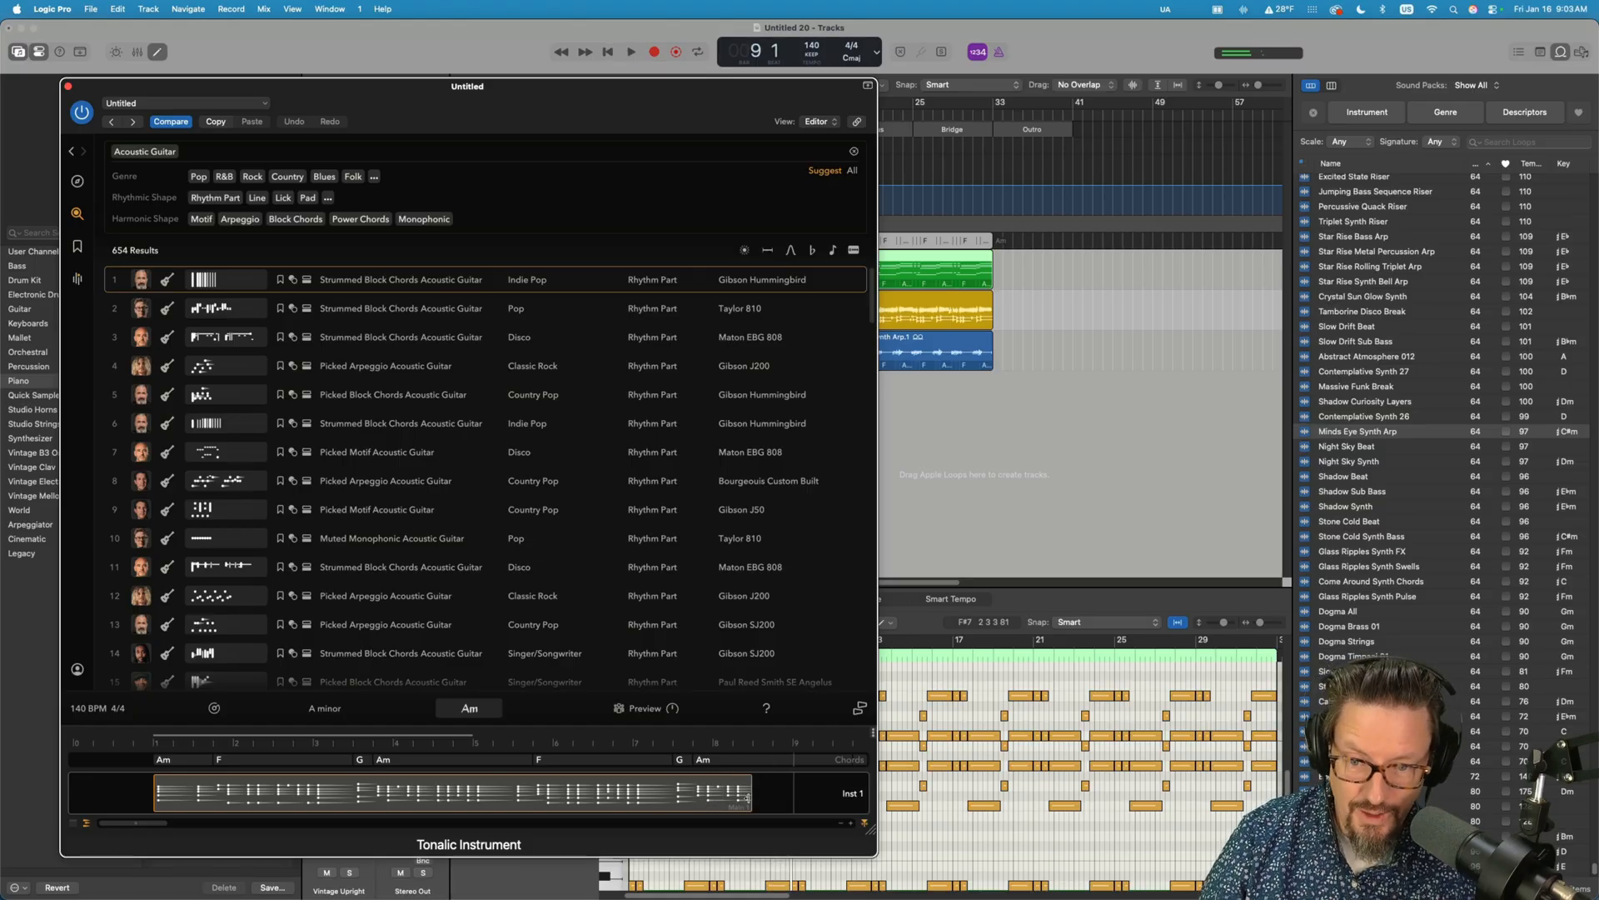
pyautogui.click(385, 365)
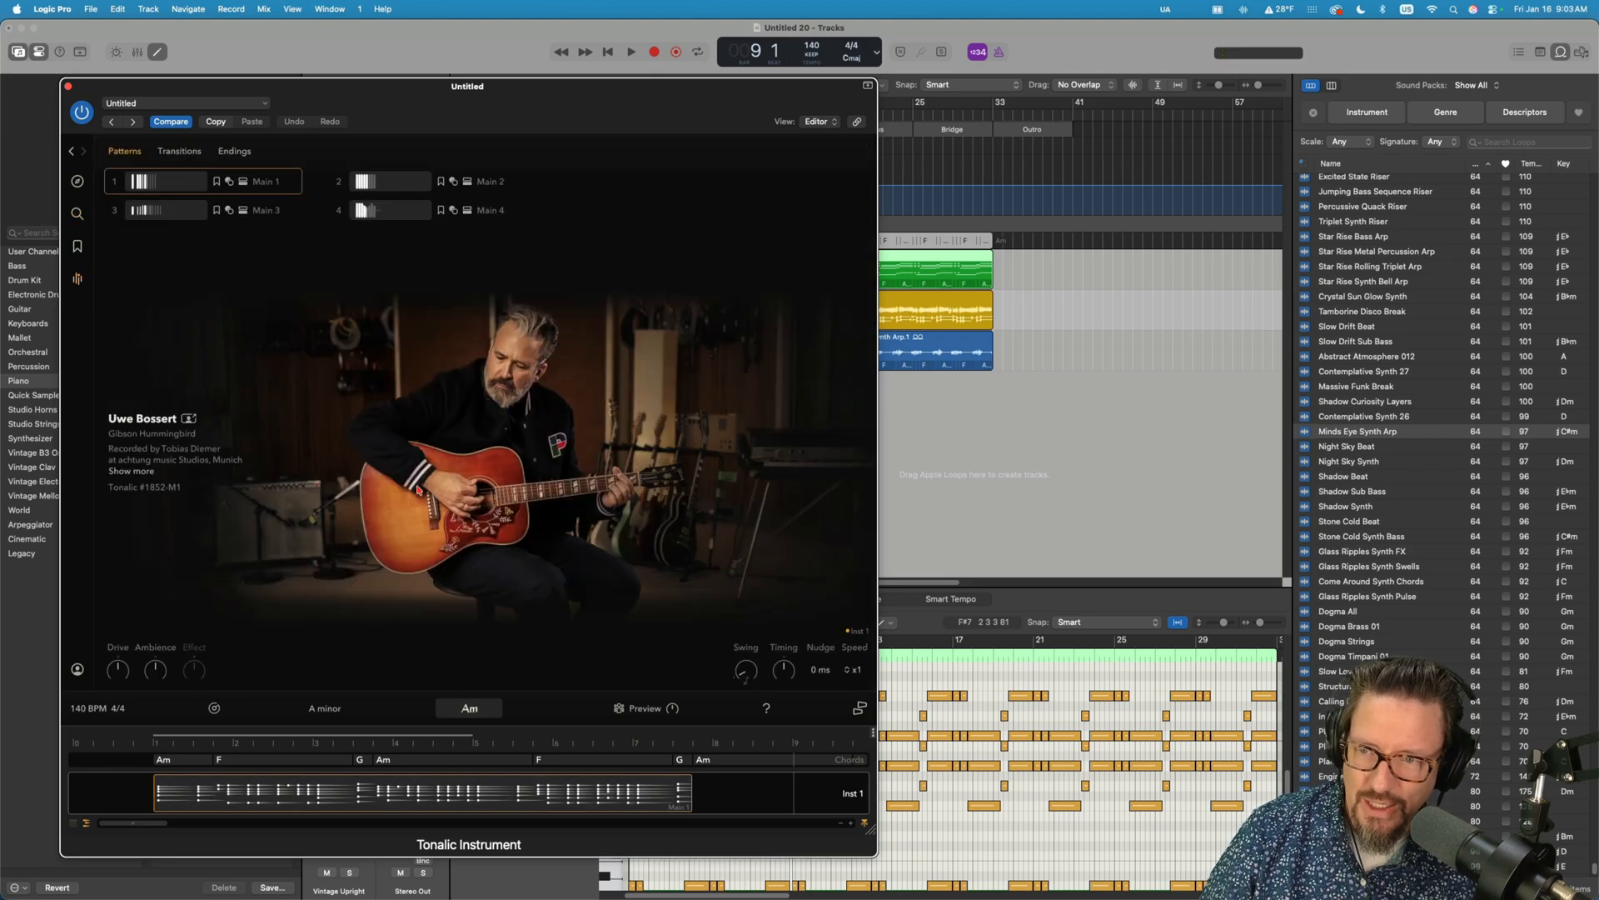
# - Add the Main 2 variation after the first section, audition it, and move the Tonalic window aside
pyautogui.click(388, 179)
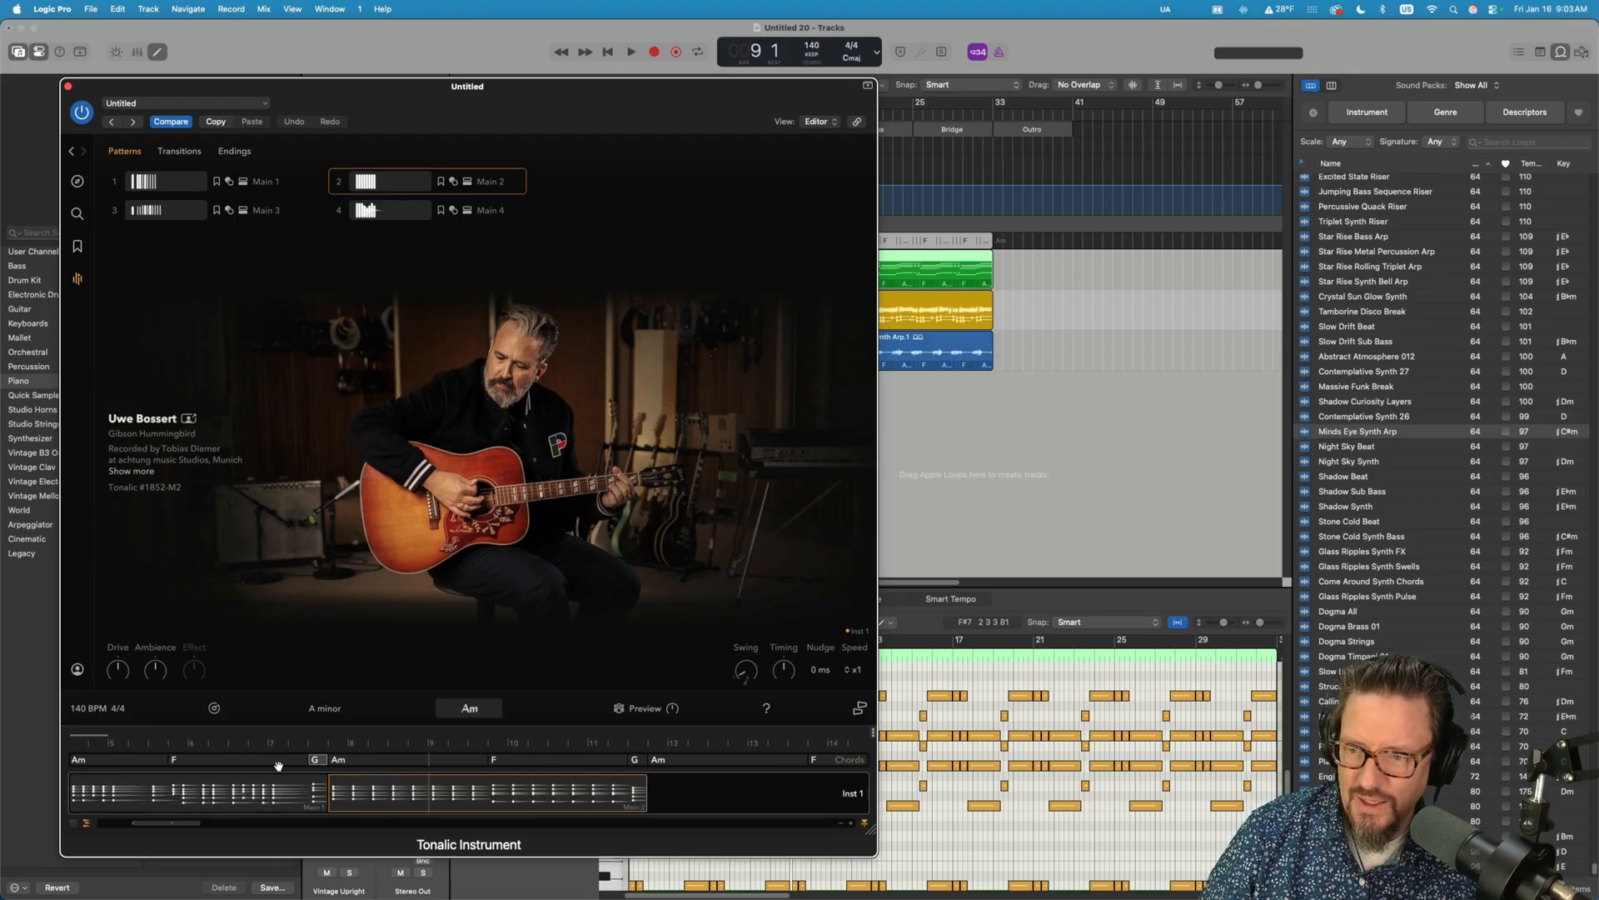
pyautogui.click(630, 52)
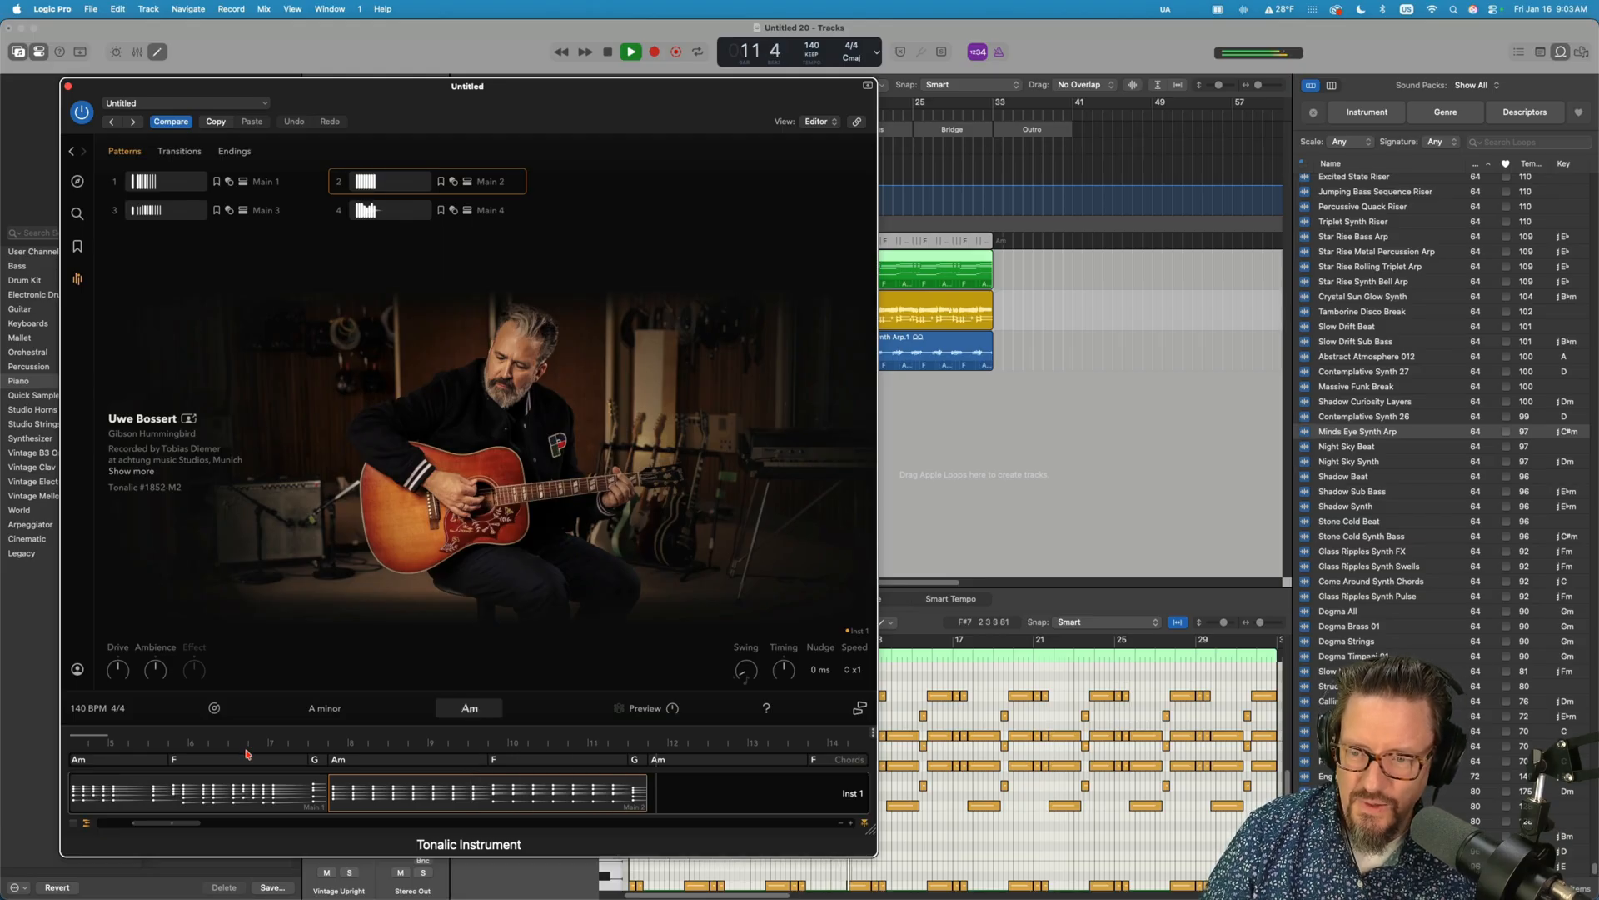
pyautogui.click(630, 51)
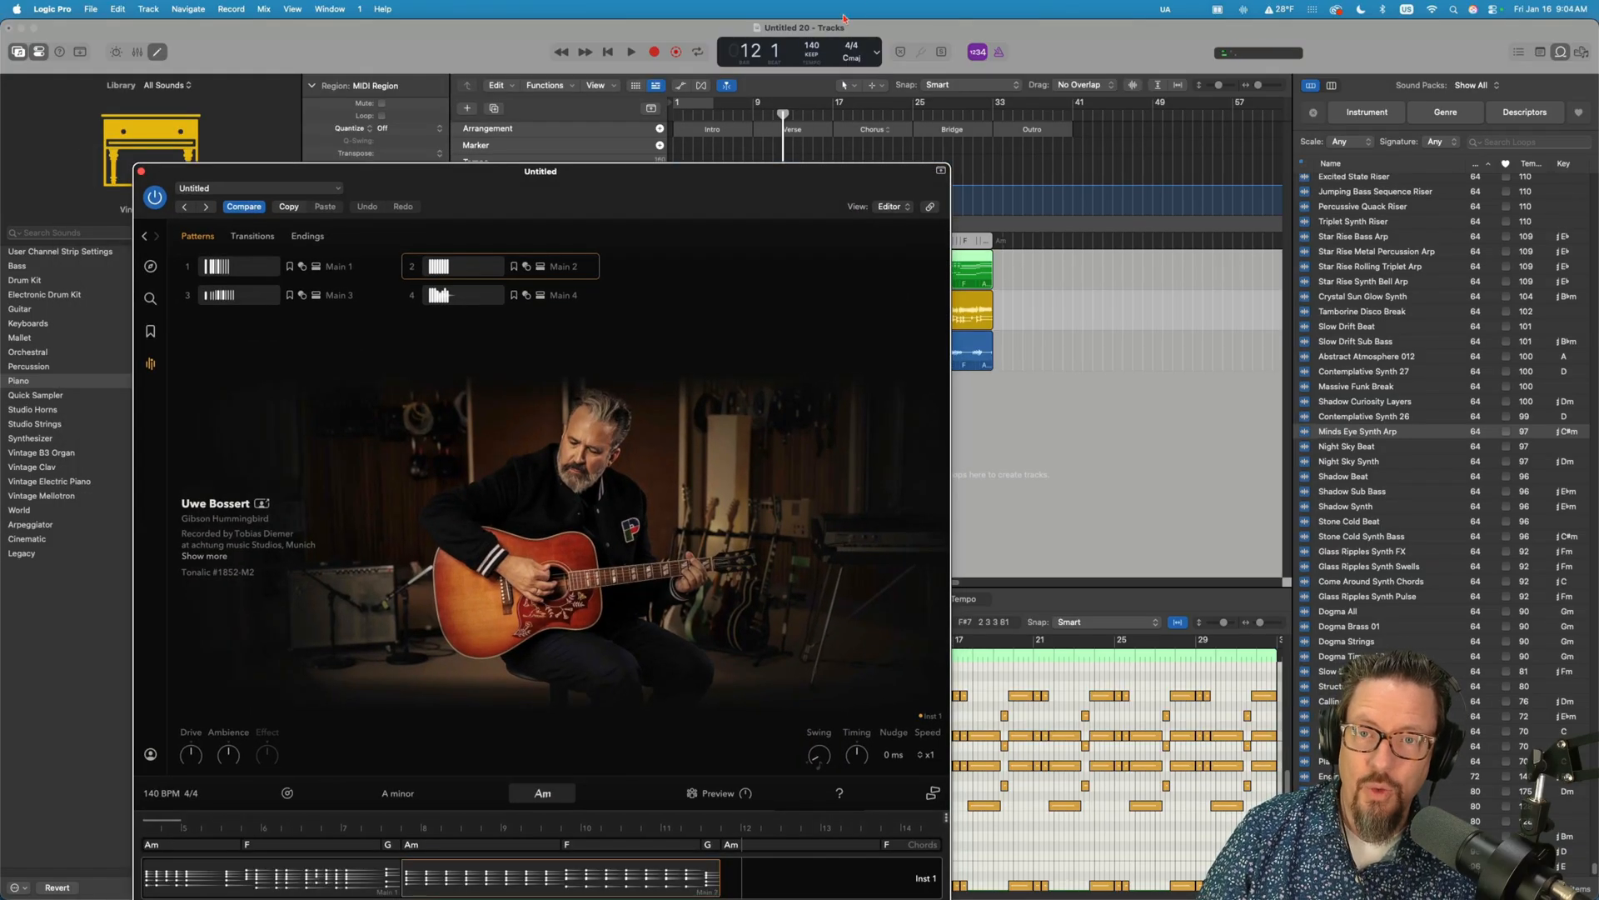
pyautogui.moveTo(539, 170); pyautogui.dragTo(523, 67)
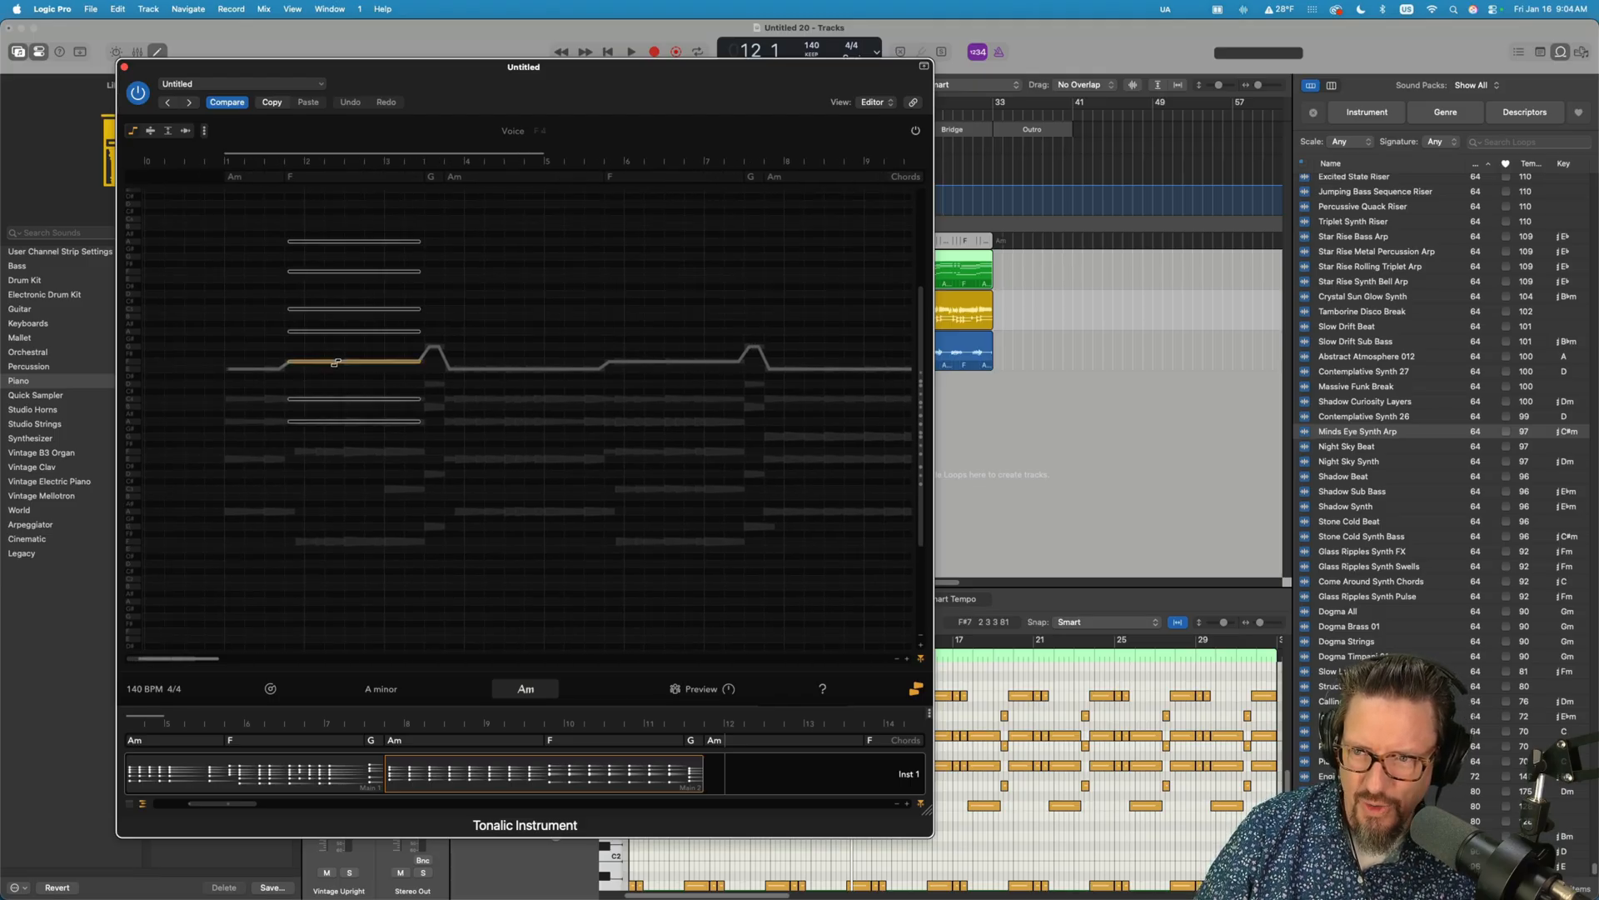
# - Raise the top guitar voice over the F chord, audition the new voicing, and close the Tonalic window
pyautogui.moveTo(337, 362); pyautogui.dragTo(337, 419)
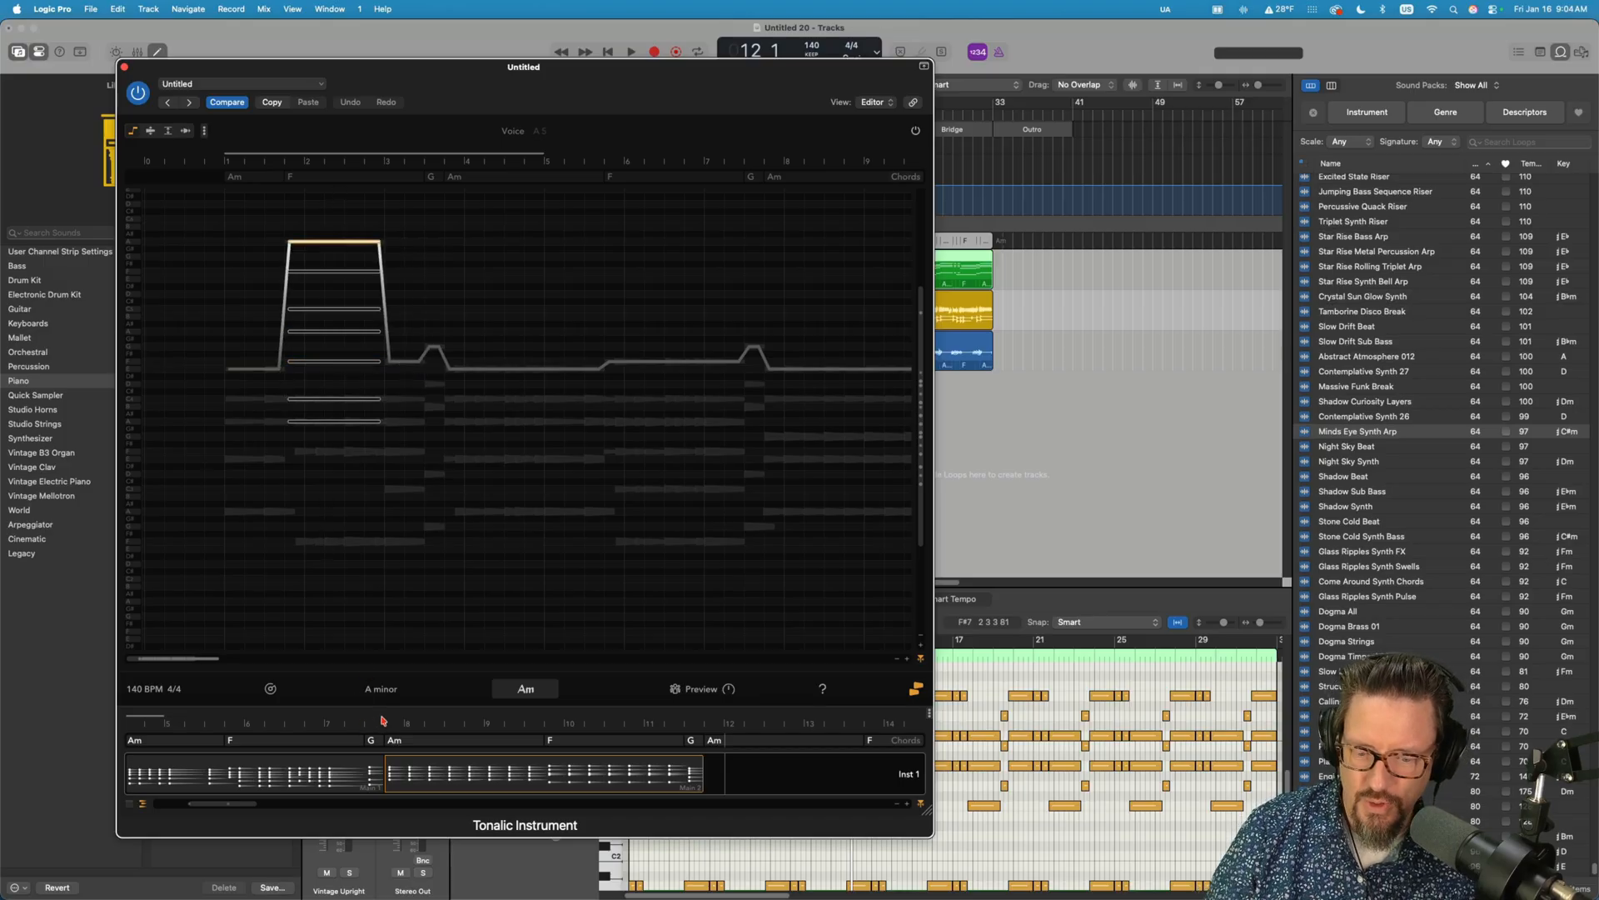
pyautogui.click(629, 52)
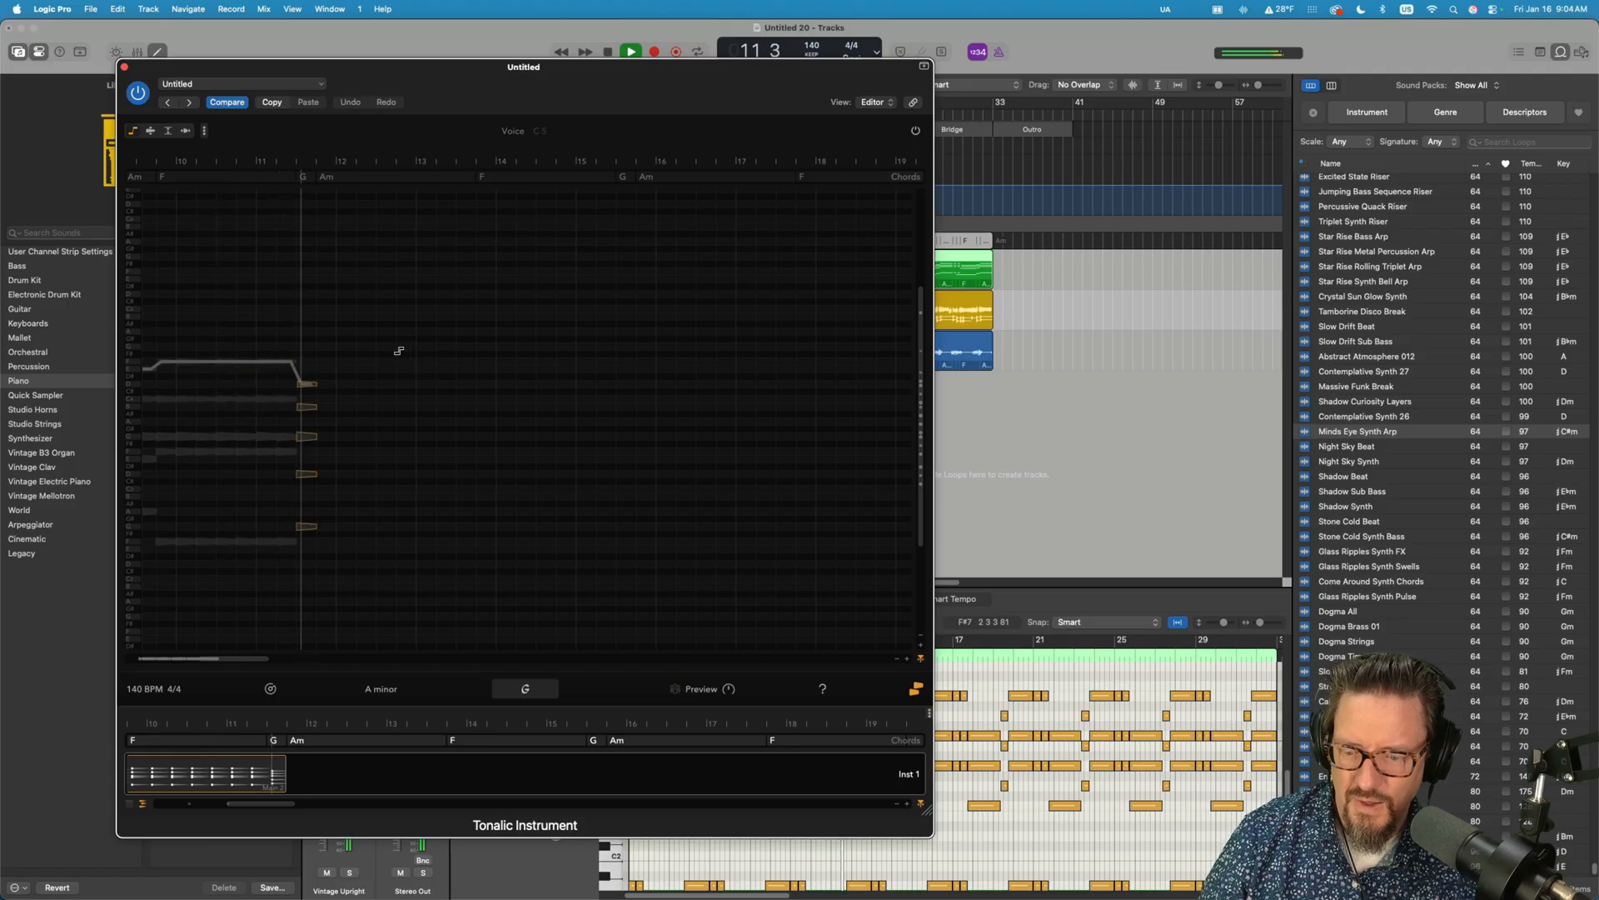
pyautogui.click(630, 51)
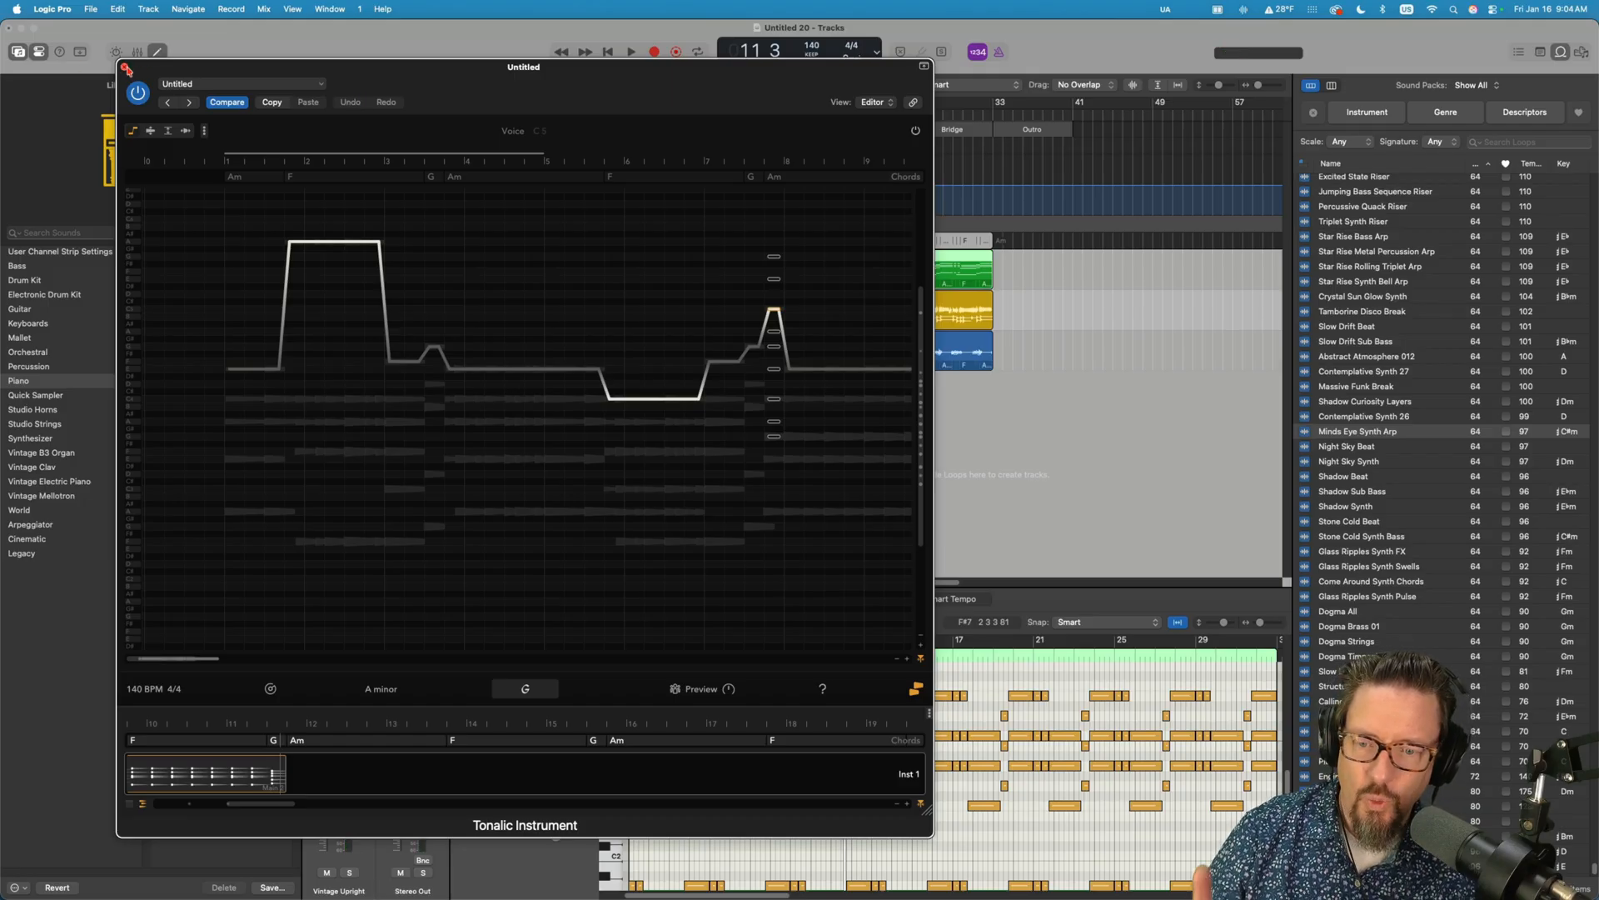
pyautogui.click(127, 66)
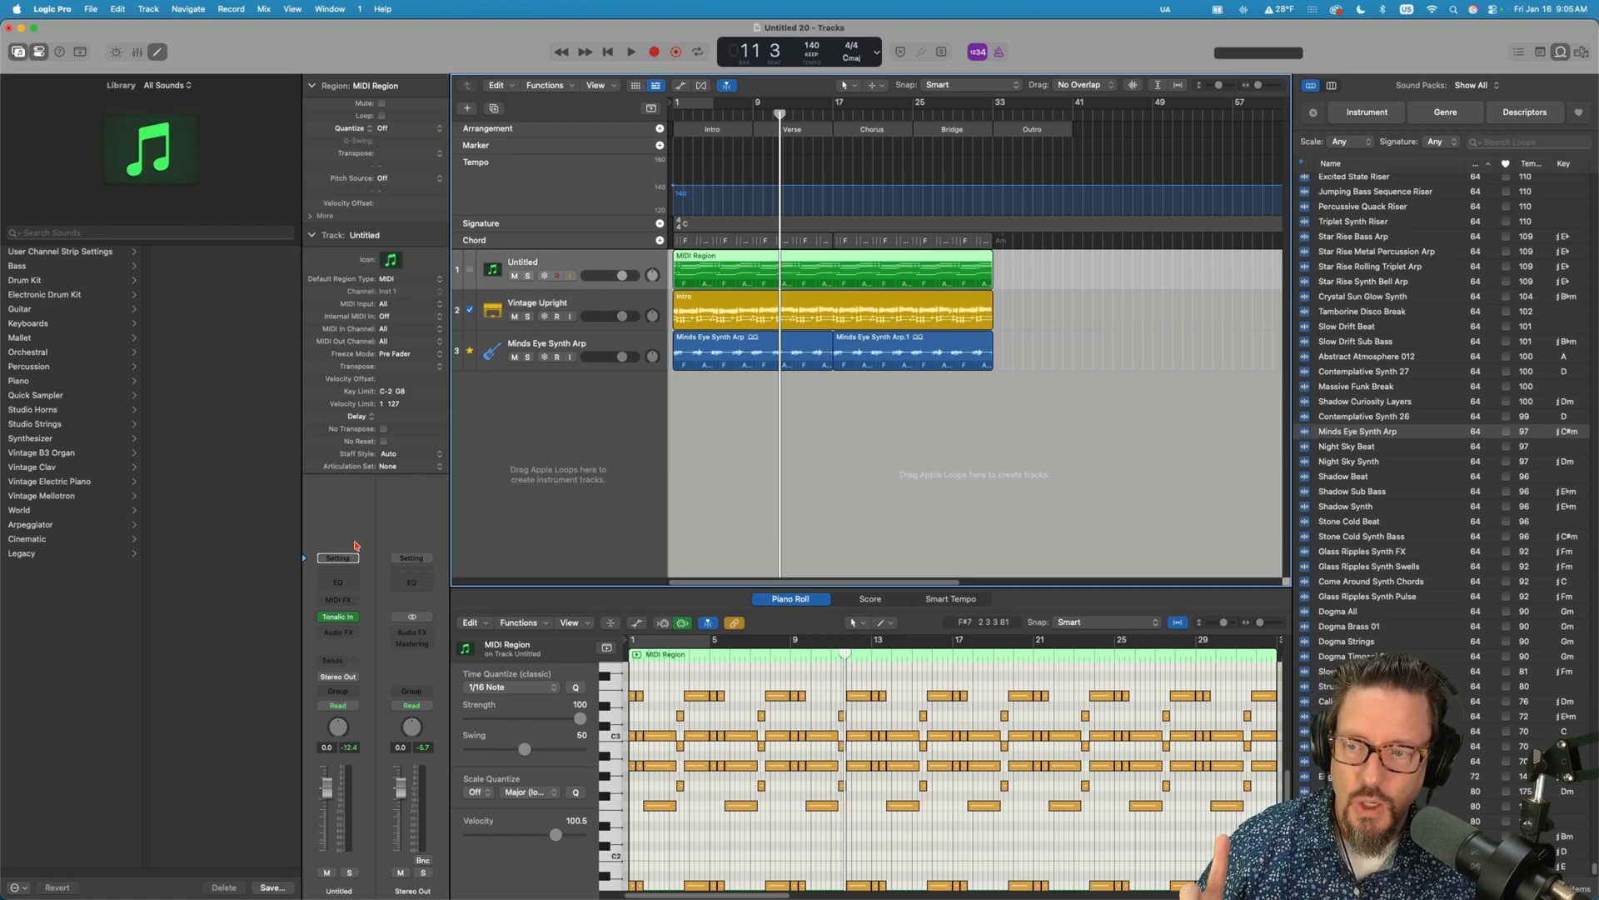
pyautogui.moveTo(809, 227)
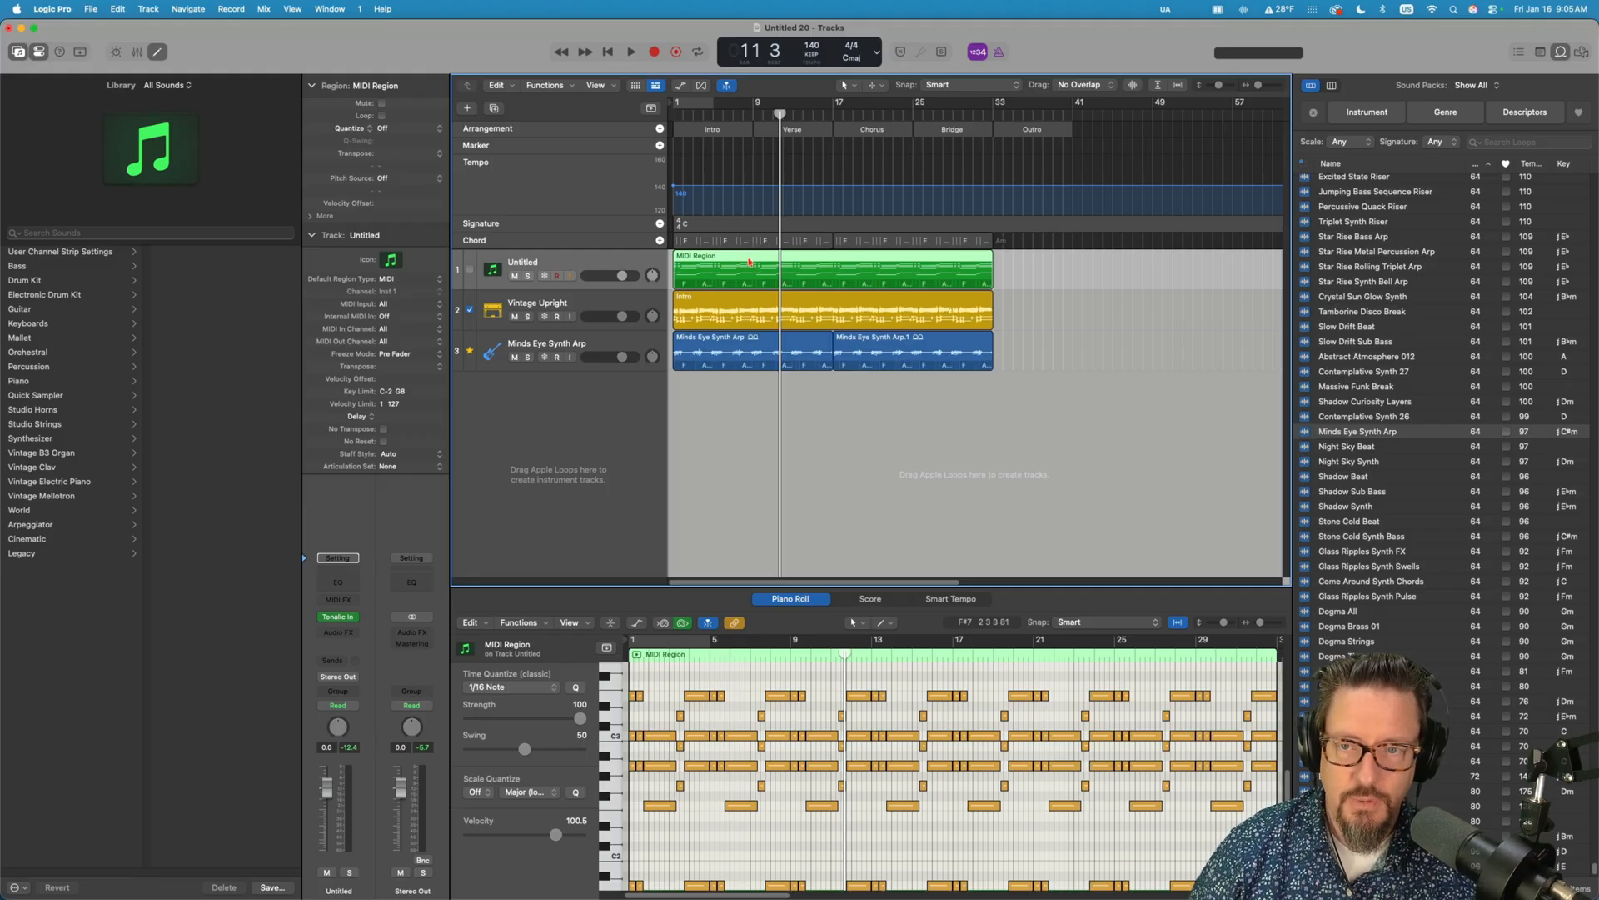
# - Bounce the Tonalic guitar region in place to a new track with the source muted, unsolo it, and play back
pyautogui.rightClick(748, 263)
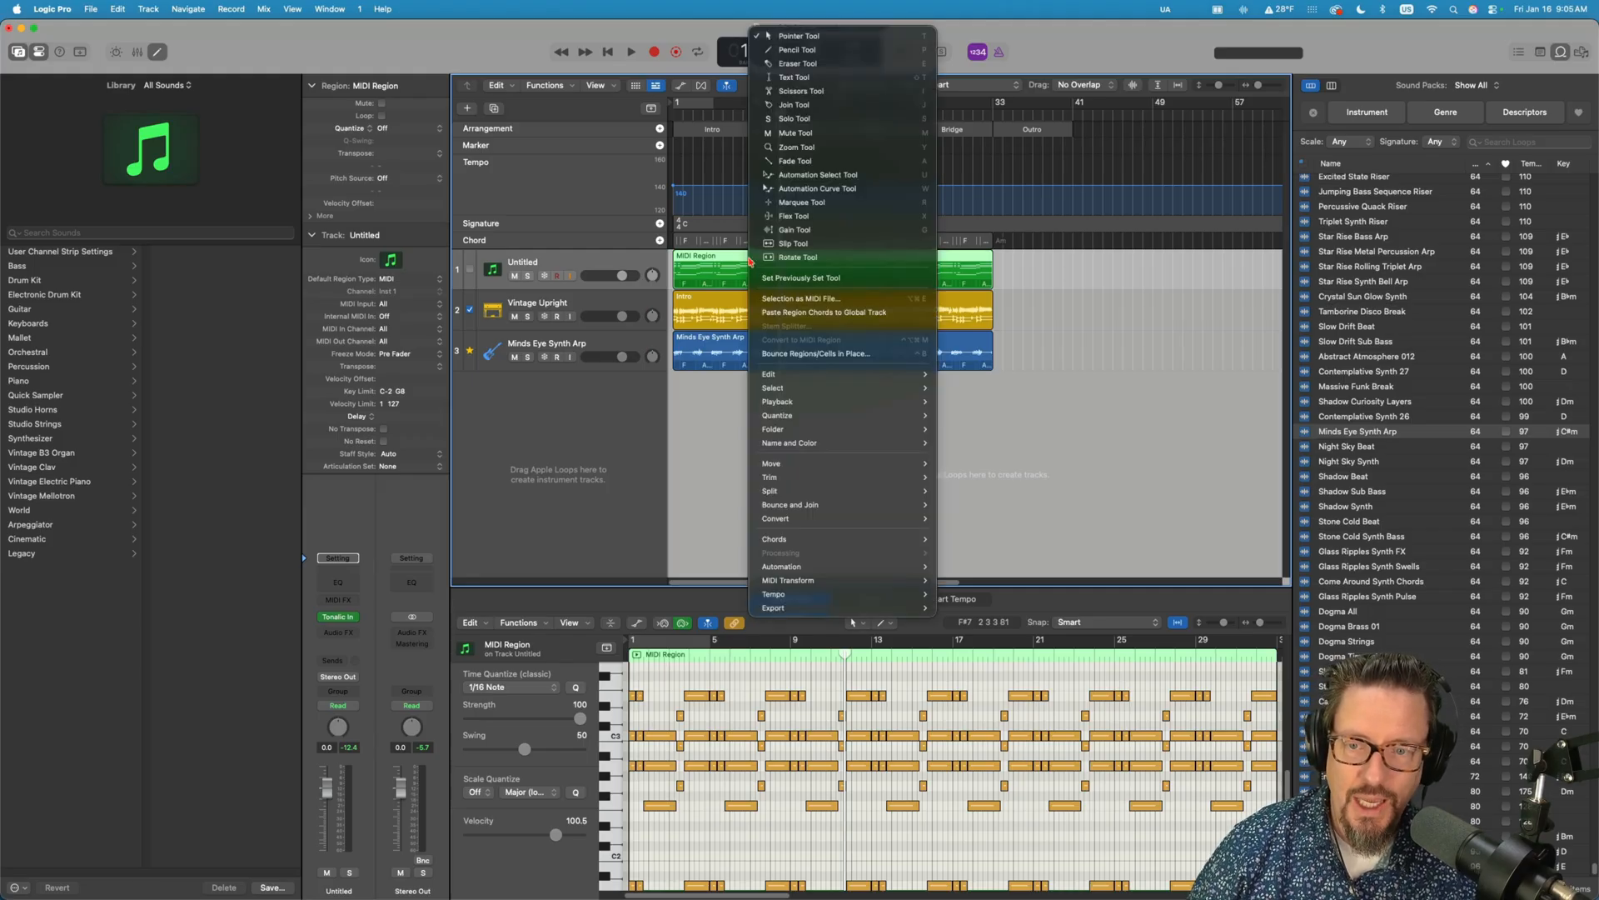
pyautogui.moveTo(789, 503)
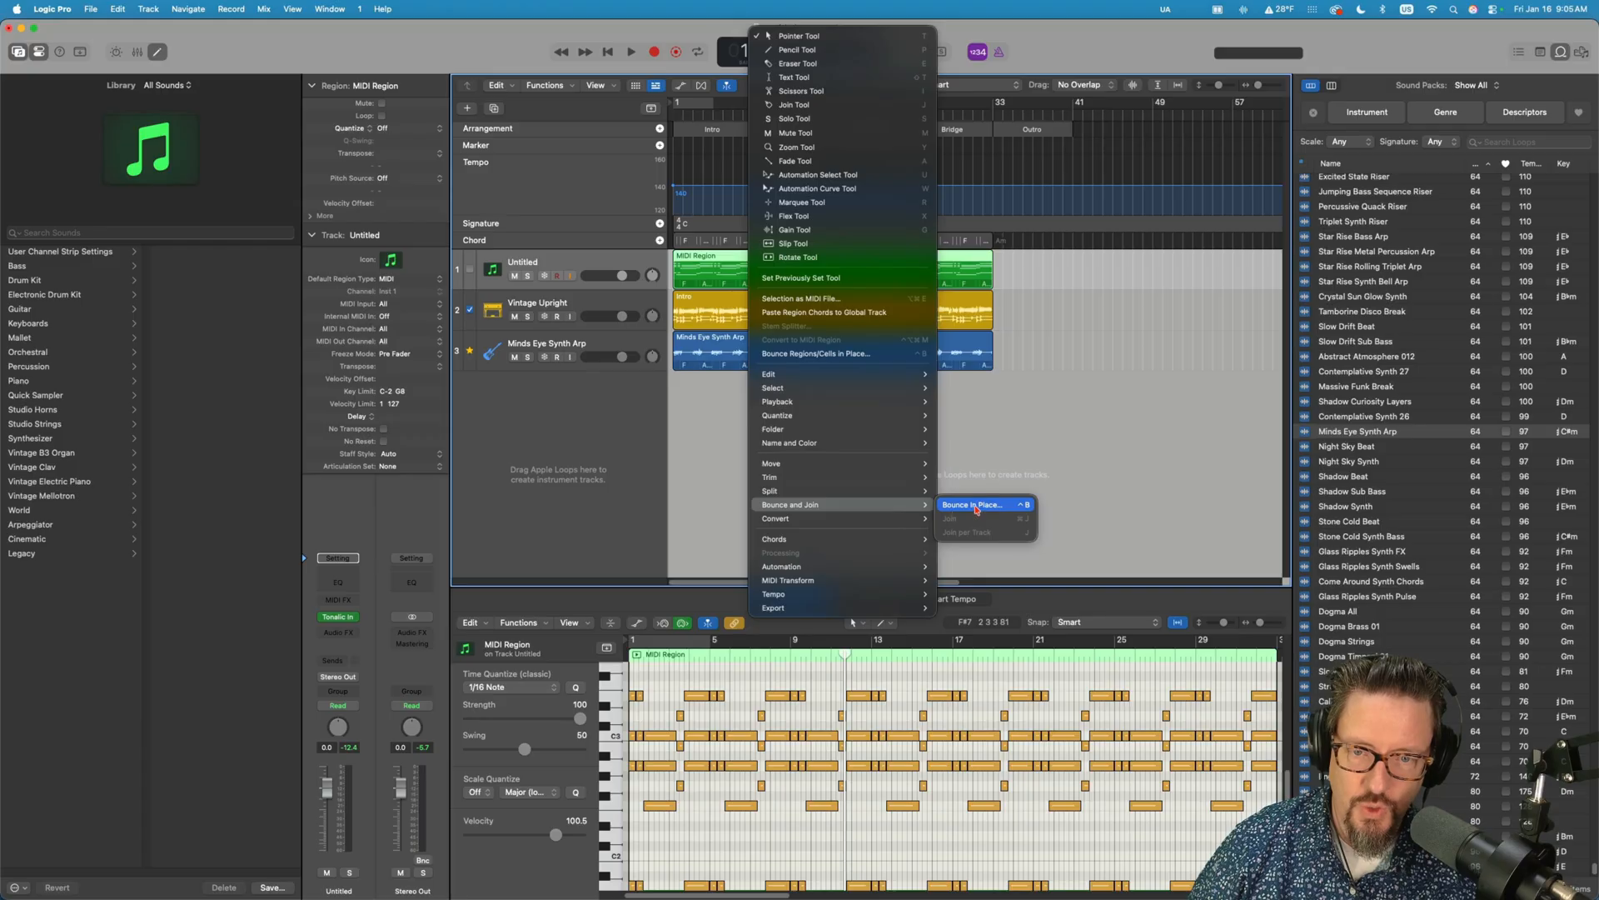
pyautogui.click(971, 503)
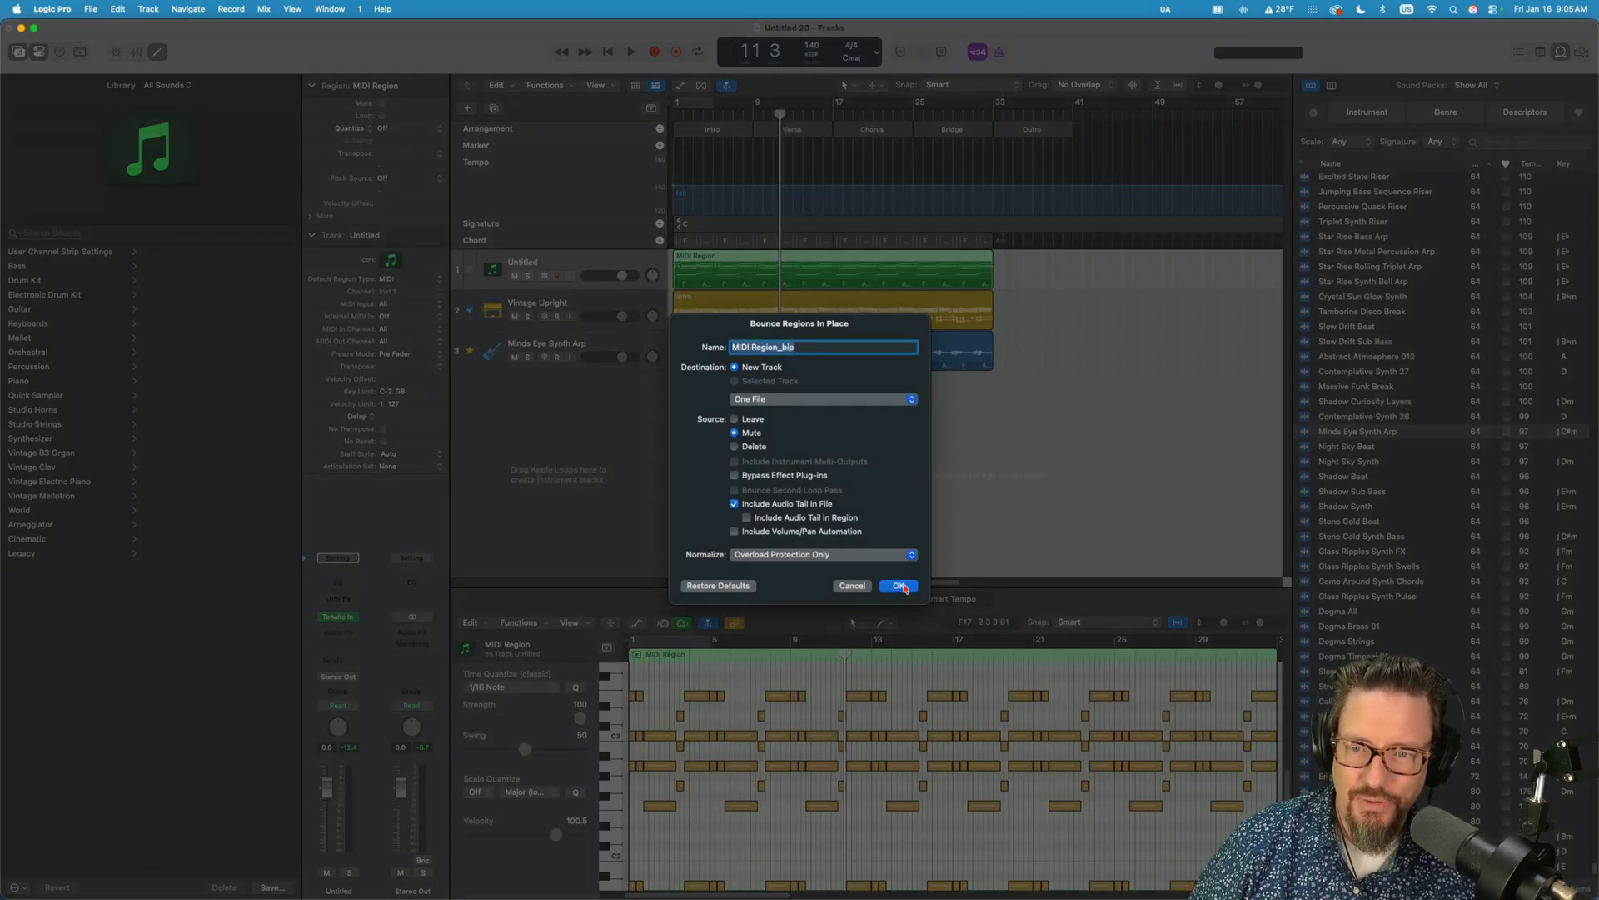
pyautogui.click(898, 585)
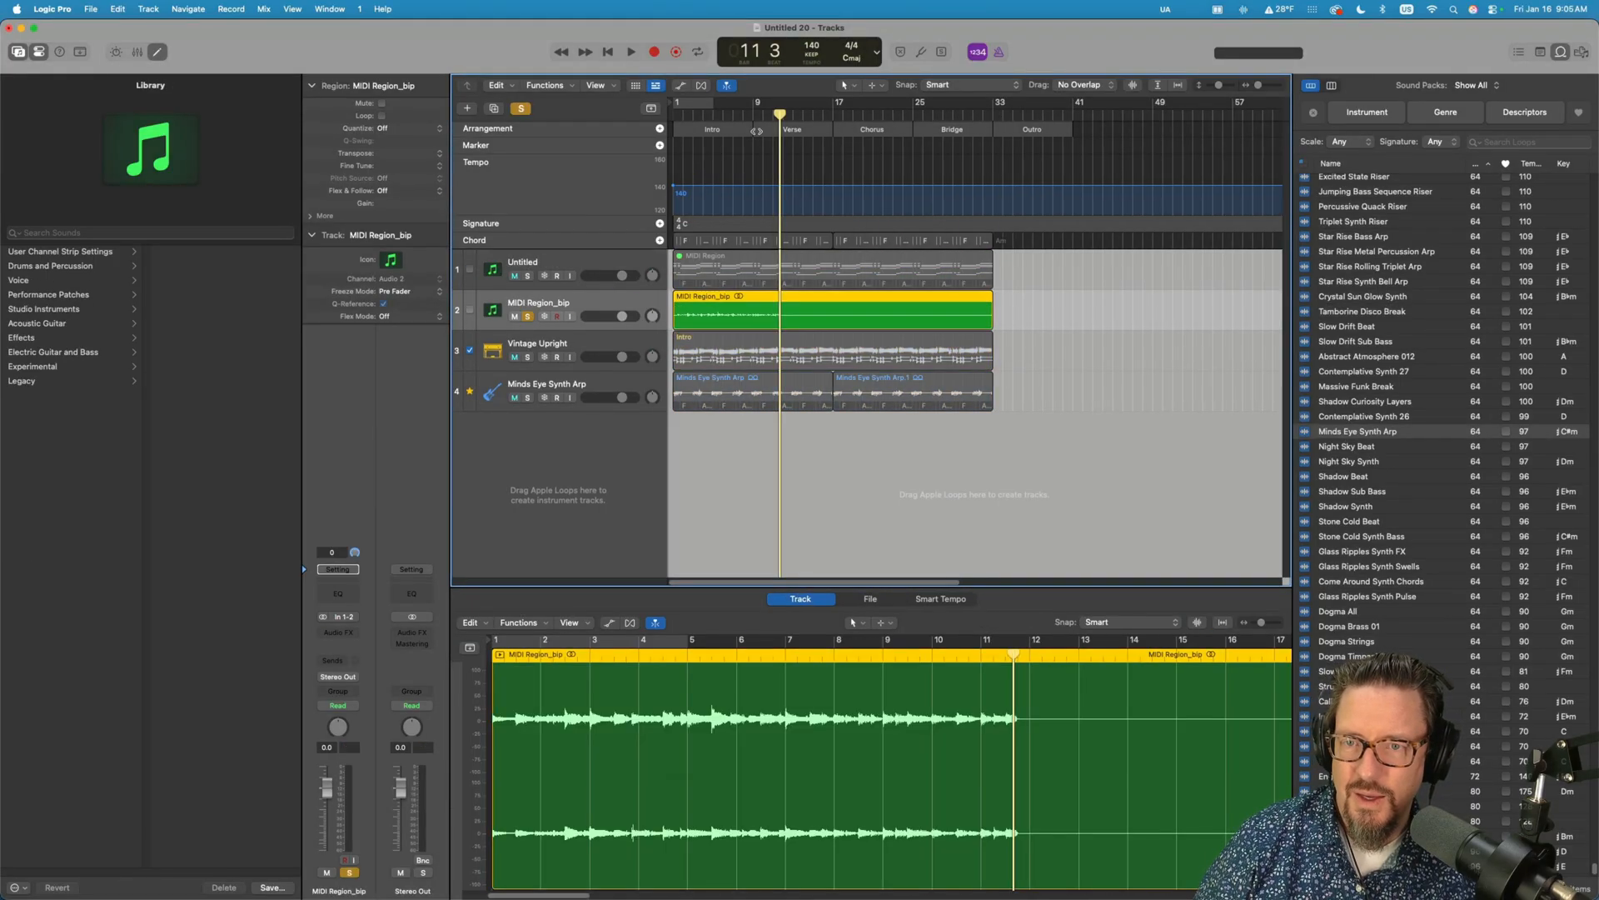
pyautogui.click(630, 51)
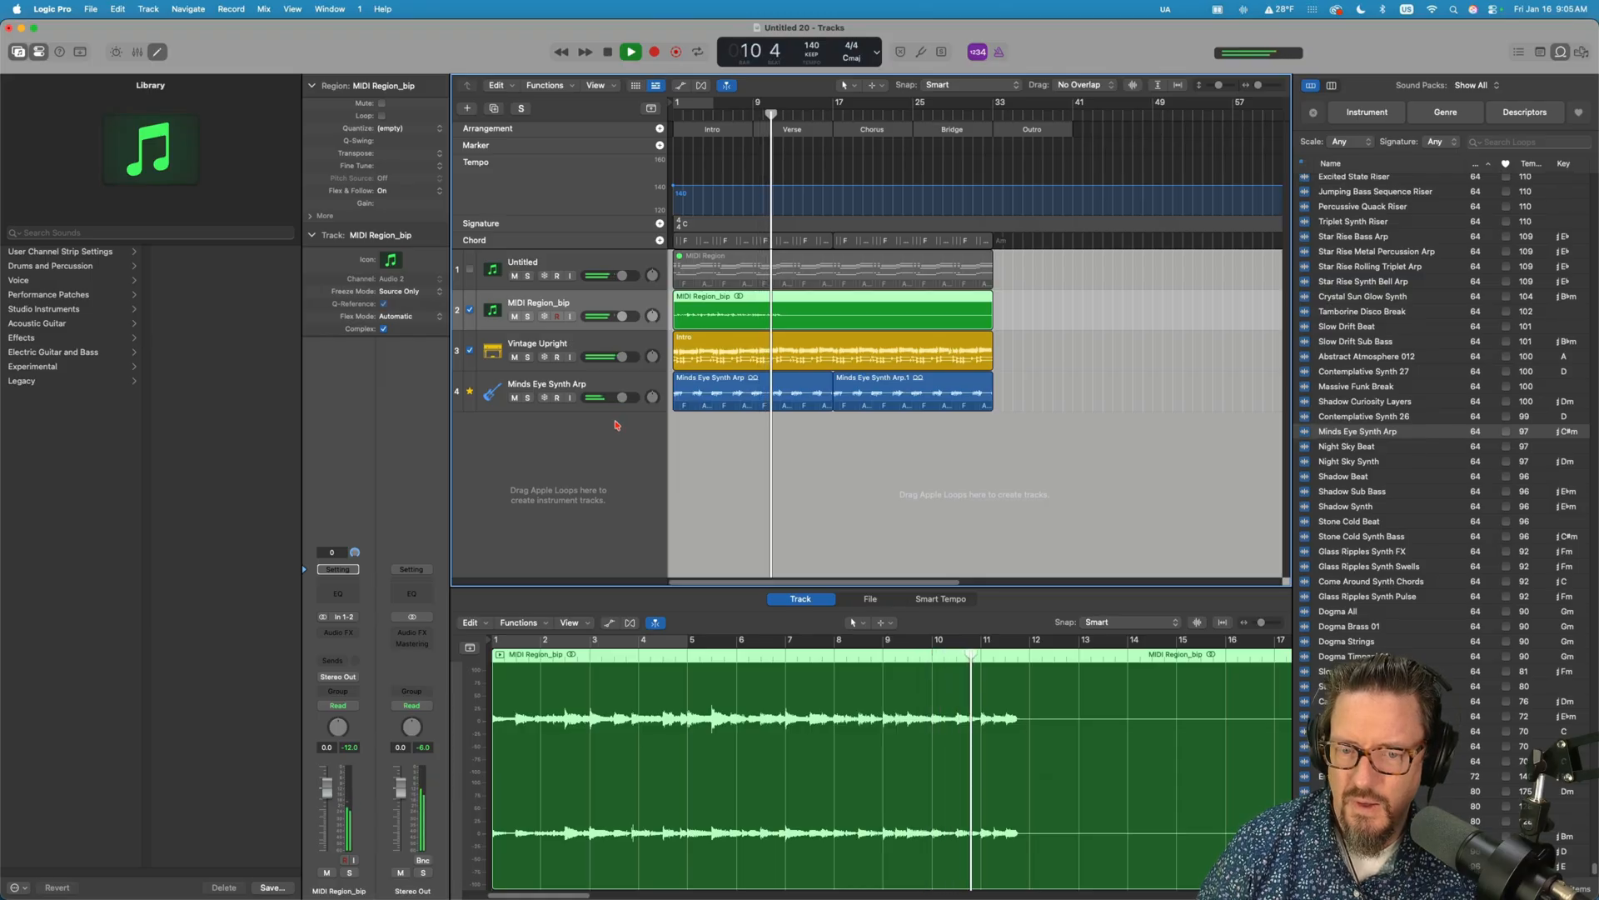
pyautogui.click(630, 52)
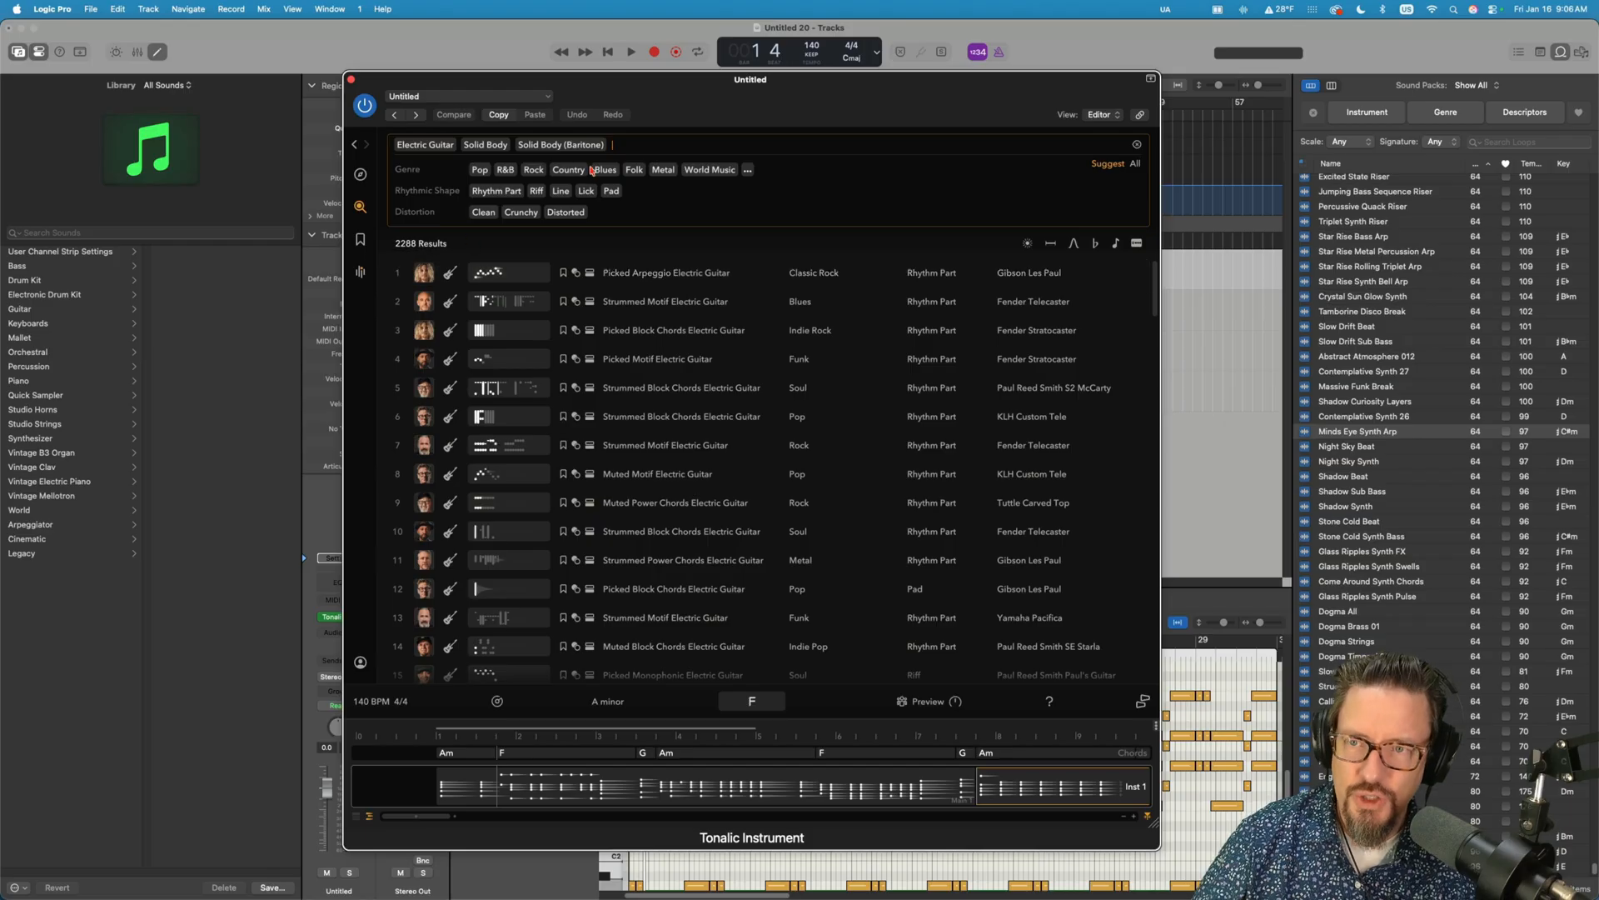
# - Filter electric guitars to Rock, Block Chords and Distorted (81 results), preview one, and place Picked Block Chords on the timeline
pyautogui.click(505, 170)
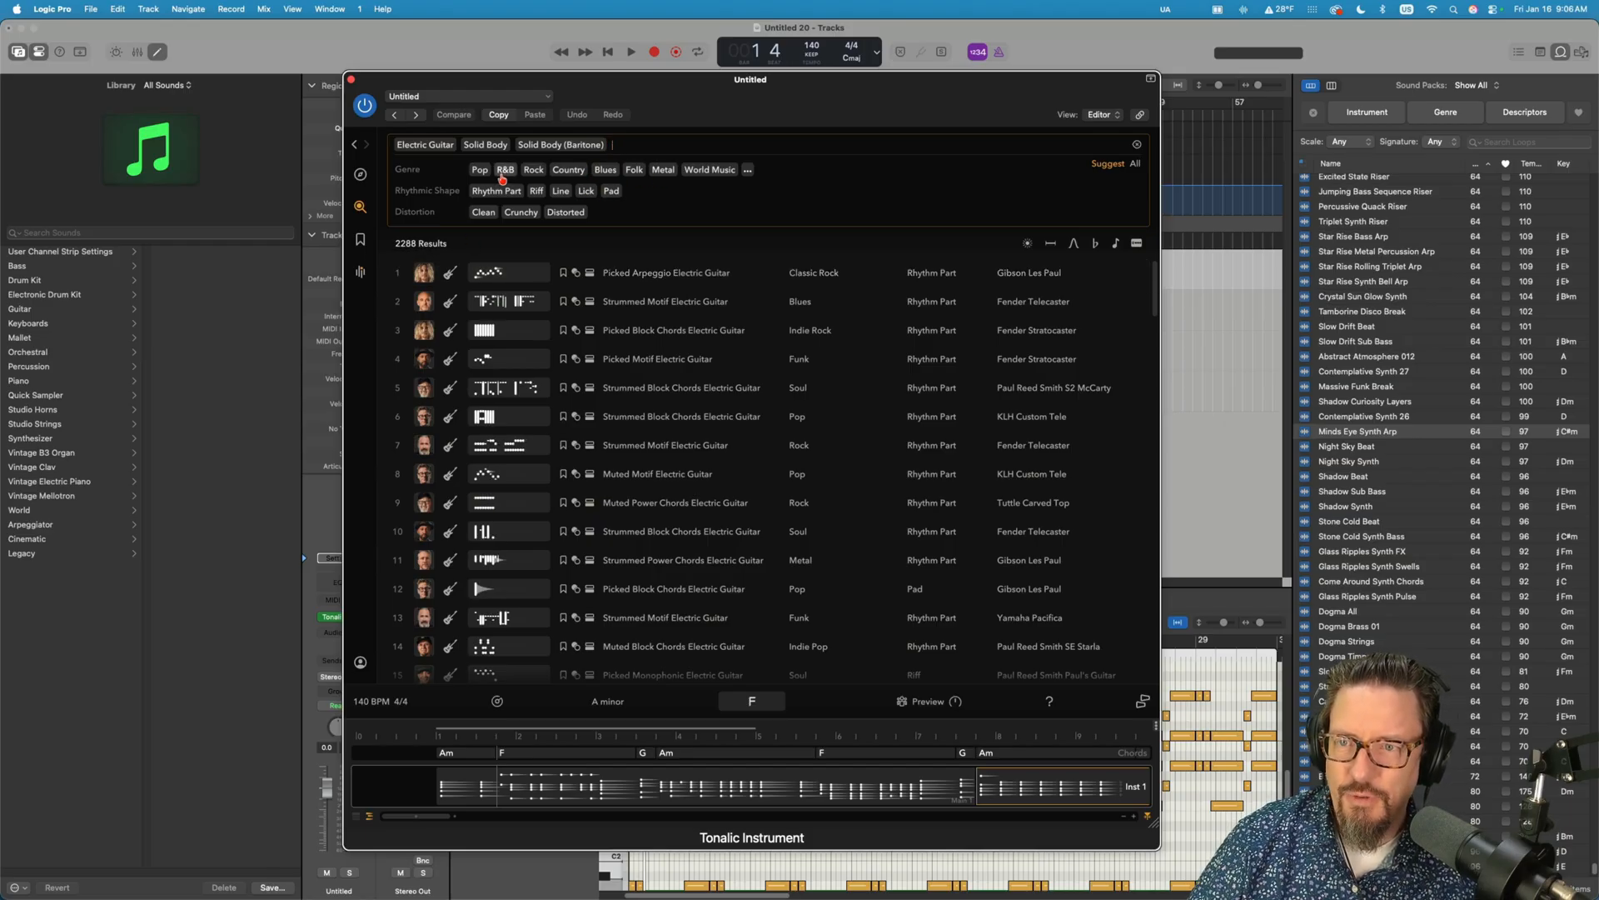
pyautogui.click(533, 170)
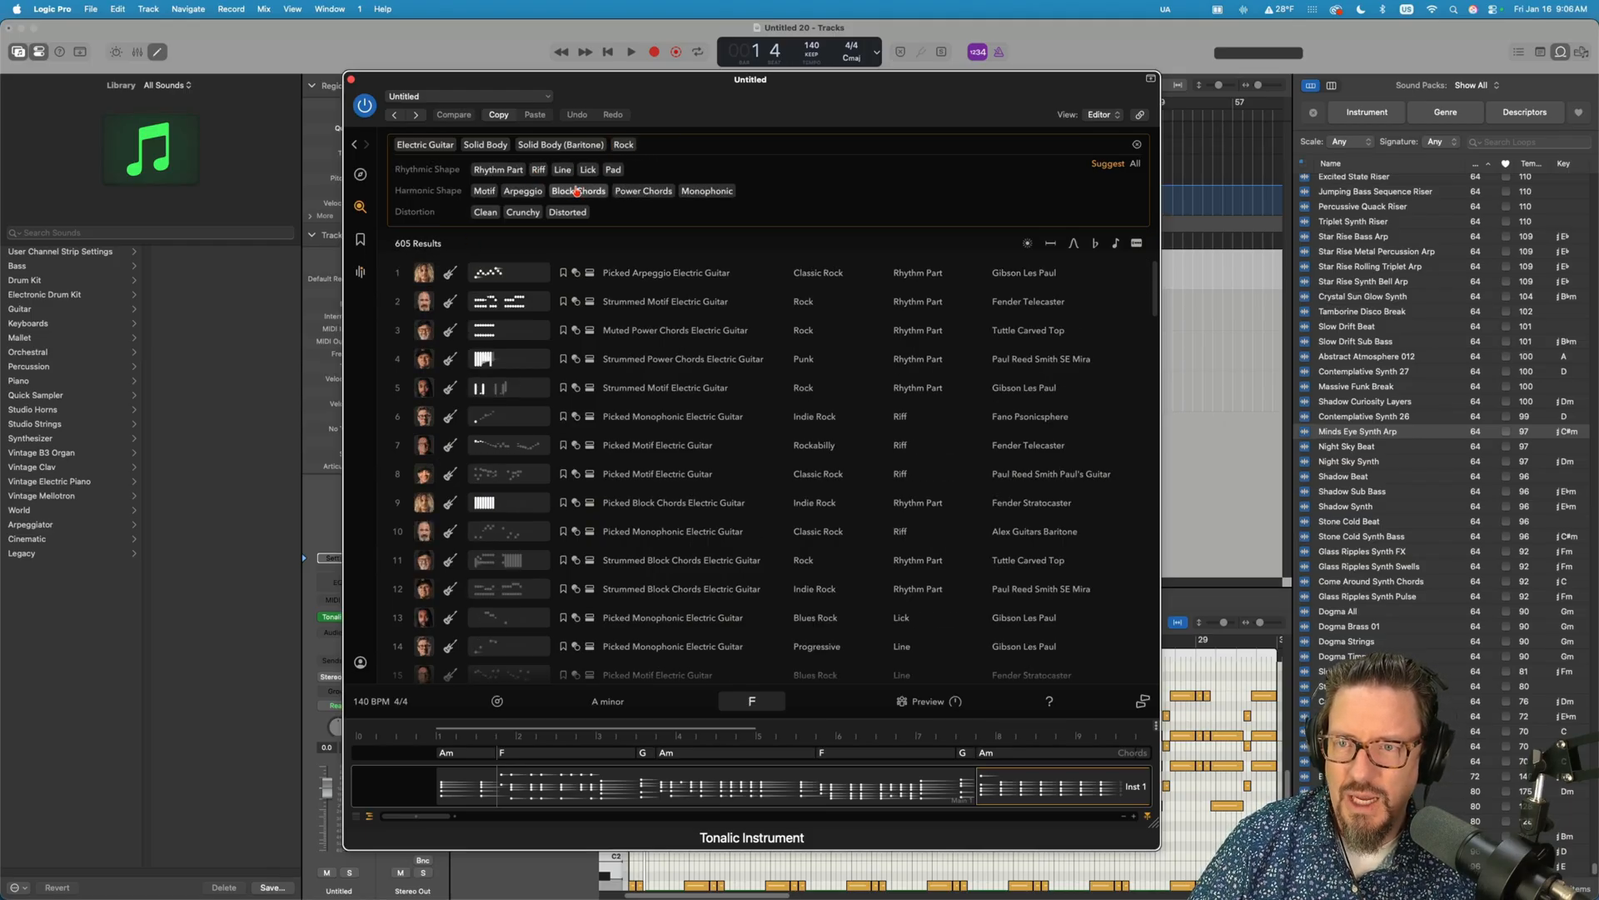
pyautogui.click(578, 190)
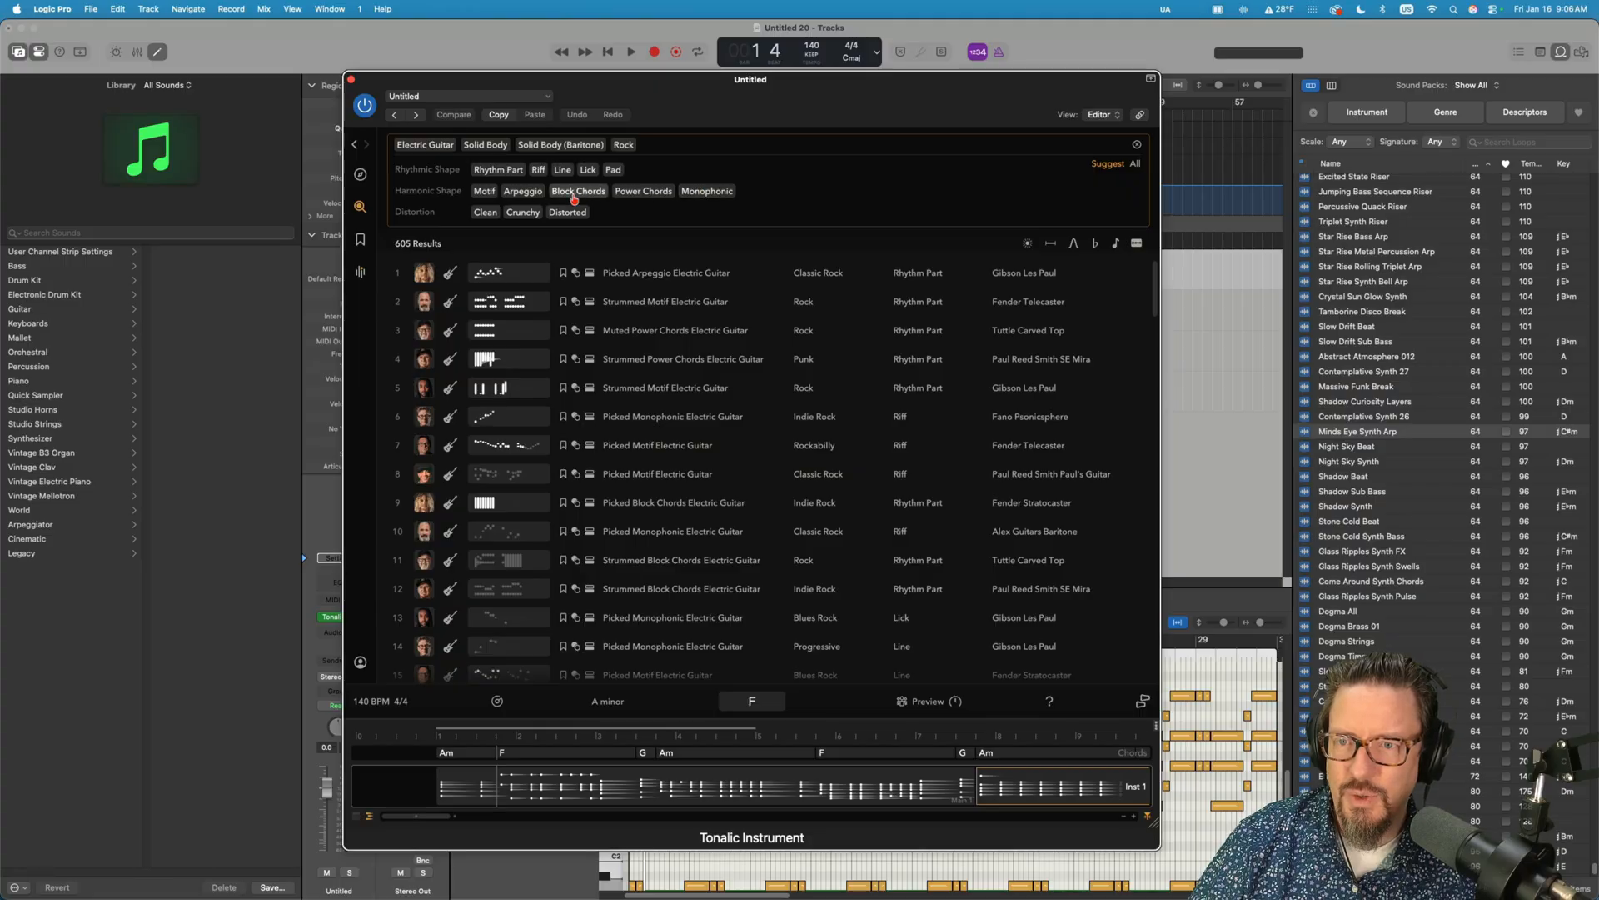
pyautogui.click(578, 190)
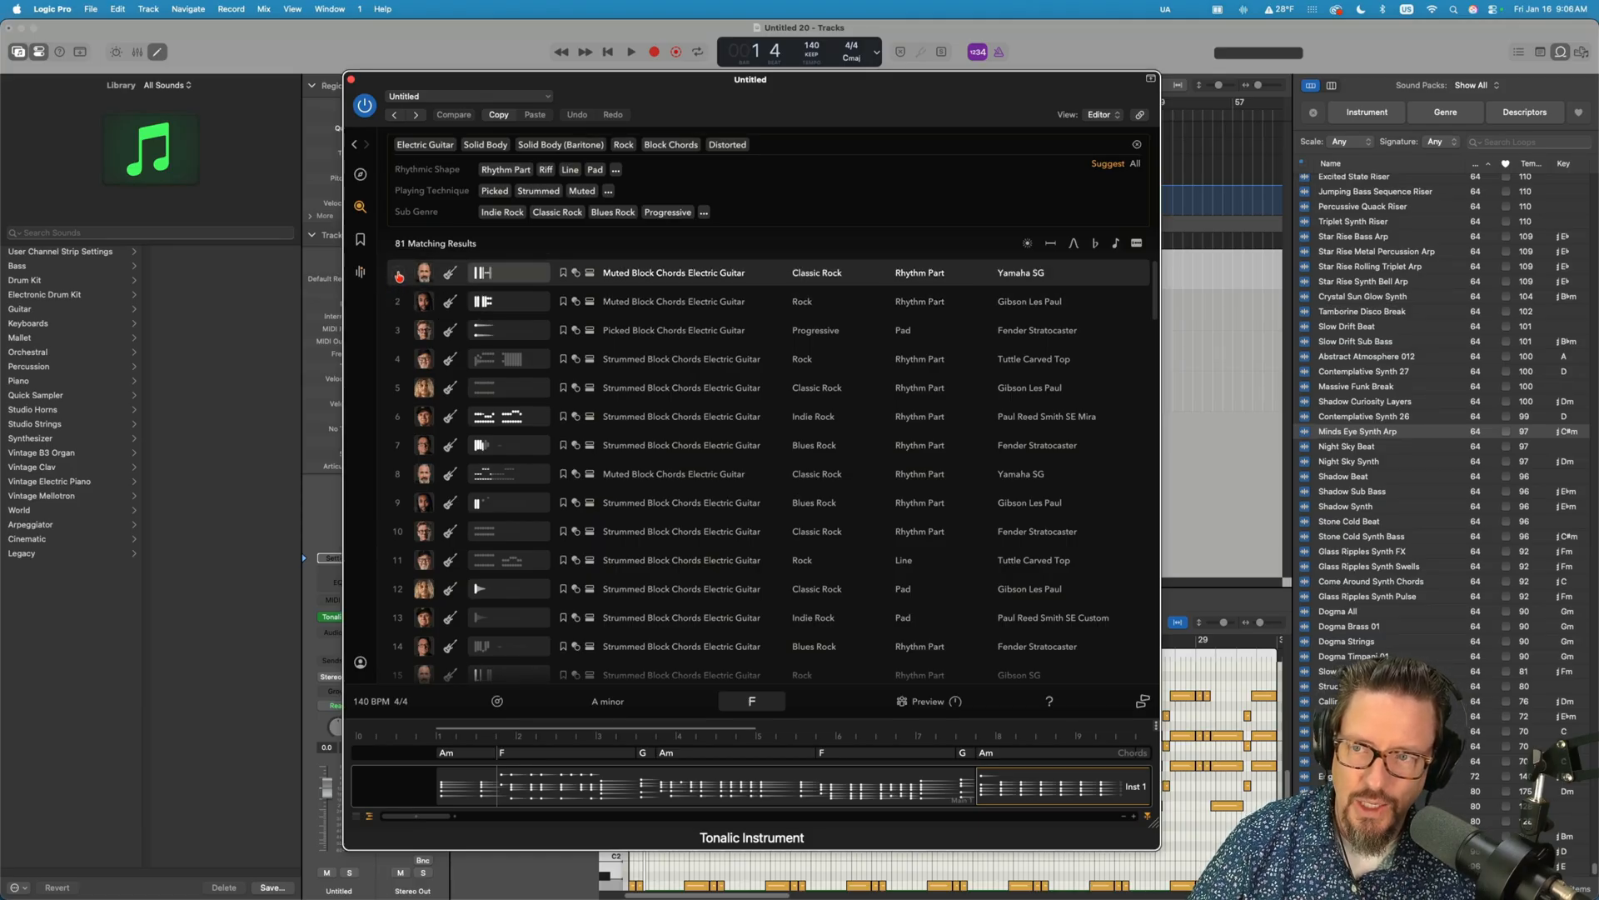
pyautogui.click(673, 302)
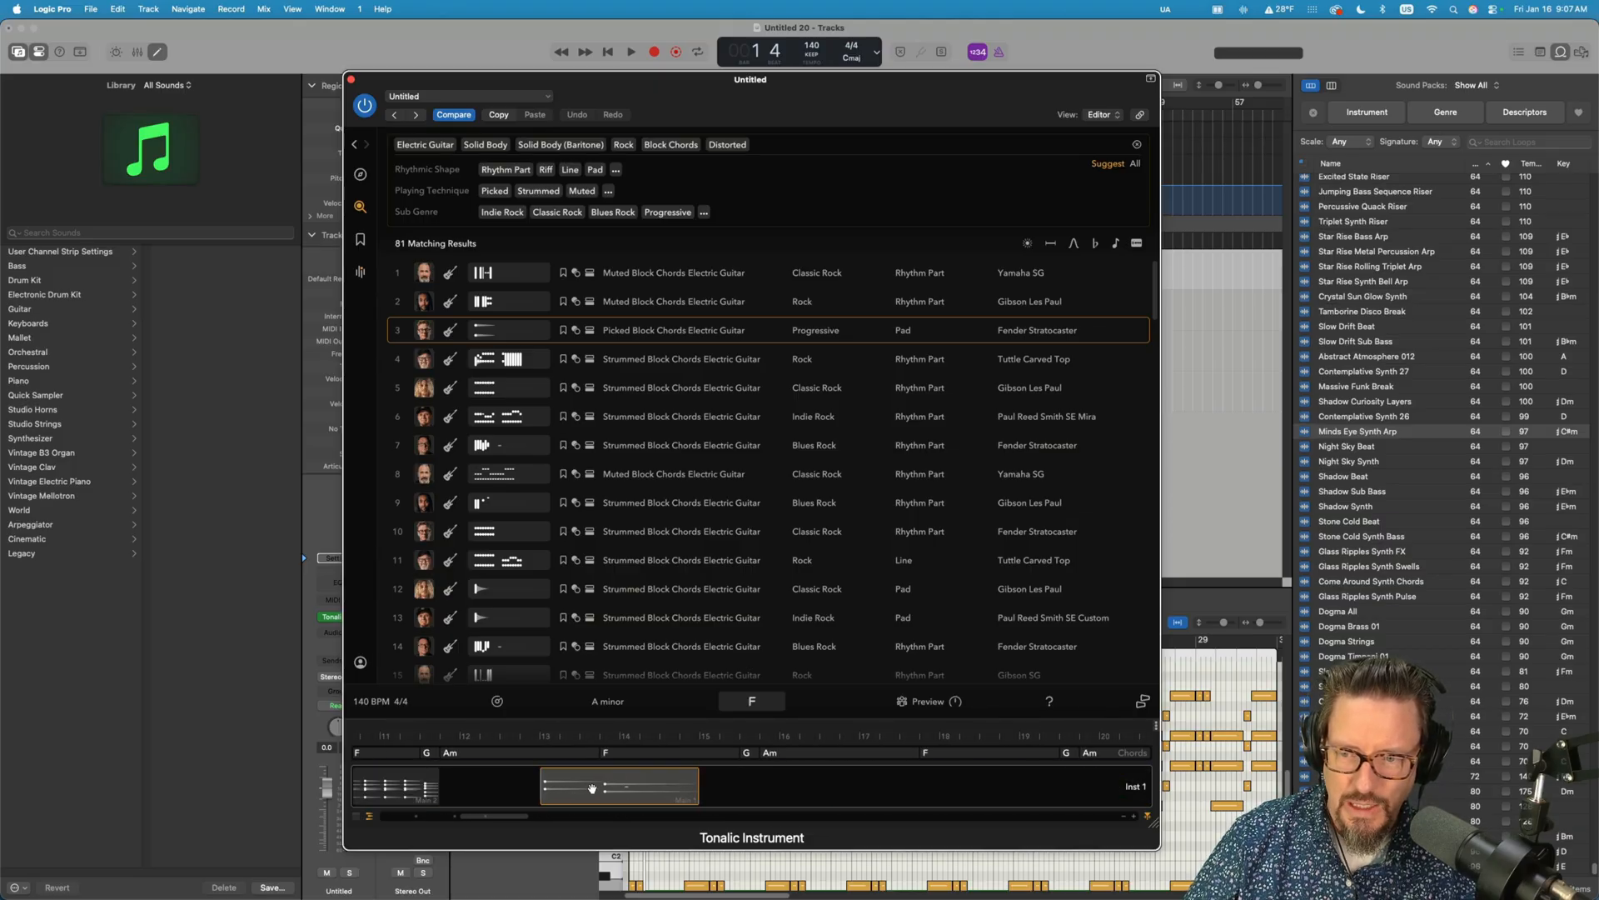
pyautogui.moveTo(591, 784); pyautogui.dragTo(499, 785)
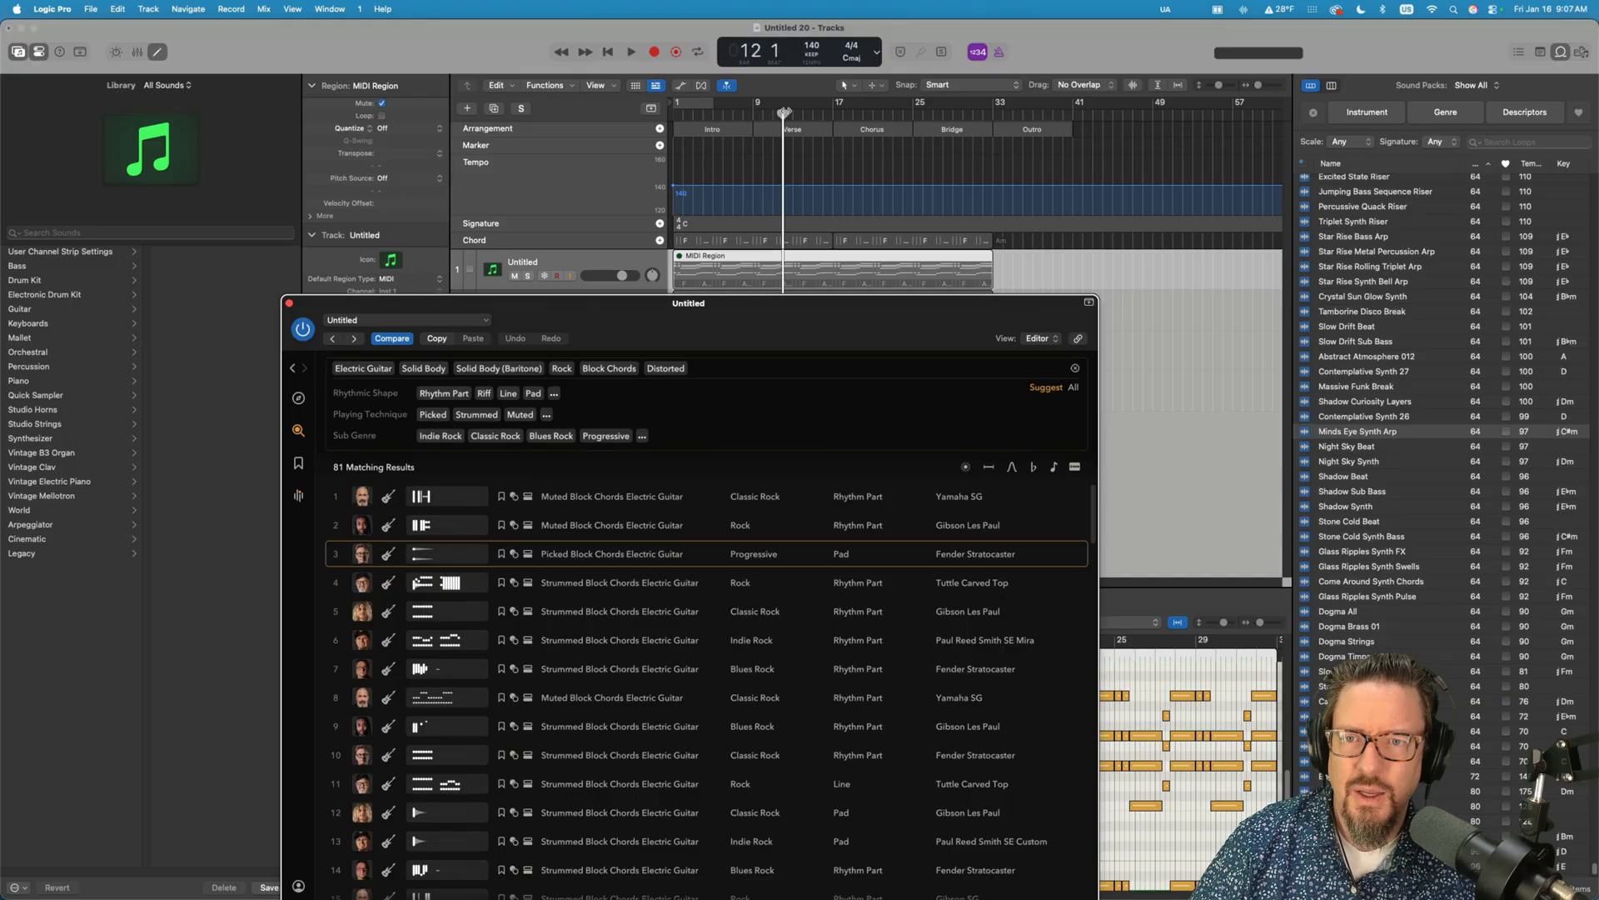
# - Add the Ending pattern to Jared Scharff's Stratocaster part, move the window aside, and audition it over the chords
pyautogui.click(630, 52)
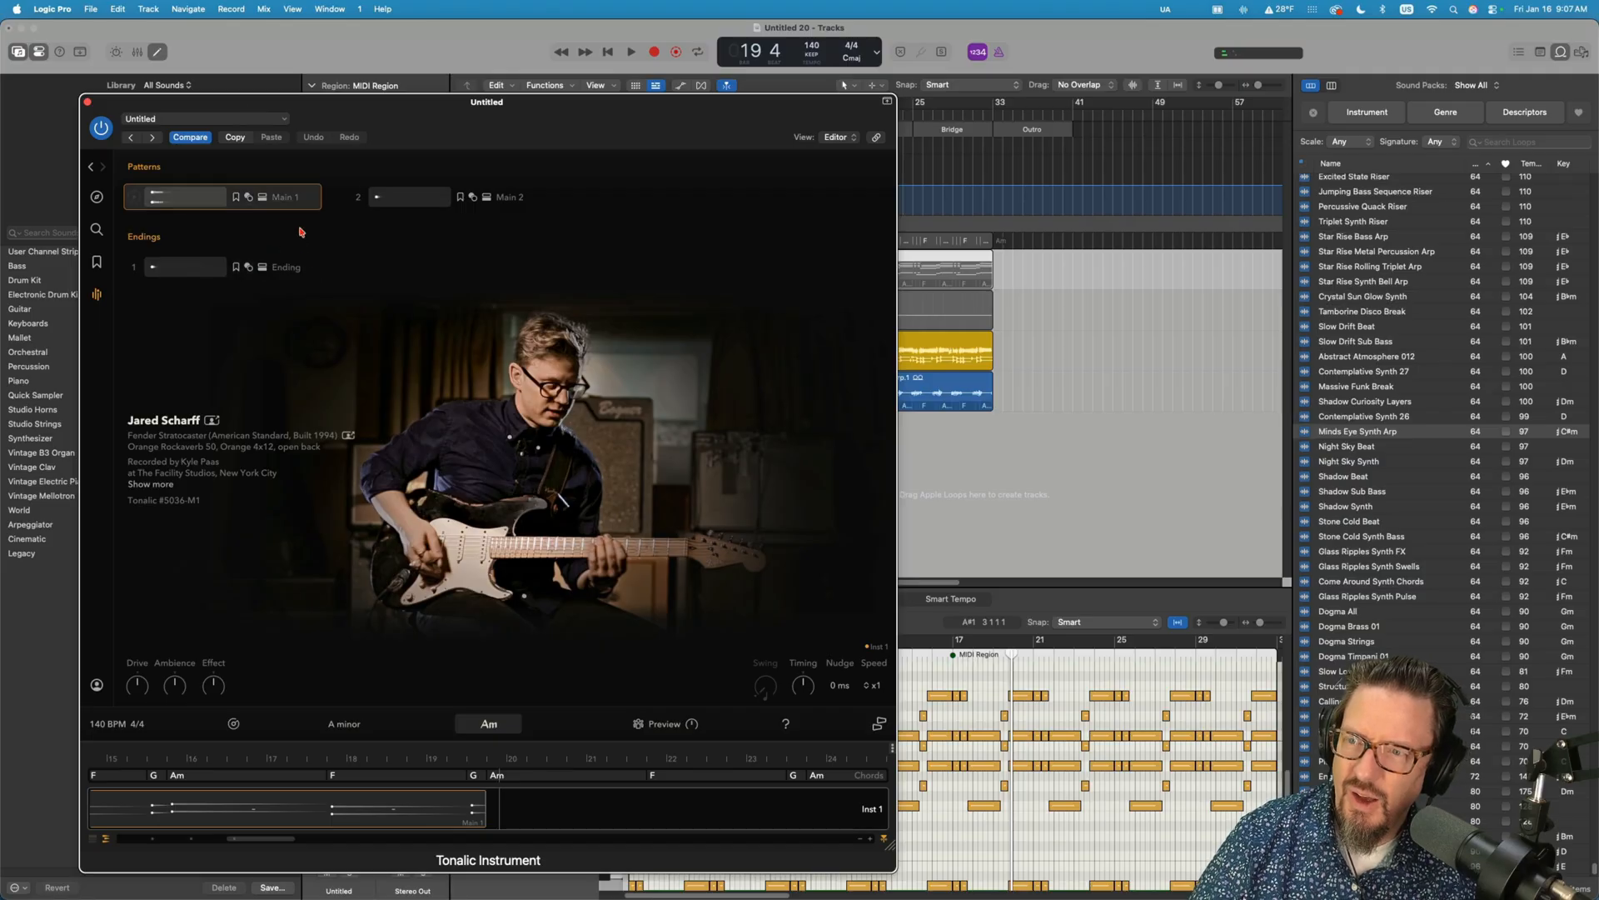
pyautogui.click(188, 266)
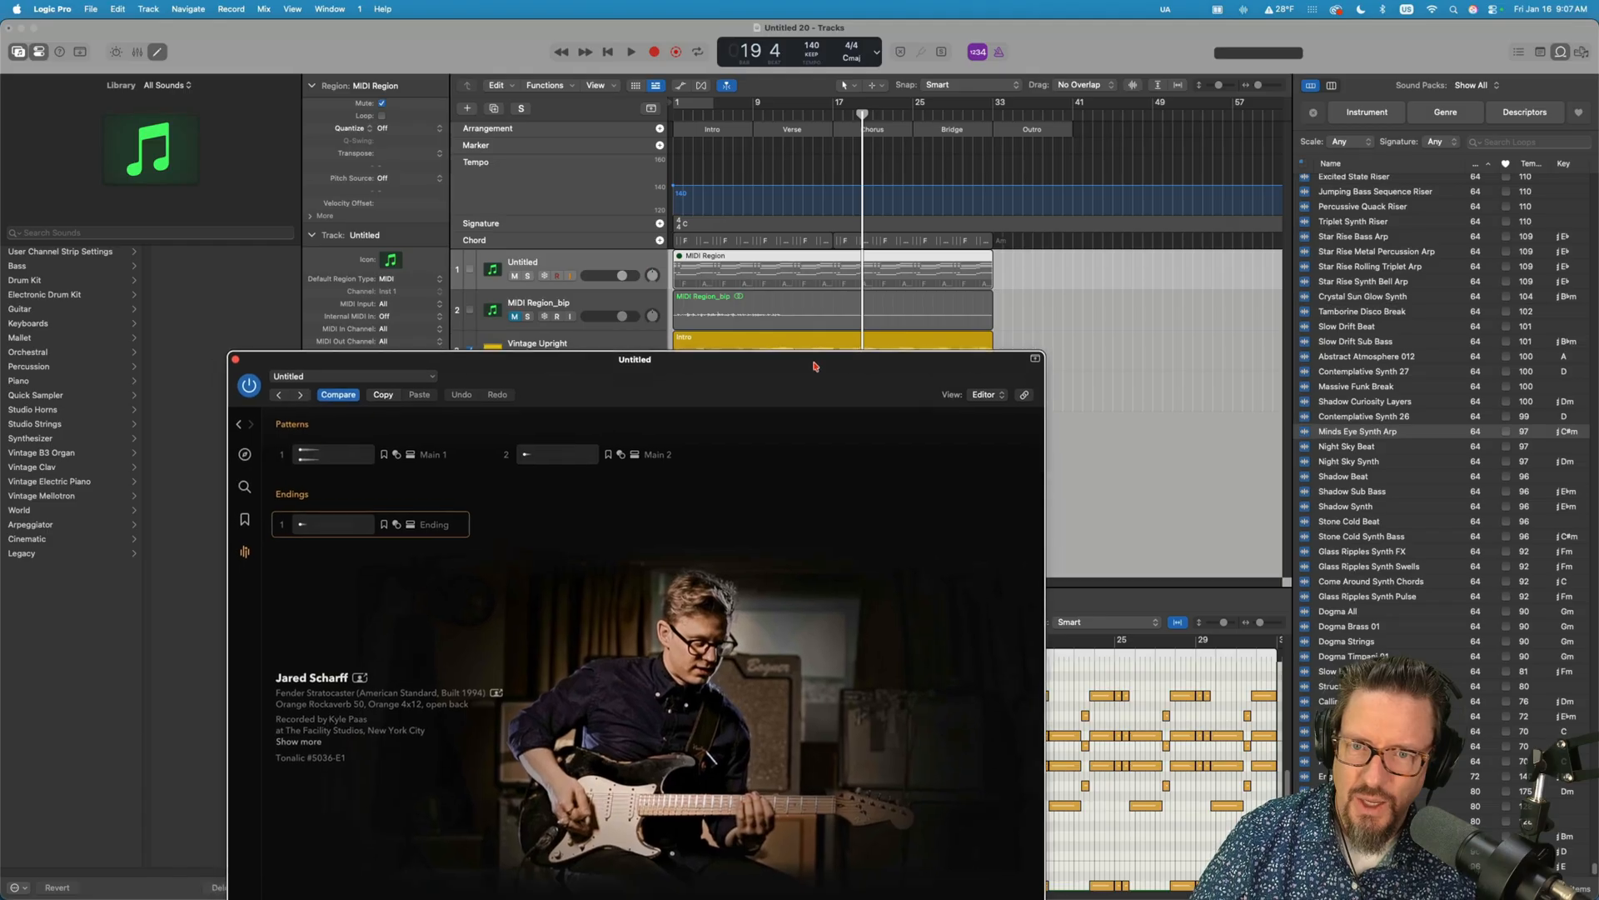
pyautogui.moveTo(635, 358); pyautogui.dragTo(498, 246)
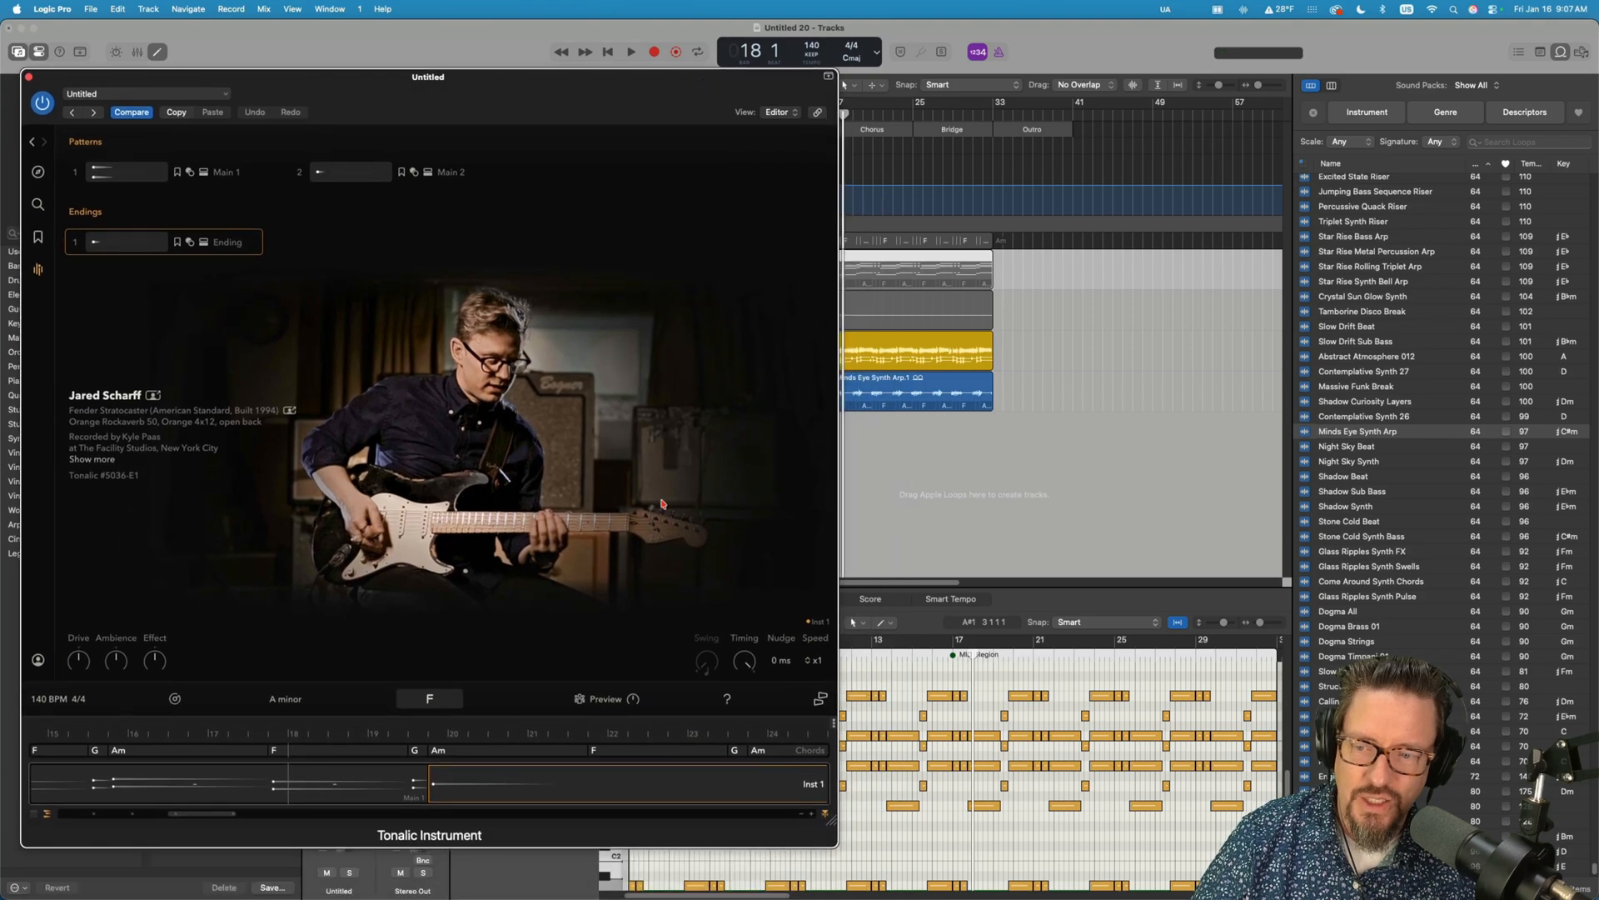
pyautogui.moveTo(446, 652)
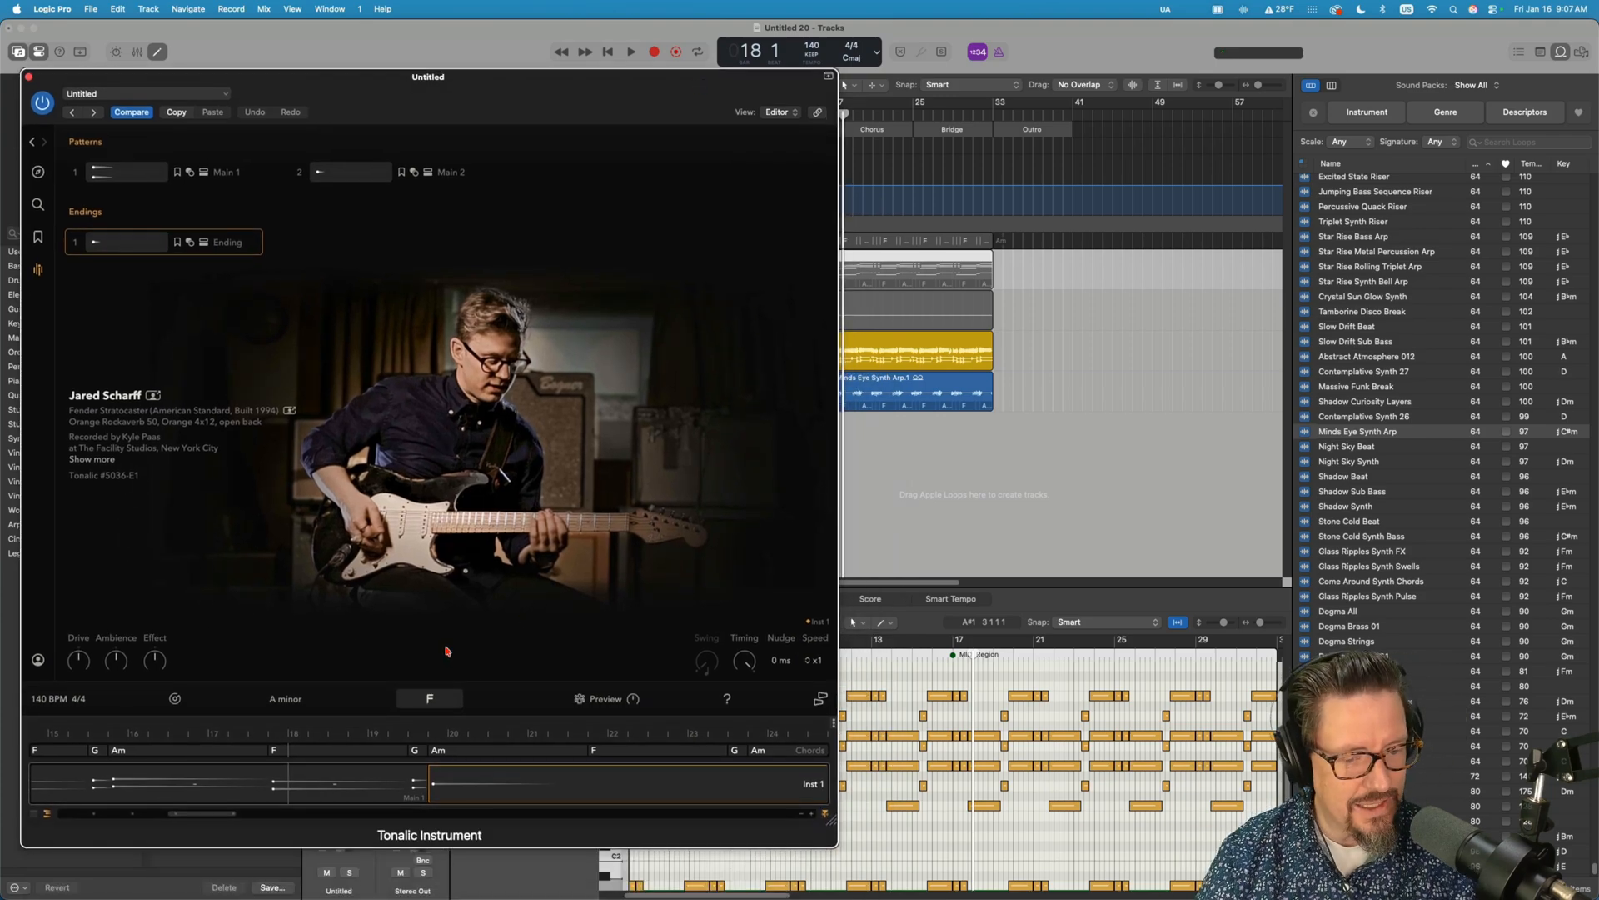
pyautogui.moveTo(427, 645)
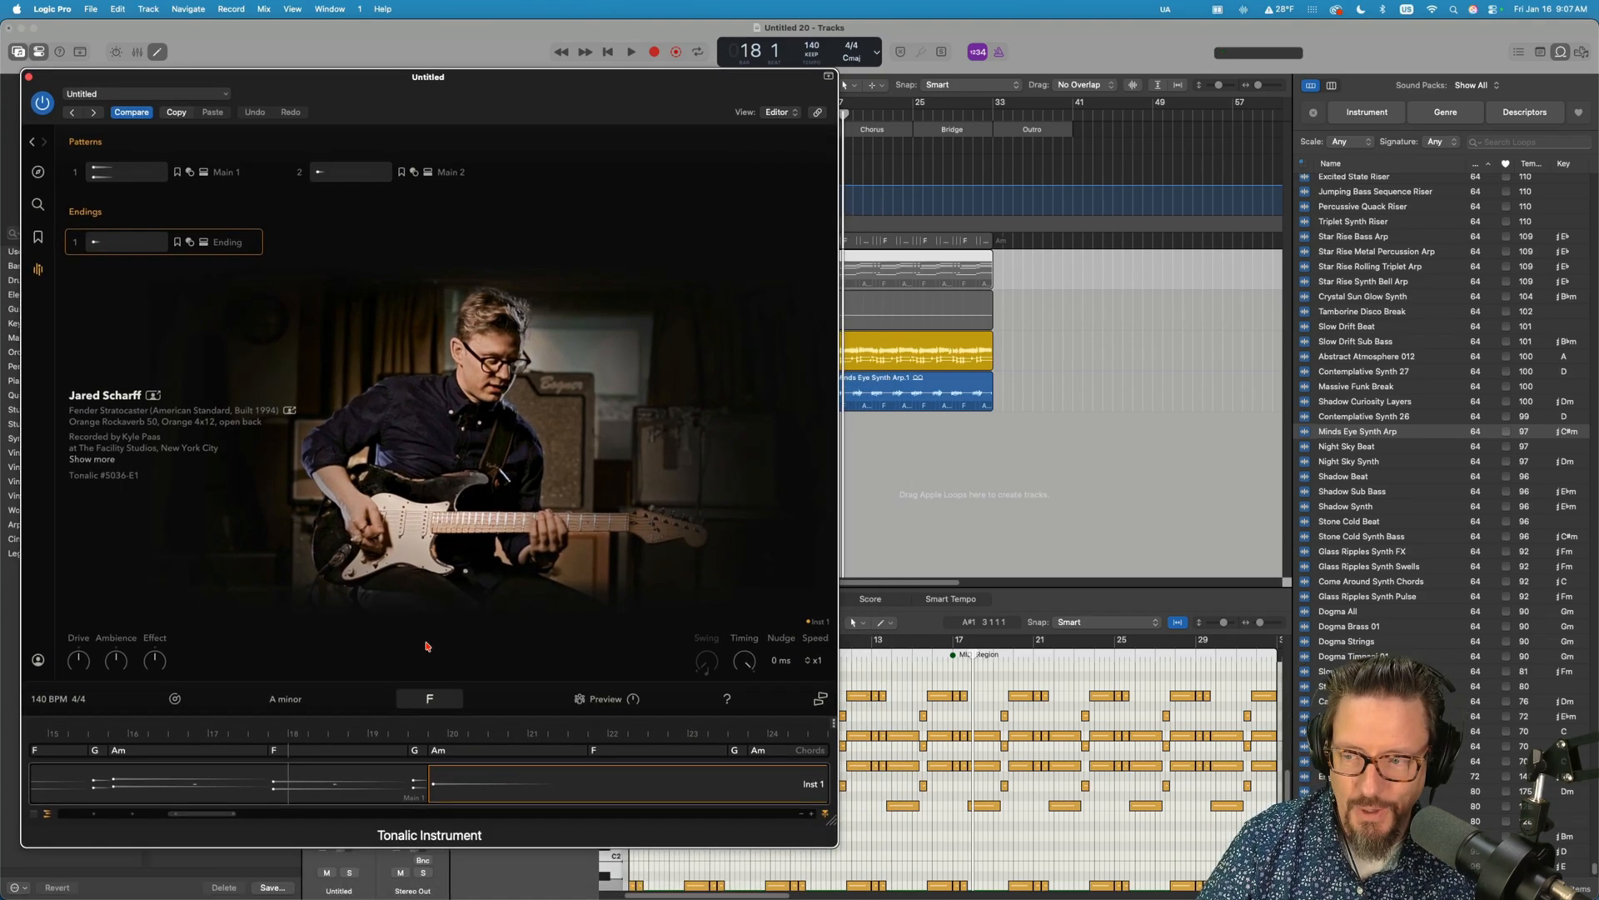
pyautogui.click(630, 52)
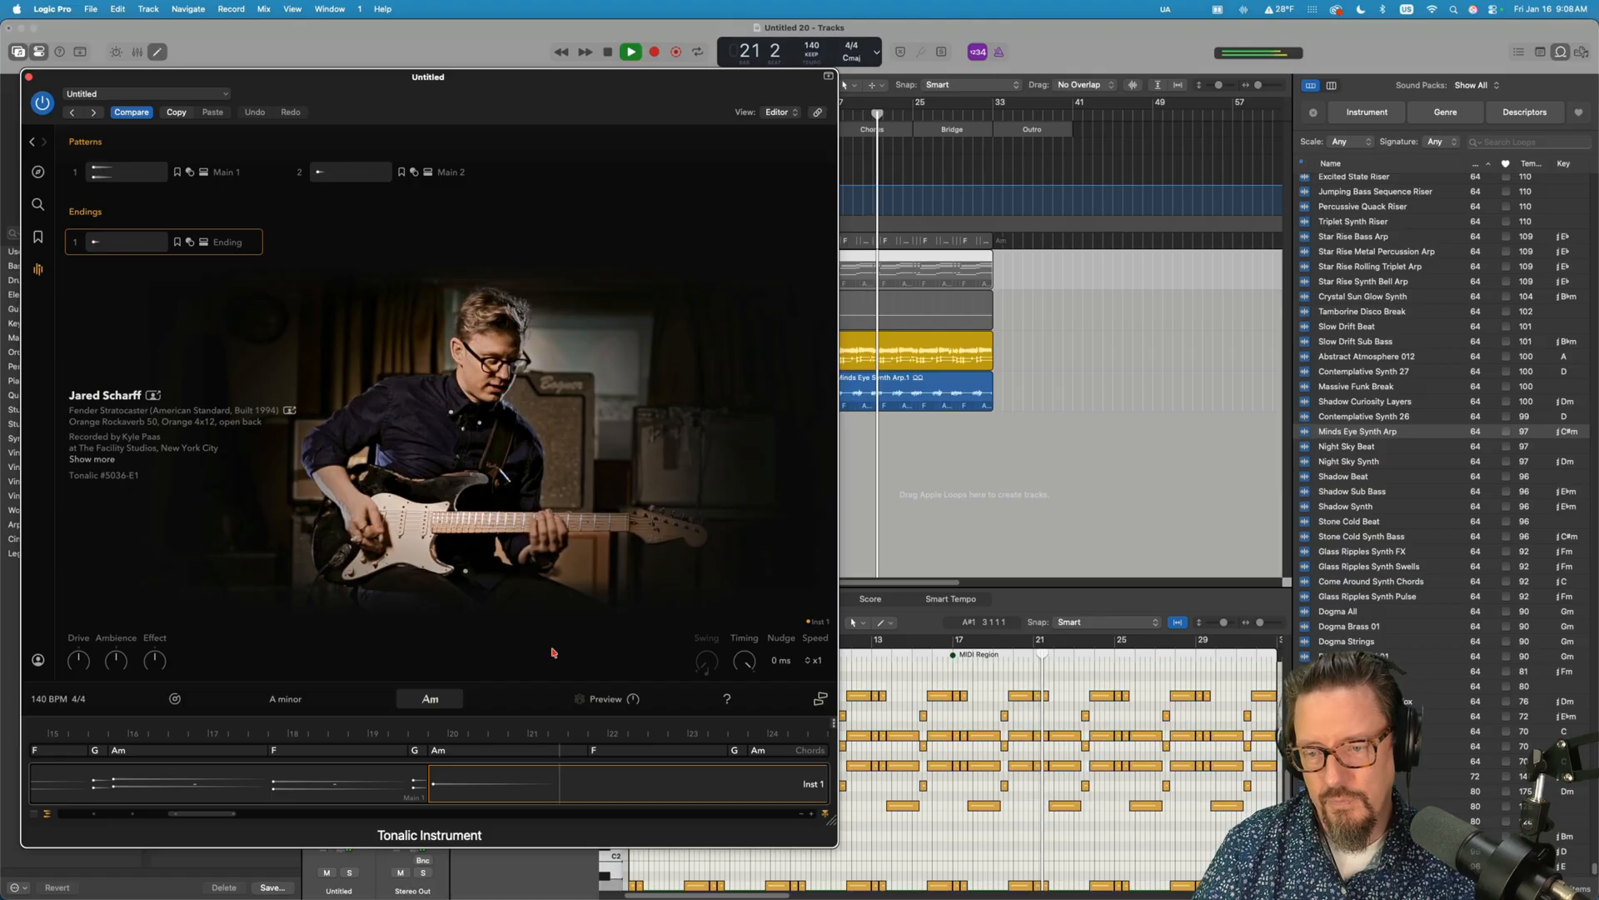
pyautogui.click(630, 51)
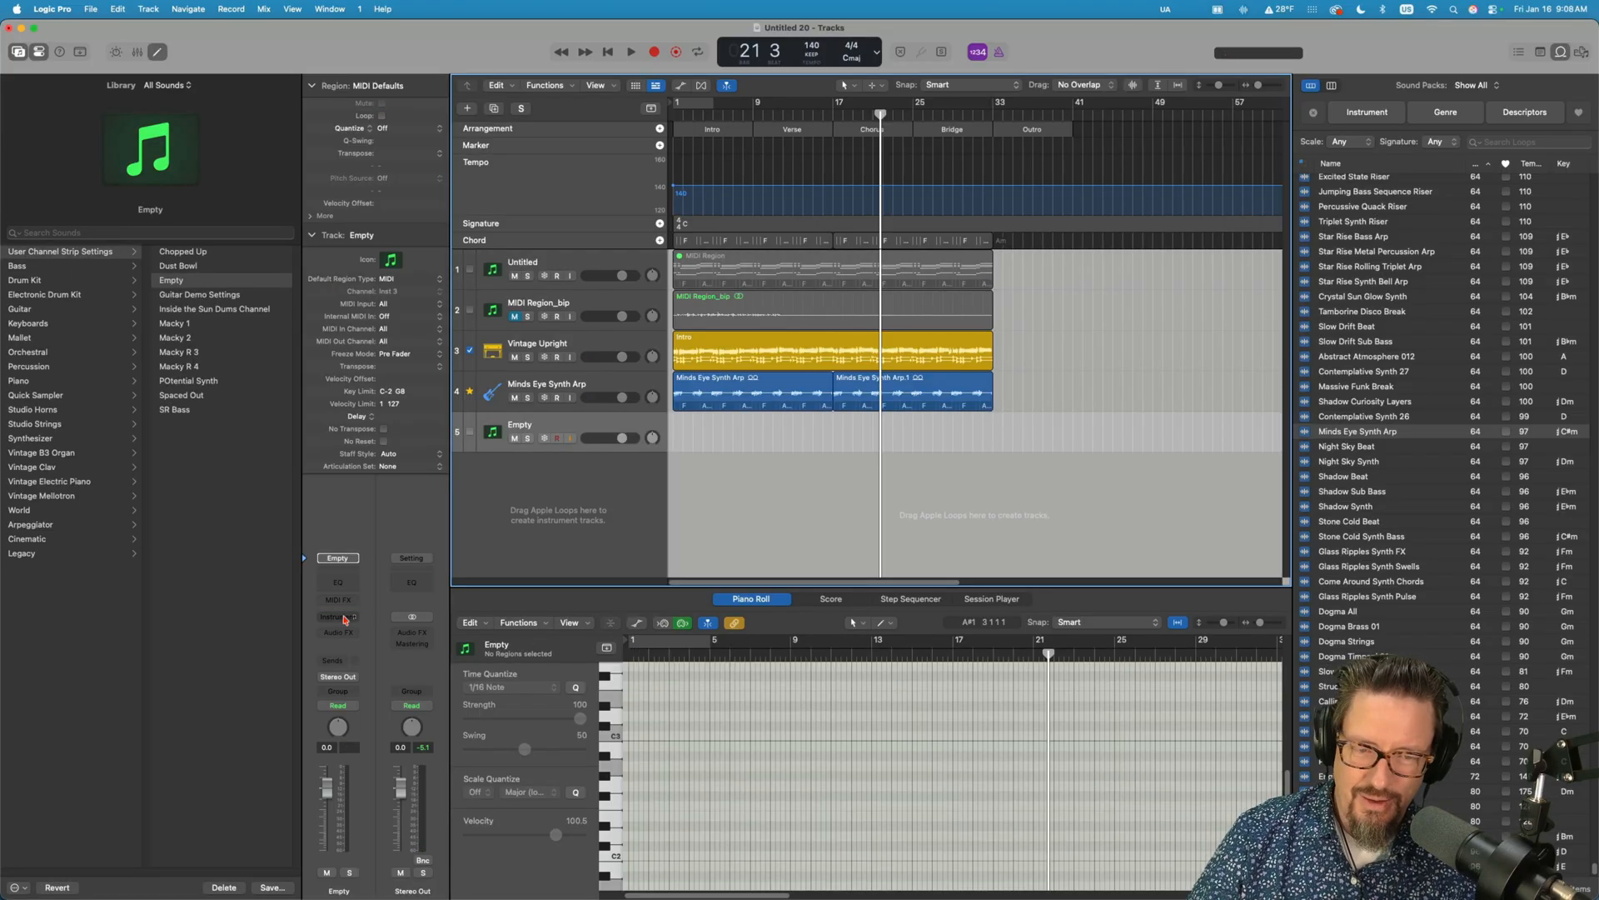
pyautogui.moveTo(336, 616)
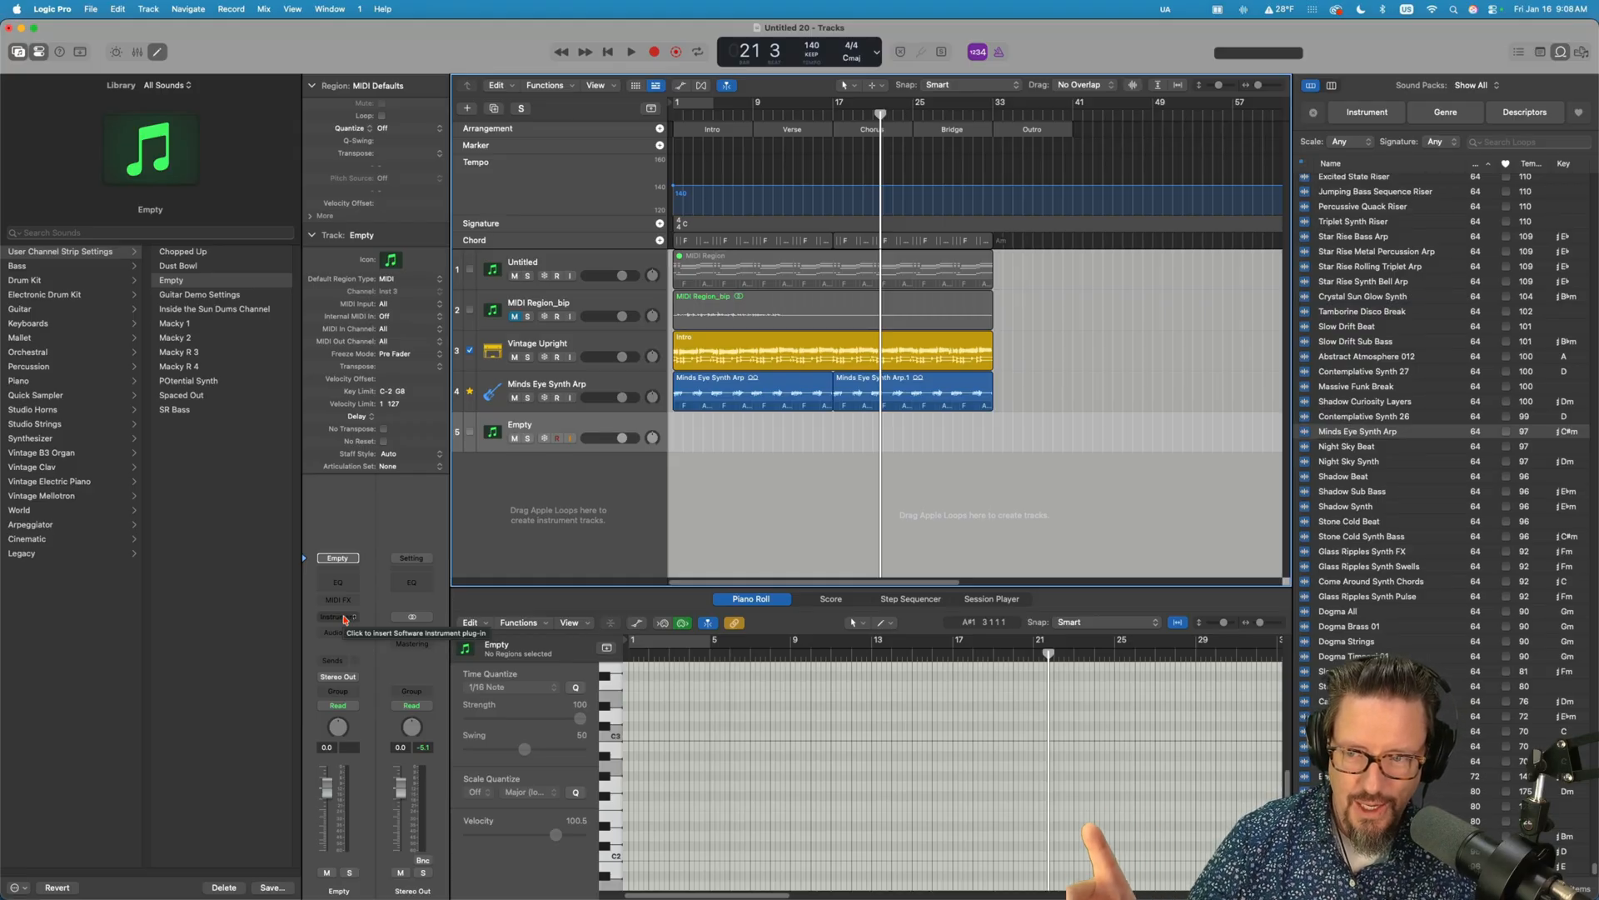
# - Load the Tonalic Instrument on the new fifth track and reposition its window
pyautogui.click(338, 616)
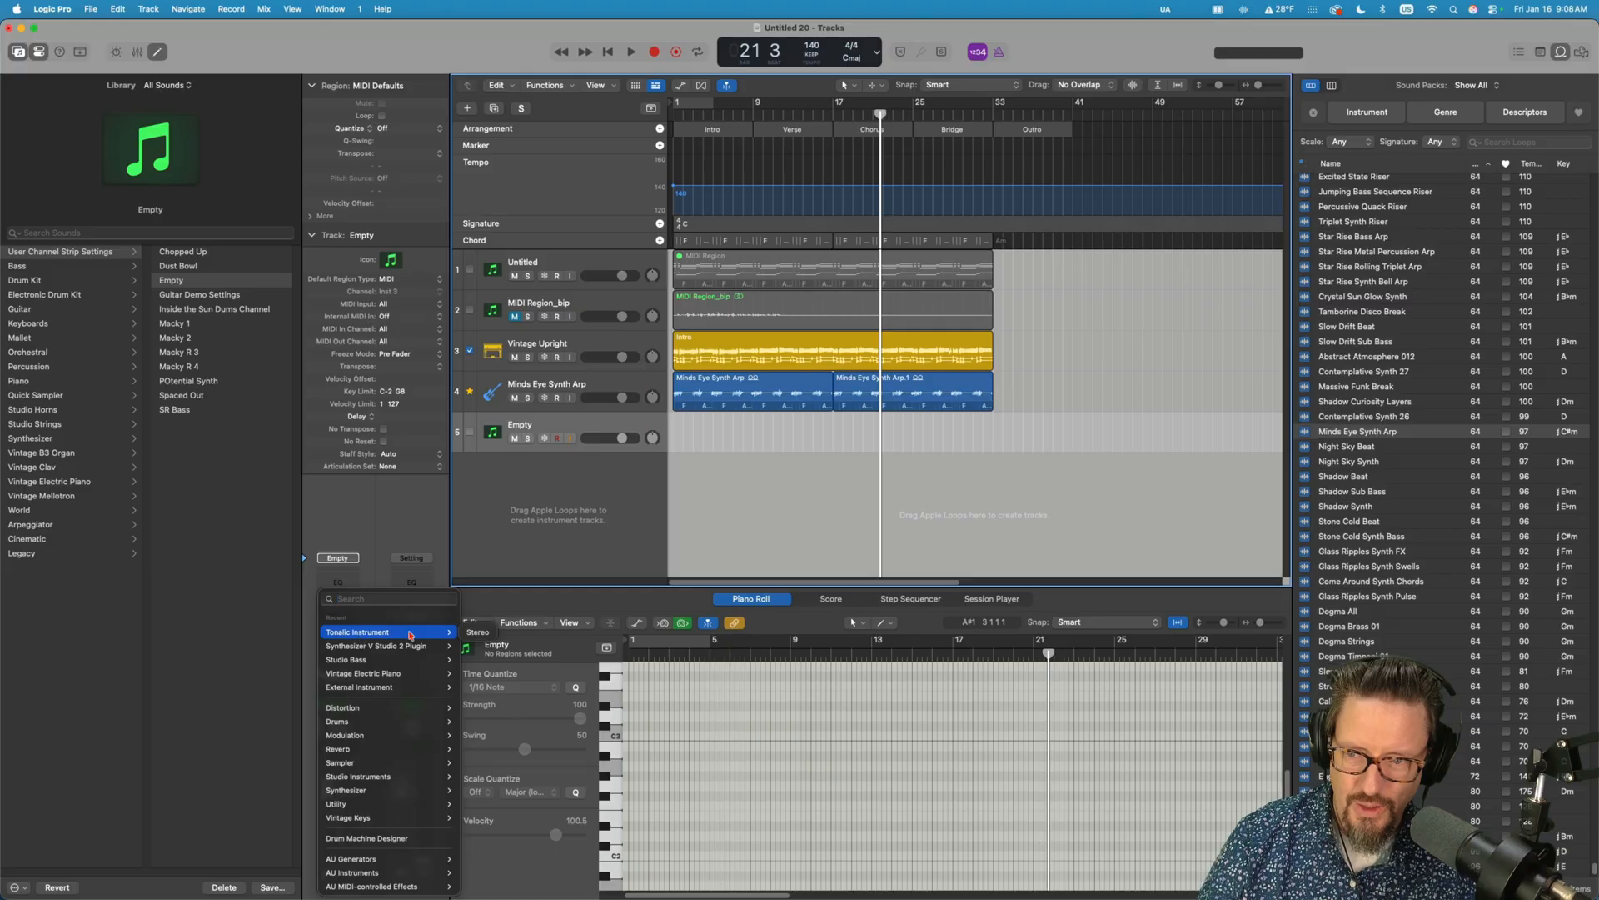
pyautogui.click(357, 632)
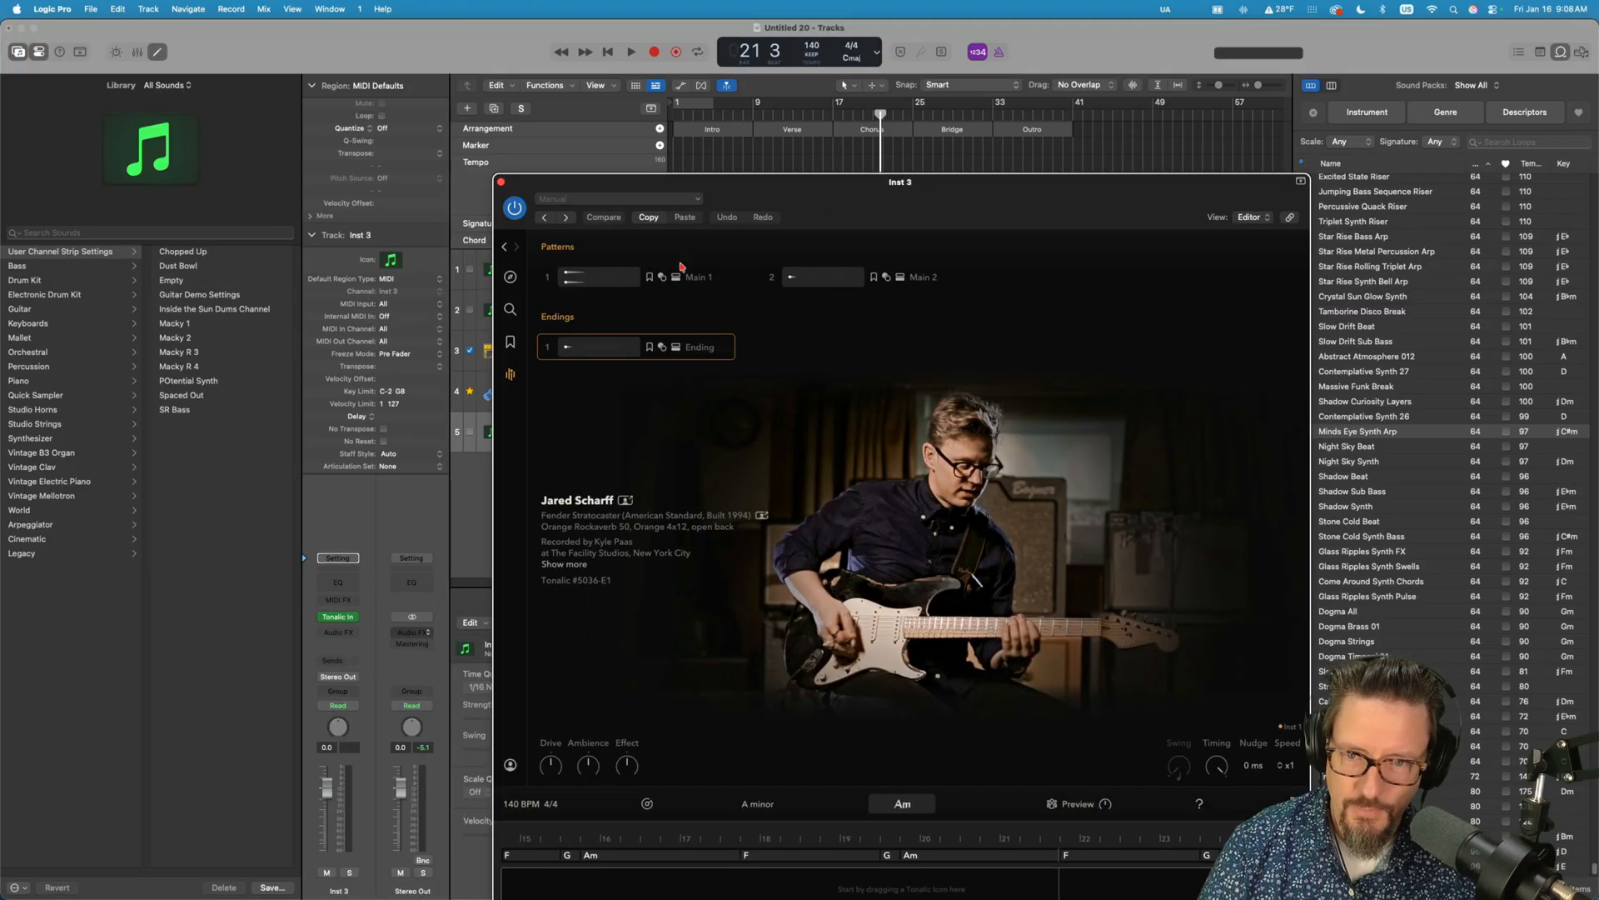
pyautogui.moveTo(899, 181); pyautogui.dragTo(648, 33)
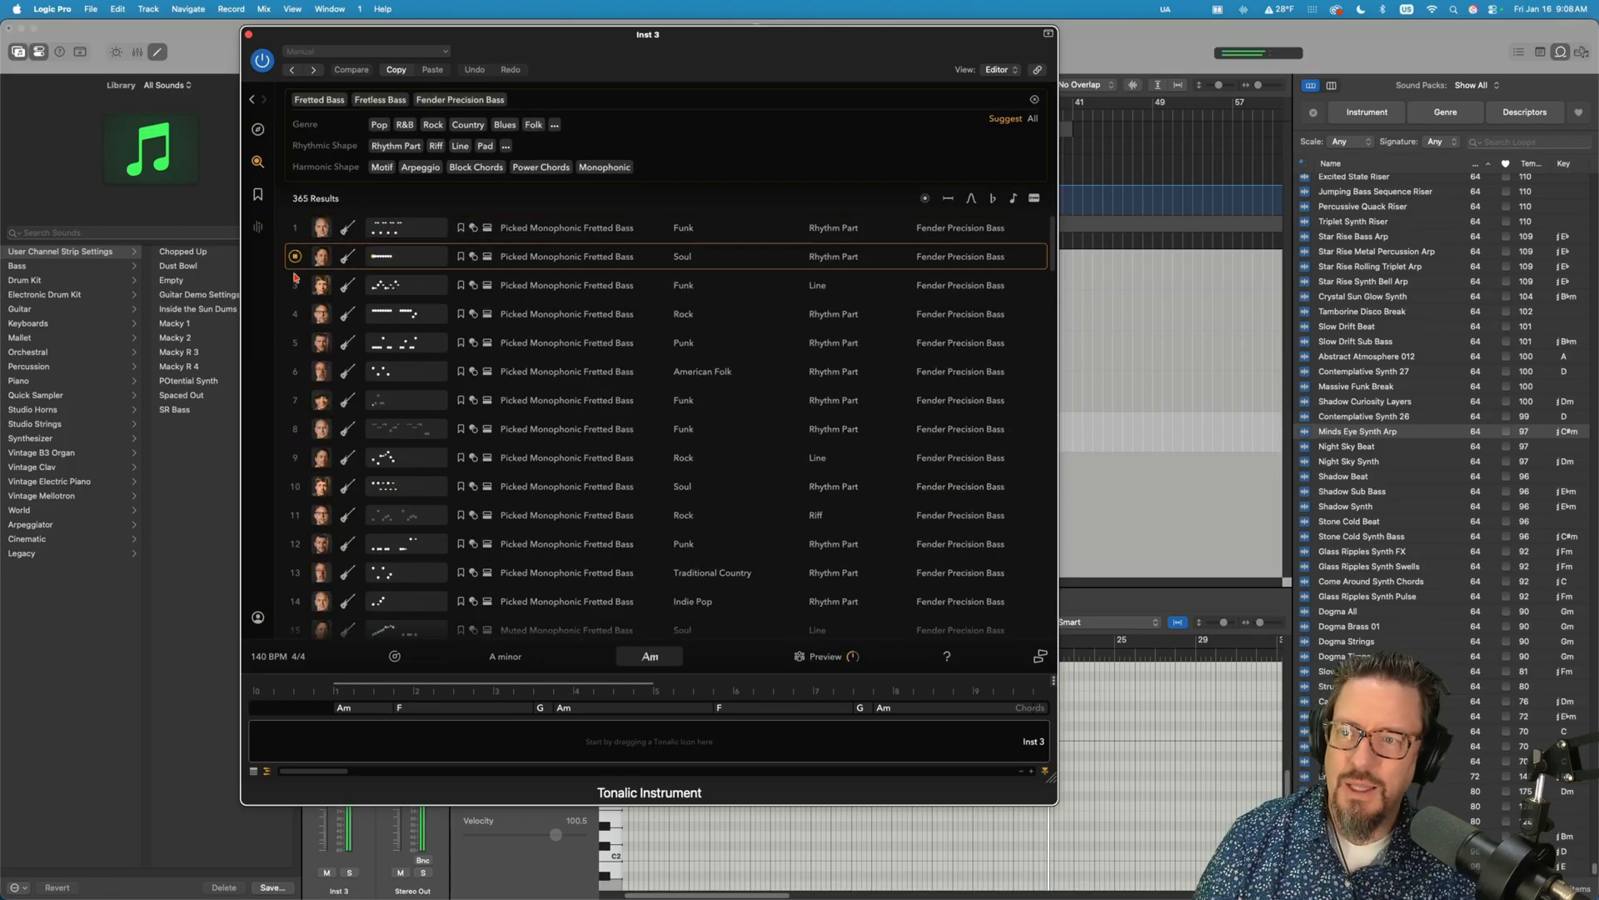
# - Audition fretted bass patterns and drop Nate Mendel's Rock Picked bass pattern onto the chord timeline
pyautogui.click(297, 315)
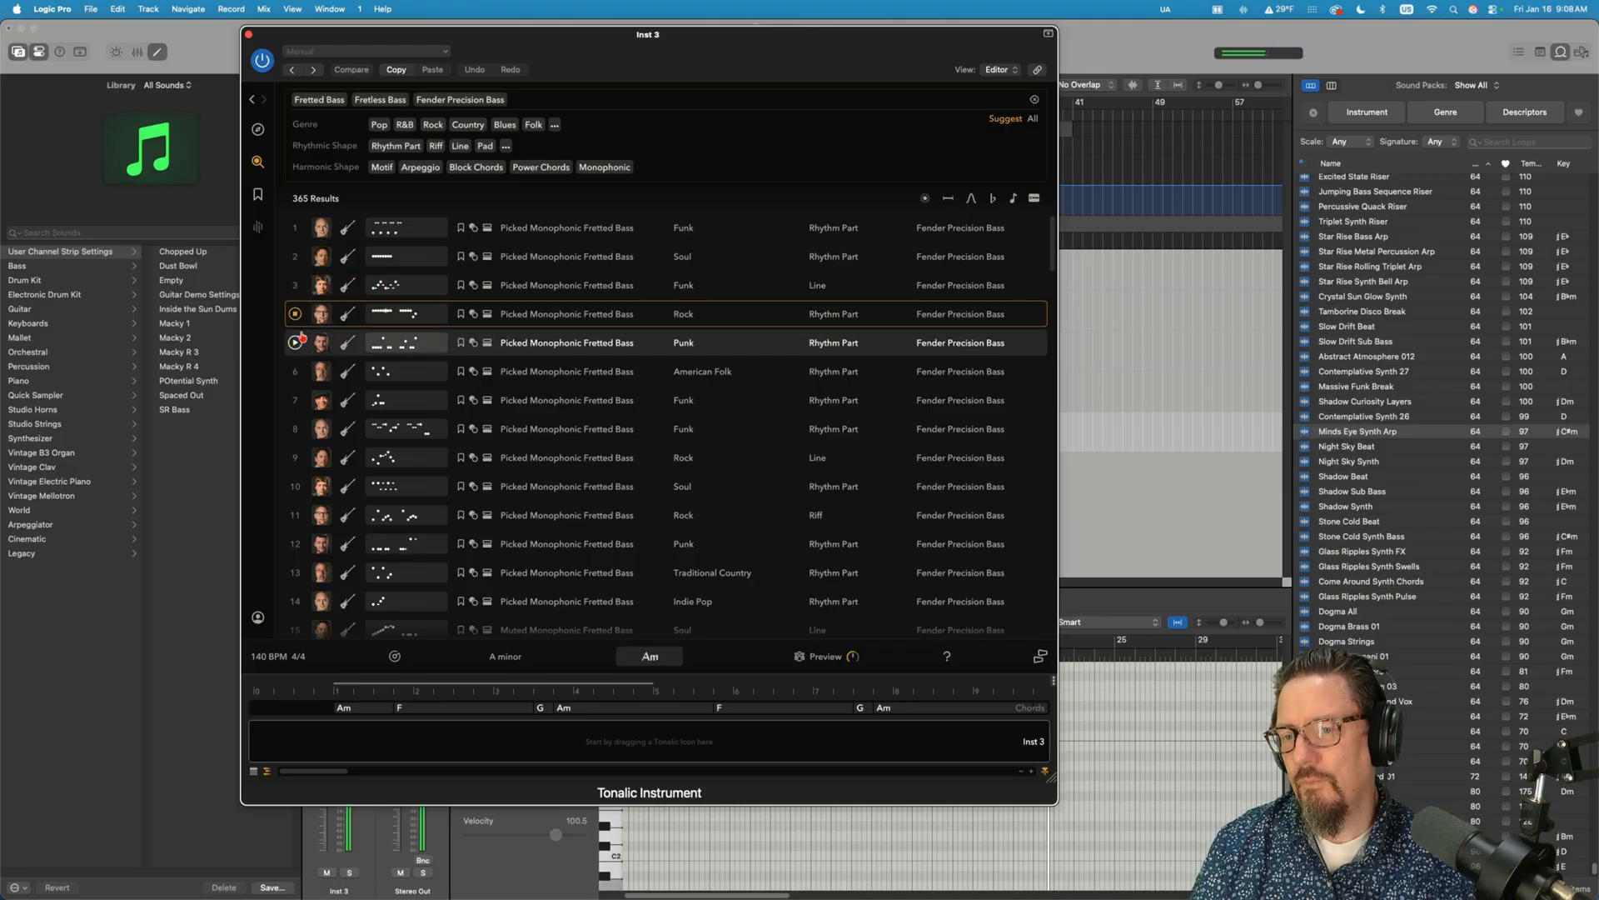
pyautogui.click(295, 313)
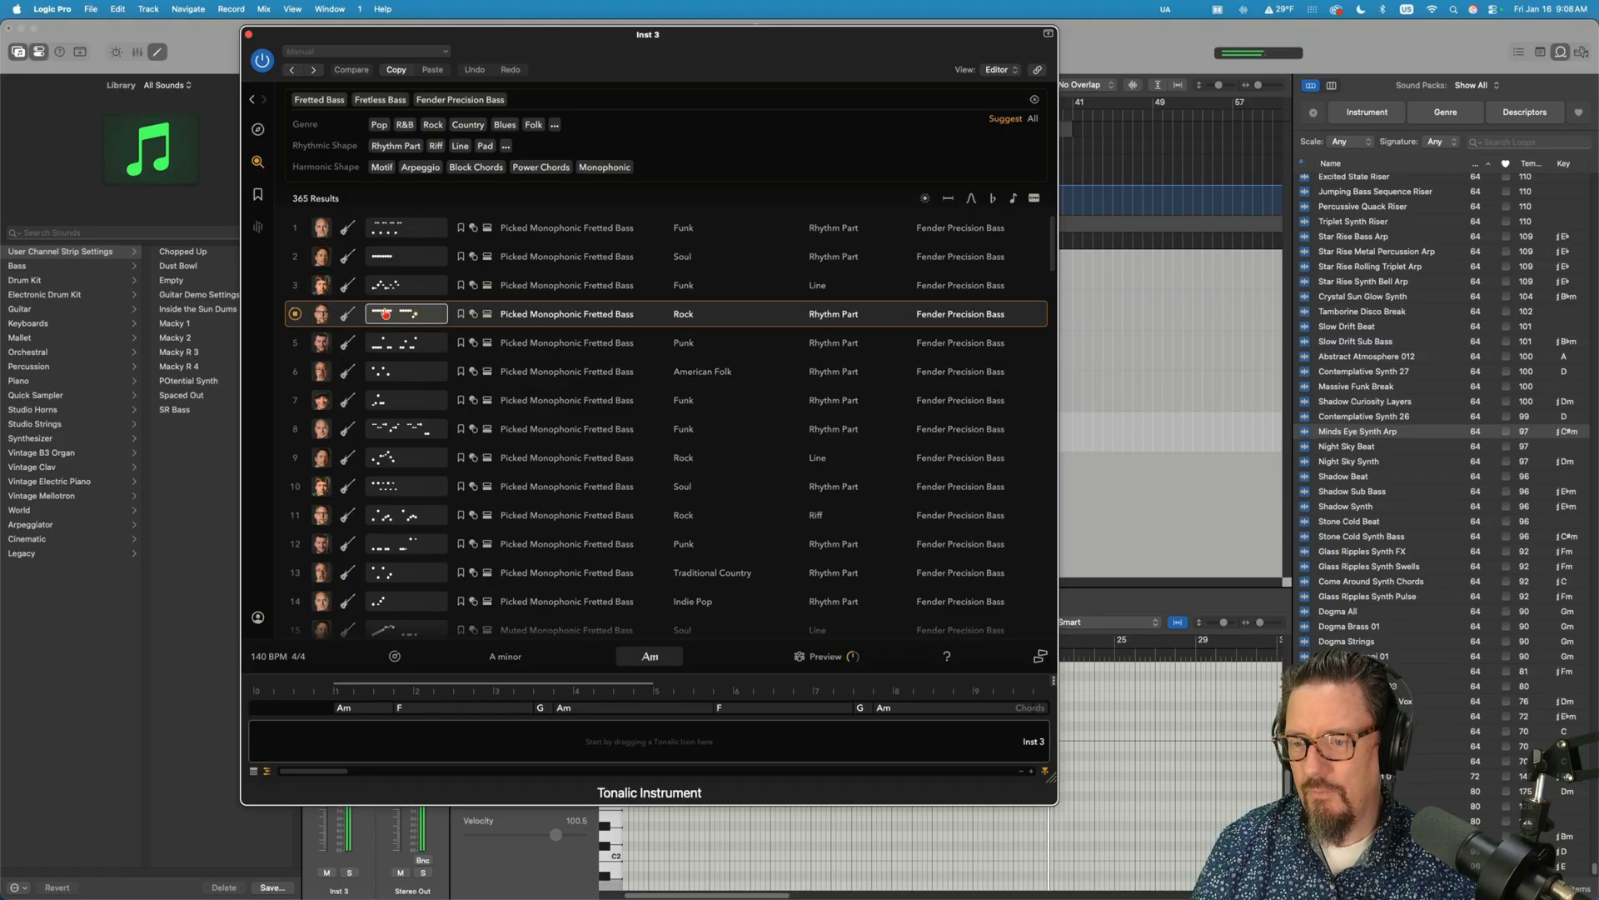
pyautogui.moveTo(405, 313); pyautogui.dragTo(380, 758)
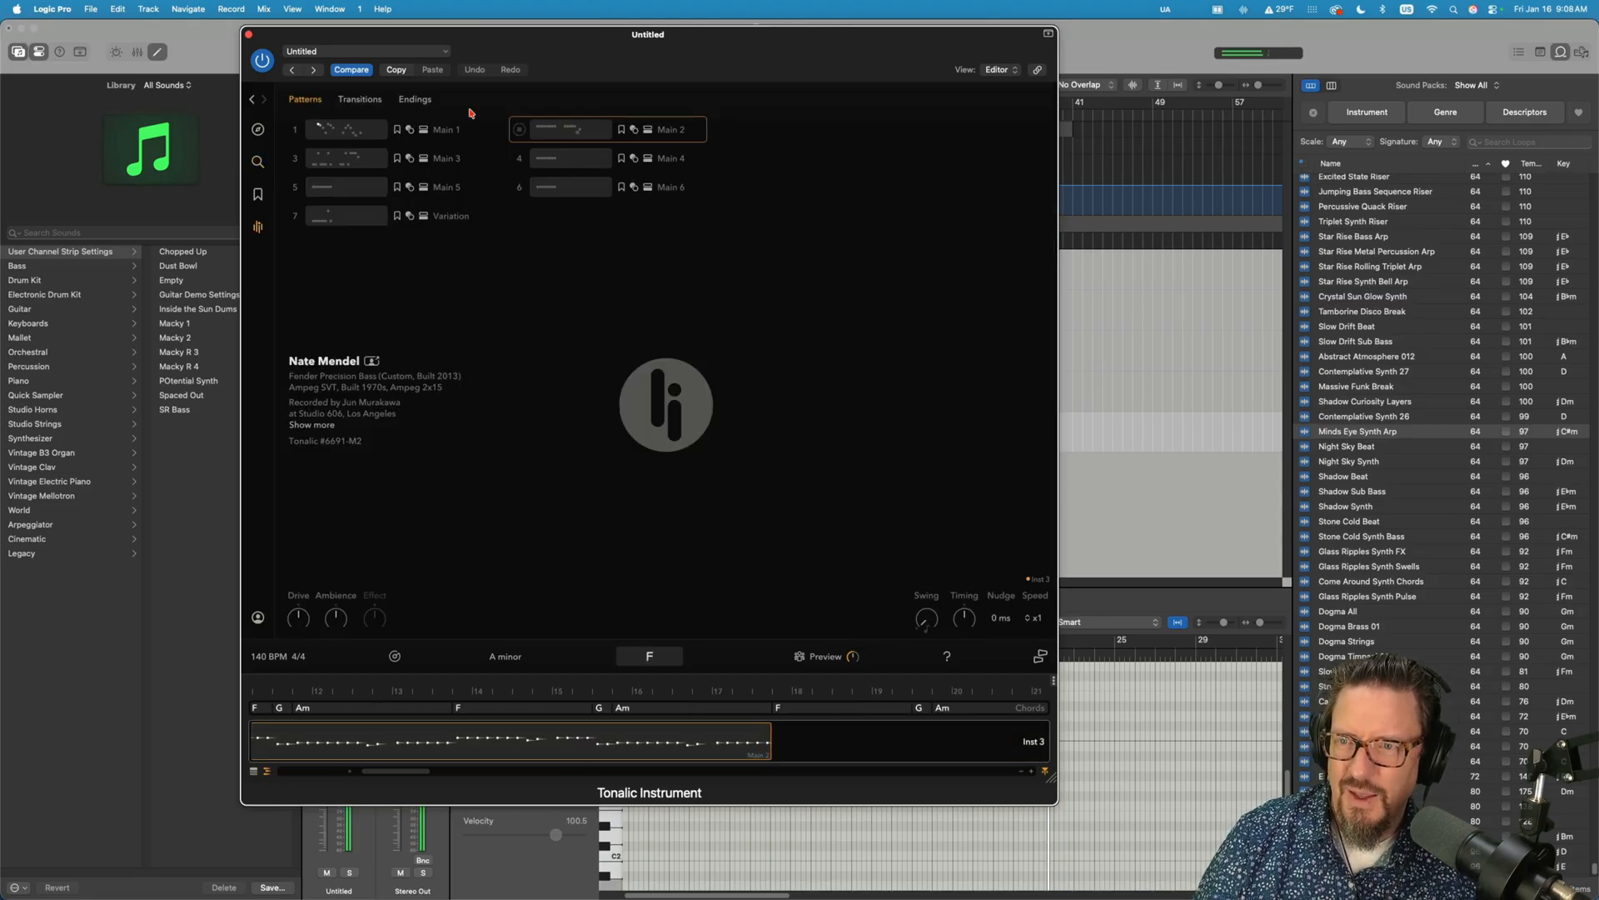
# - View the bass performer's Transitions and Endings patterns, adding a build transition after Main 2
pyautogui.click(360, 98)
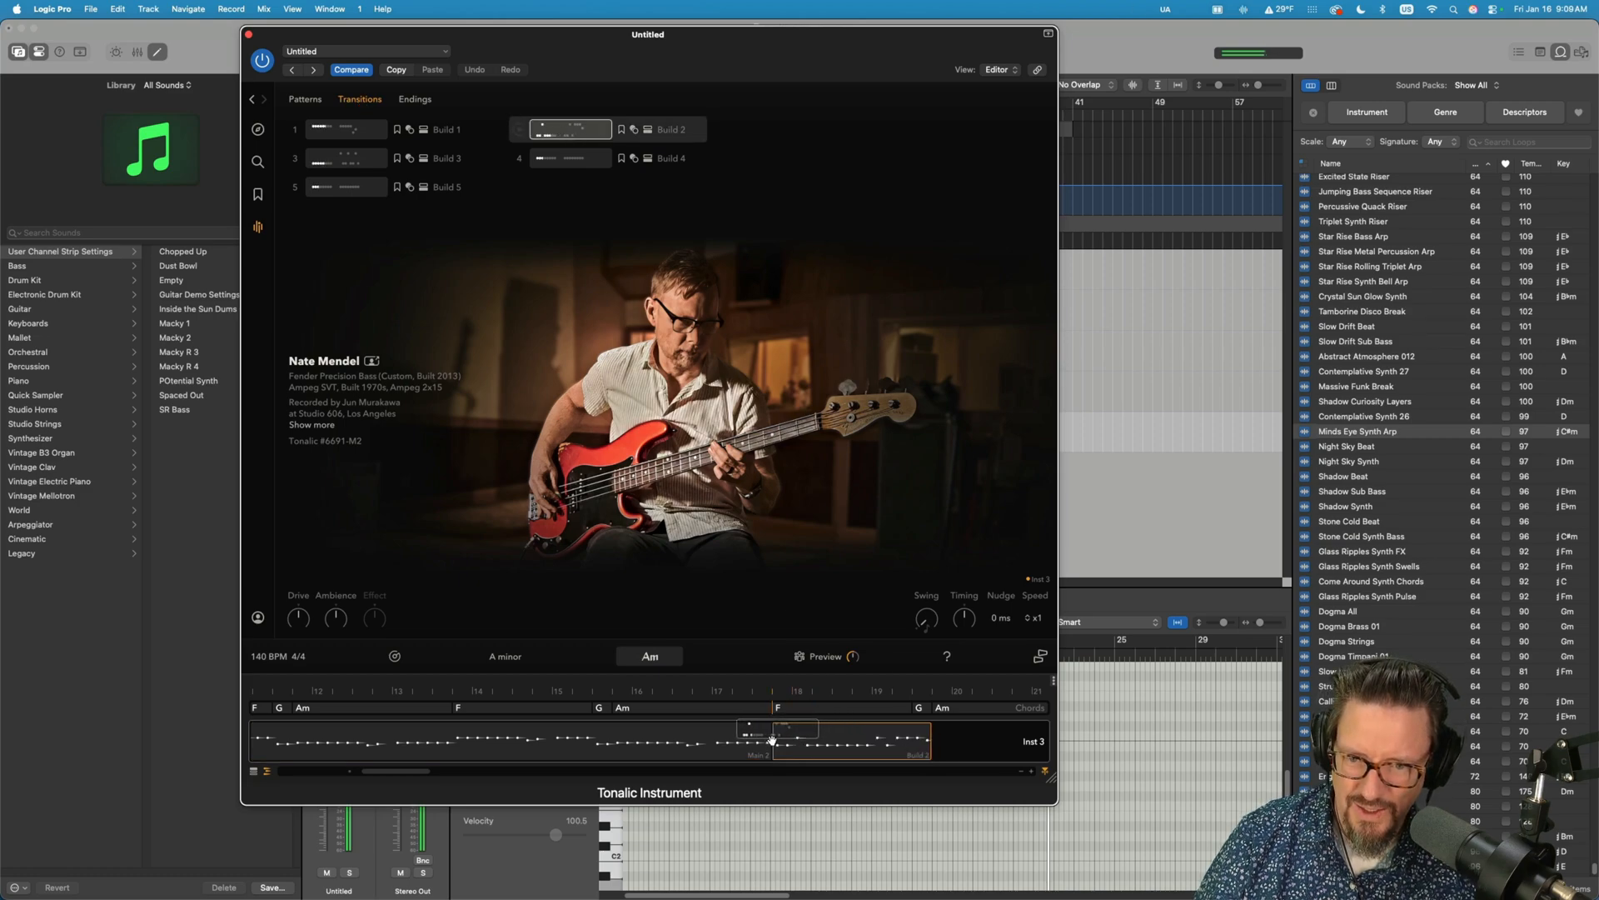
pyautogui.click(415, 99)
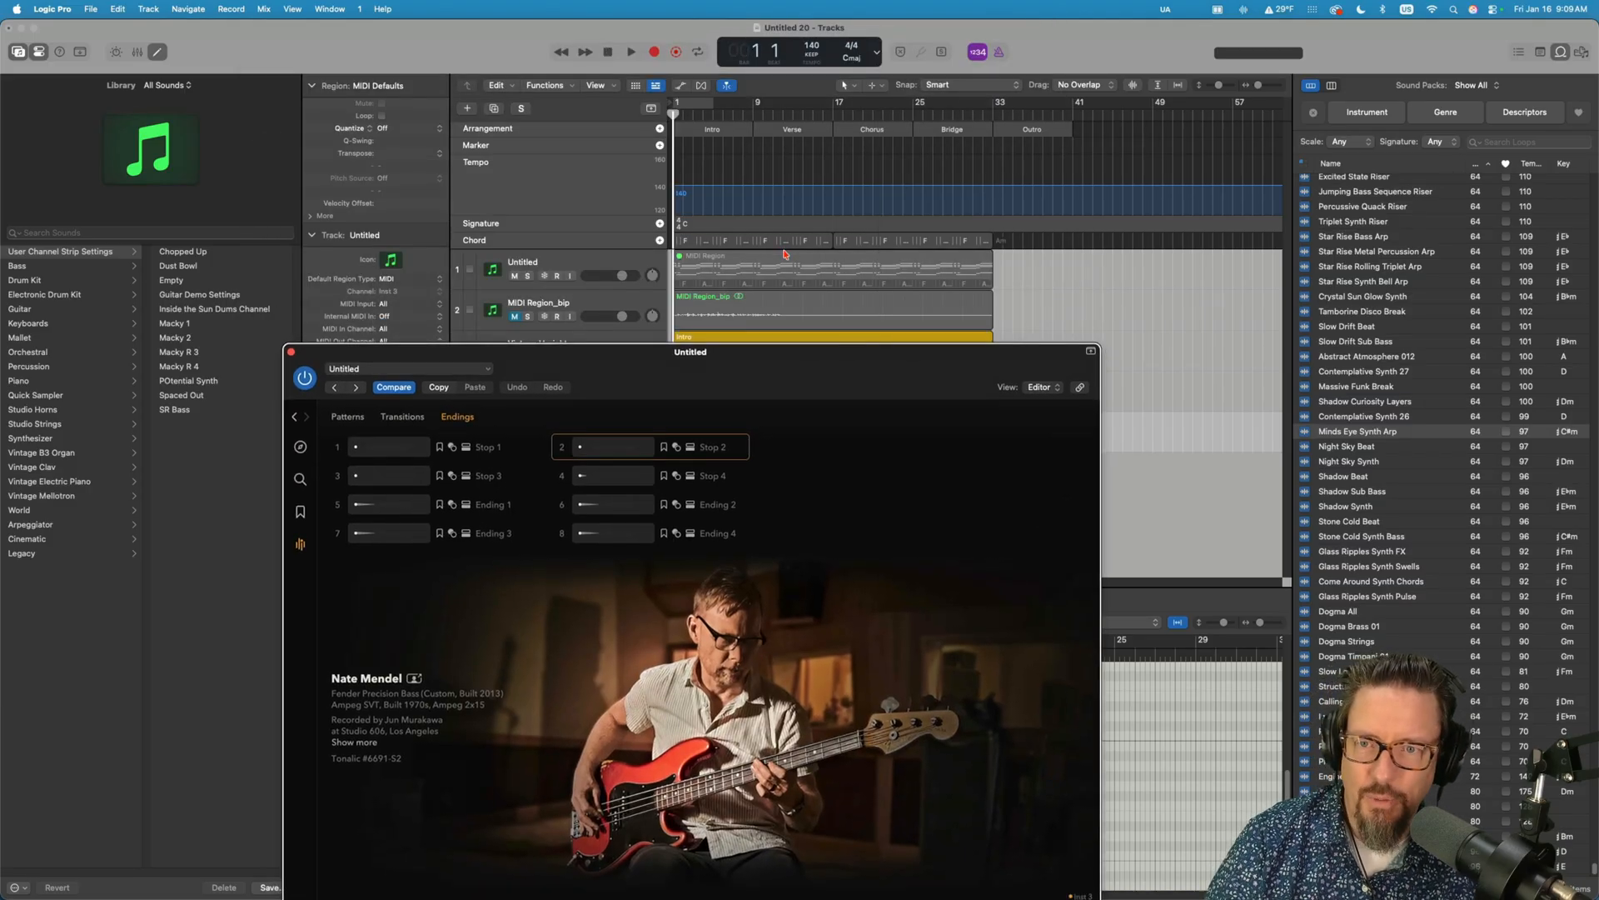
pyautogui.click(630, 51)
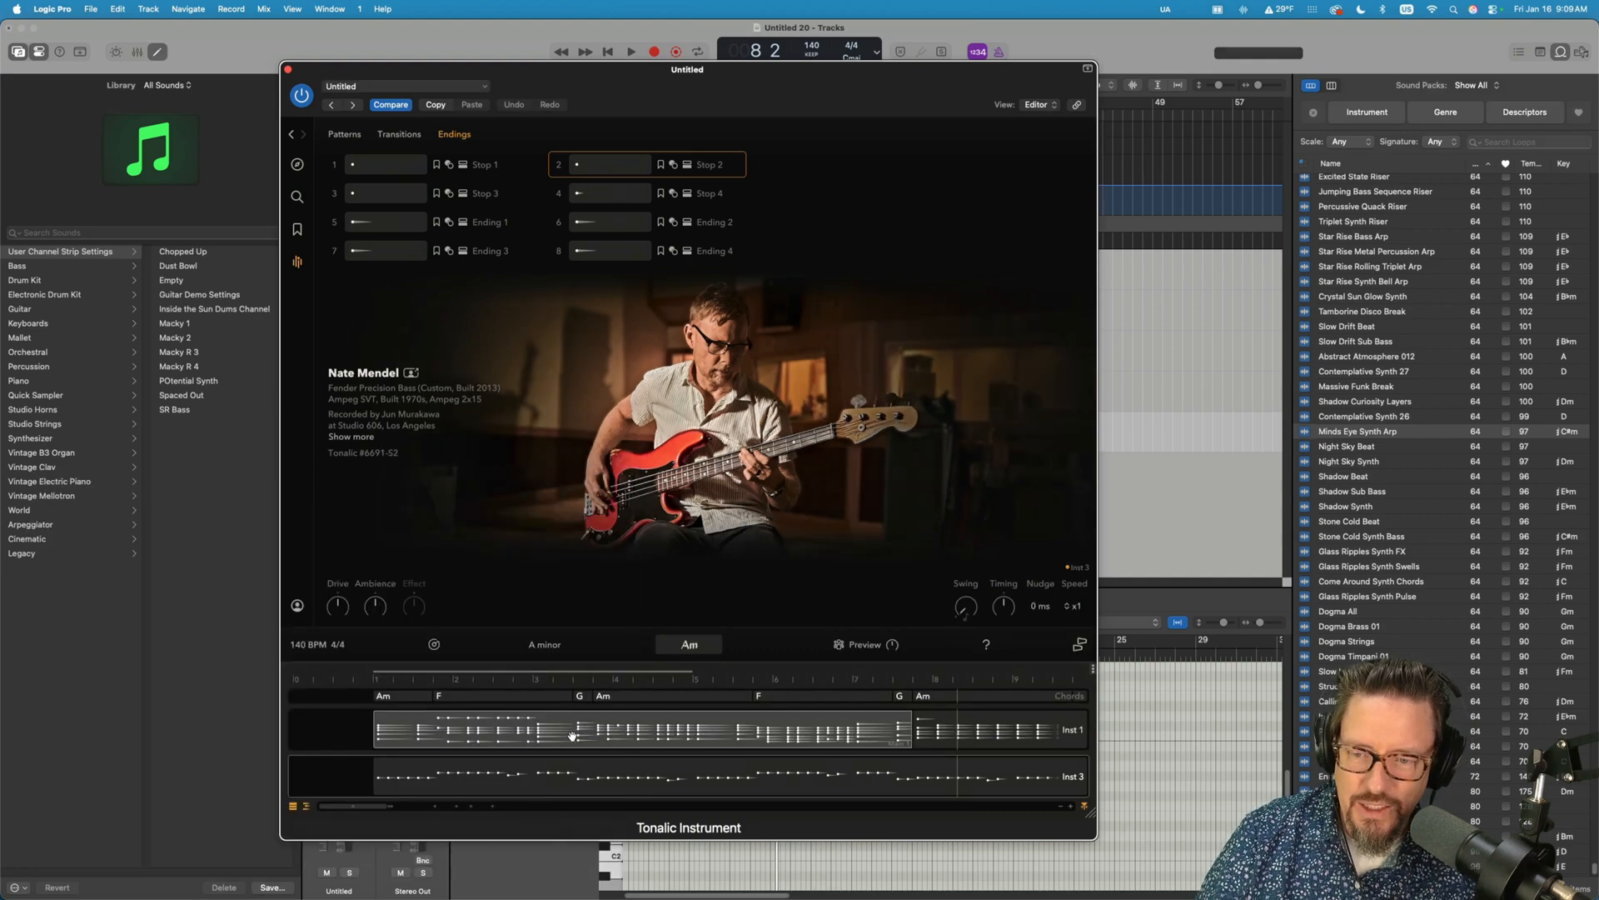
# - Preview the bass's main patterns over the A minor chord progression and close the Tonalic window
pyautogui.click(343, 133)
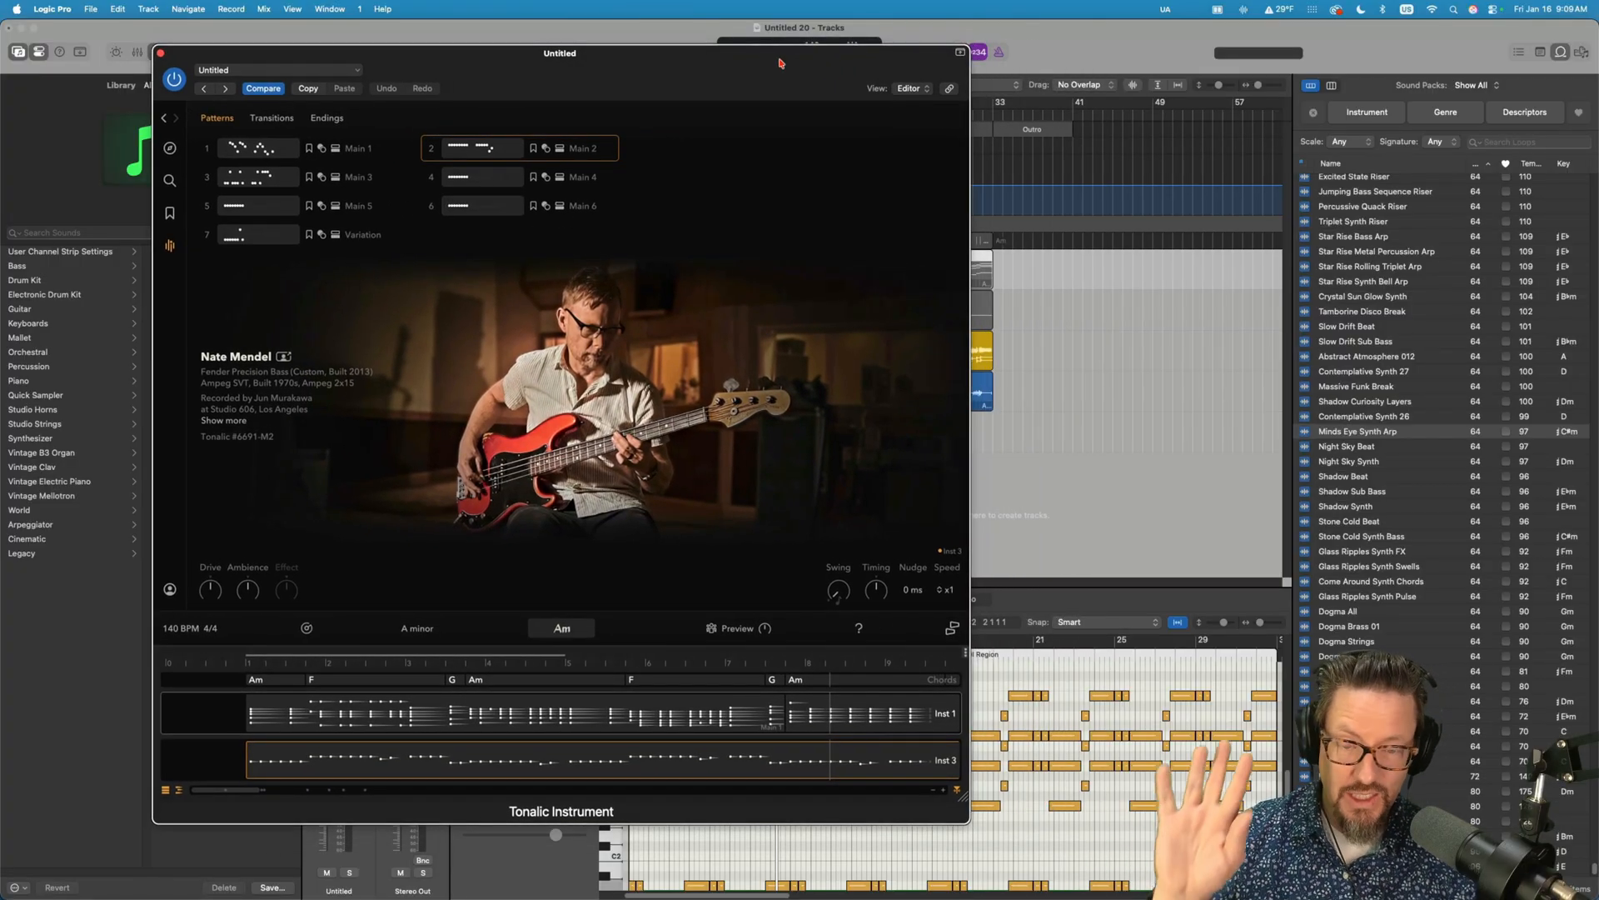
pyautogui.moveTo(709, 130)
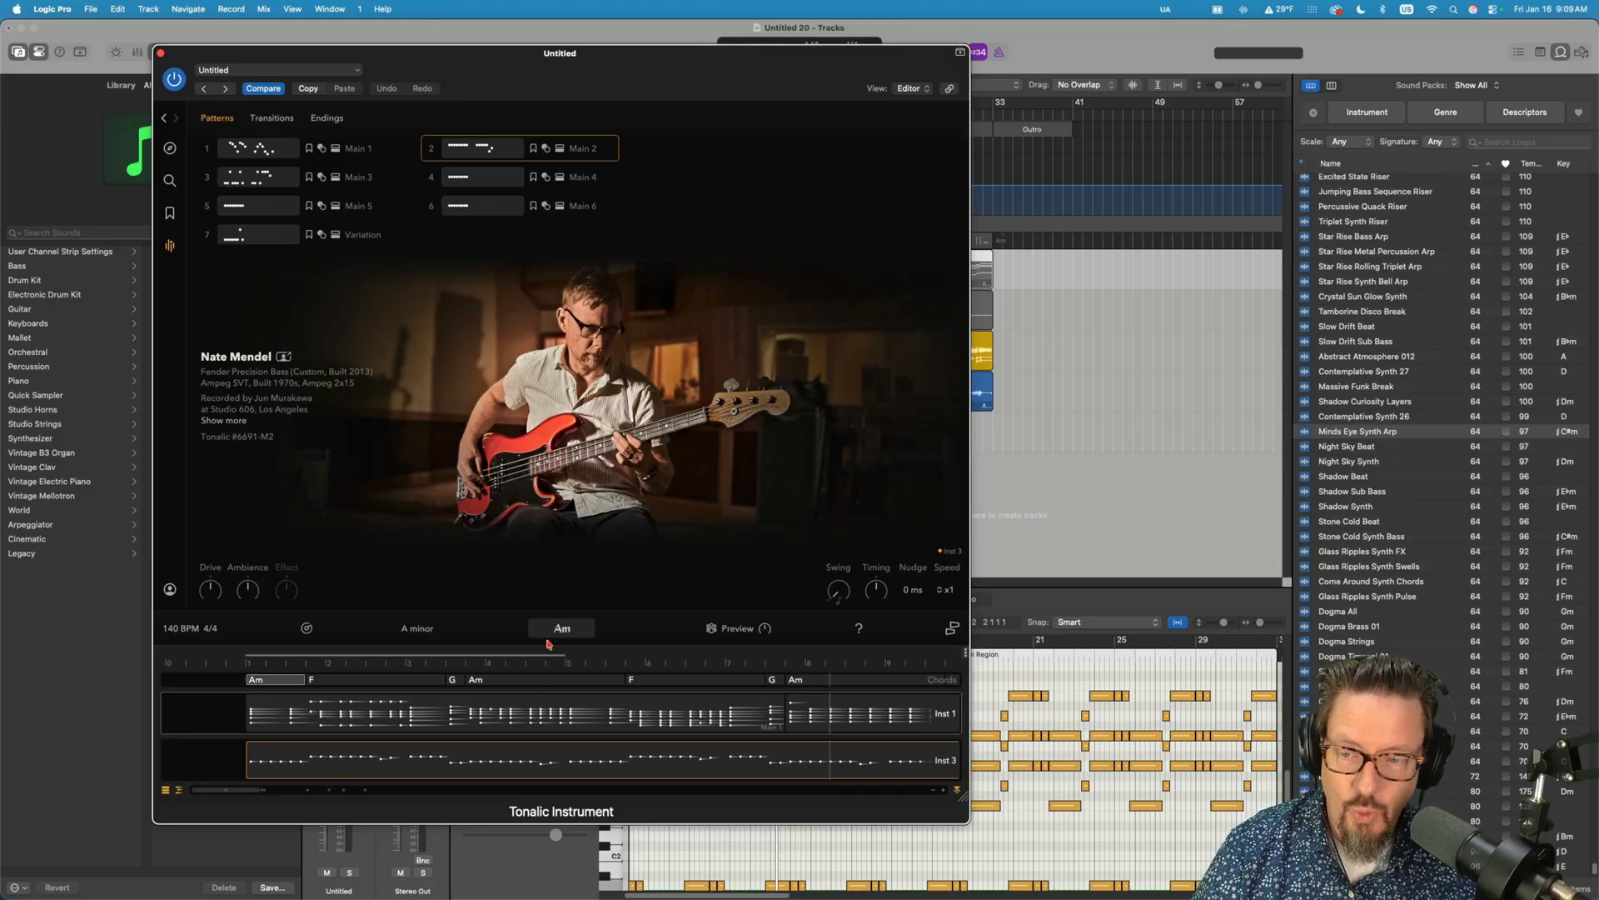
pyautogui.click(515, 713)
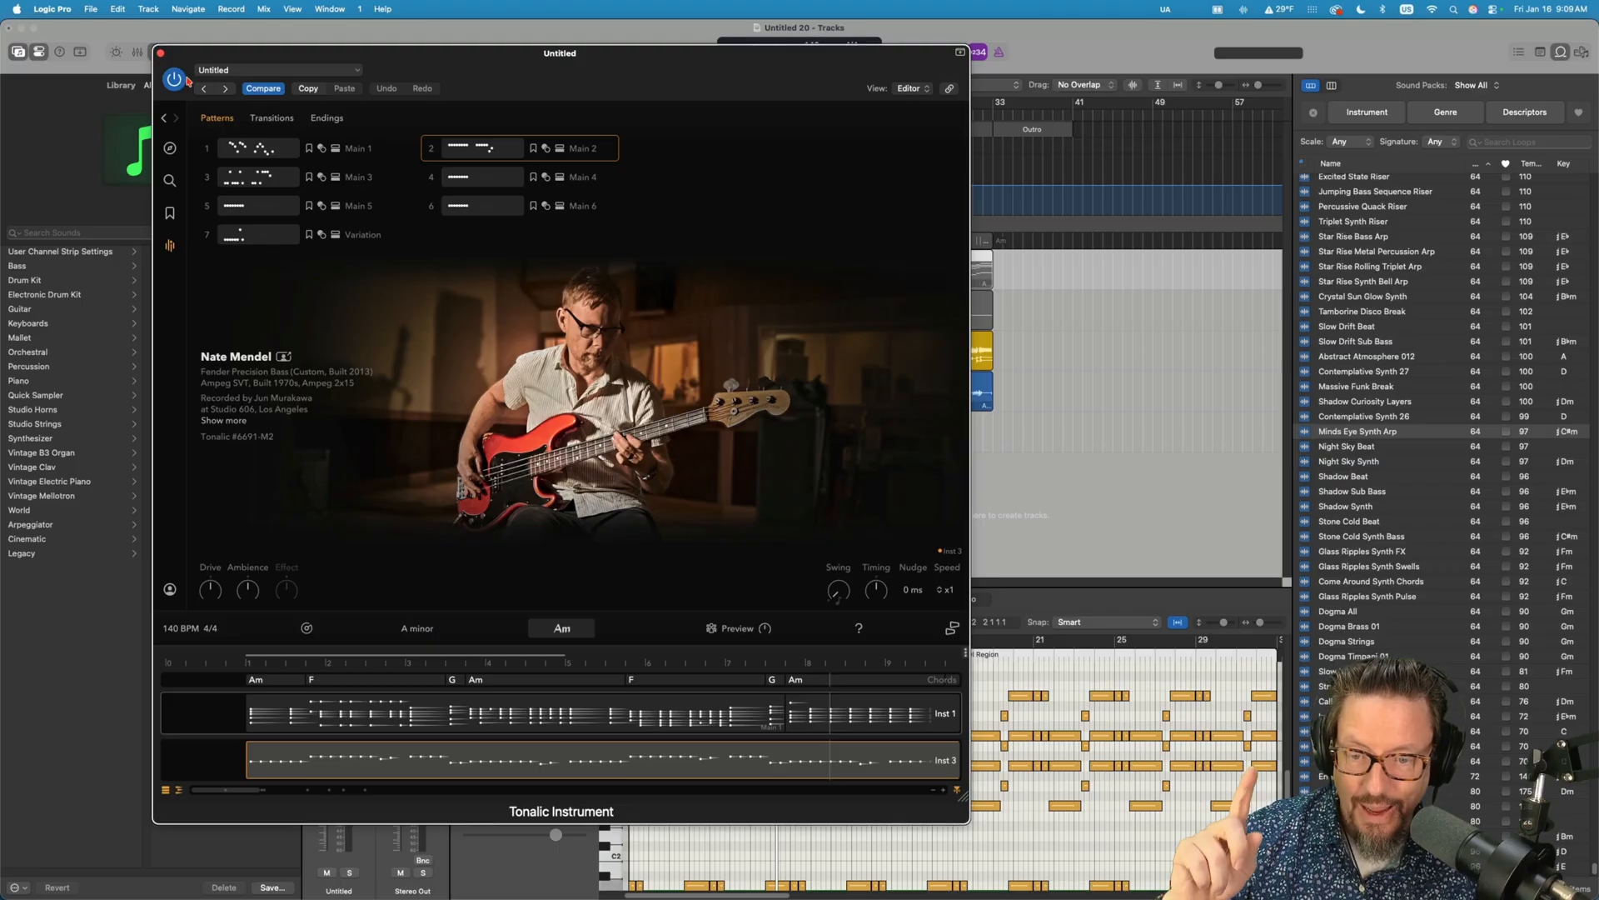
pyautogui.moveTo(193, 56)
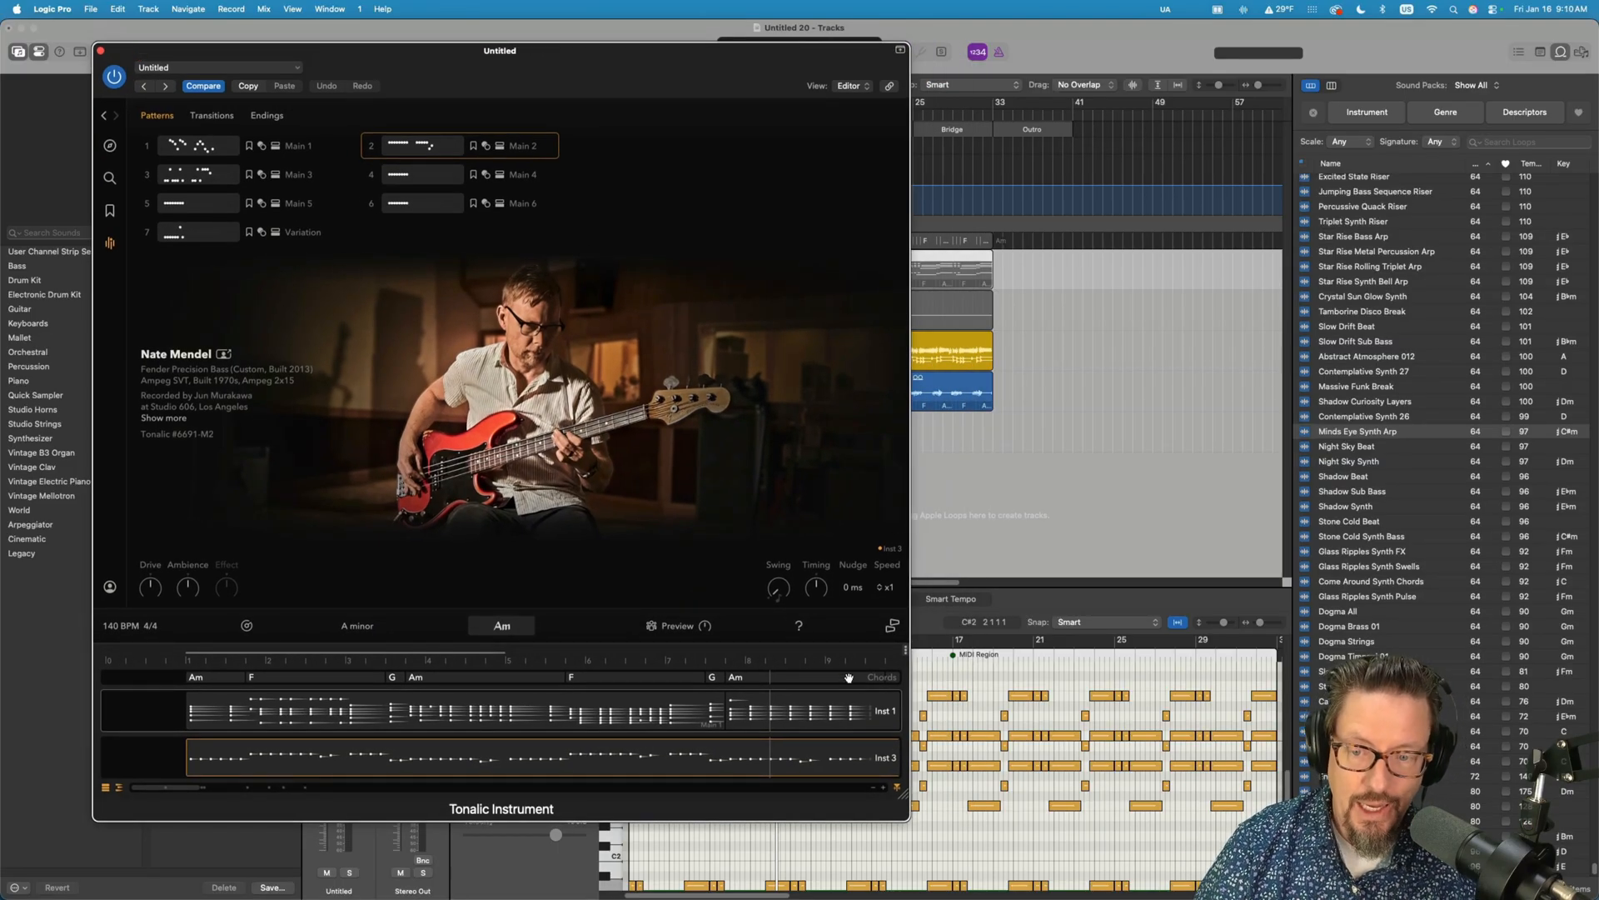
pyautogui.click(275, 678)
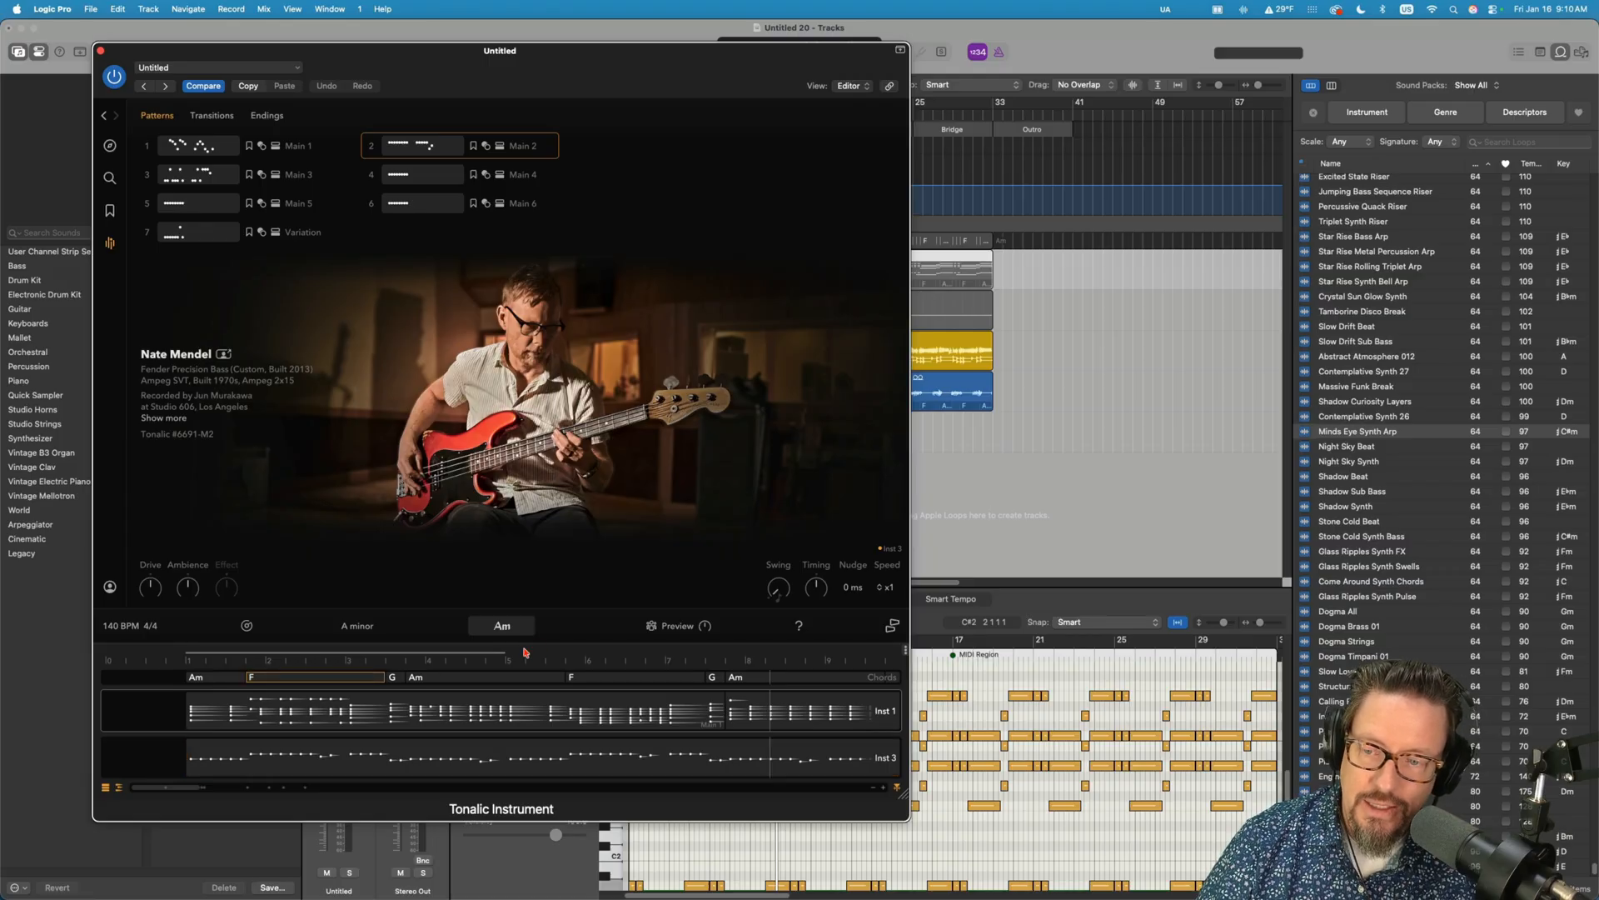
pyautogui.click(501, 625)
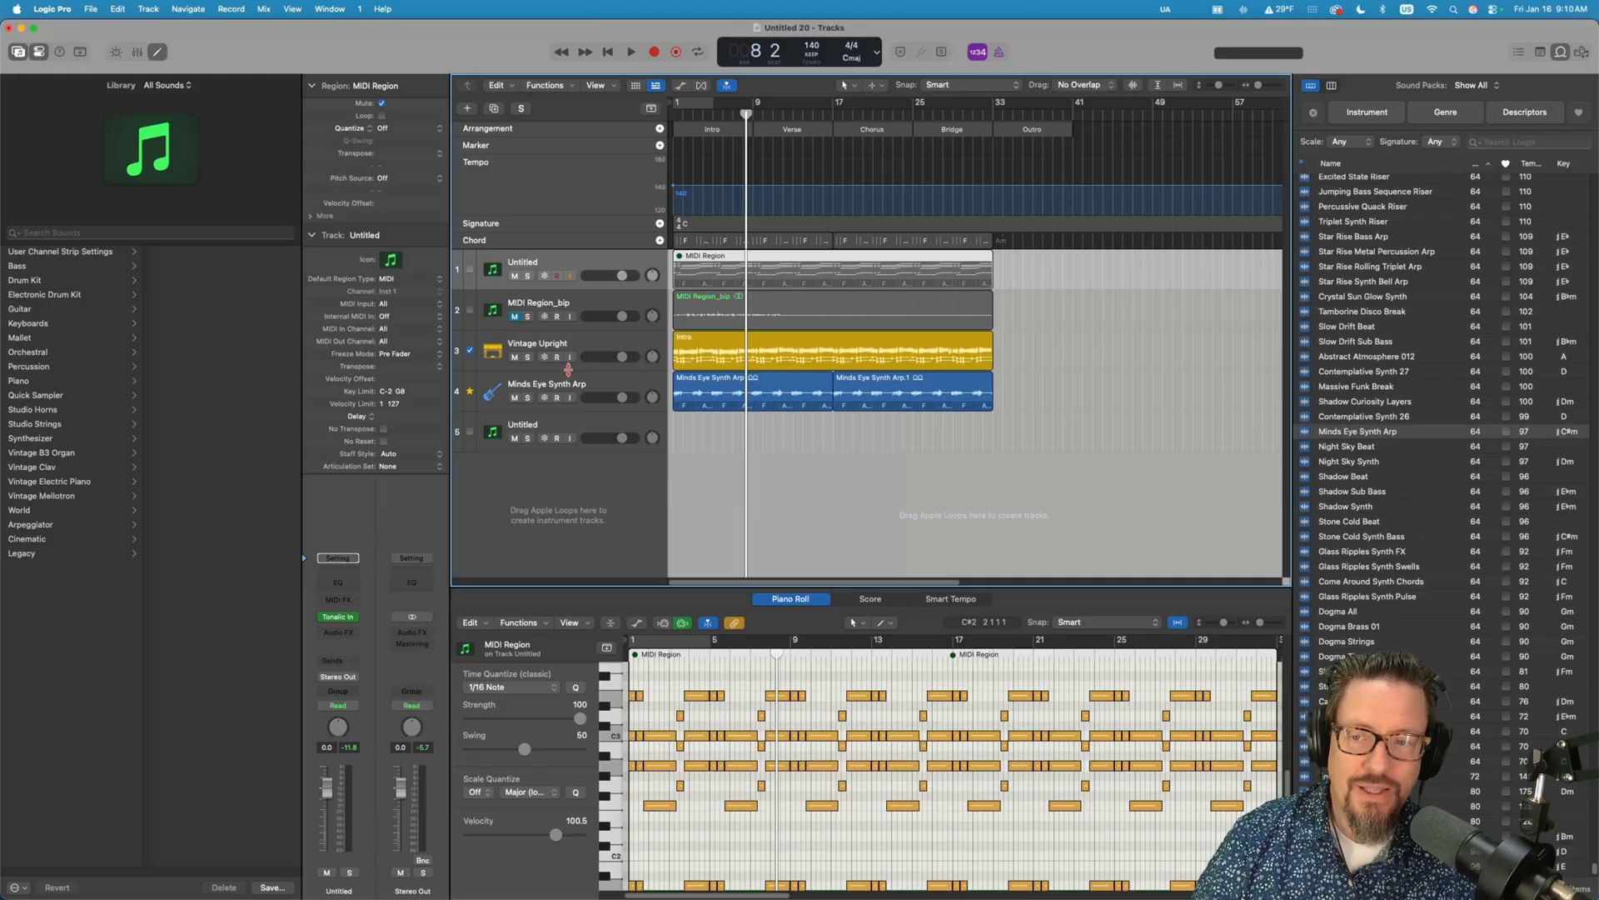
pyautogui.moveTo(595, 343)
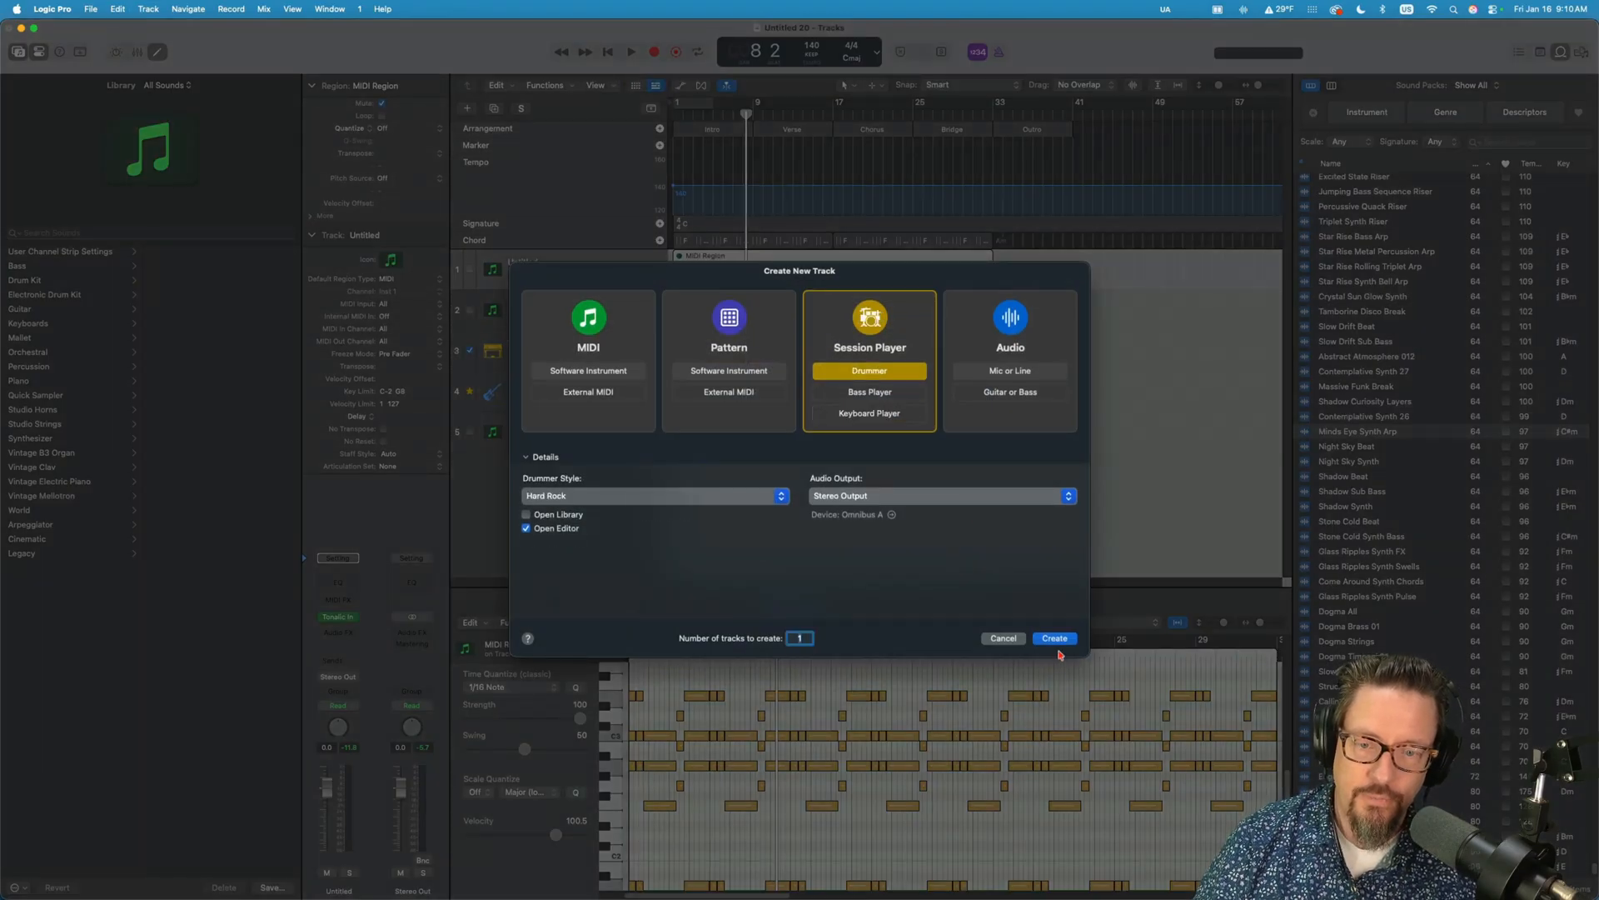
pyautogui.moveTo(1055, 638)
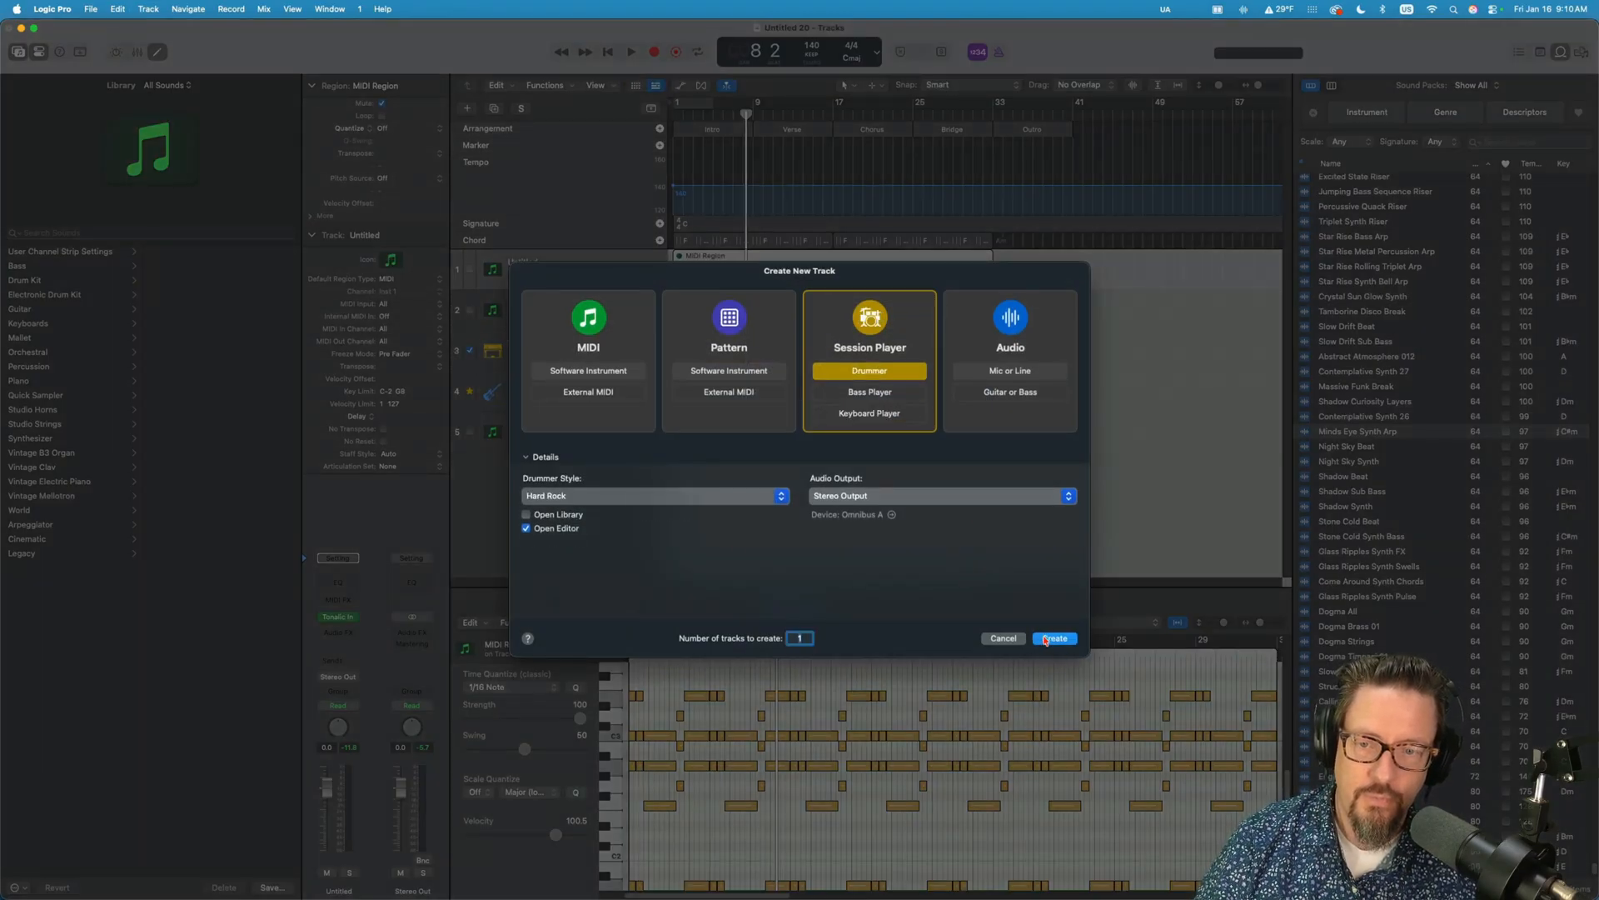
# - Create the Hard Rock Session Player drummer track named Heavy
pyautogui.click(1053, 638)
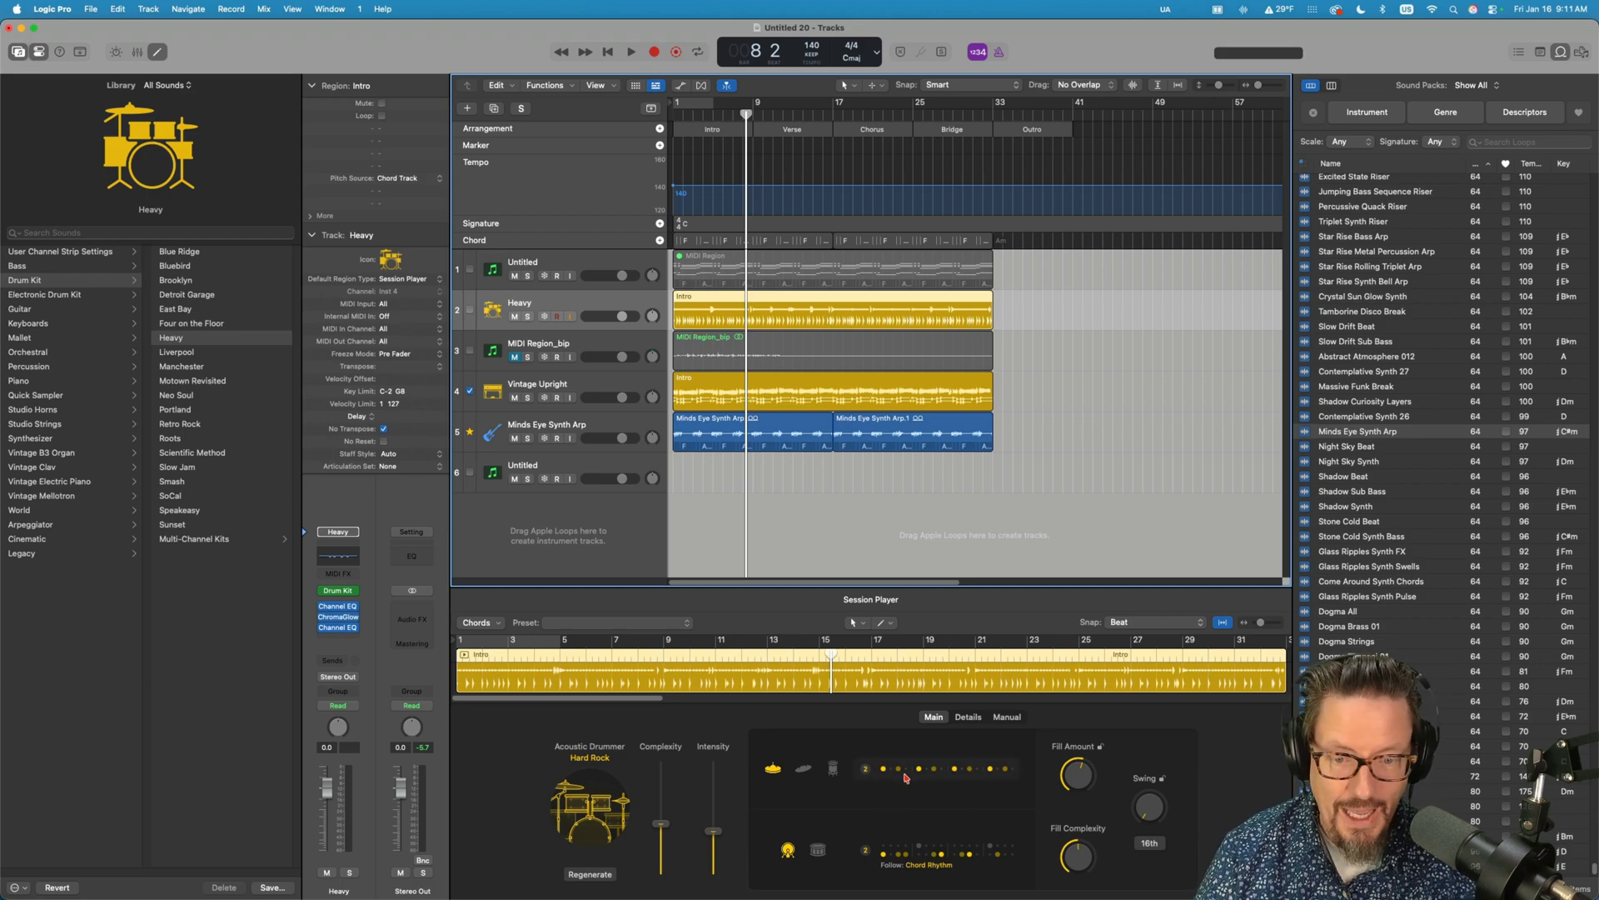
pyautogui.click(1006, 717)
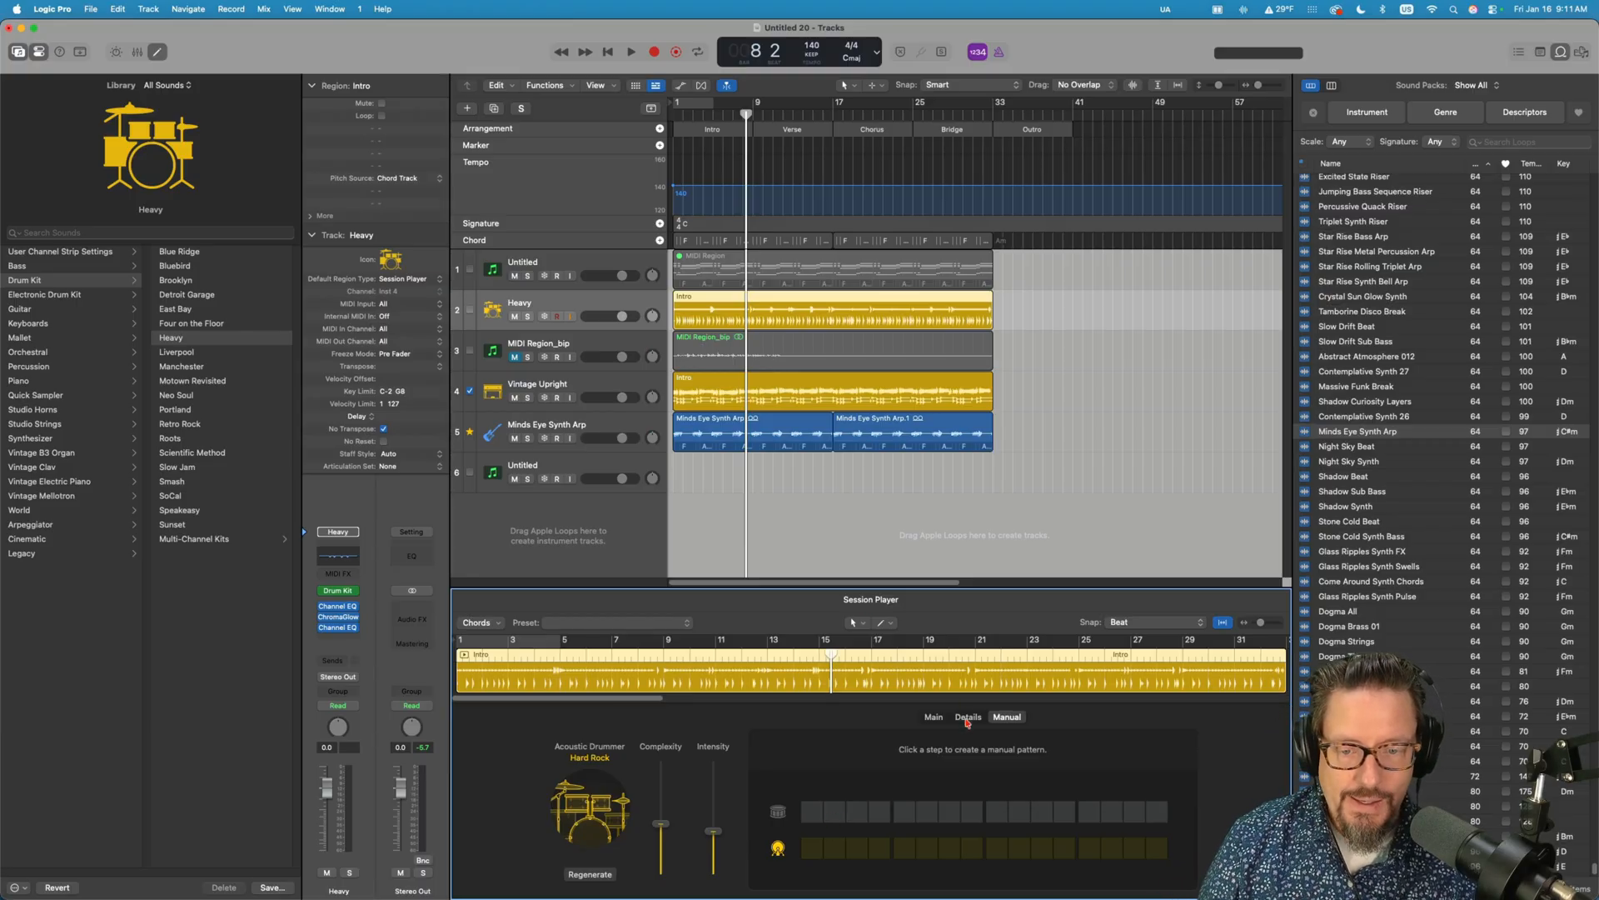
pyautogui.click(966, 716)
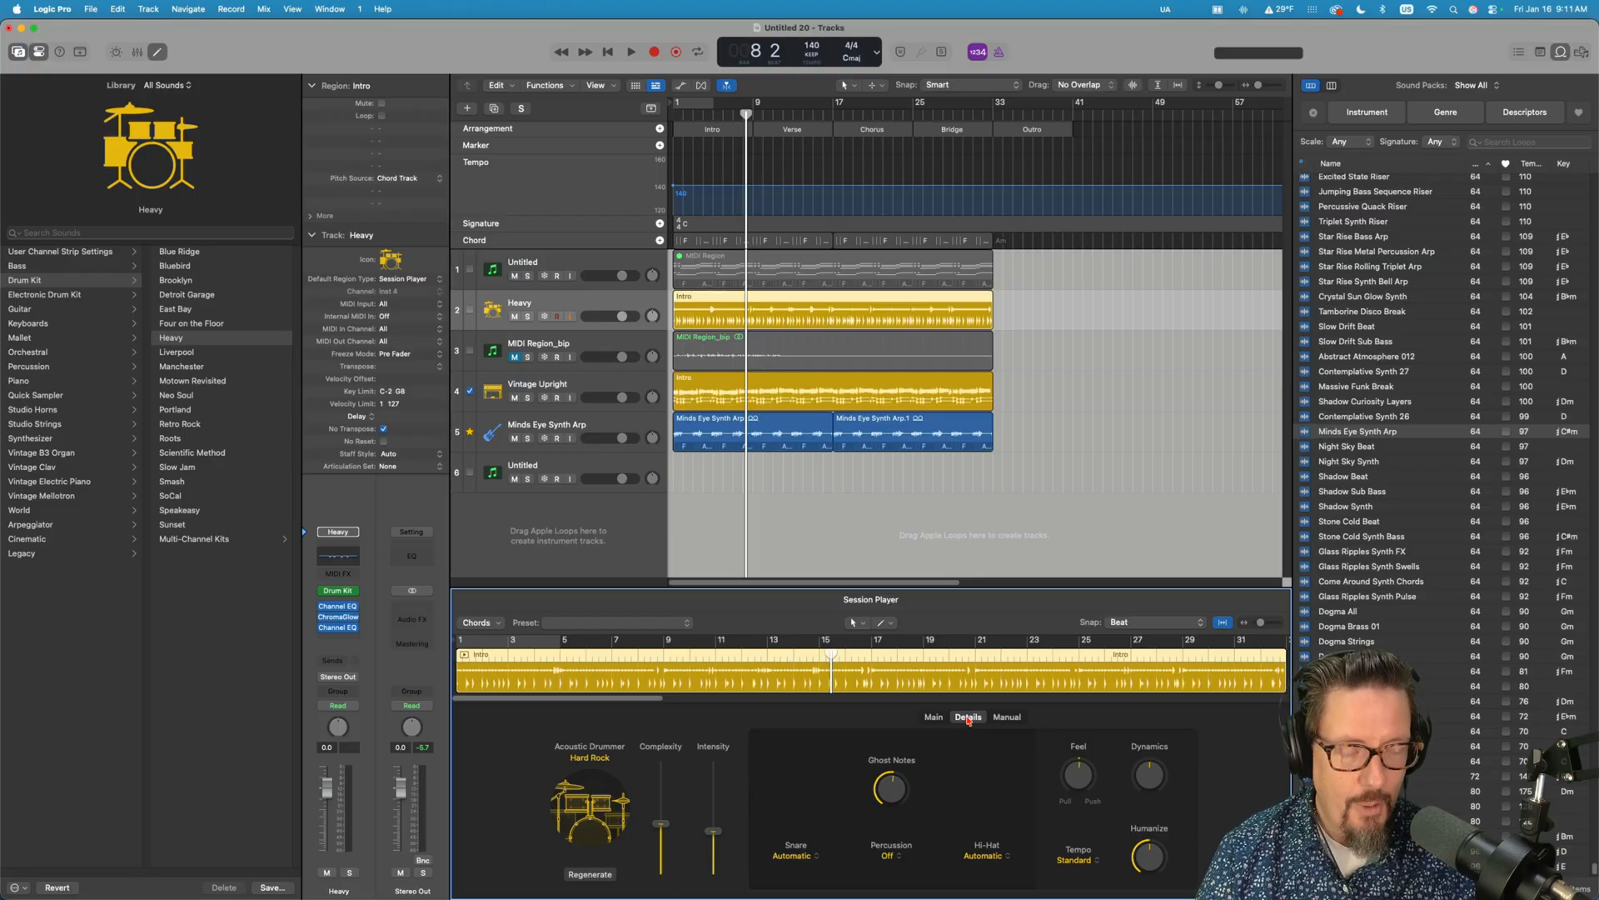
pyautogui.click(933, 716)
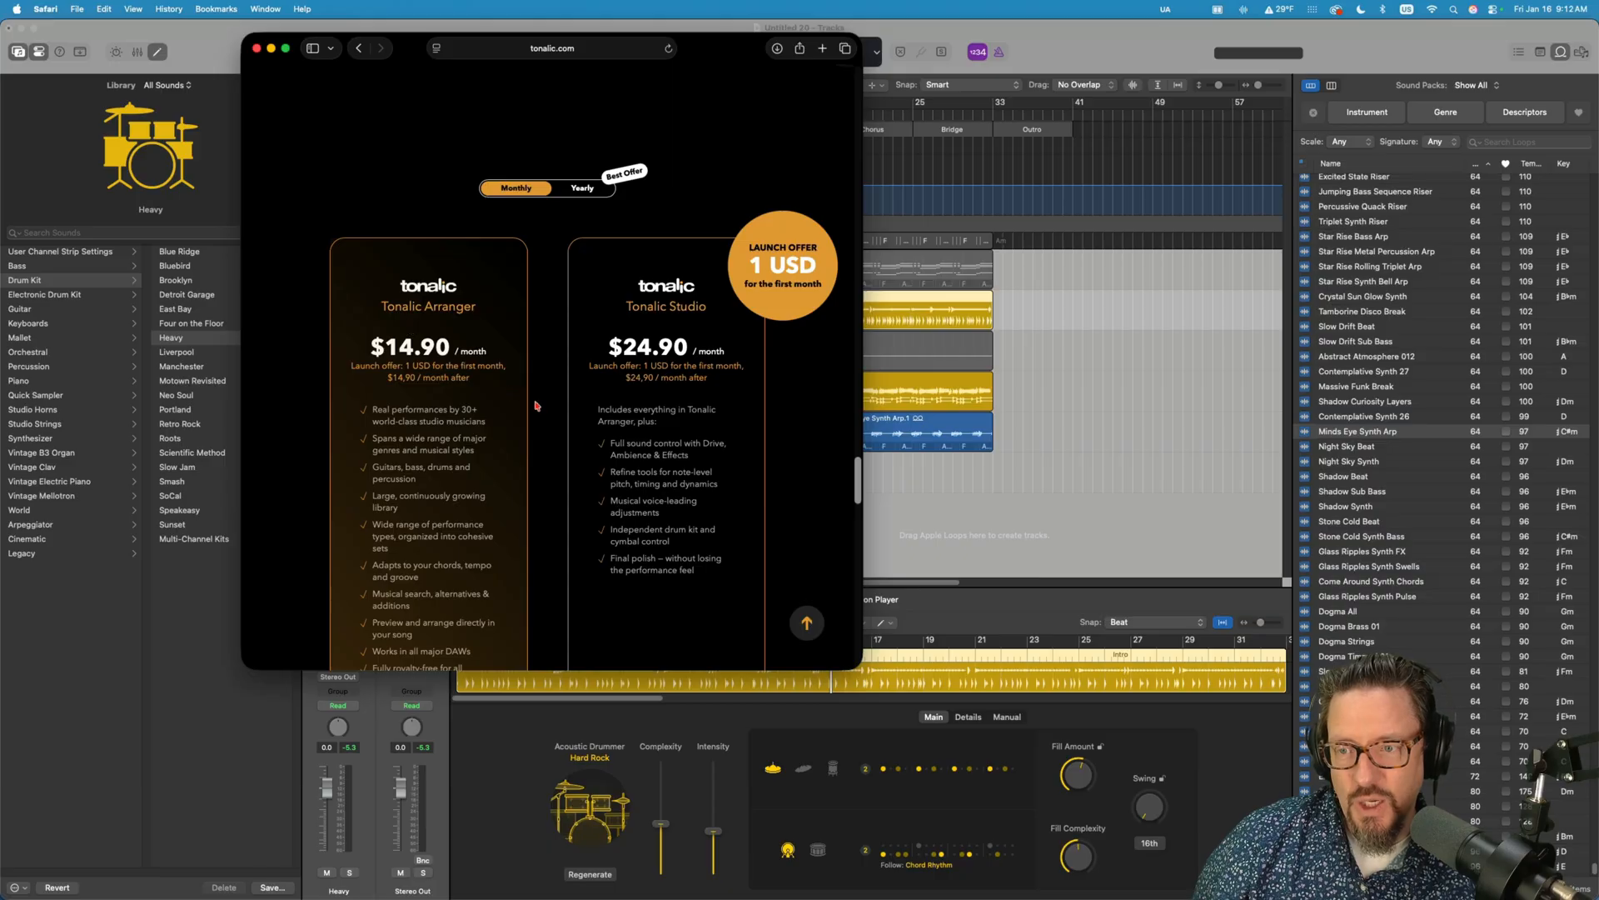
# - Scroll the Tonalic site down to the pricing section comparing Arranger and Studio monthly plans
pyautogui.scroll(-3)
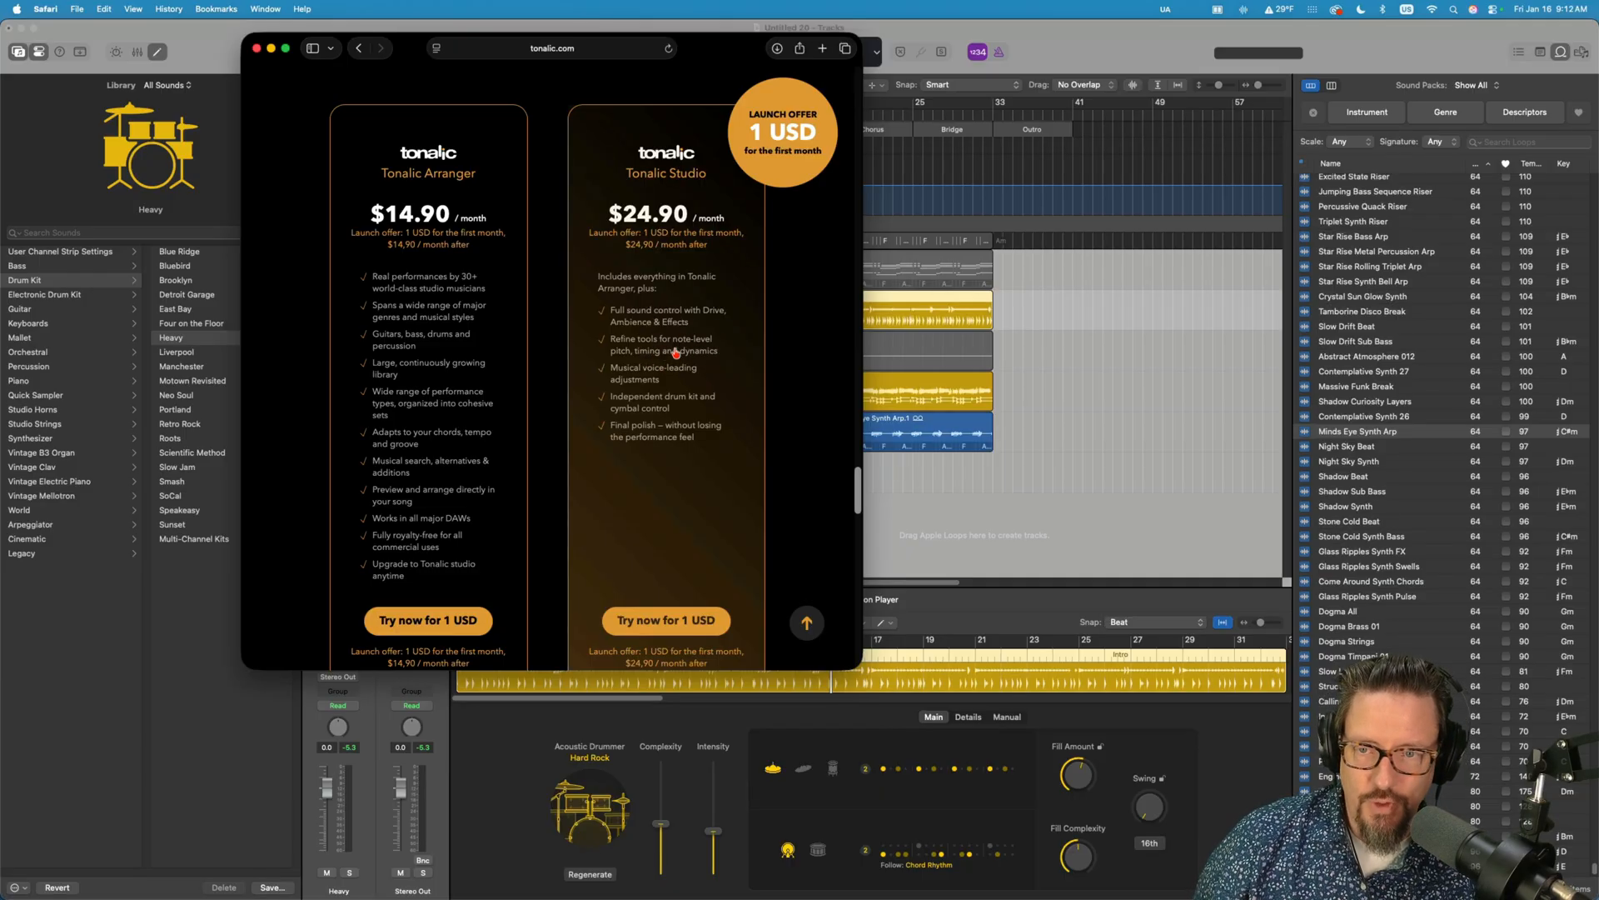
pyautogui.moveTo(642, 388)
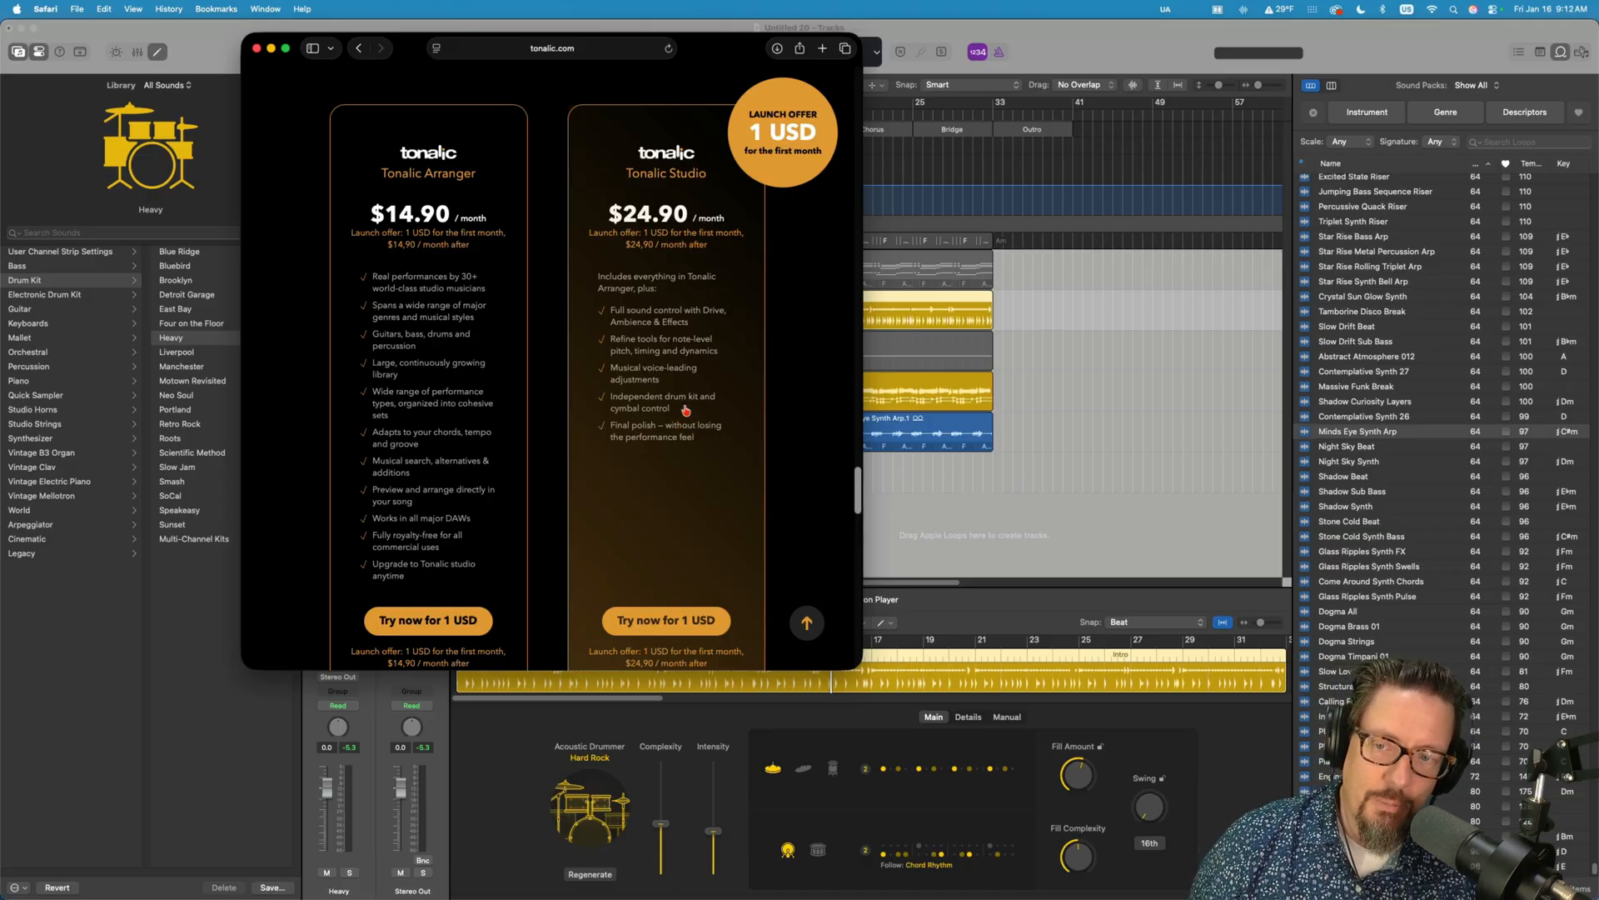
pyautogui.moveTo(635, 409)
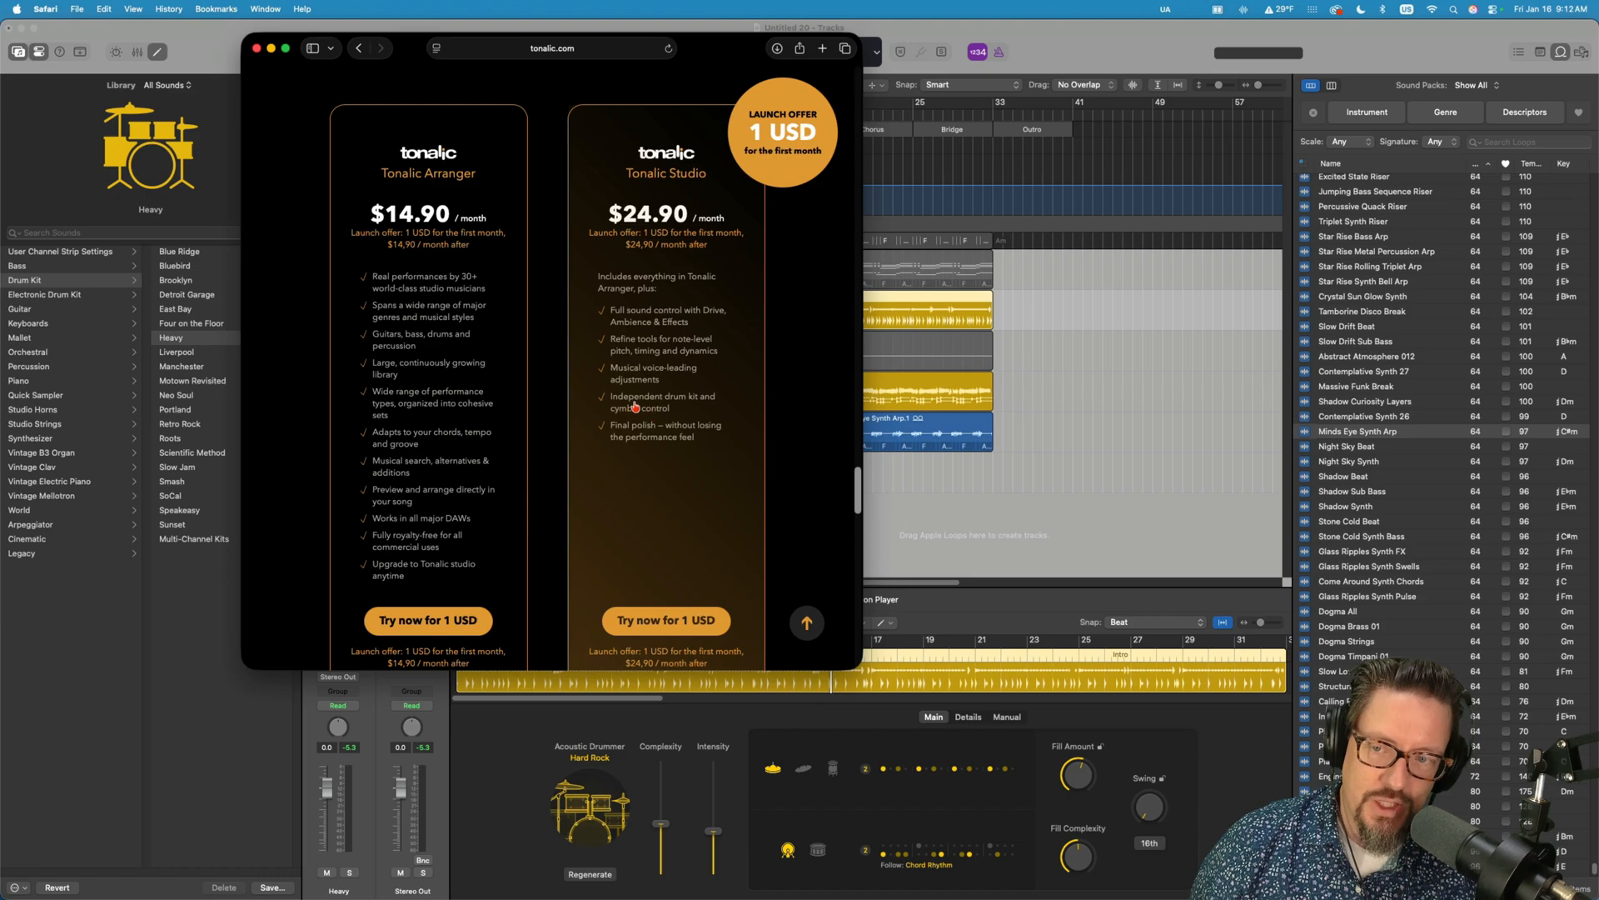
pyautogui.moveTo(624, 436)
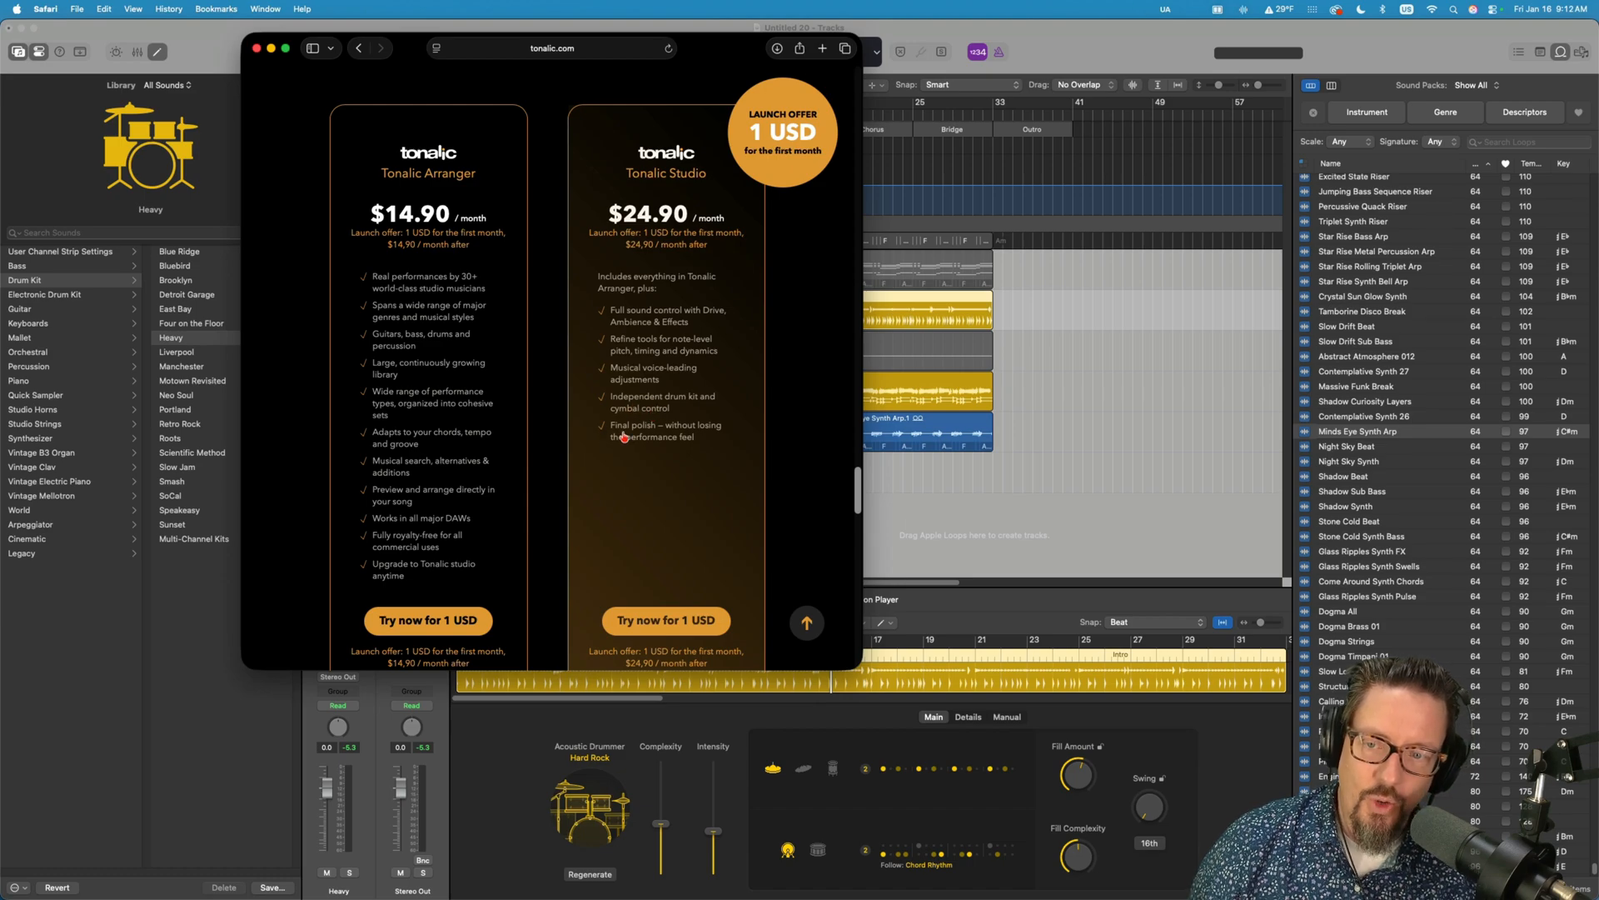
pyautogui.moveTo(678, 452)
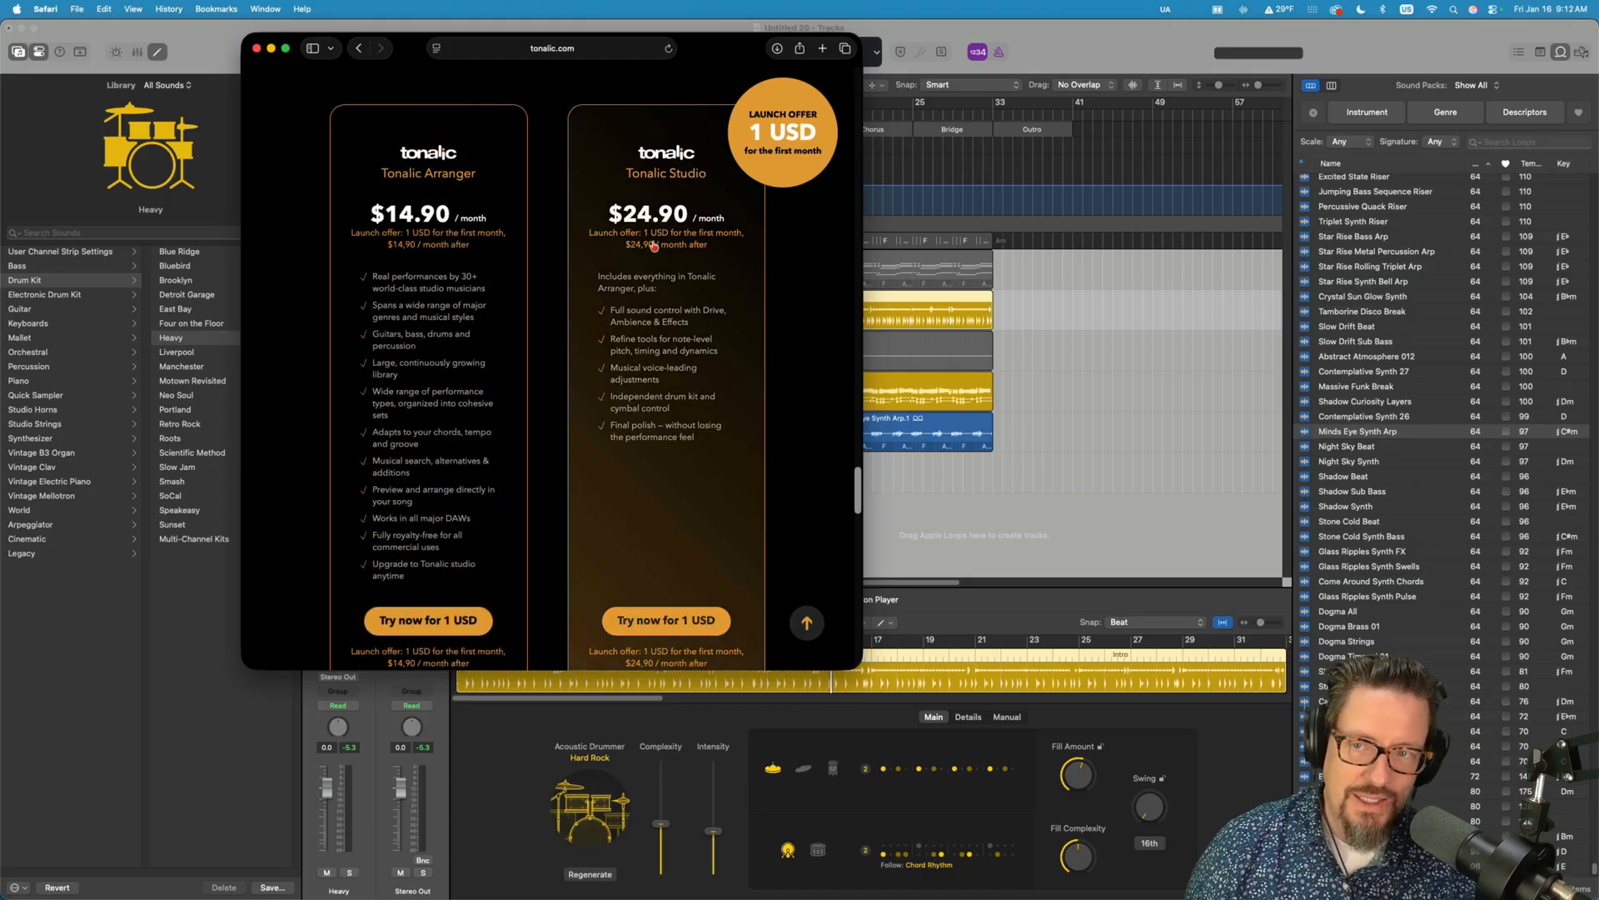
pyautogui.moveTo(543, 371)
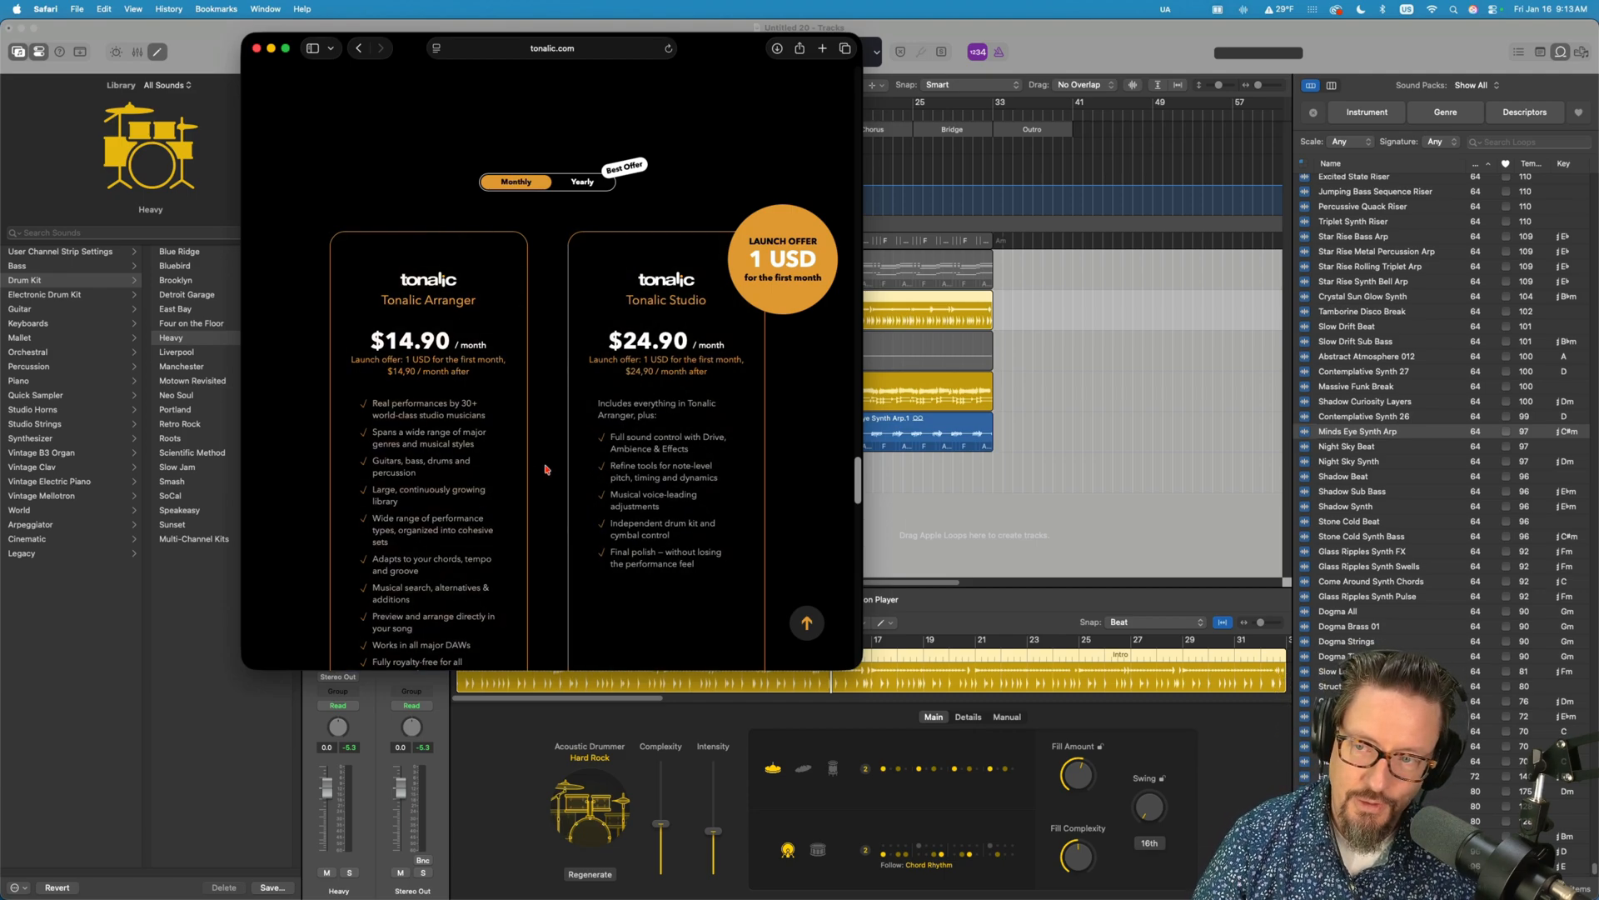
pyautogui.moveTo(558, 330)
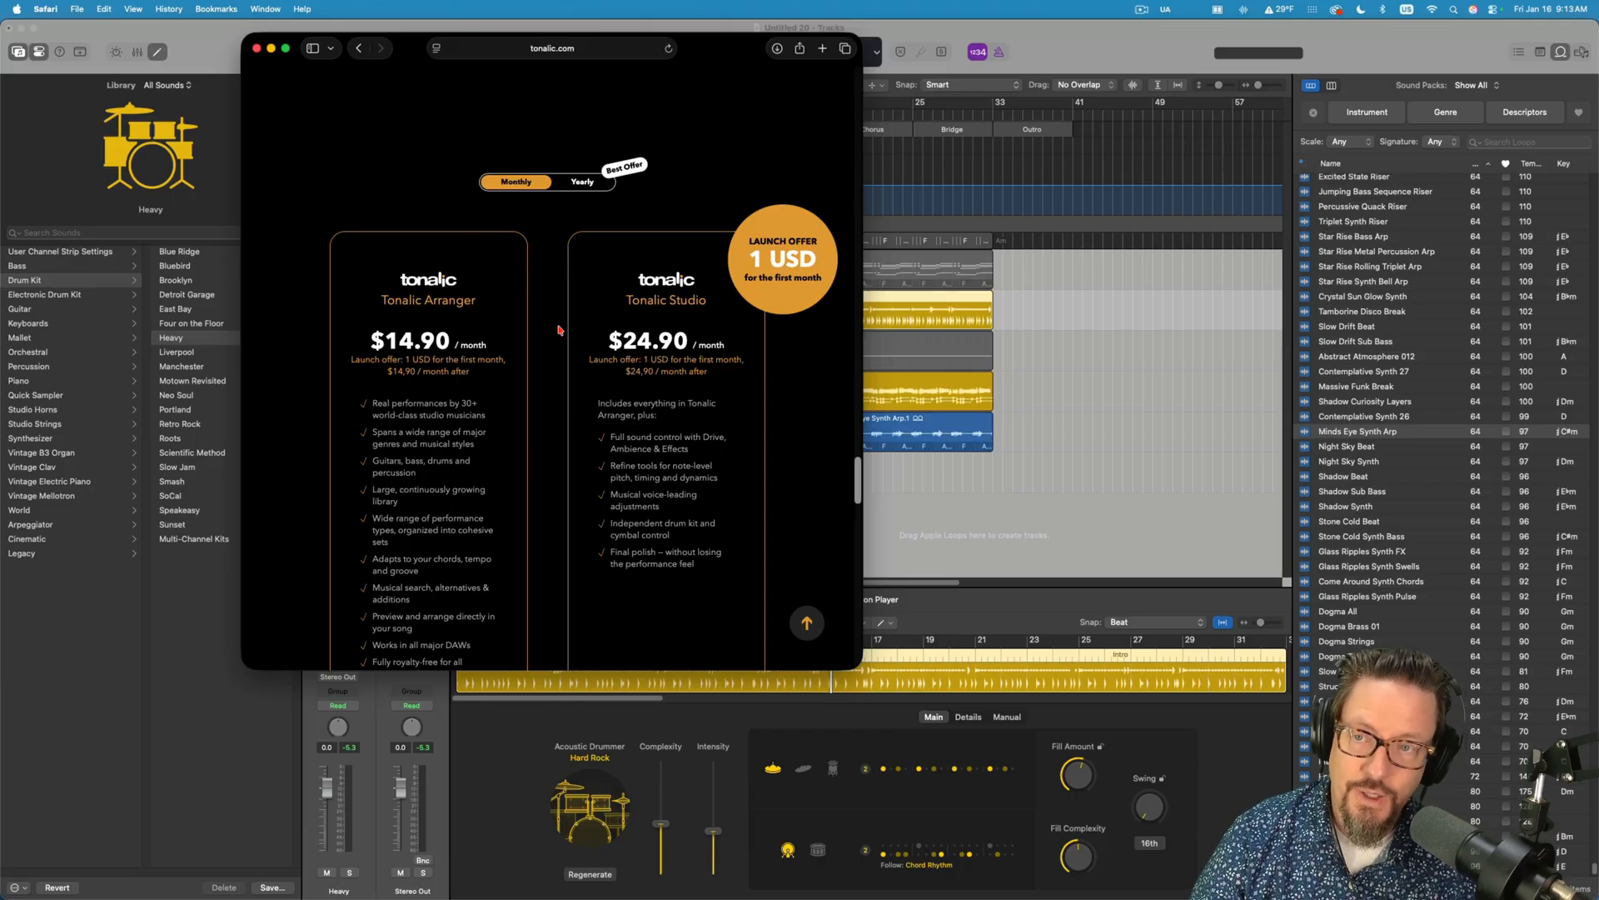
pyautogui.moveTo(542, 288)
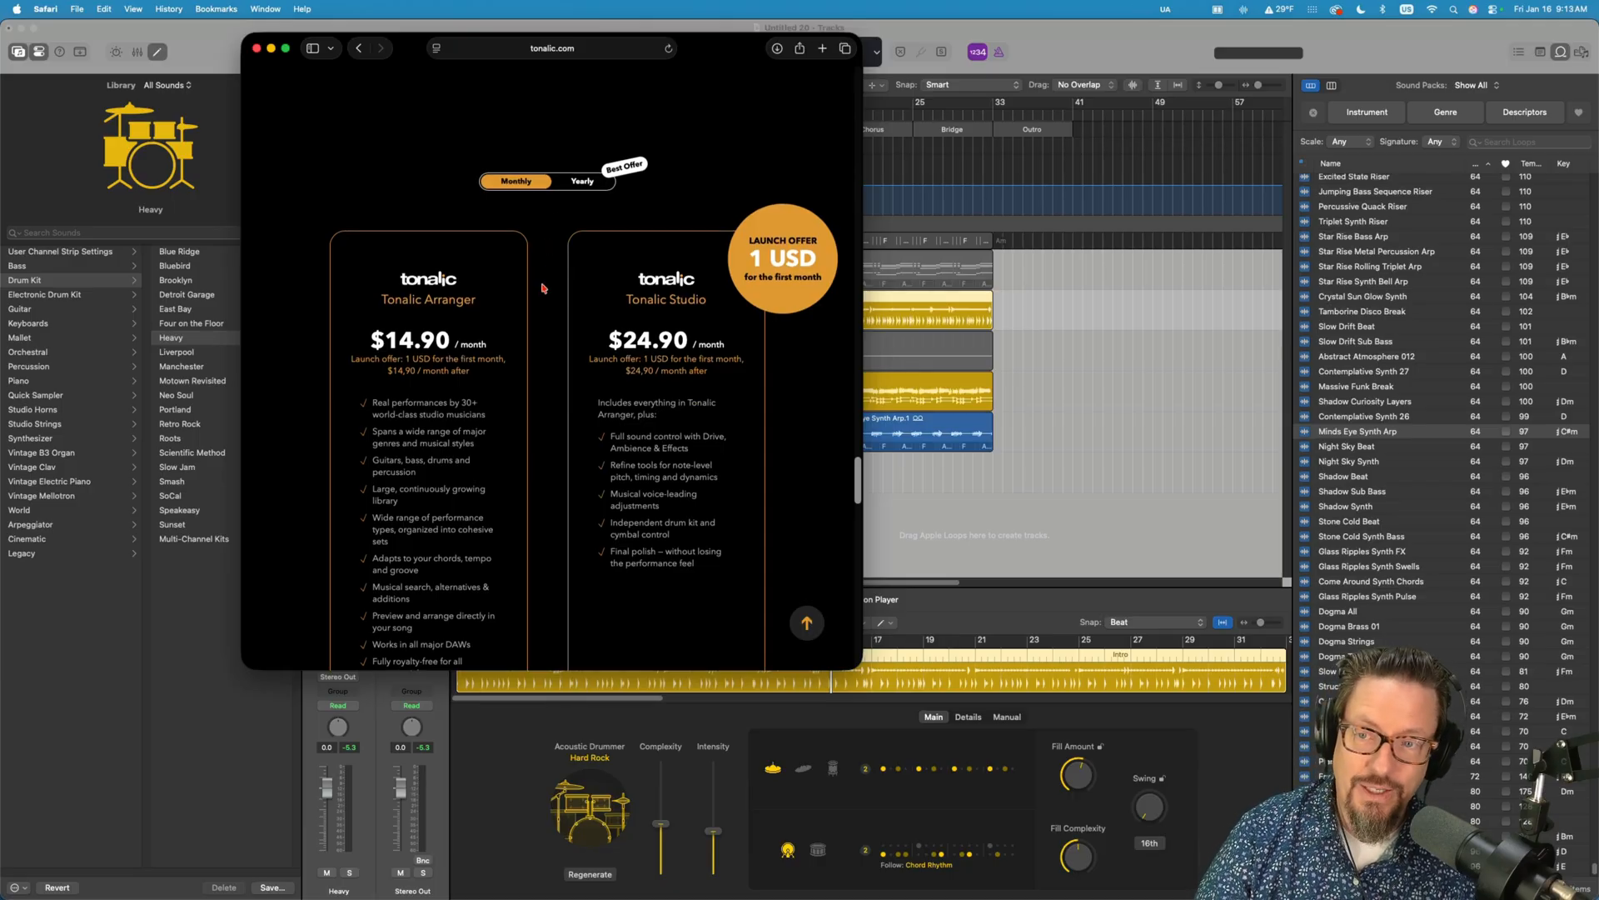
pyautogui.scroll(-3)
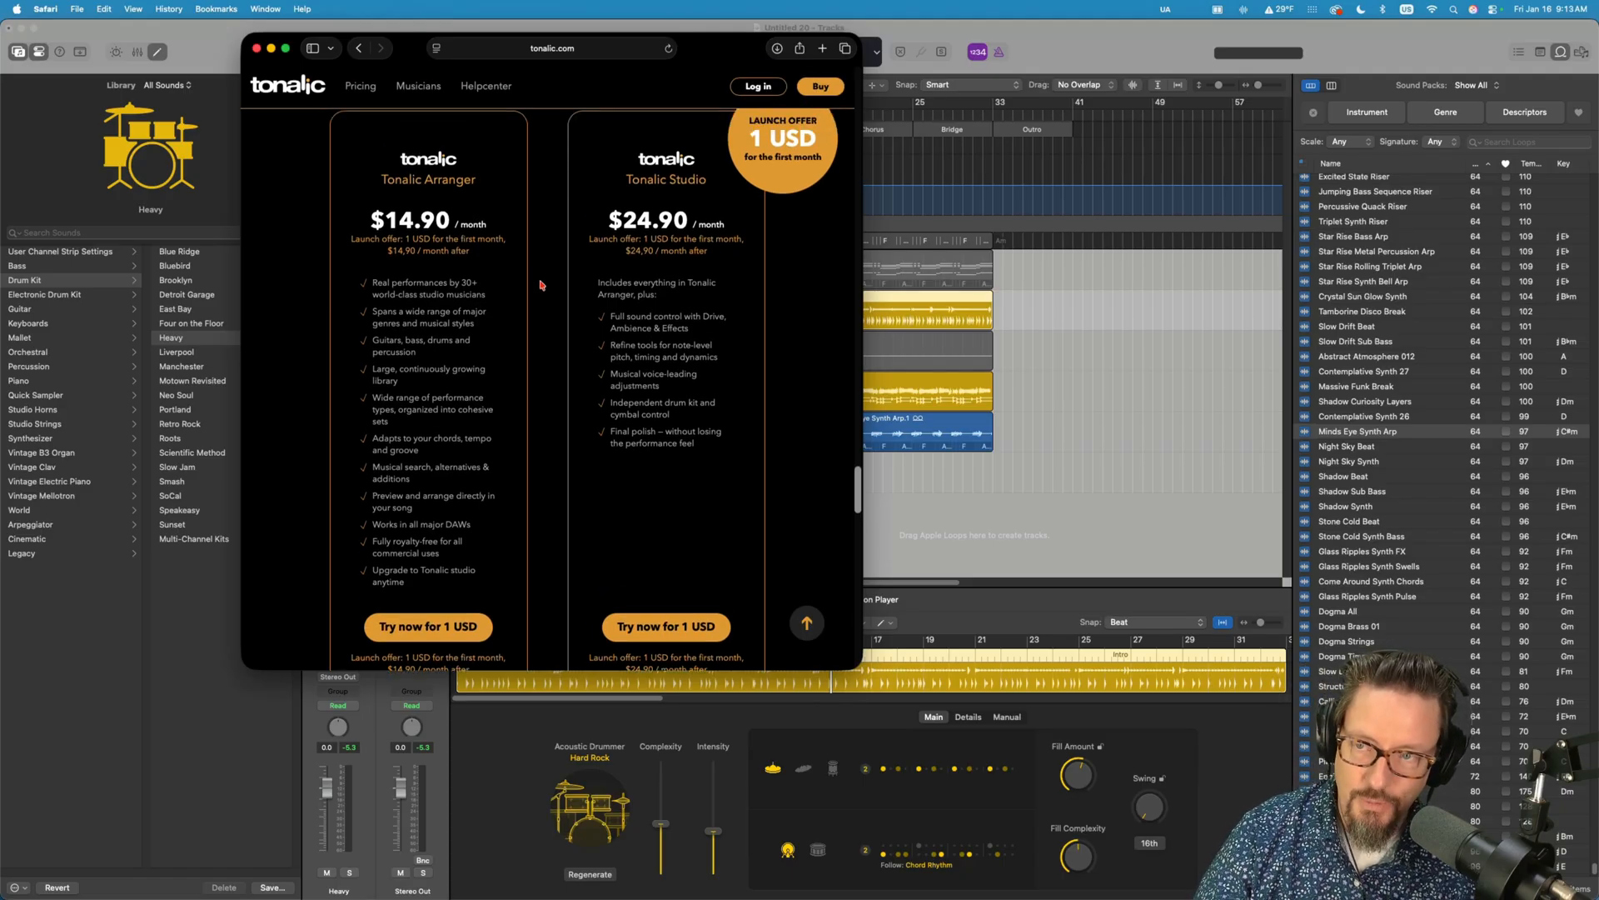
pyautogui.scroll(-3)
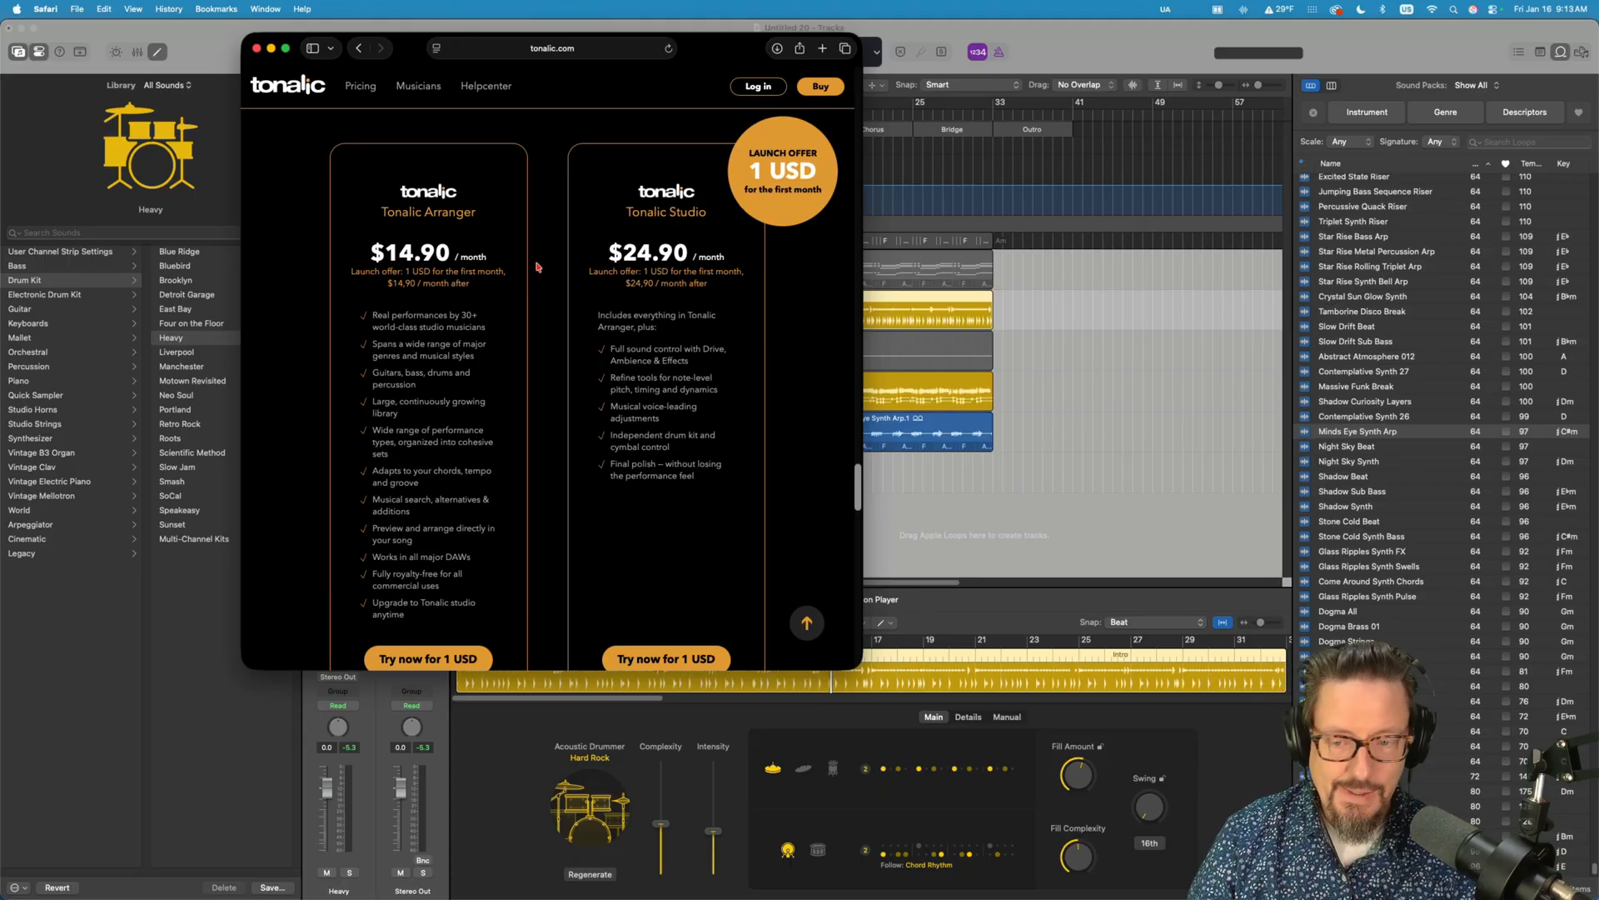
pyautogui.moveTo(548, 283)
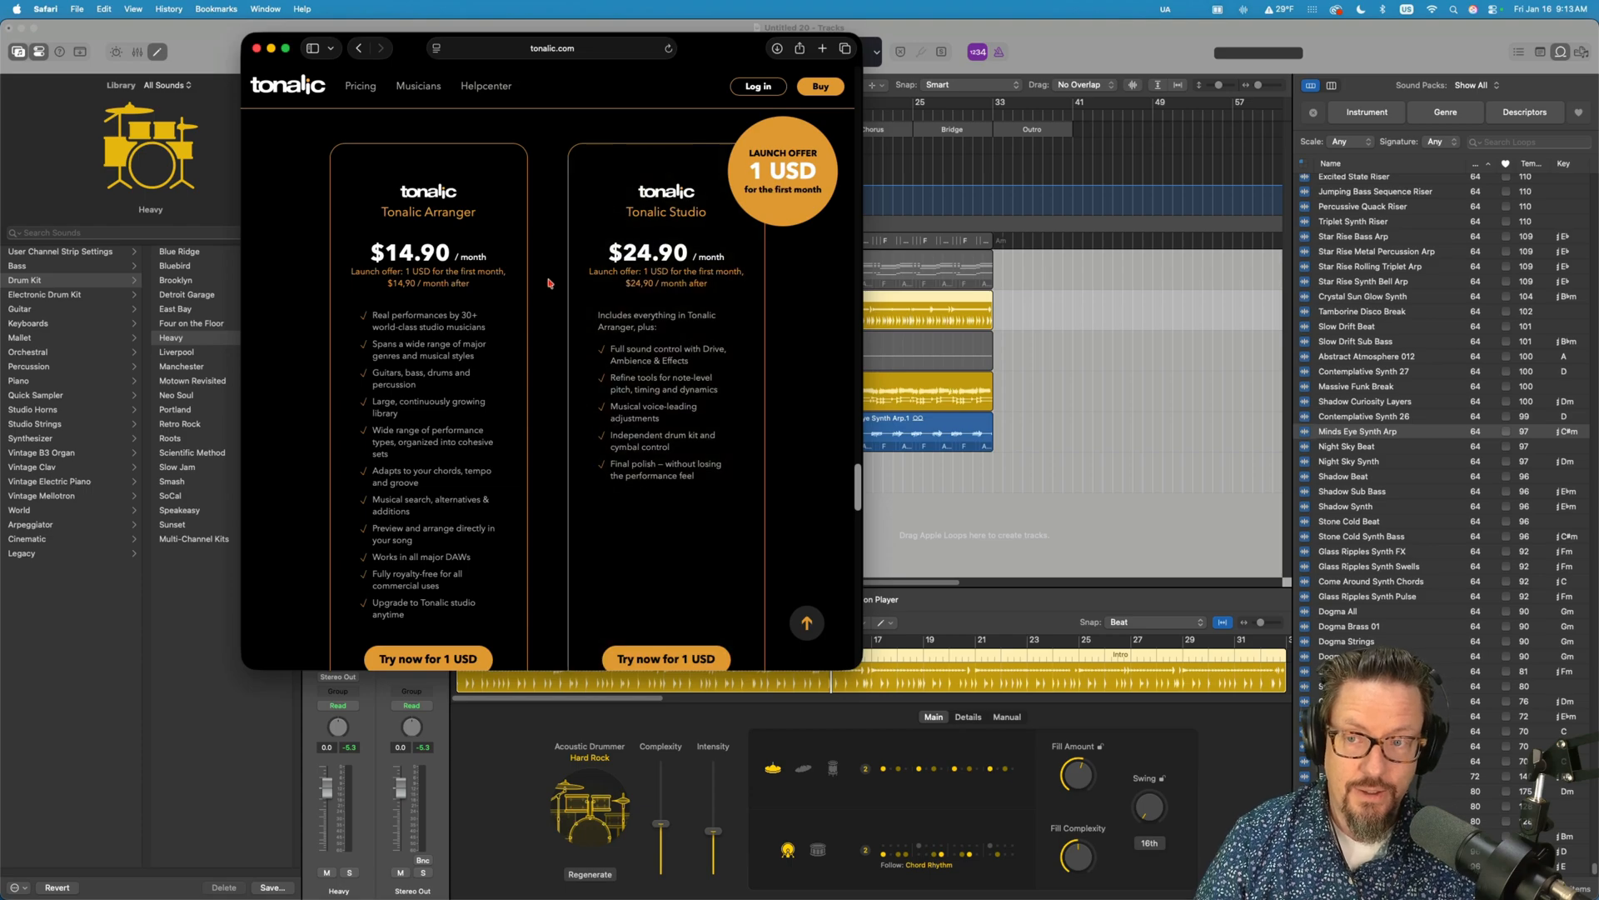